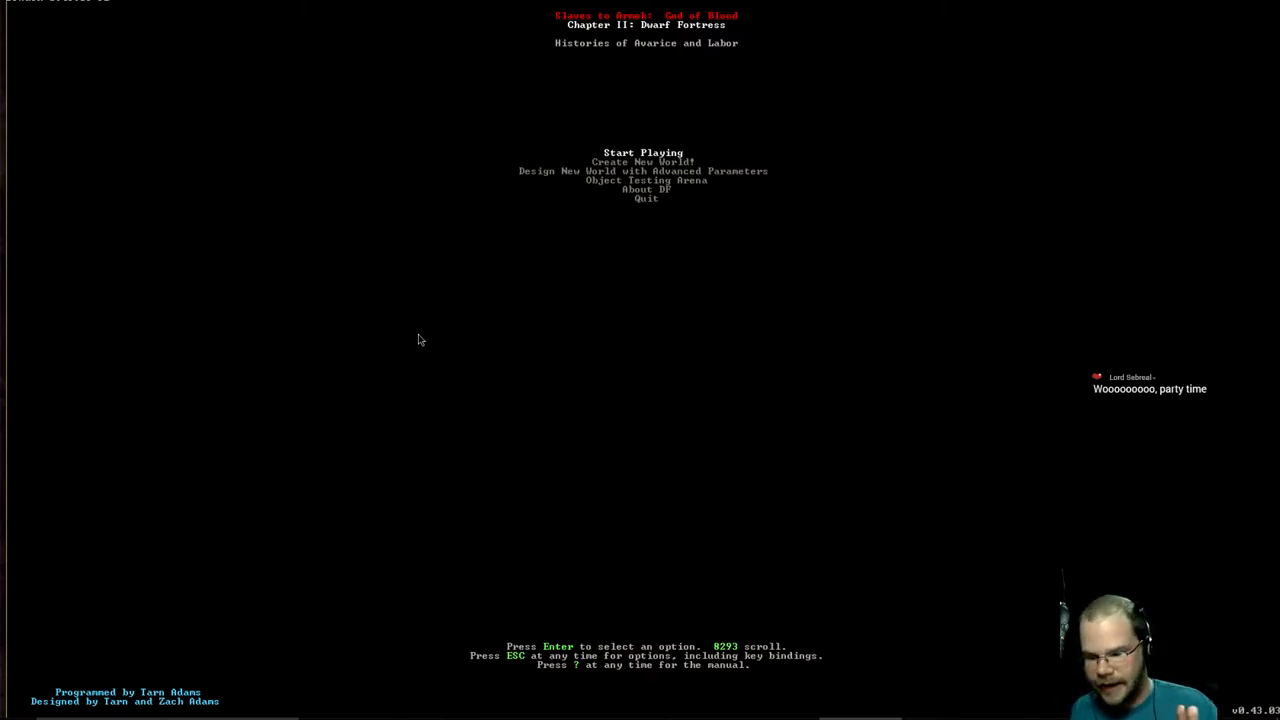
{"action": "mouse_move", "coordinate": [413, 286]}
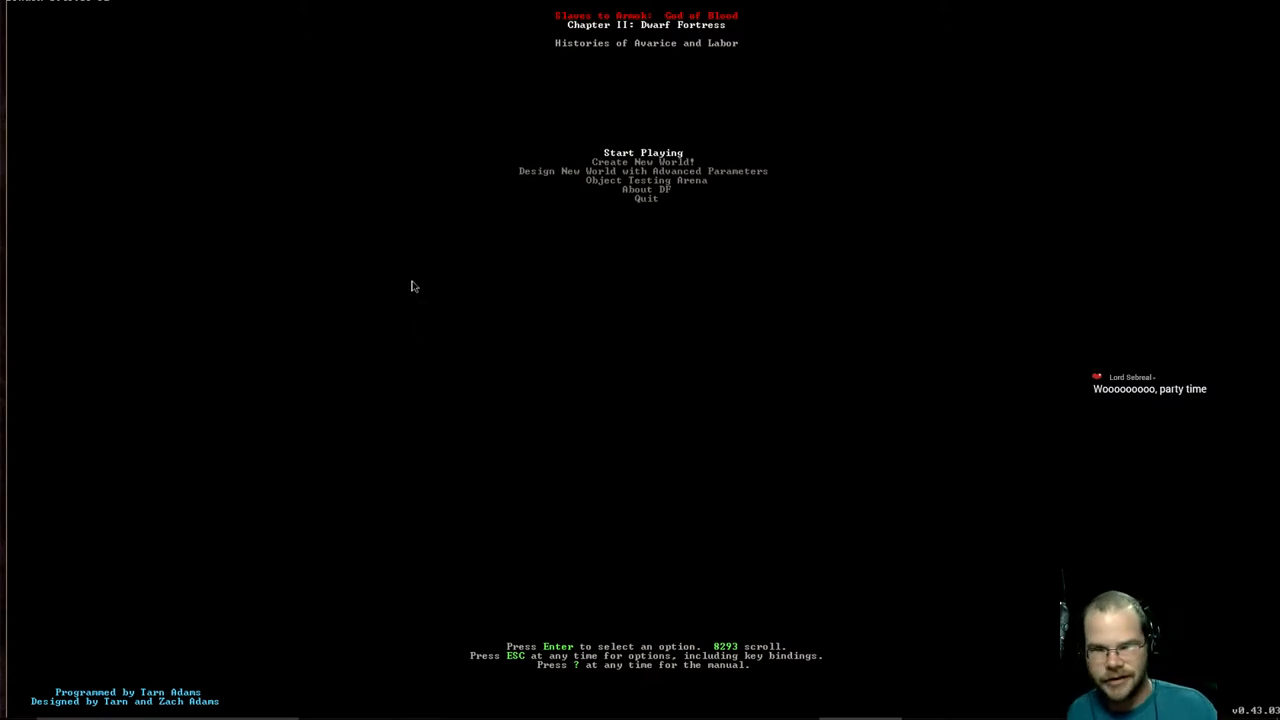
{"action": "mouse_move", "coordinate": [265, 327]}
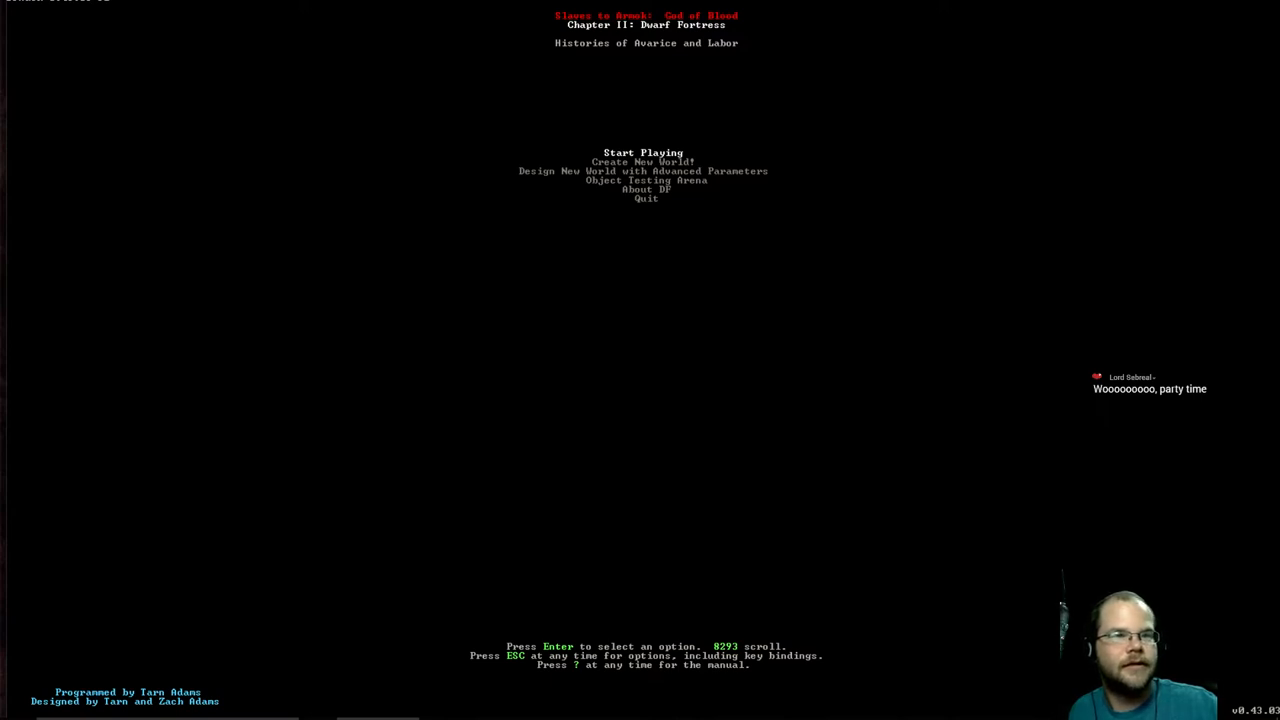
{"action": "mouse_move", "coordinate": [420, 37]}
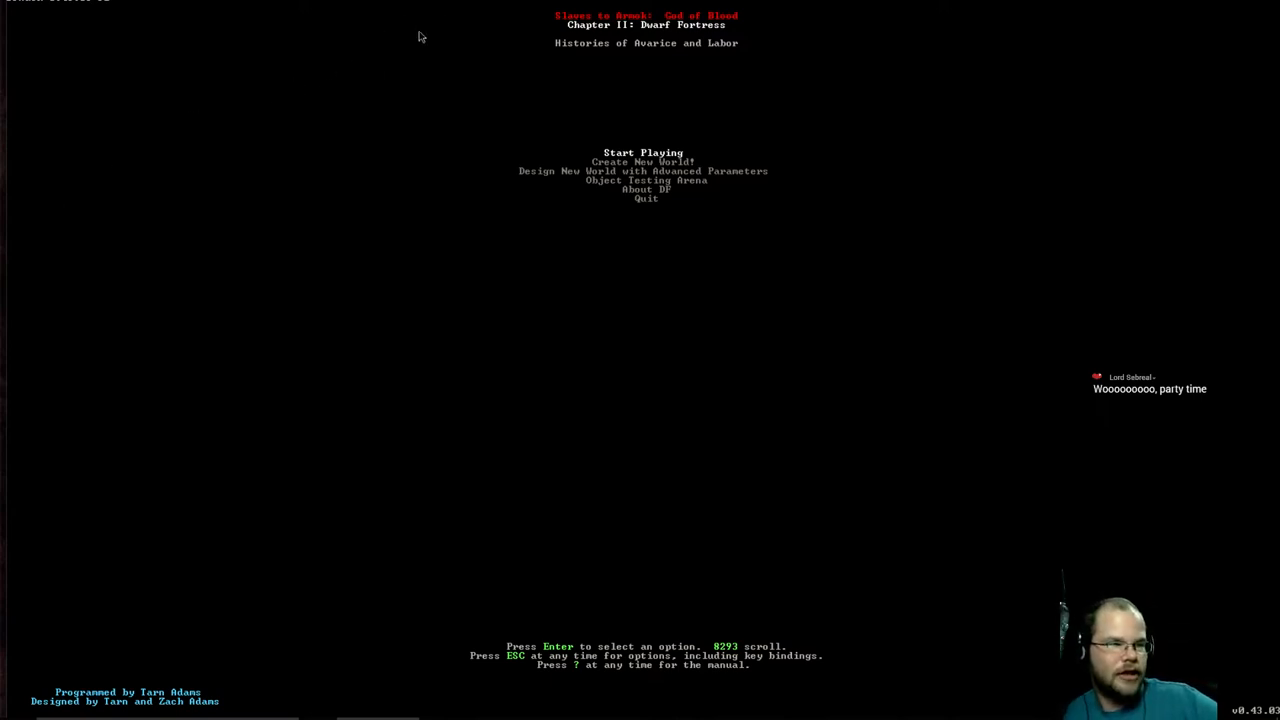
{"action": "mouse_move", "coordinate": [394, 186]}
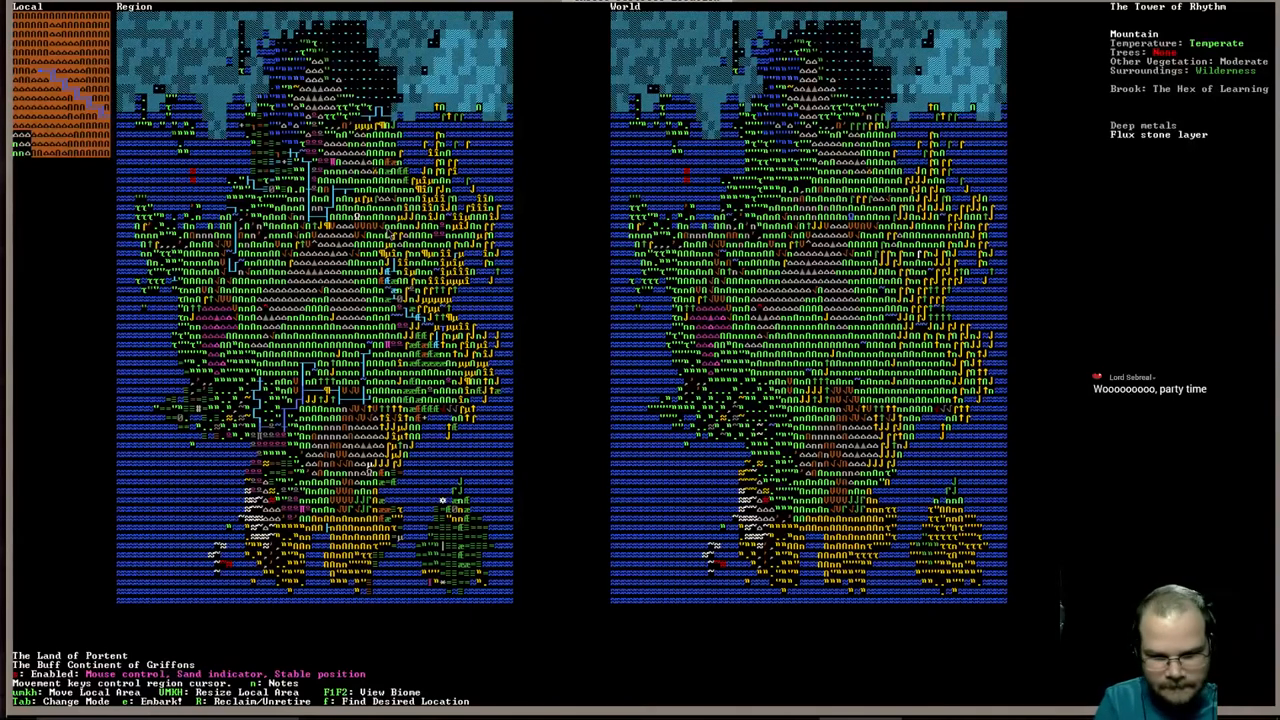
- Reclaim and unretire the inhabited fortress Thezbutefon
{"action": "key", "text": "R"}
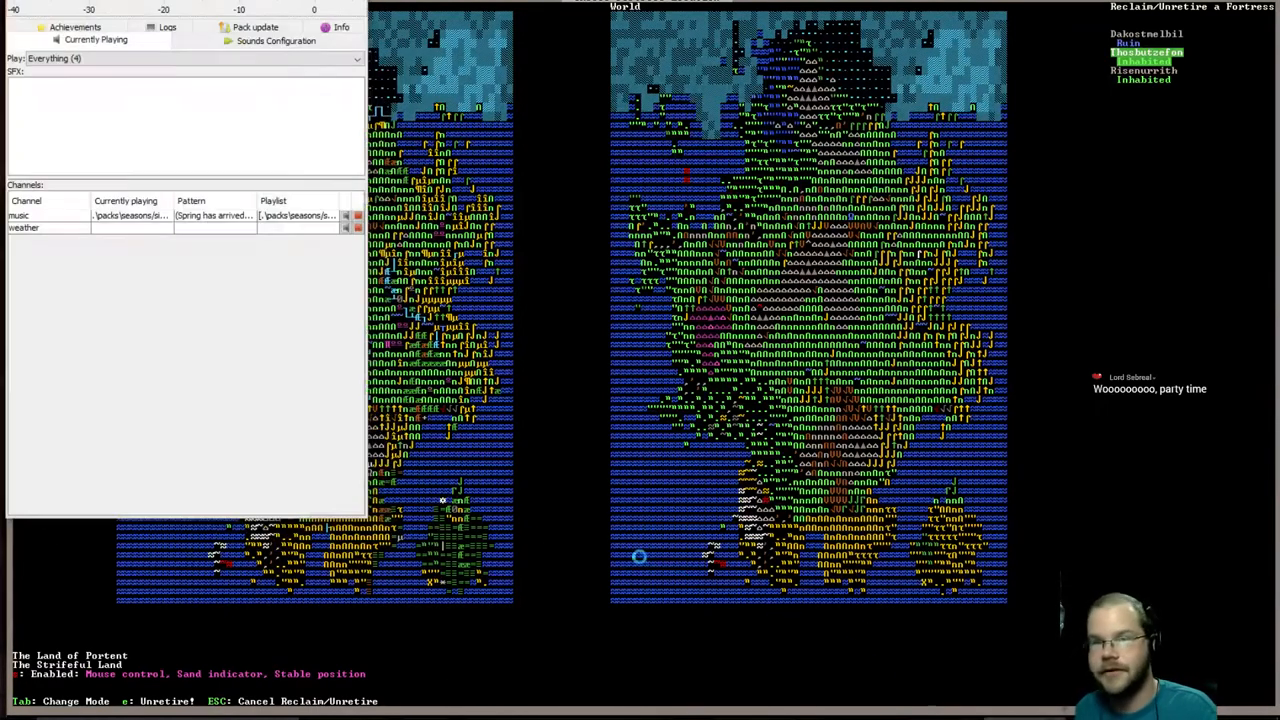
{"action": "key", "text": "e"}
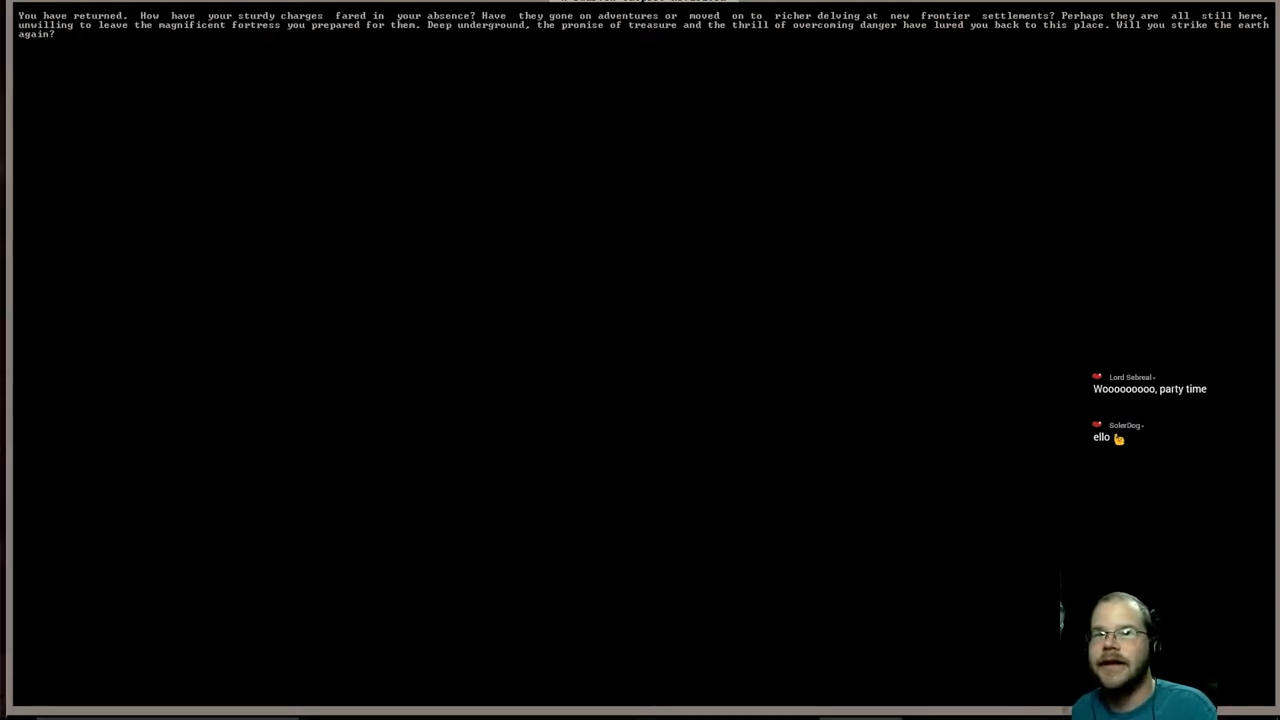
{"action": "mouse_move", "coordinate": [527, 43]}
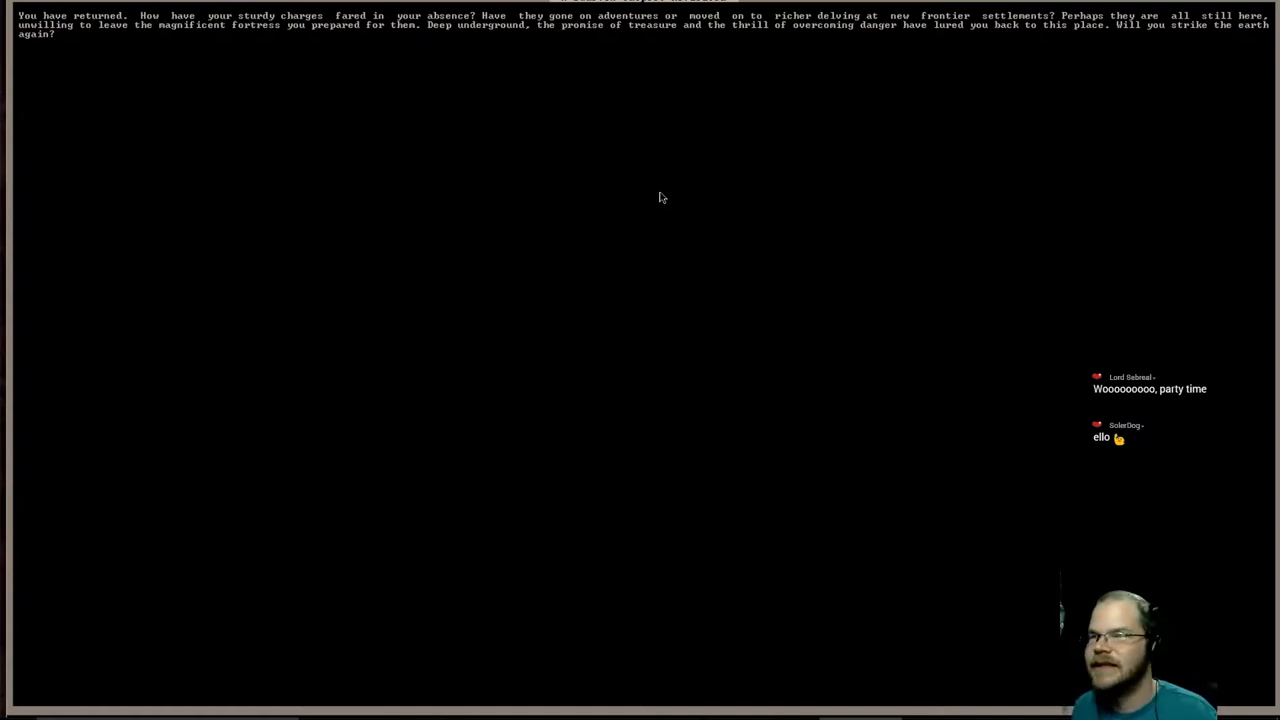
{"action": "mouse_move", "coordinate": [510, 170]}
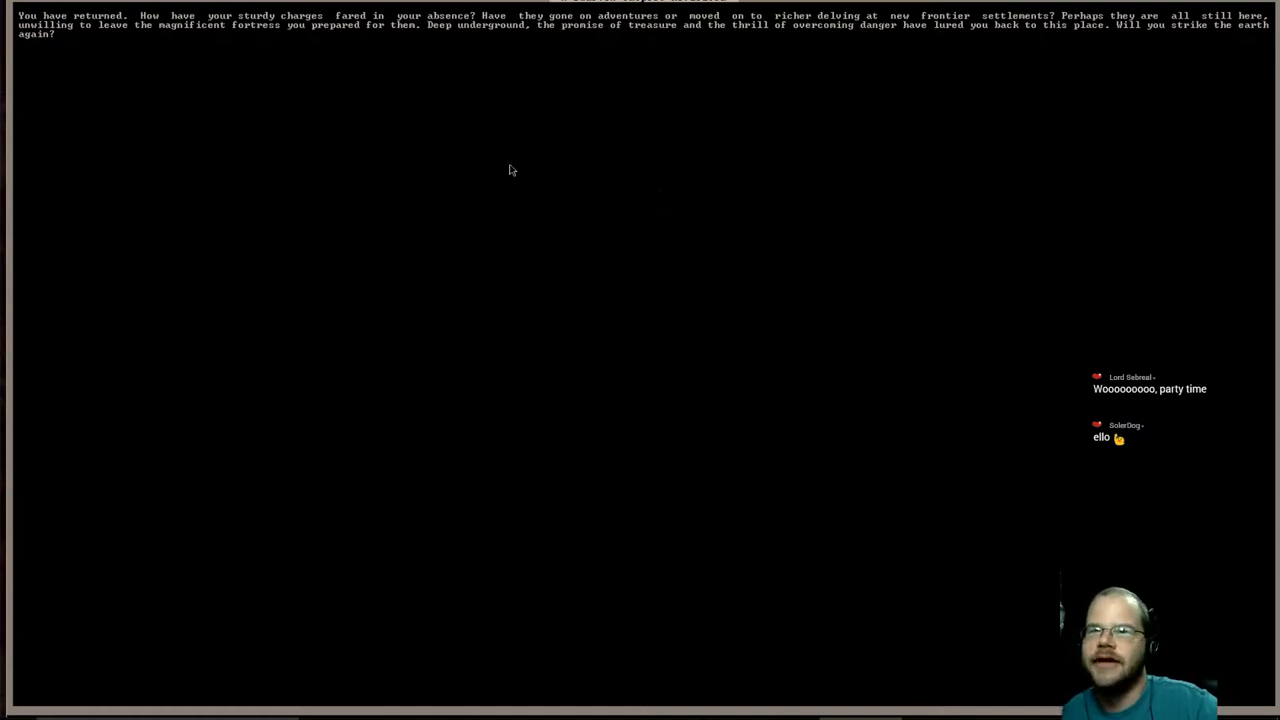
{"action": "mouse_move", "coordinate": [656, 191]}
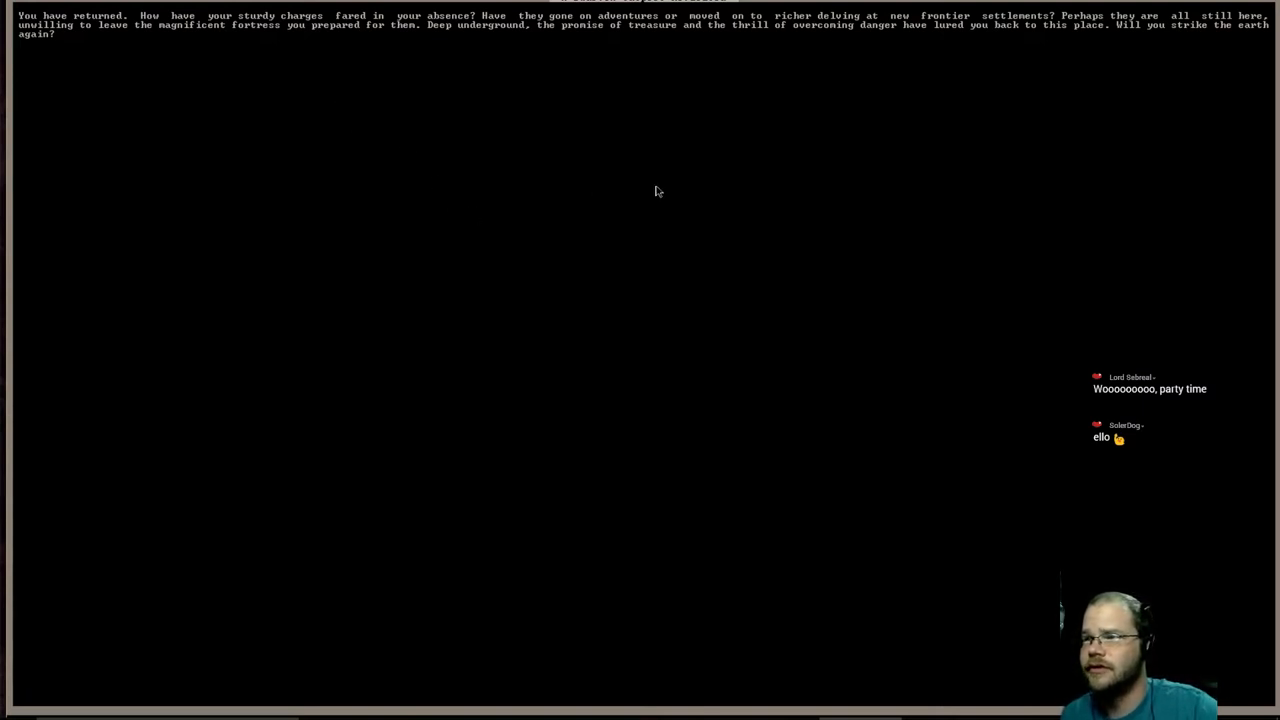
{"action": "mouse_move", "coordinate": [767, 13]}
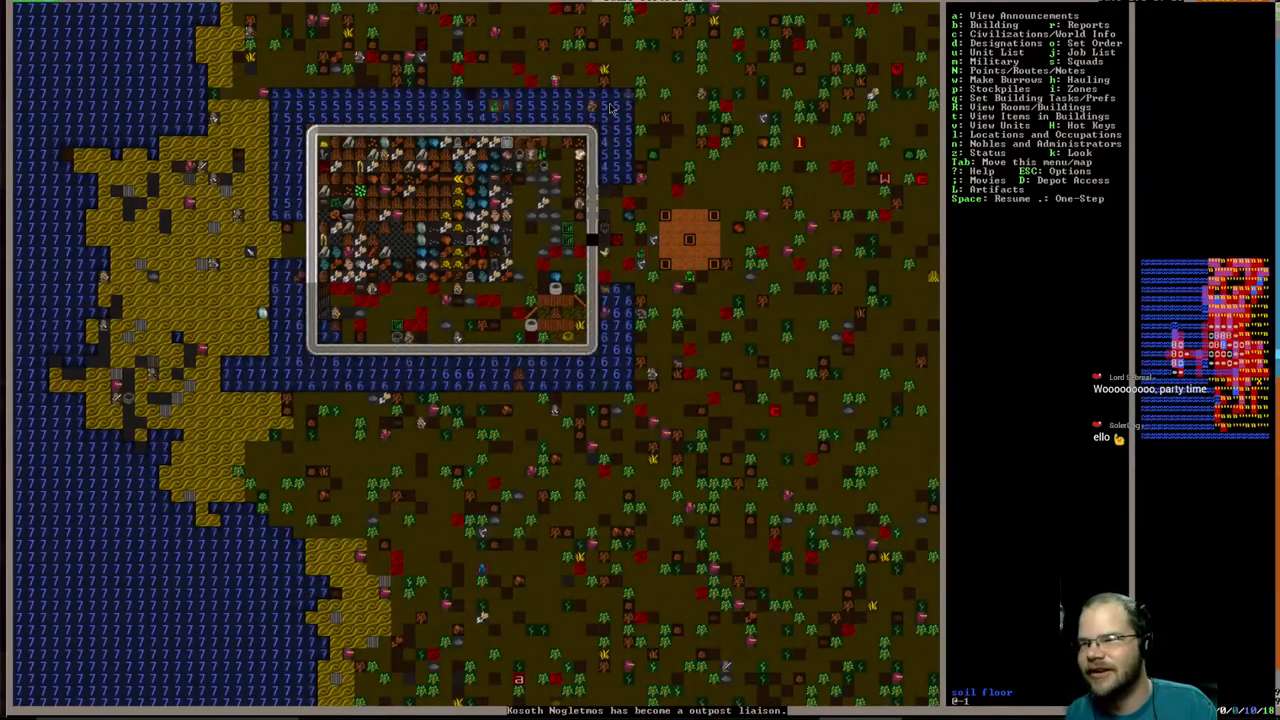
{"action": "mouse_move", "coordinate": [643, 38]}
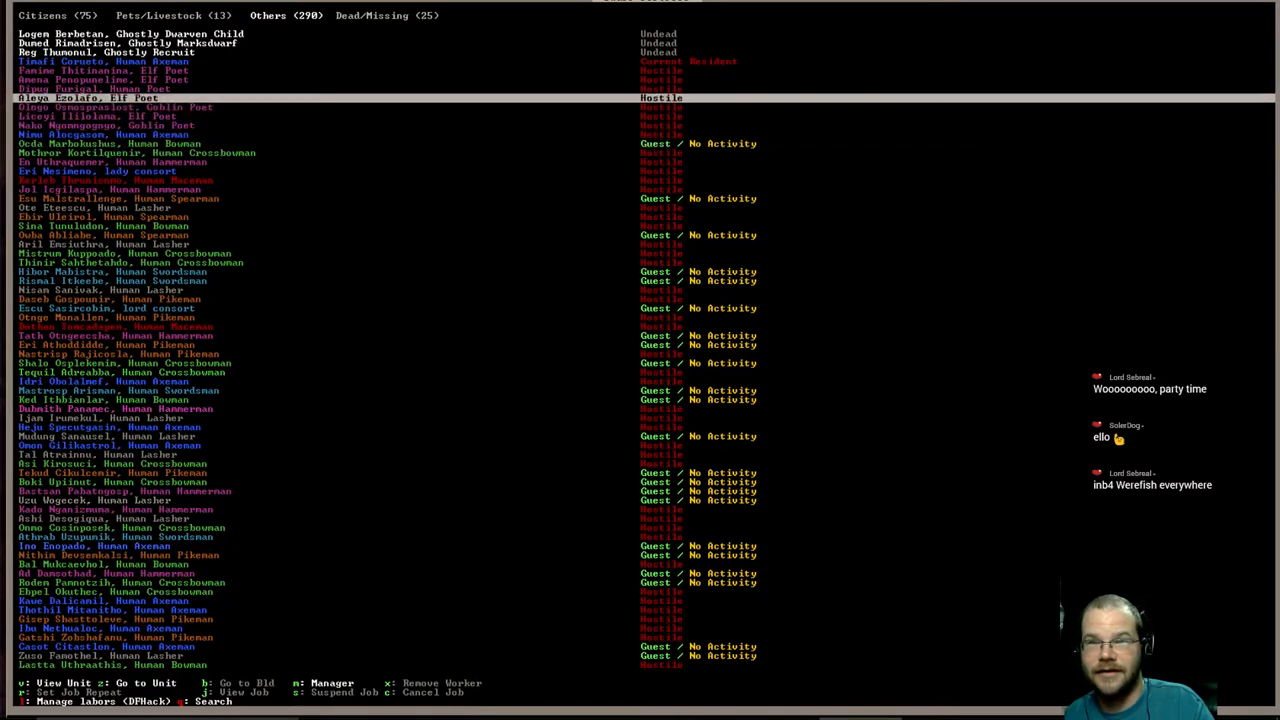
- Scroll the Others units, then view the 25 Dead/Missing and the 75 Citizens
{"action": "scroll", "scroll_direction": "up", "scroll_amount": 3}
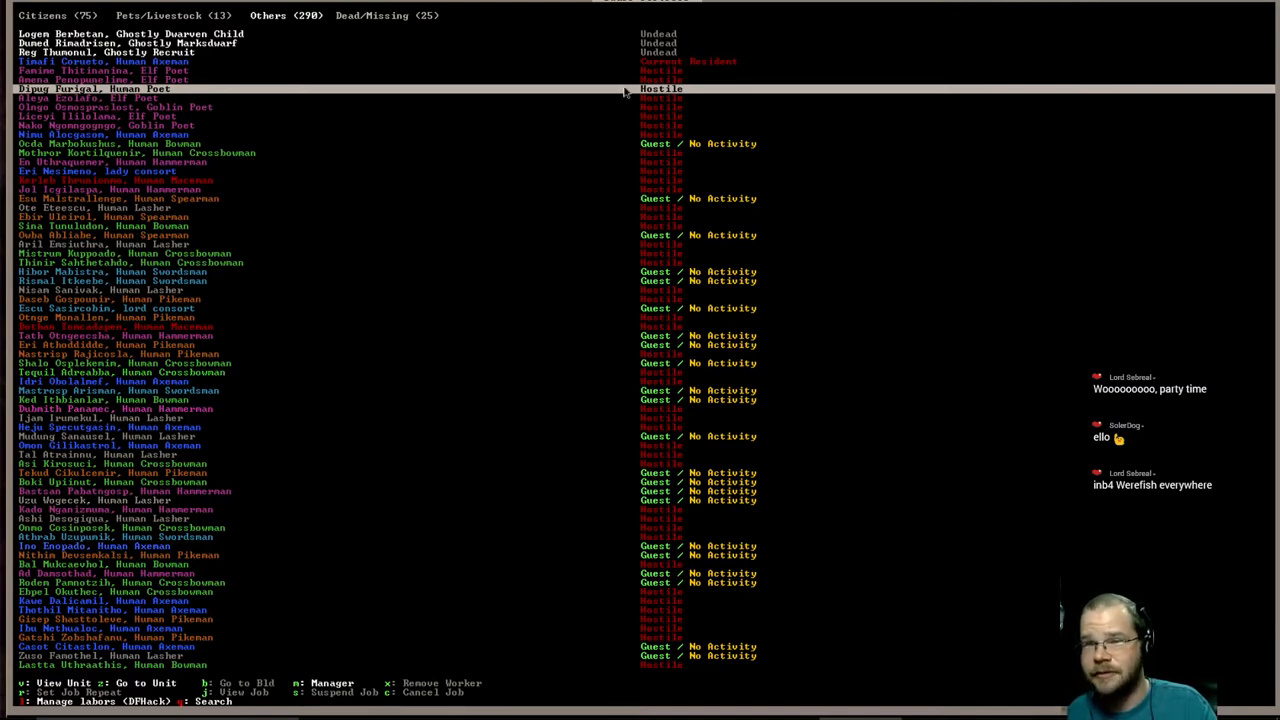
{"action": "mouse_move", "coordinate": [651, 107]}
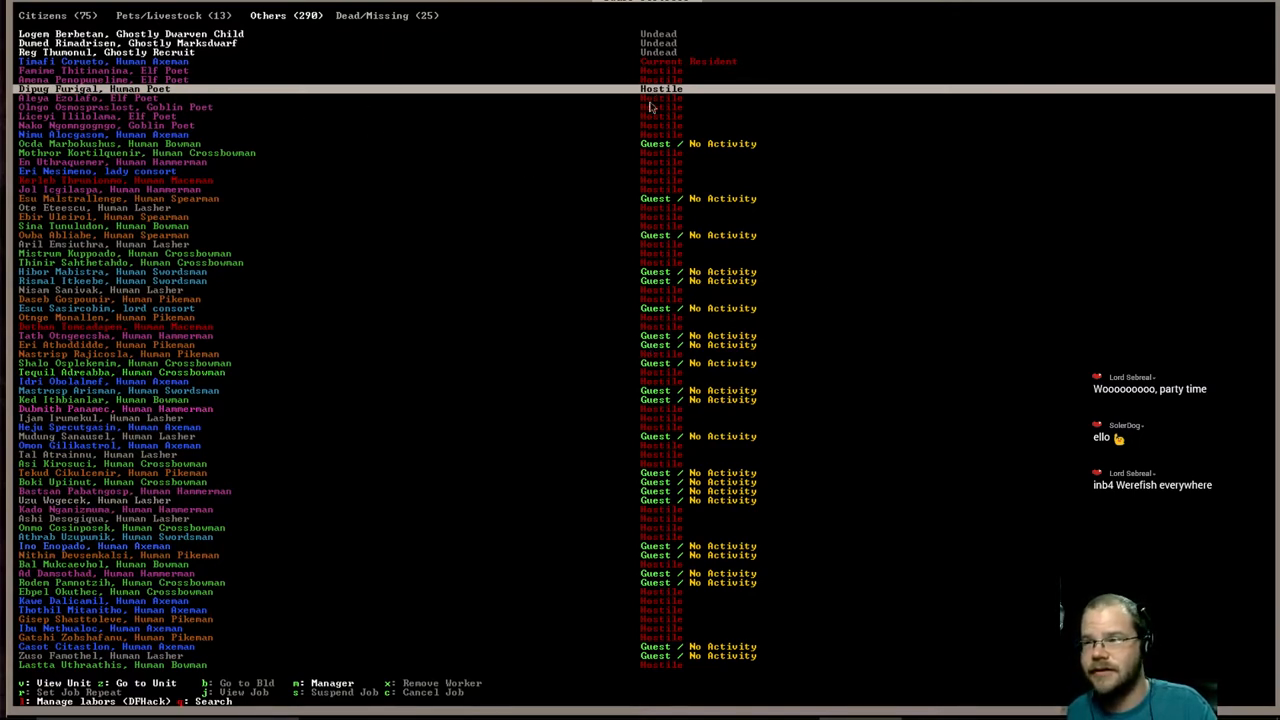
{"action": "mouse_move", "coordinate": [610, 188]}
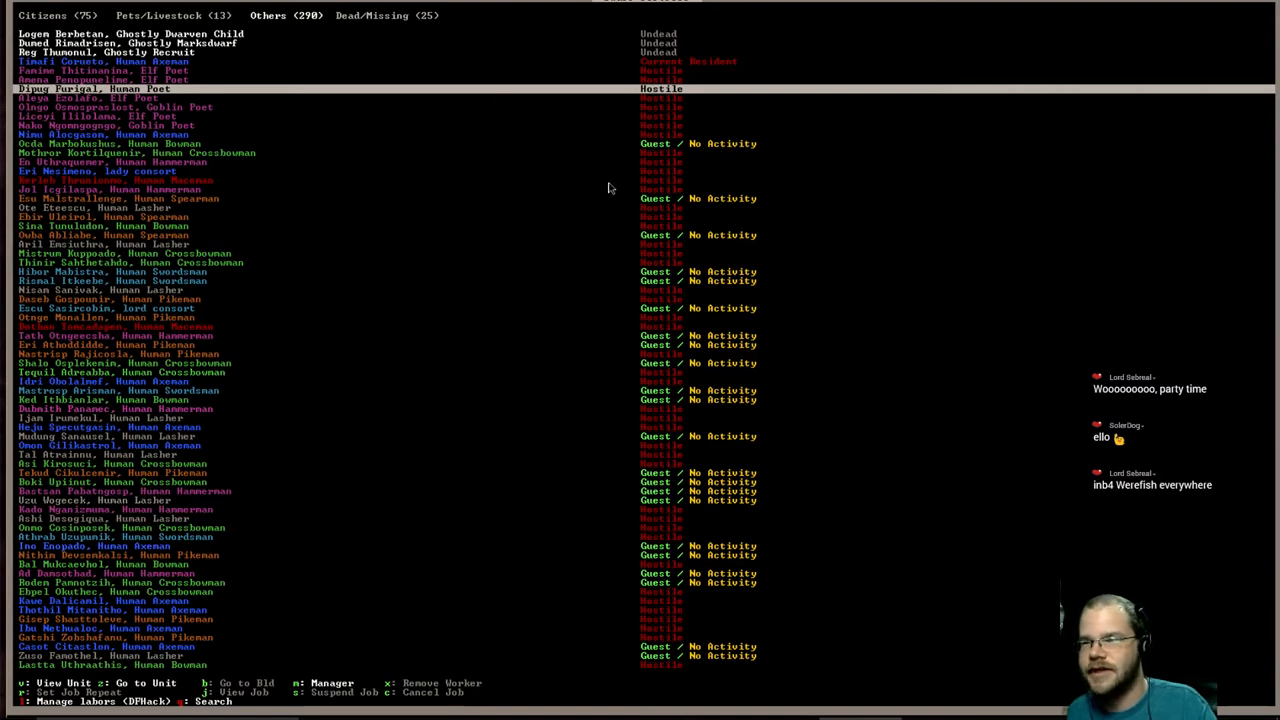
{"action": "scroll", "scroll_direction": "up", "scroll_amount": 3}
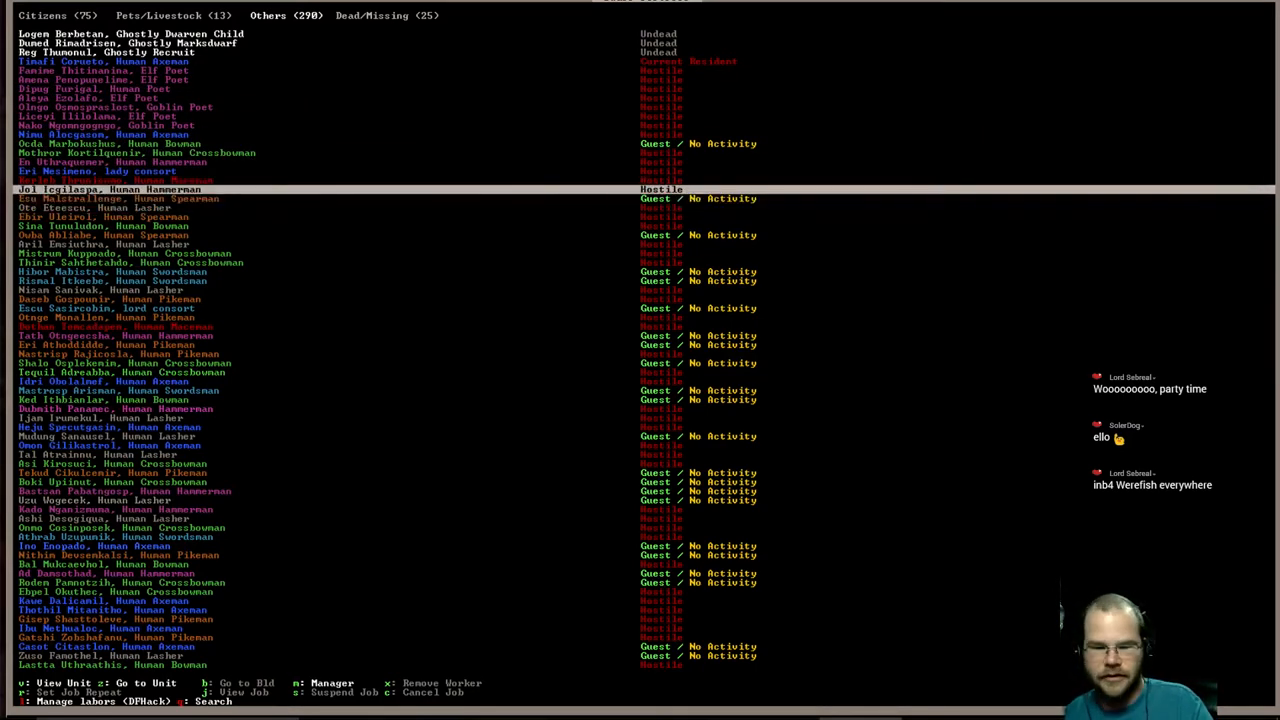
{"action": "left_click", "coordinate": [384, 15]}
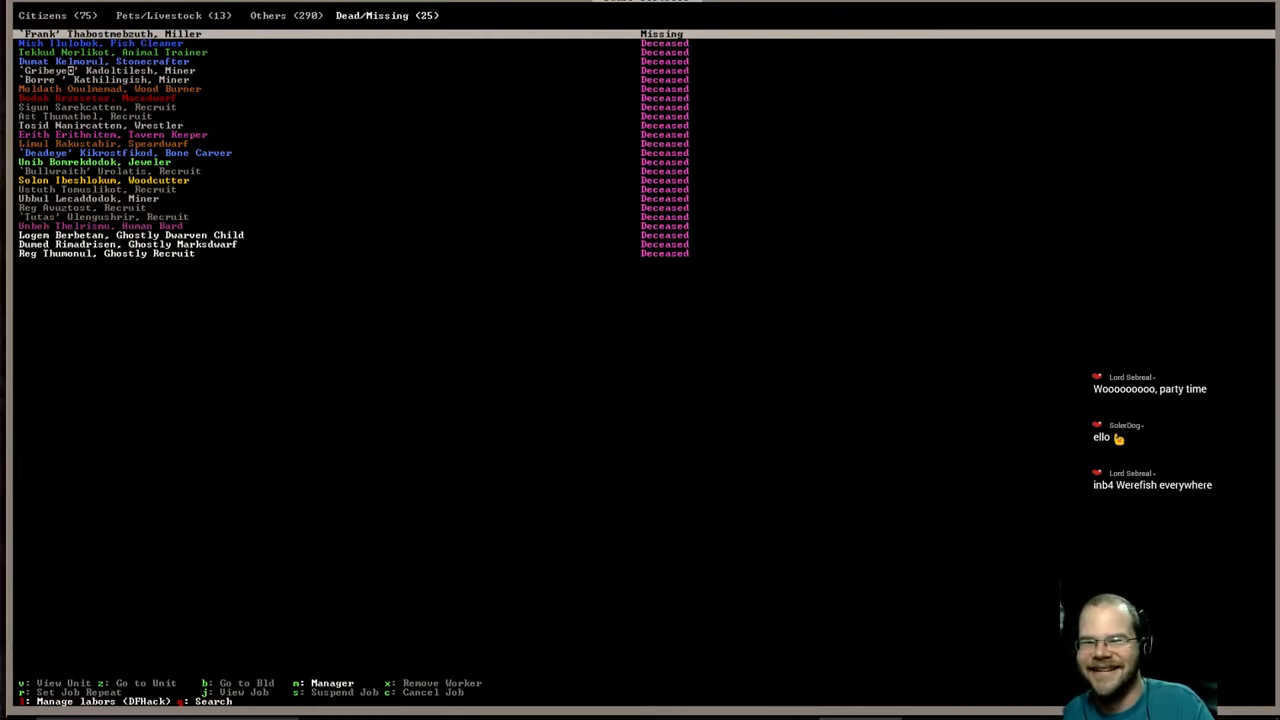
{"action": "left_click", "coordinate": [57, 15]}
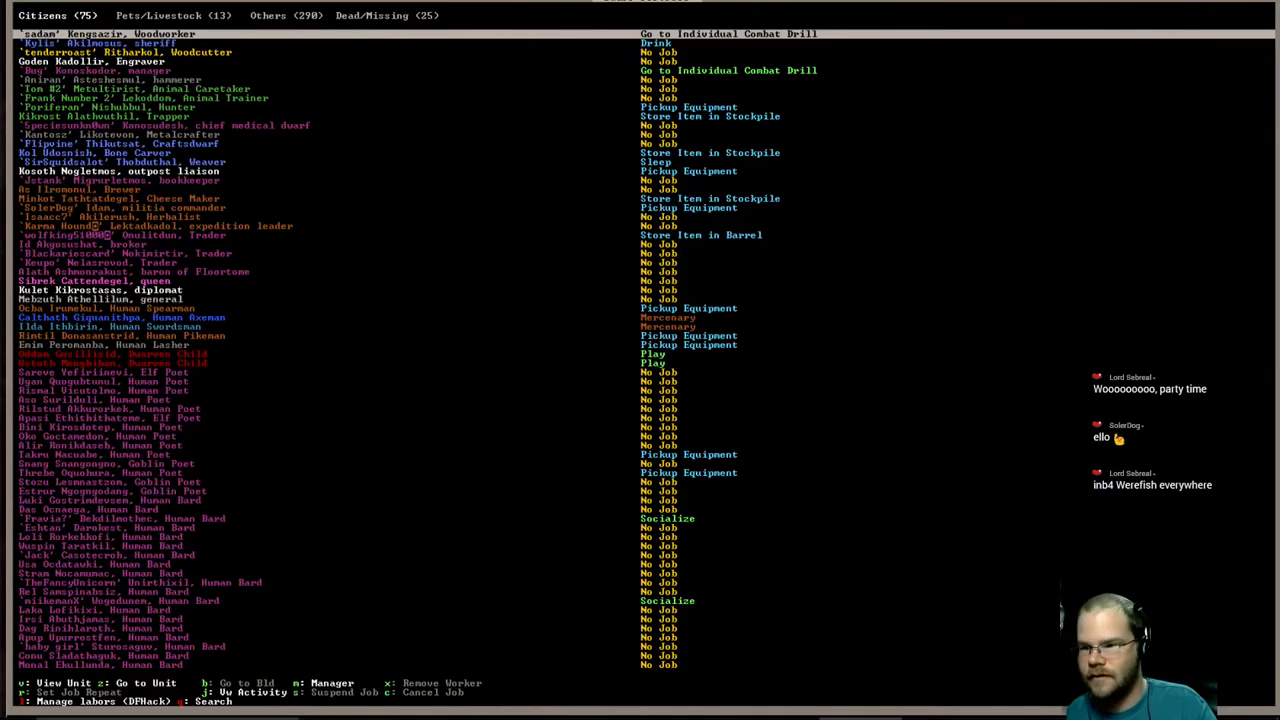
{"action": "mouse_move", "coordinate": [164, 613]}
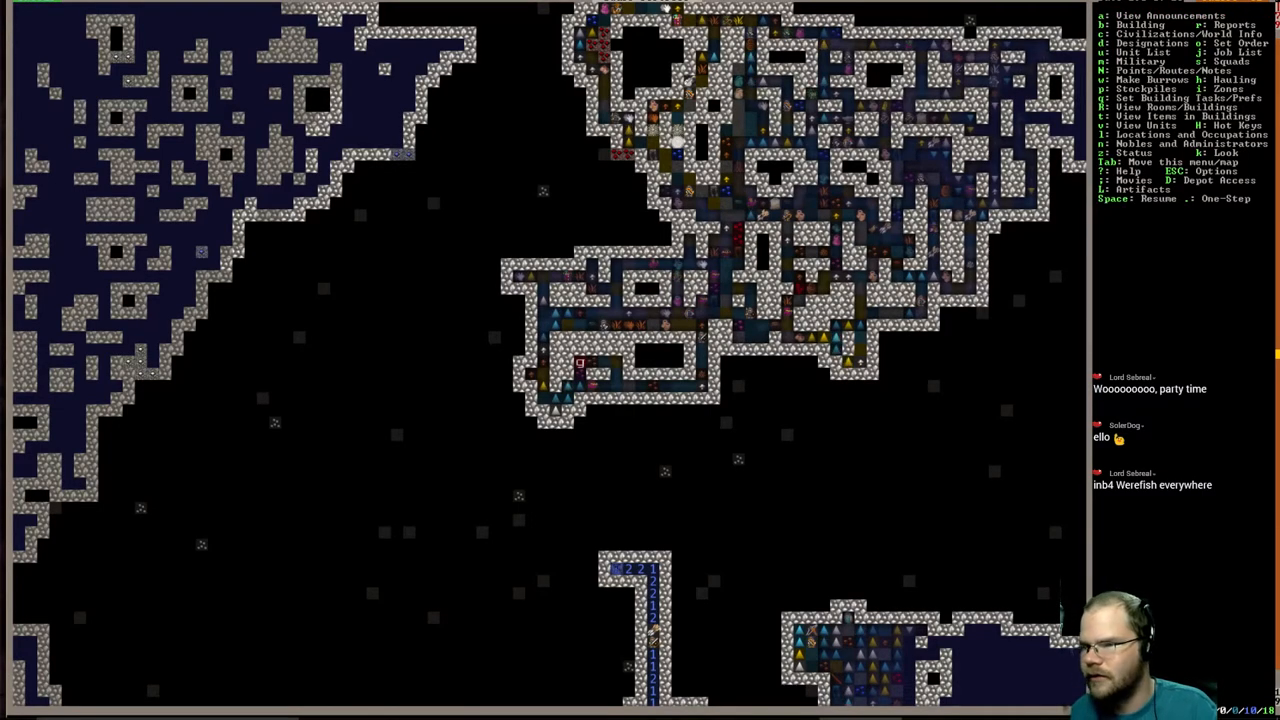
- View the 13 tame pets and livestock on the Pets/Livestock tab
{"action": "scroll", "scroll_direction": "down", "scroll_amount": 3}
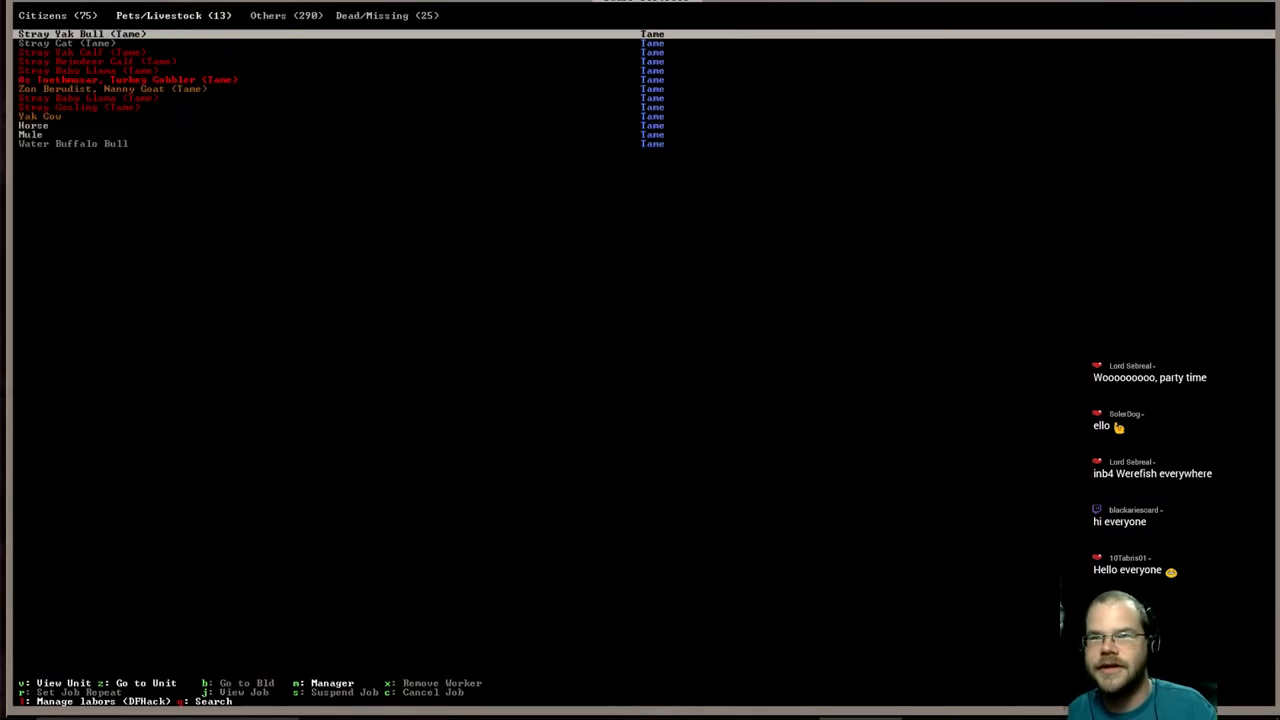
{"action": "left_click", "coordinate": [284, 15]}
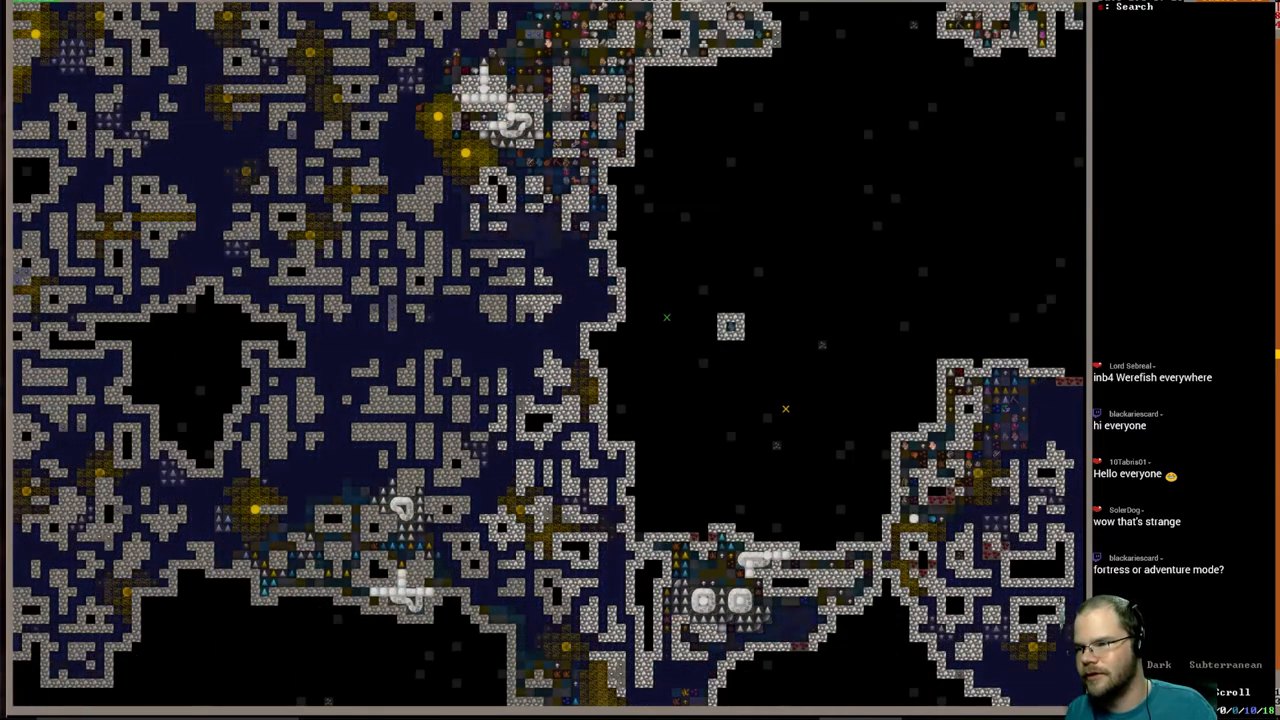
- Scroll the view while moving toward the cavern levels
{"action": "scroll", "scroll_direction": "up", "scroll_amount": 3}
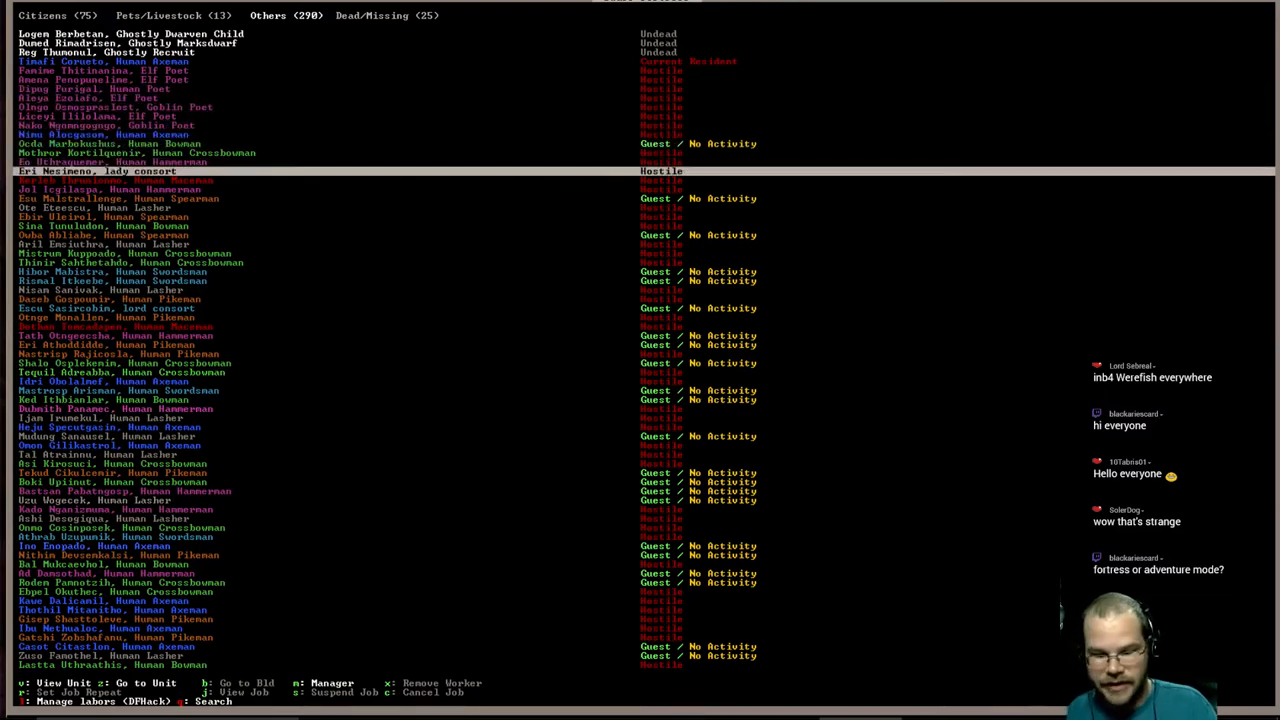
- Centre the map on Eri Nesimeno, the hostile lady consort
{"action": "key", "text": "z"}
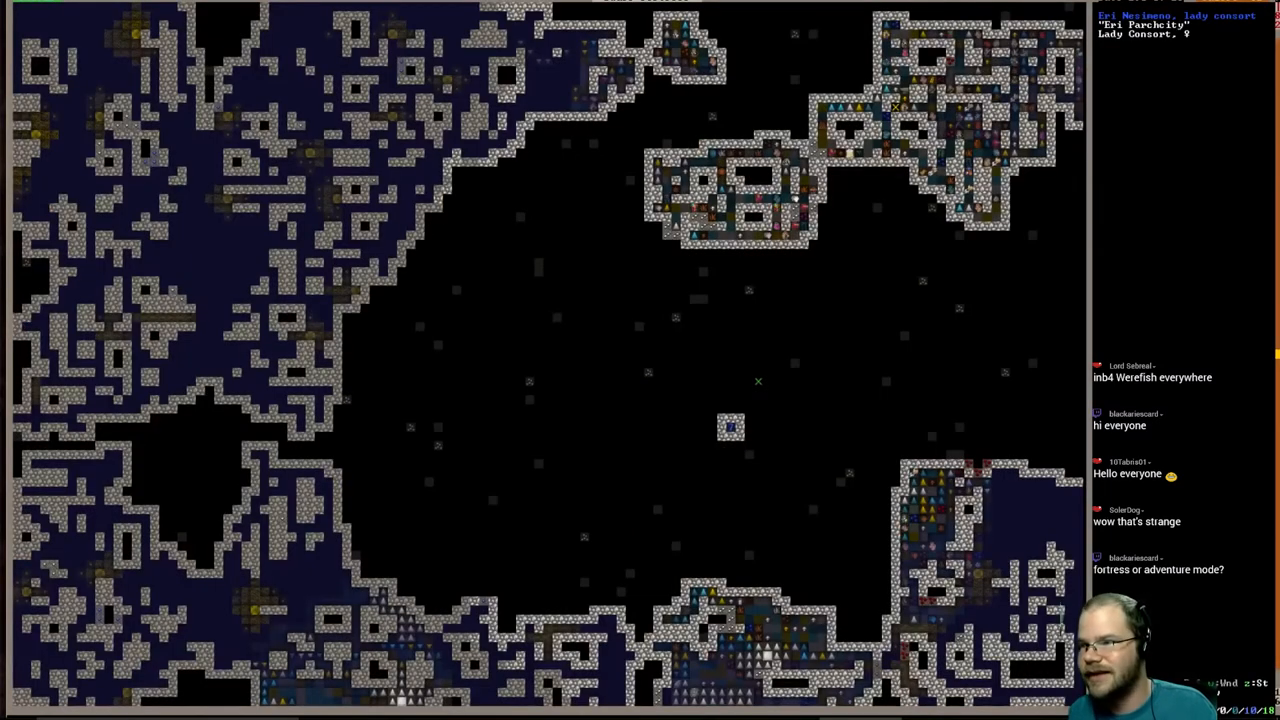
- Return to the Citizens list of 75 dwarves and their jobs
{"action": "key", "text": "esc"}
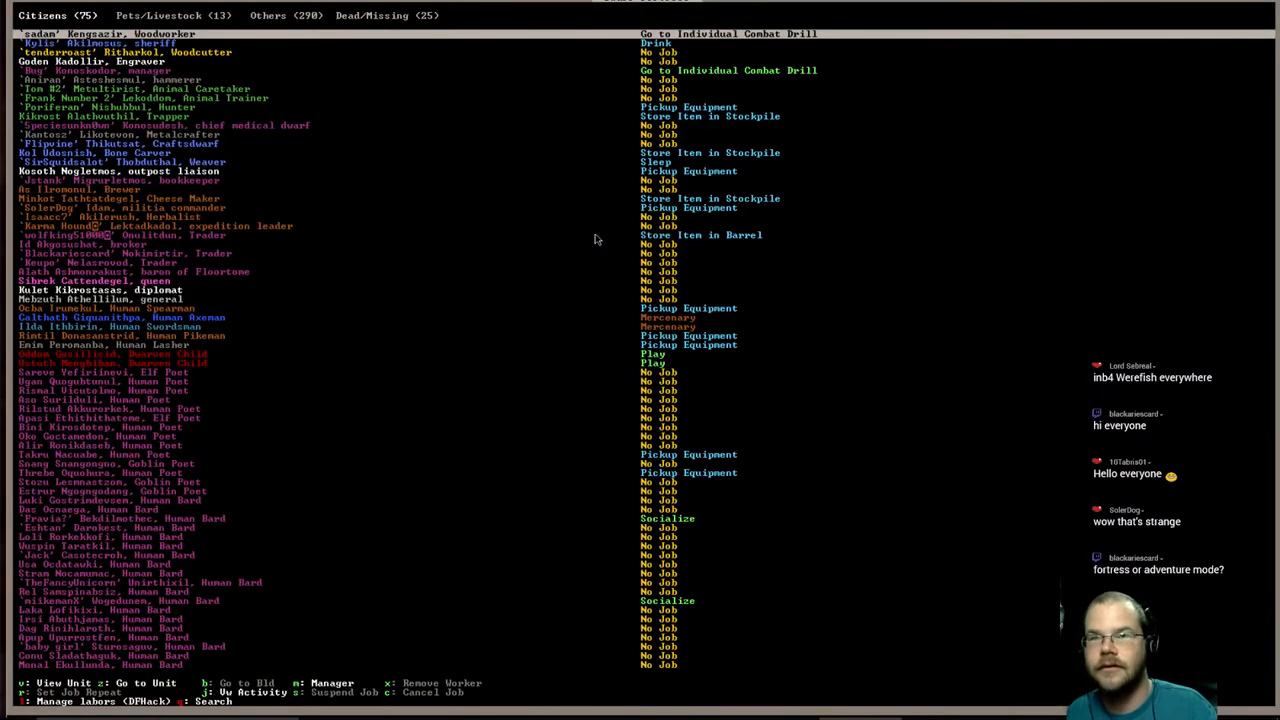
- Search the Others list for 'spe', narrowing it to 22 mostly human spearmen
{"action": "left_click", "coordinate": [280, 15]}
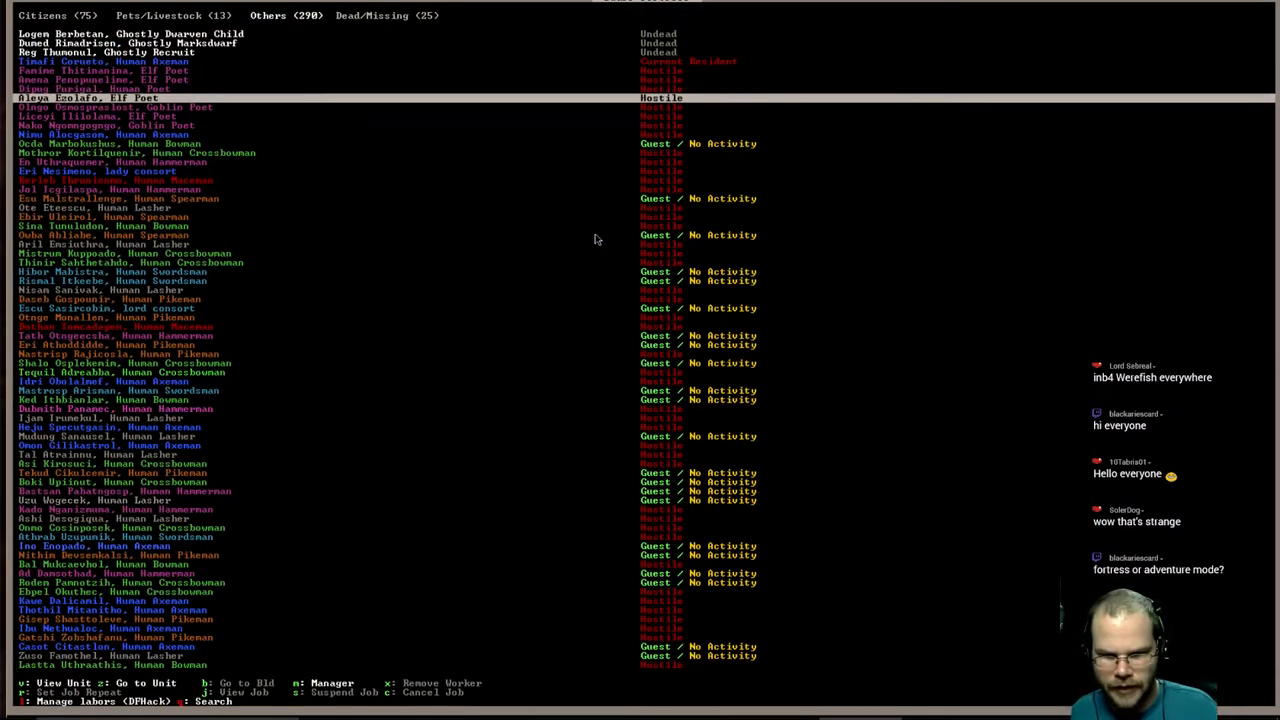
{"action": "type", "text": "so"}
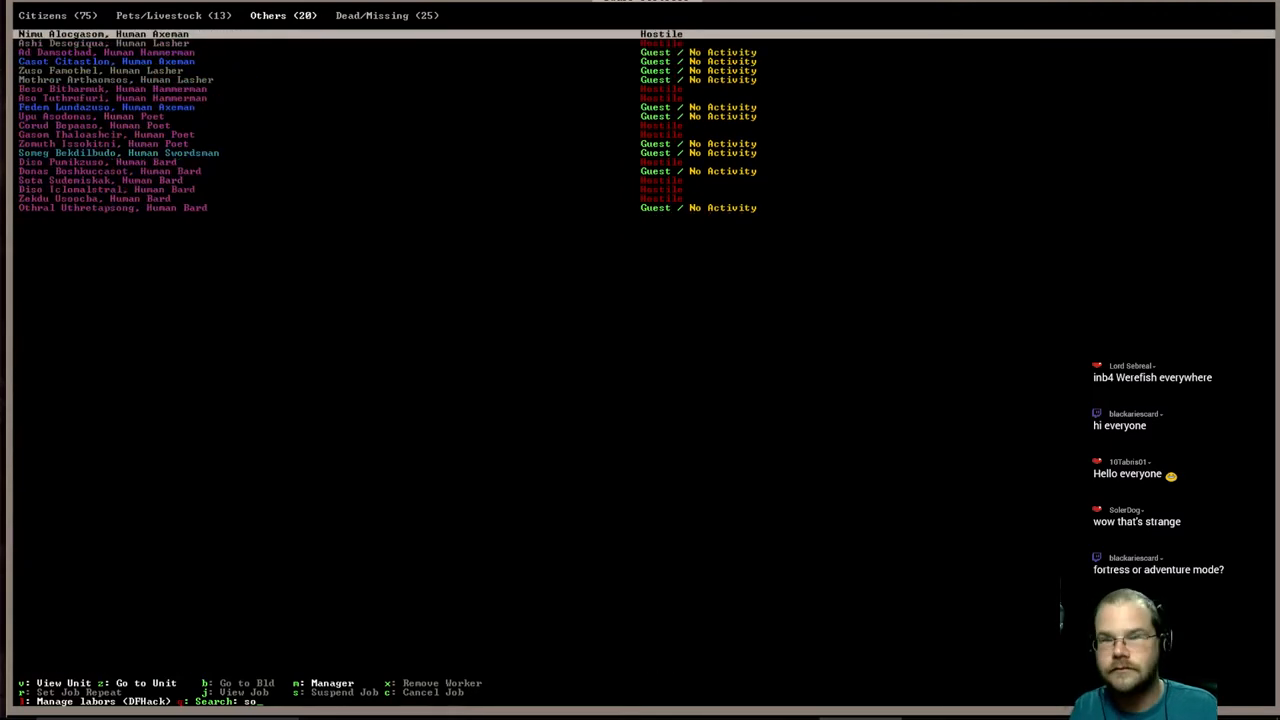
{"action": "type", "text": "pi"}
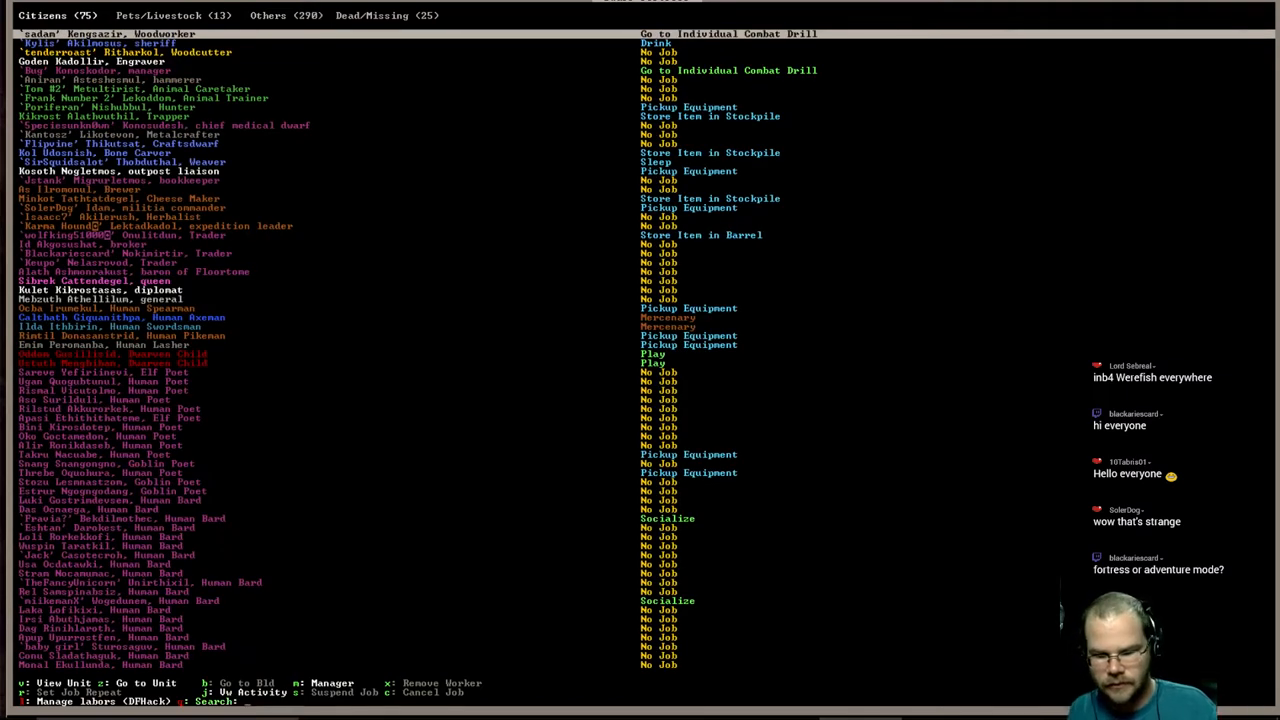
{"action": "type", "text": "spi"}
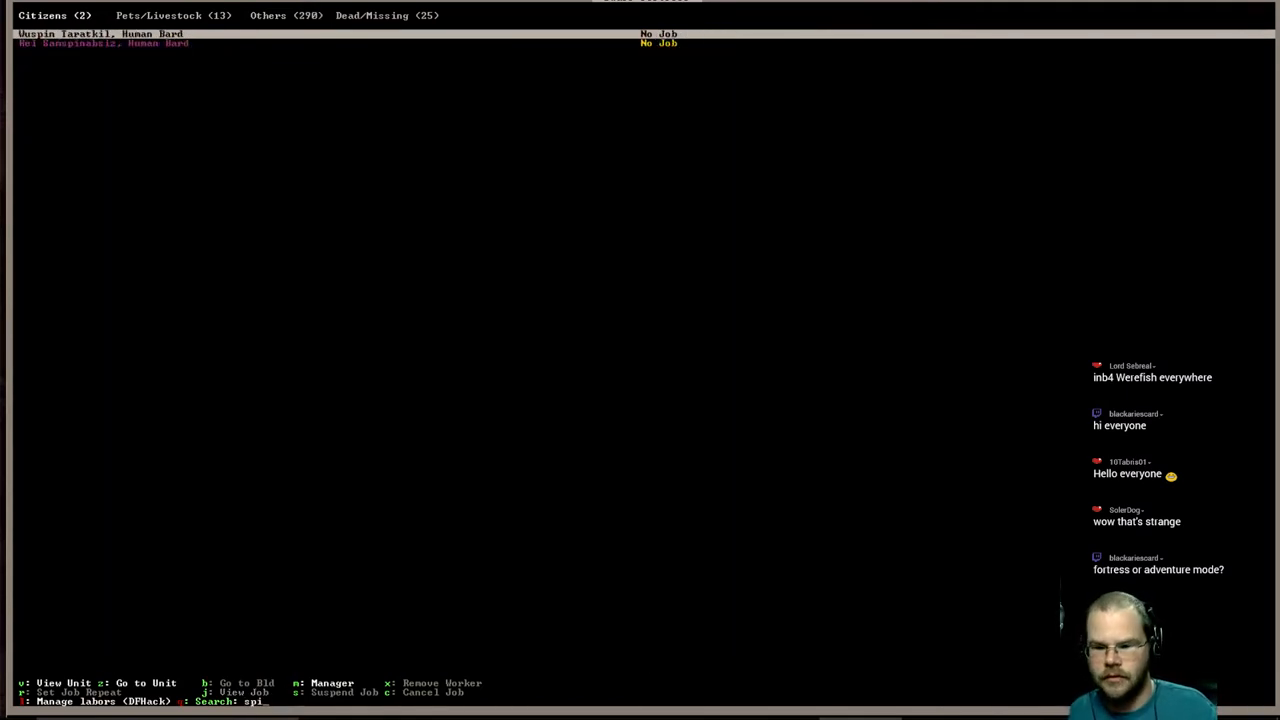
{"action": "key", "text": "Escape"}
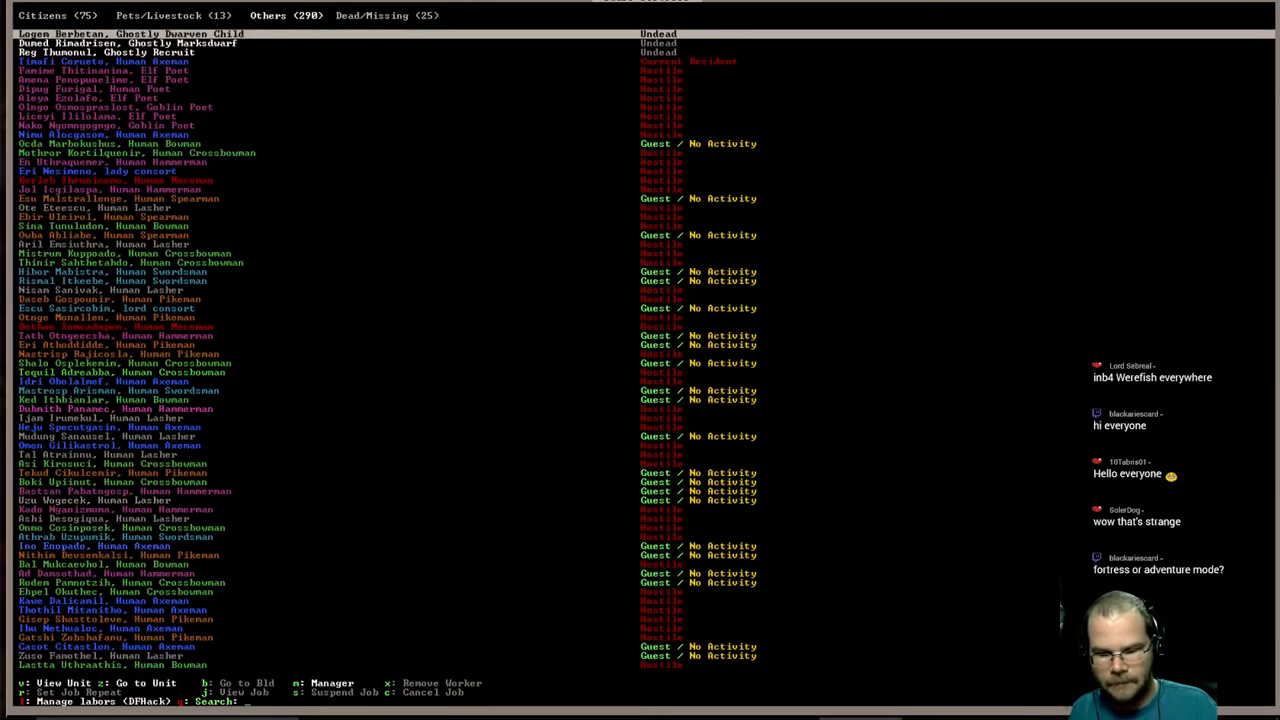
{"action": "type", "text": "spe"}
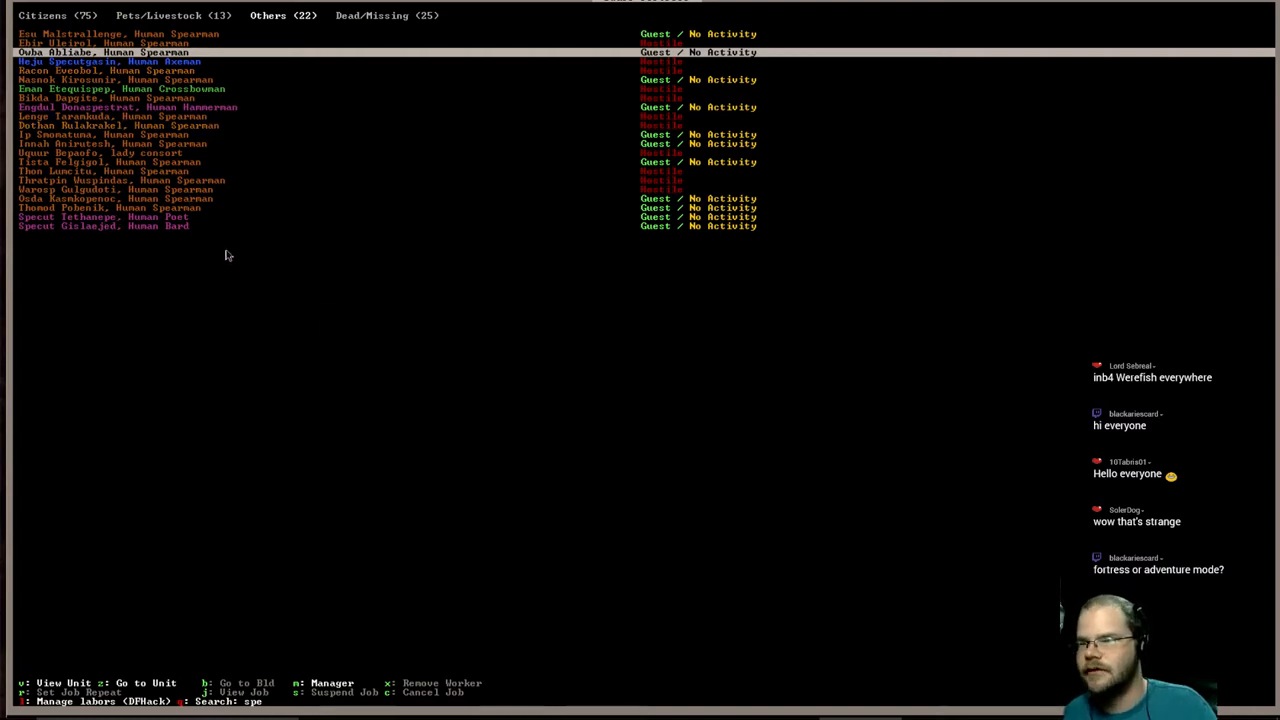
{"action": "mouse_move", "coordinate": [160, 126]}
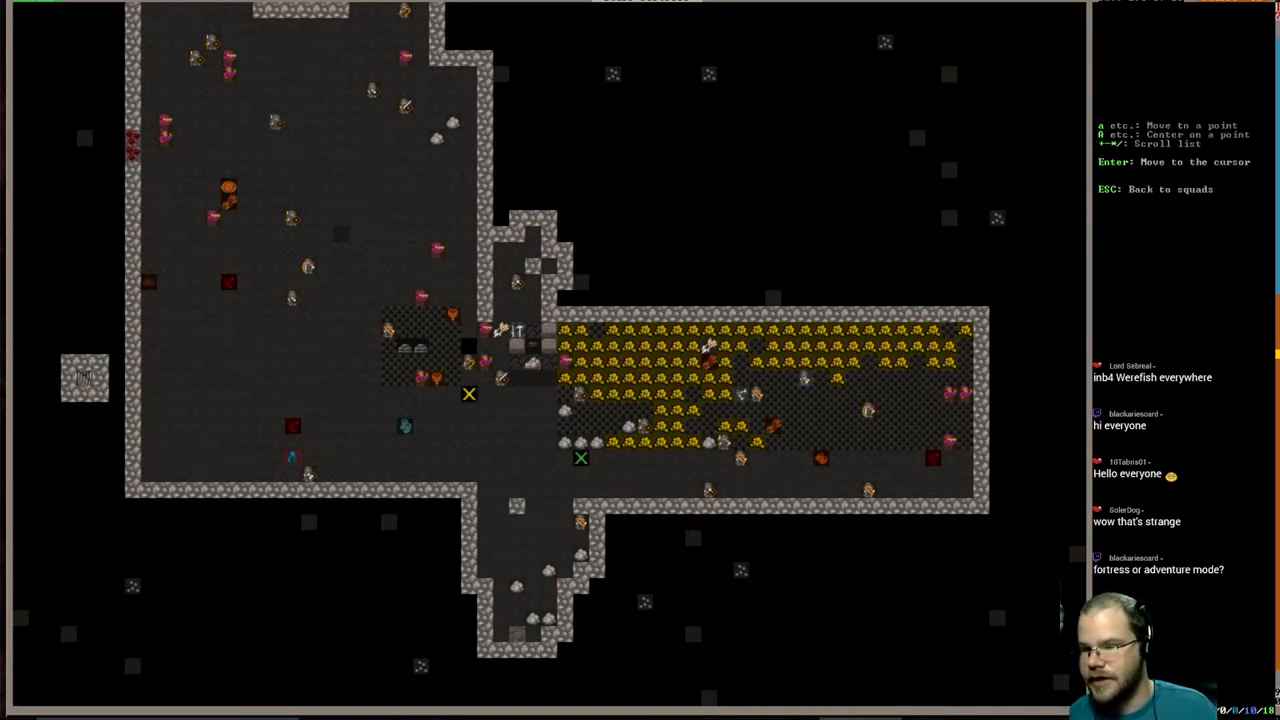
- Leave the squad move order, showing activity zone #24 by the water
{"action": "key", "text": "Escape"}
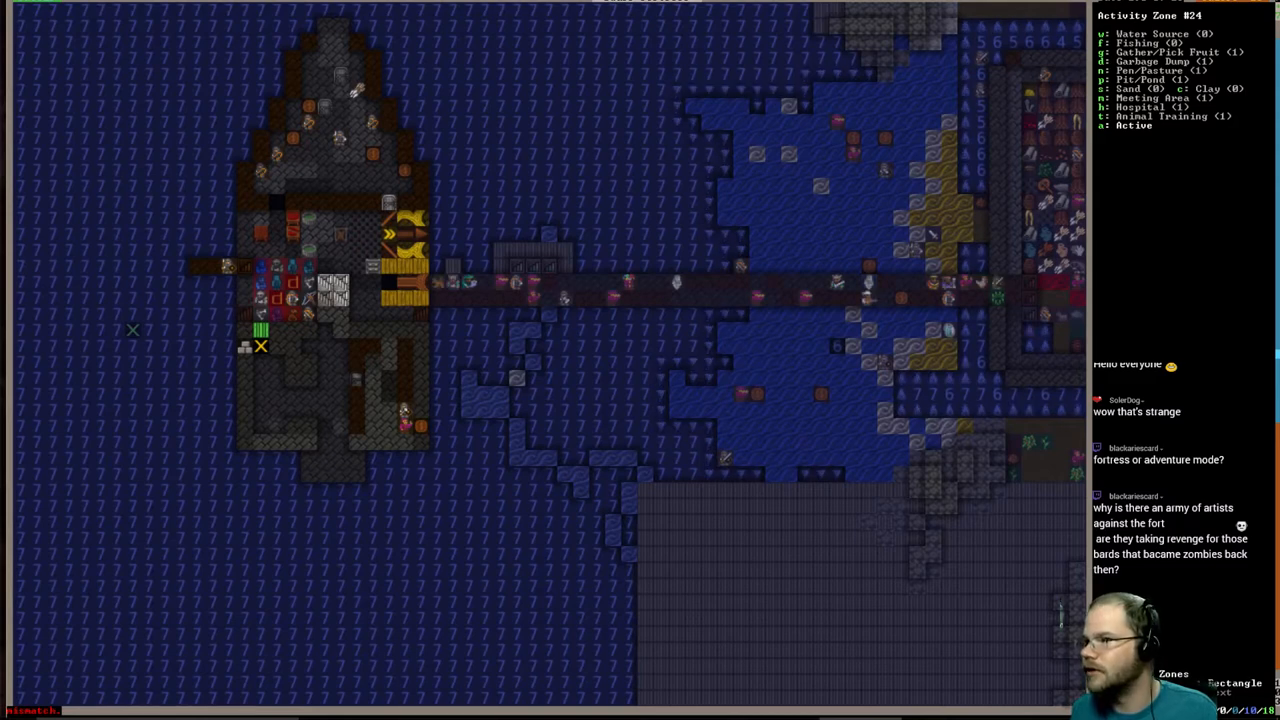
- Leave activity zone #24 and query a goods-filled room in the walled compound
{"action": "key", "text": "p"}
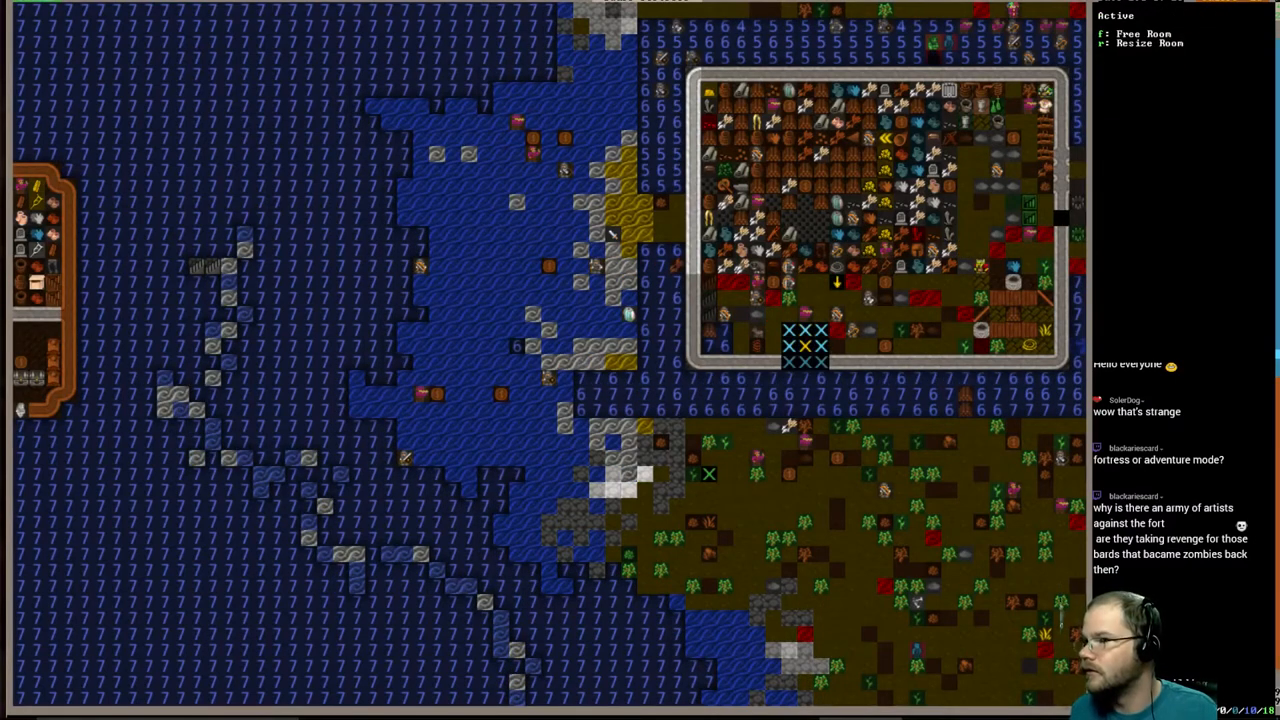
- Close the room settings and pan across the walled goods compound
{"action": "key", "text": "Escape"}
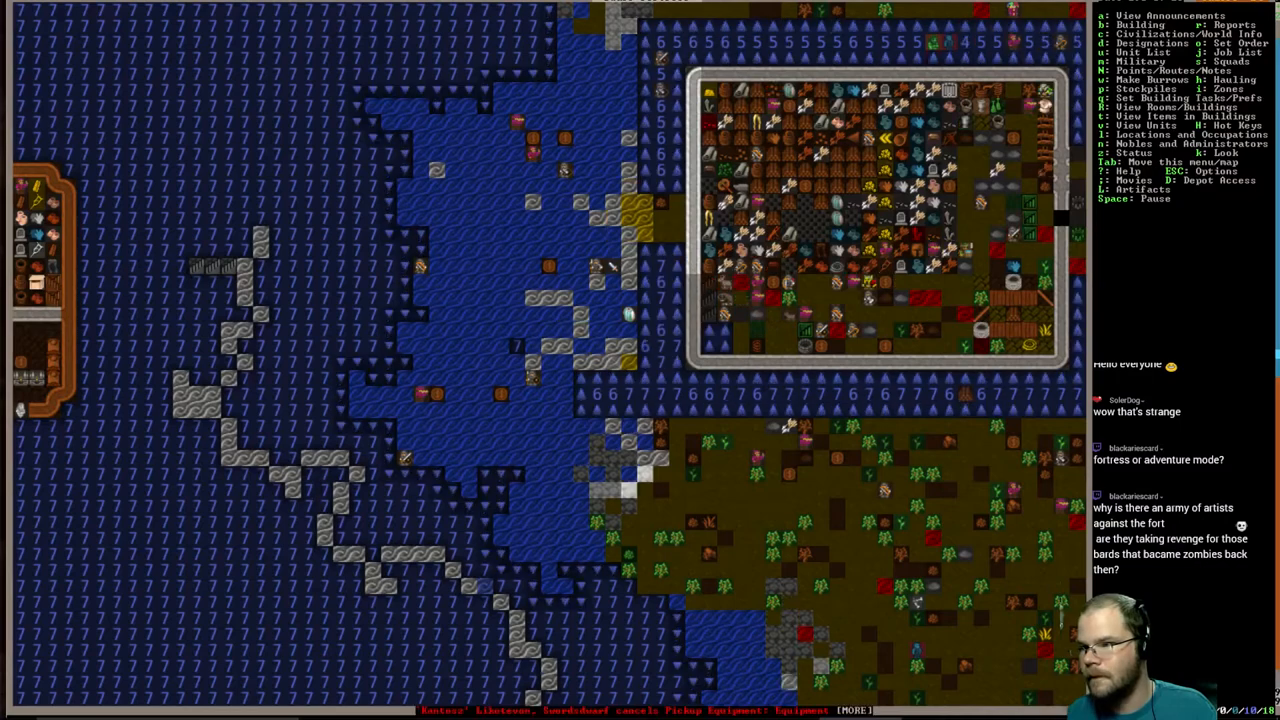
{"action": "key", "text": "a"}
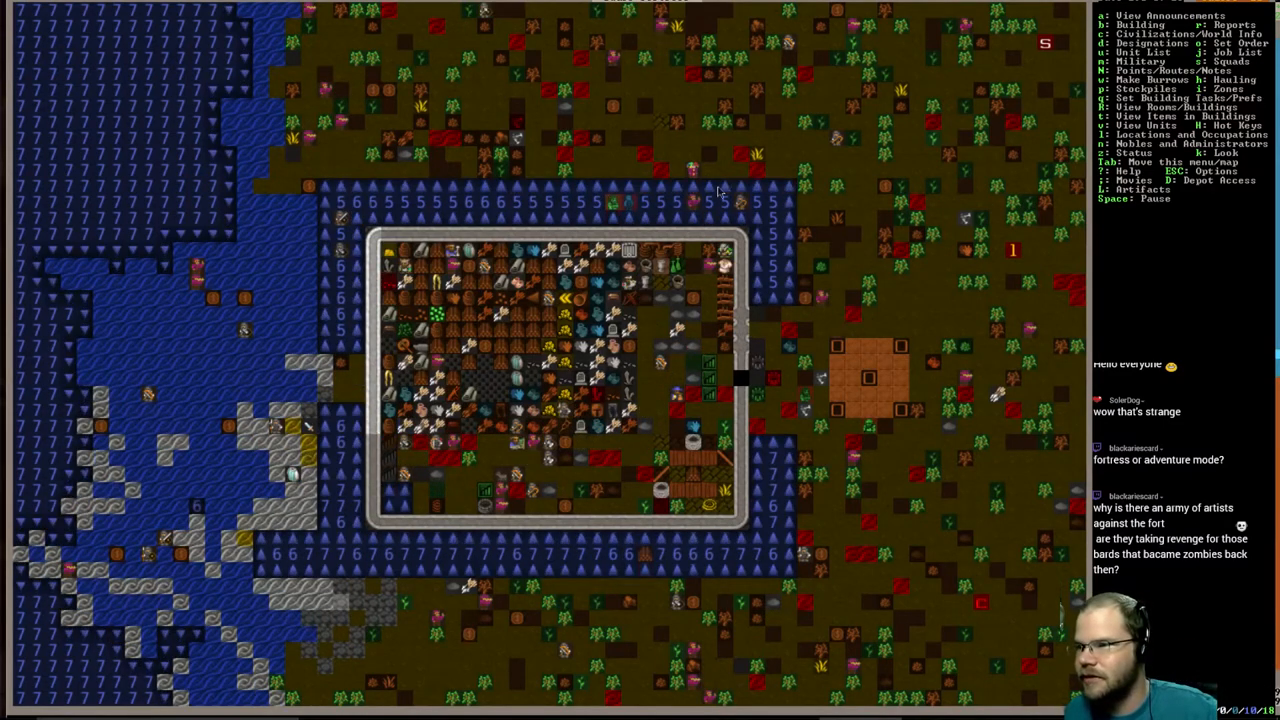
- Scroll the map west from the walled compound back to the pirate ship
{"action": "scroll", "scroll_direction": "up", "scroll_amount": 3}
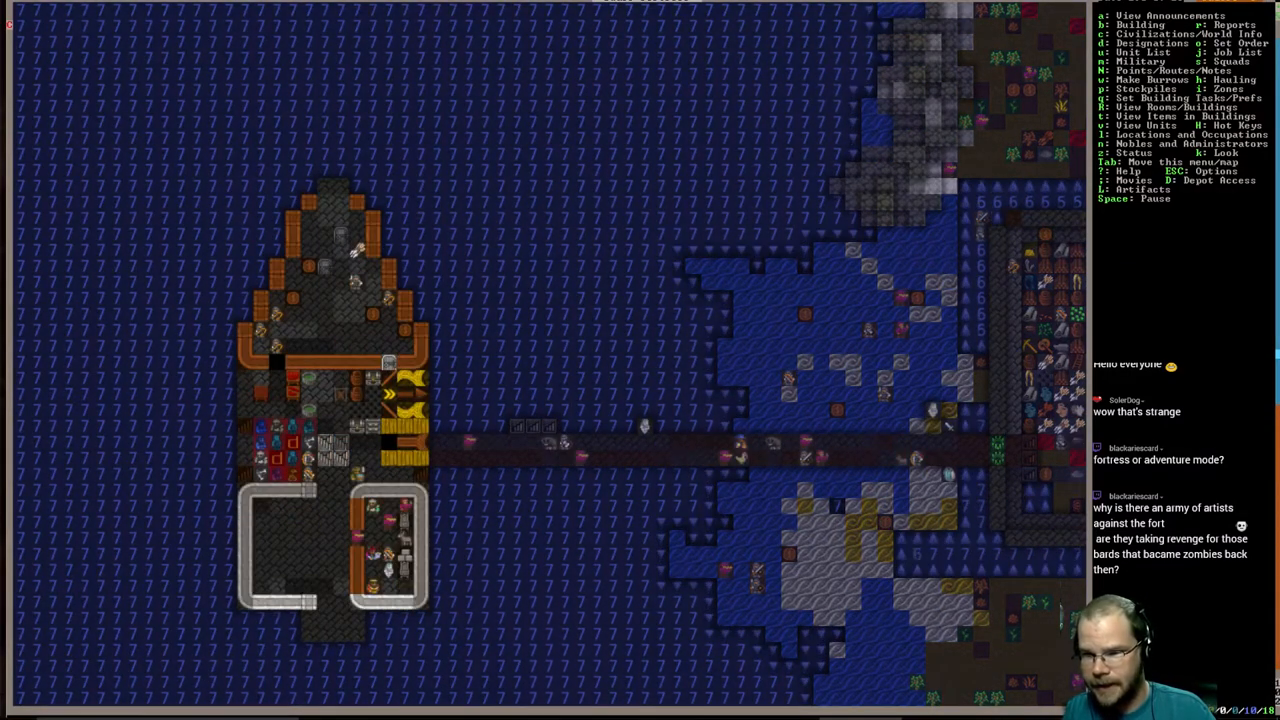
{"action": "scroll", "scroll_direction": "up", "scroll_amount": 3}
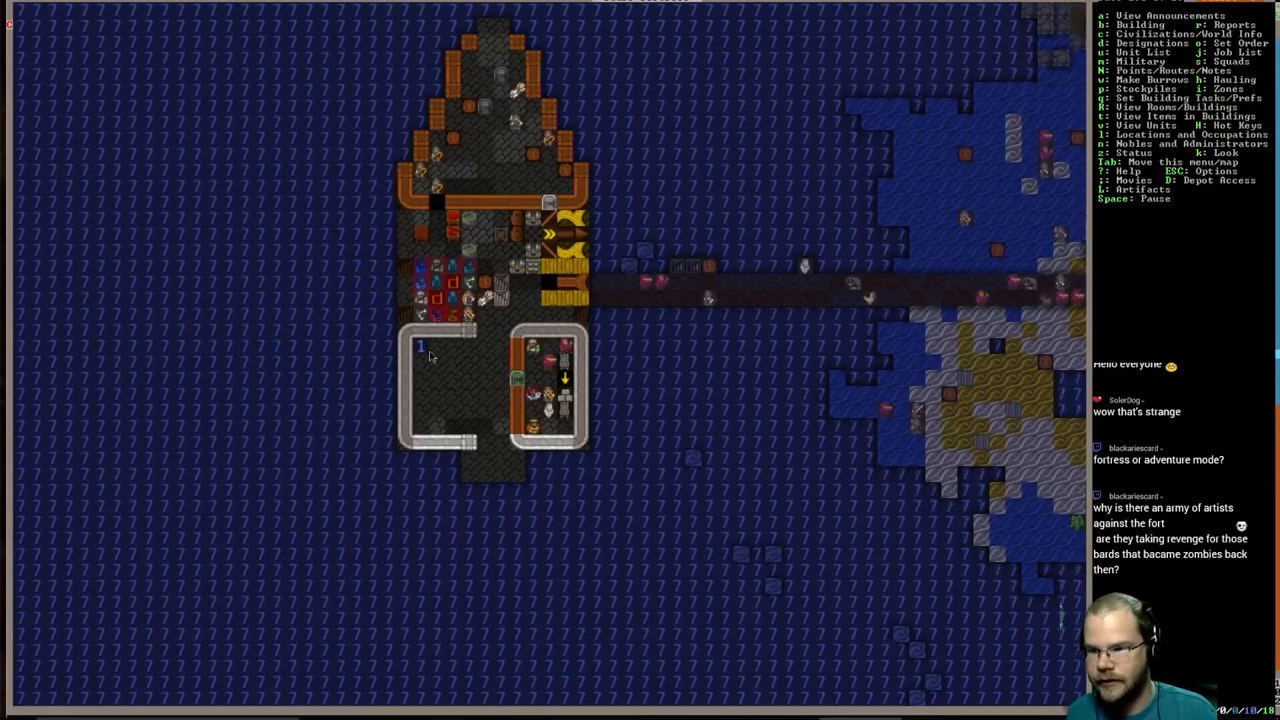
{"action": "key", "text": "p"}
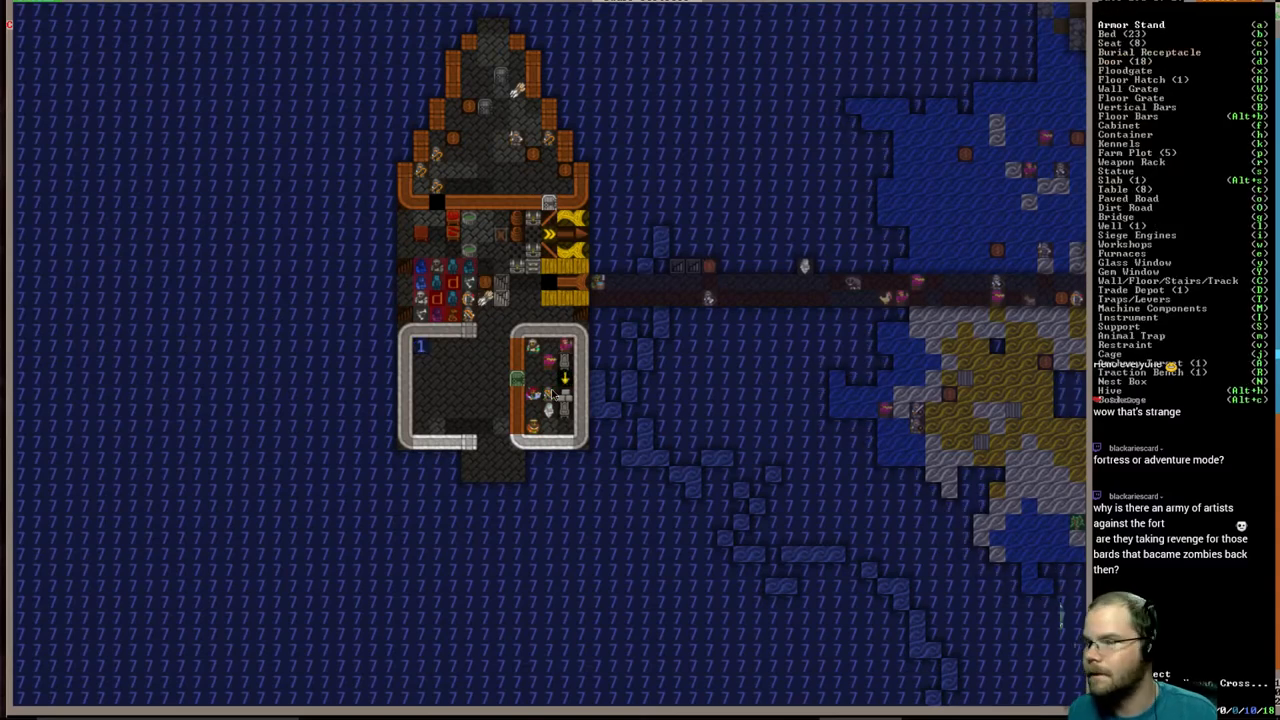
{"action": "key", "text": "Escape"}
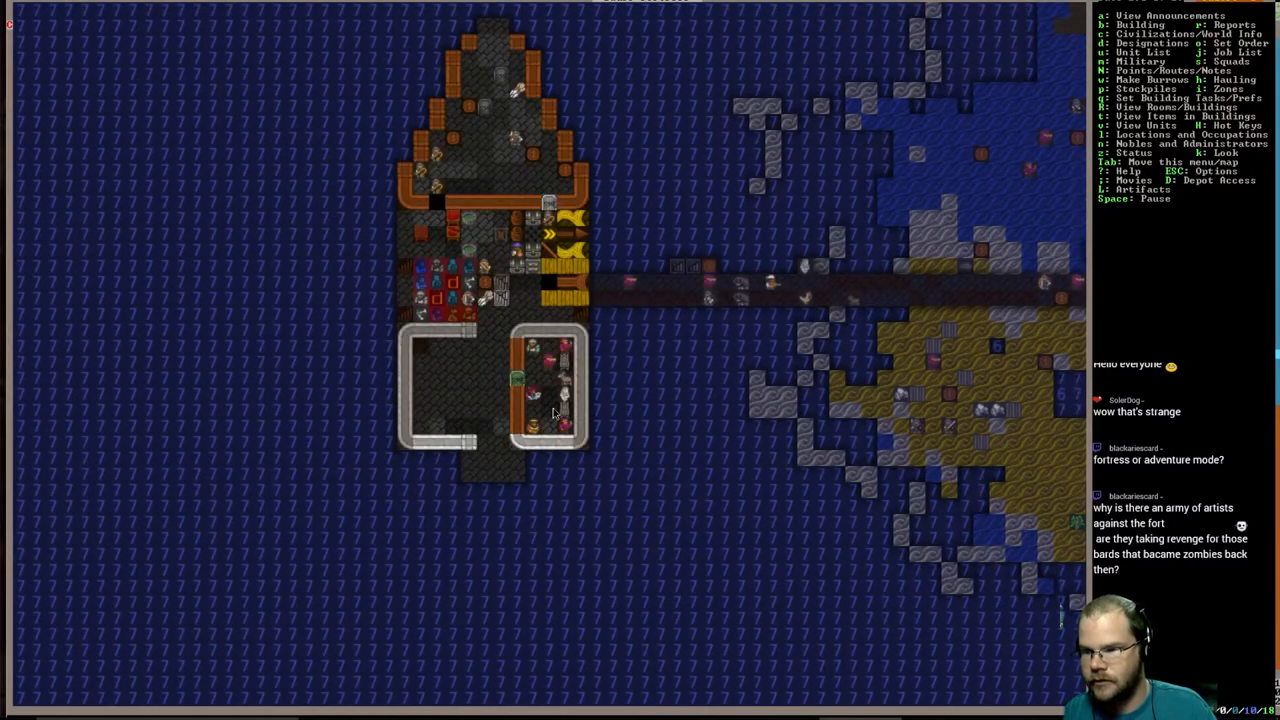
- Back out of the construction menus and open the manager's searchable job-order list
{"action": "key", "text": "d"}
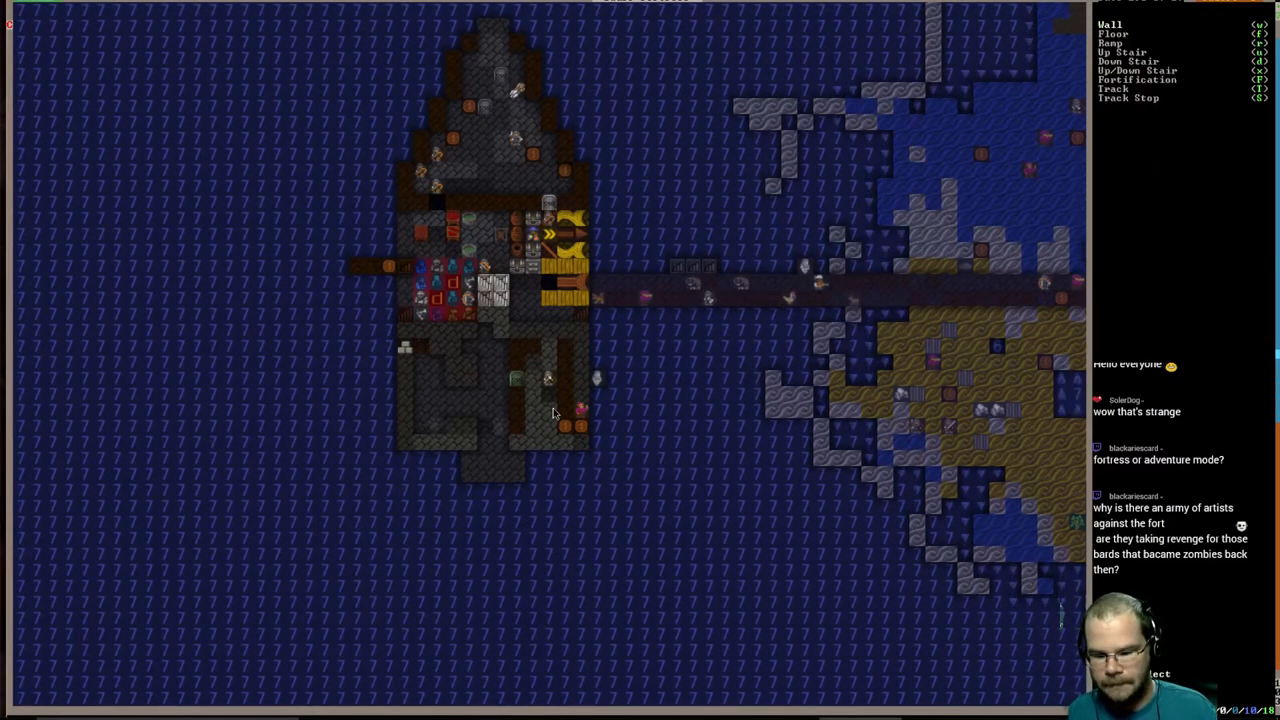
{"action": "key", "text": "f"}
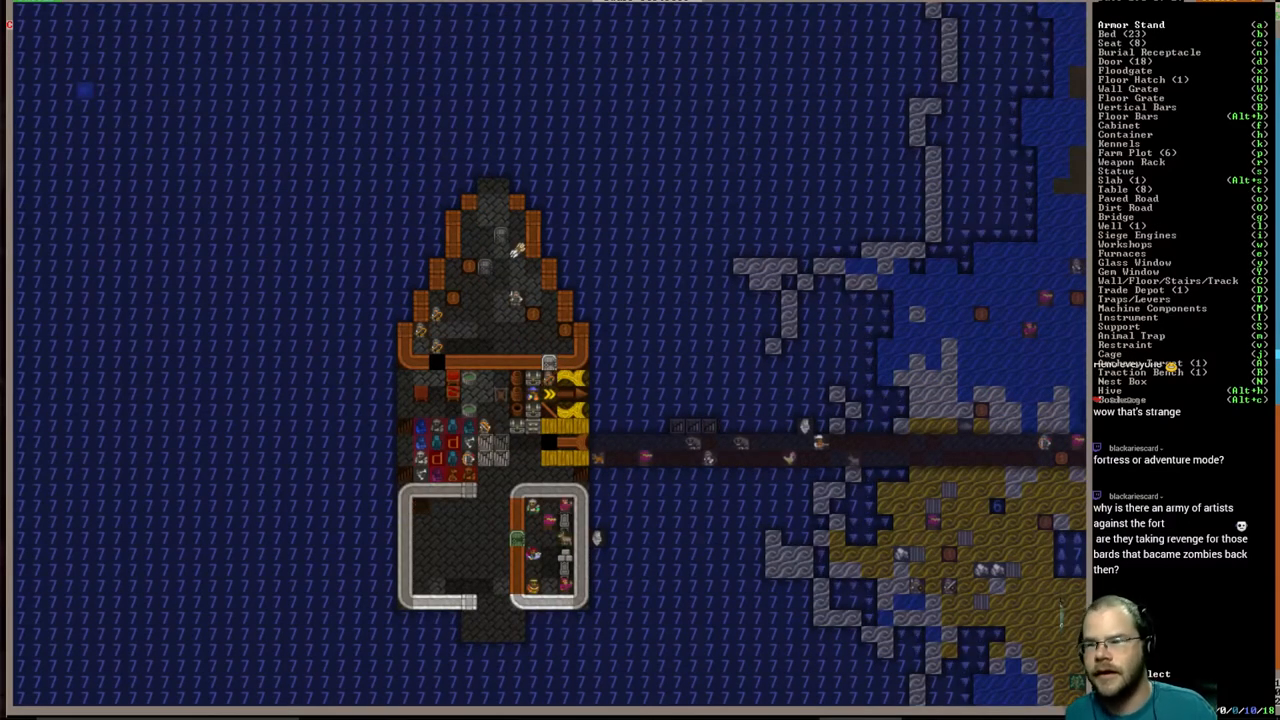
{"action": "key", "text": "Escape"}
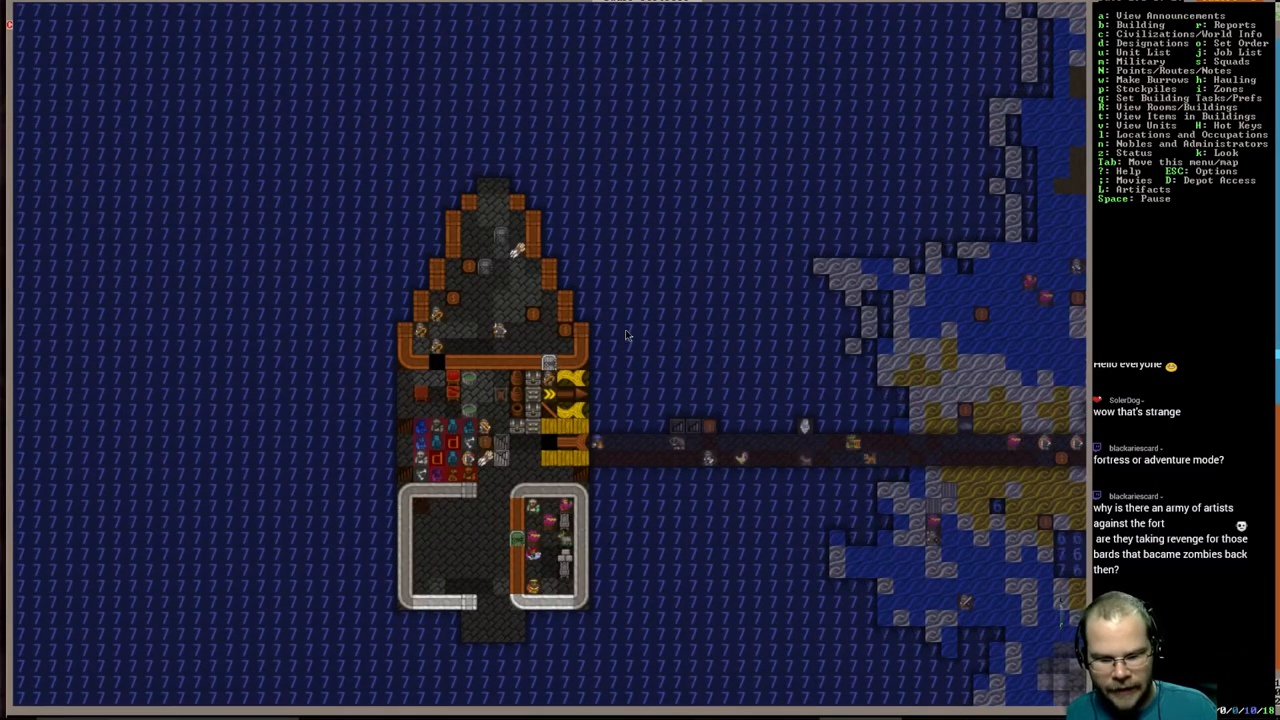
{"action": "key", "text": "b"}
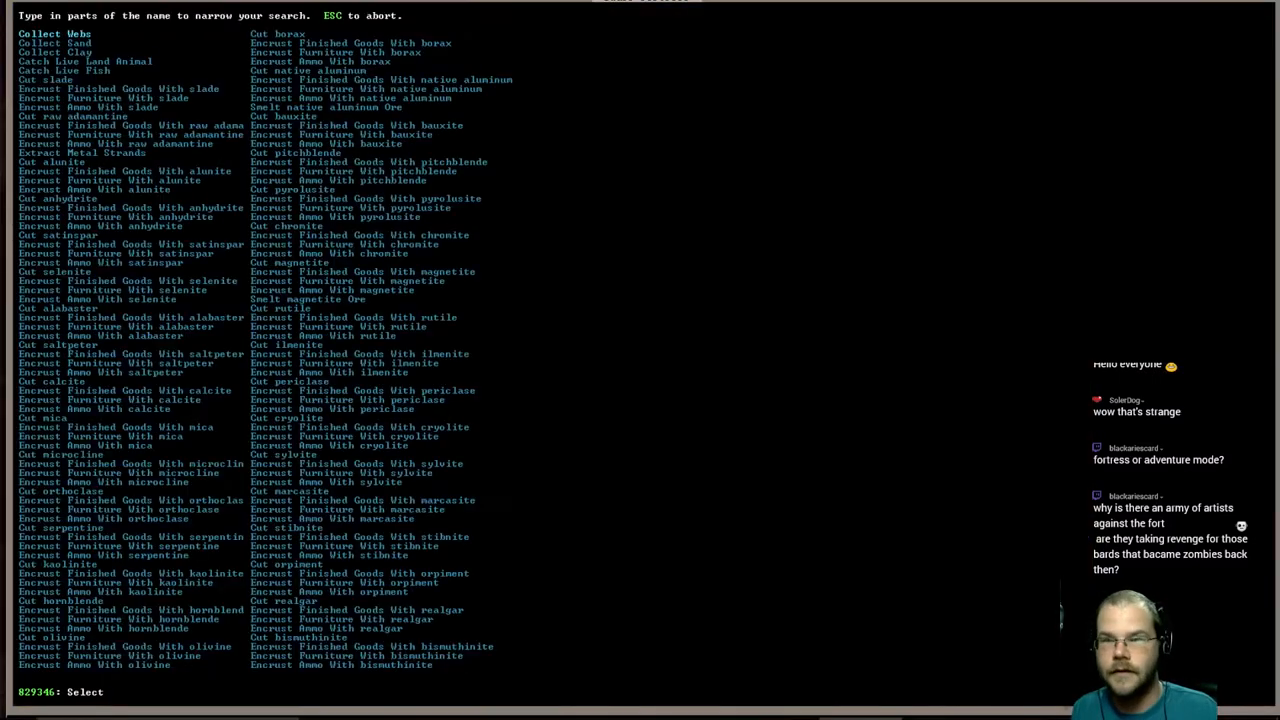
- Search jobs for 'STATU' and queue a Construct green glass Statue order
{"action": "type", "text": "STATU"}
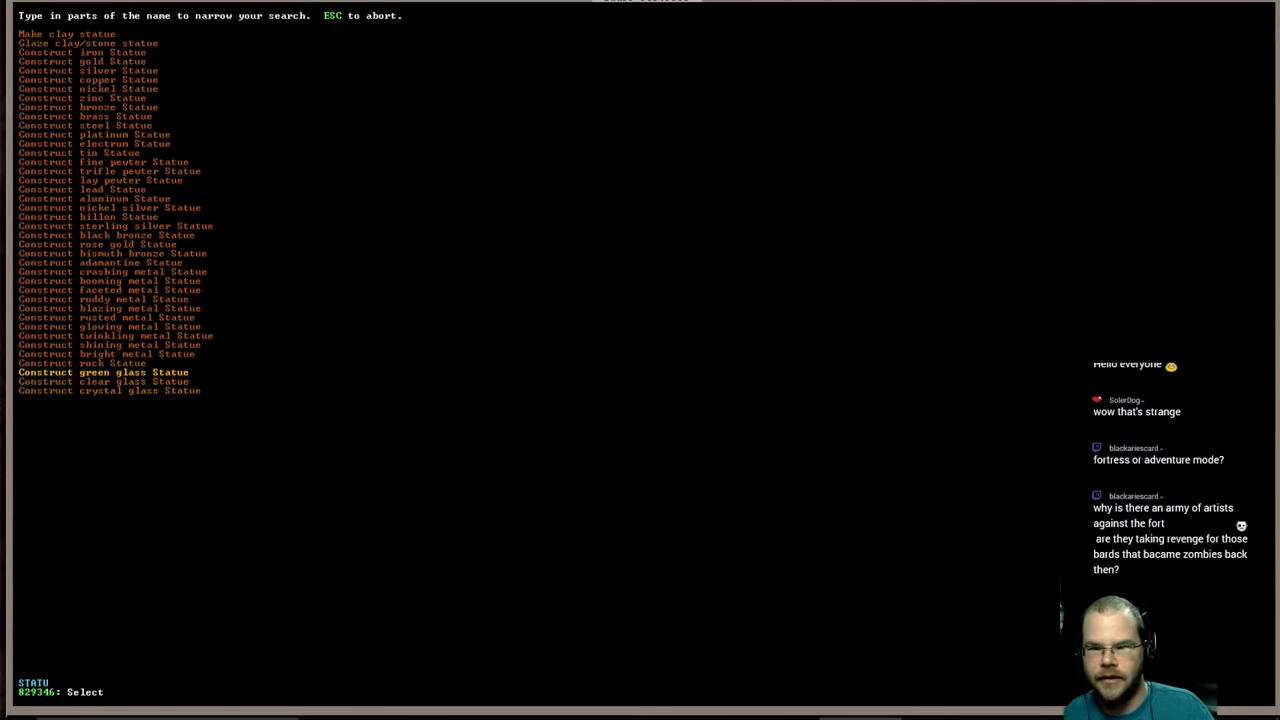
{"action": "left_click", "coordinate": [80, 363]}
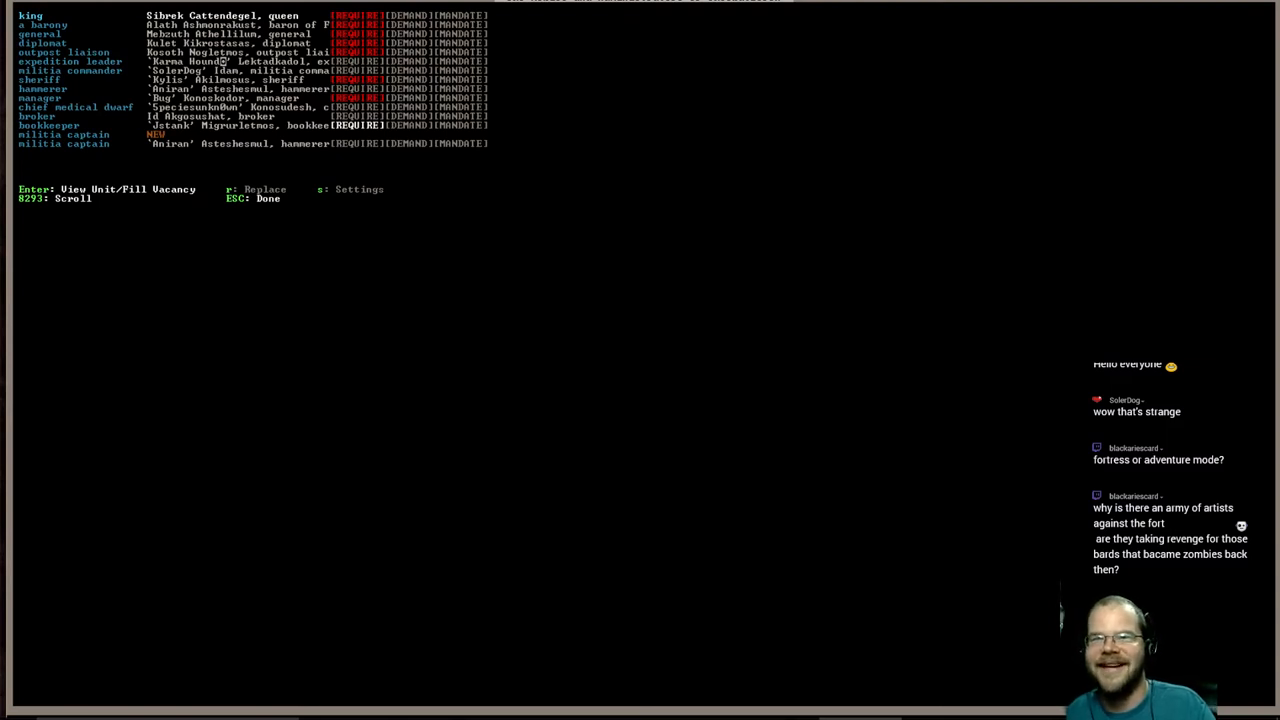
{"action": "mouse_move", "coordinate": [544, 167]}
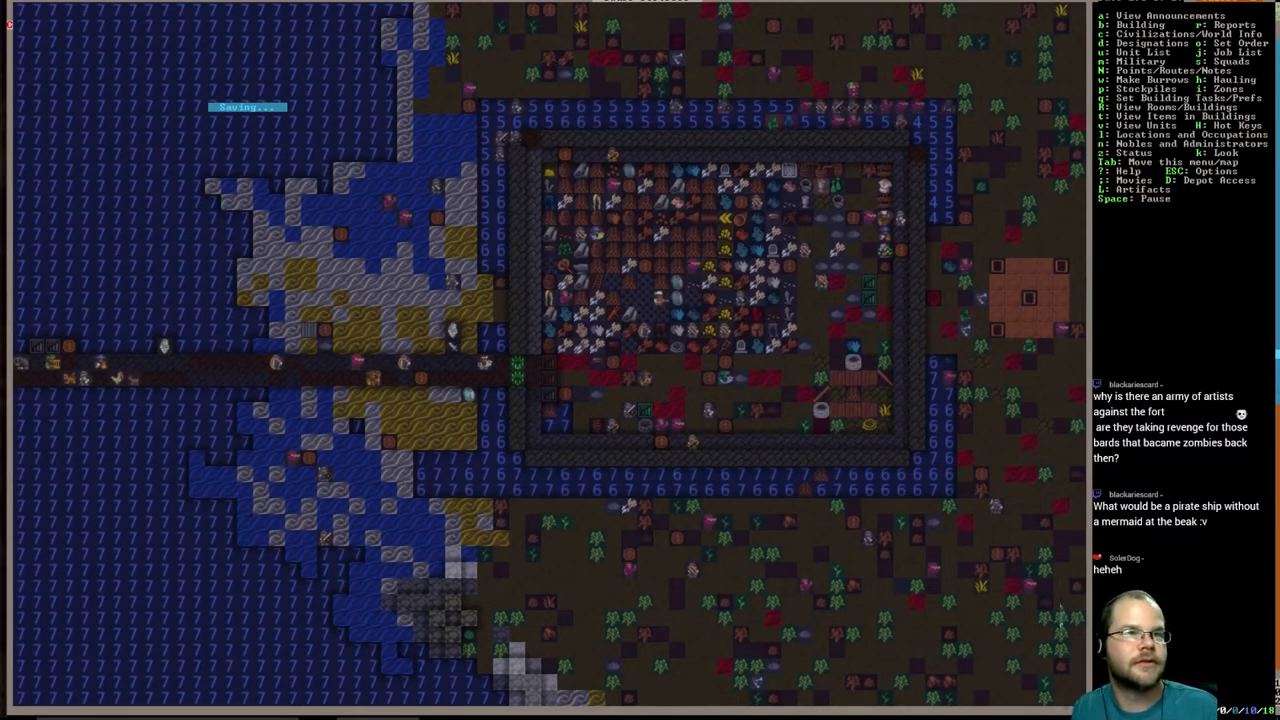
- Bring up the DFHack console and start typing 'open-le' at the prompt
{"action": "key", "text": "Space"}
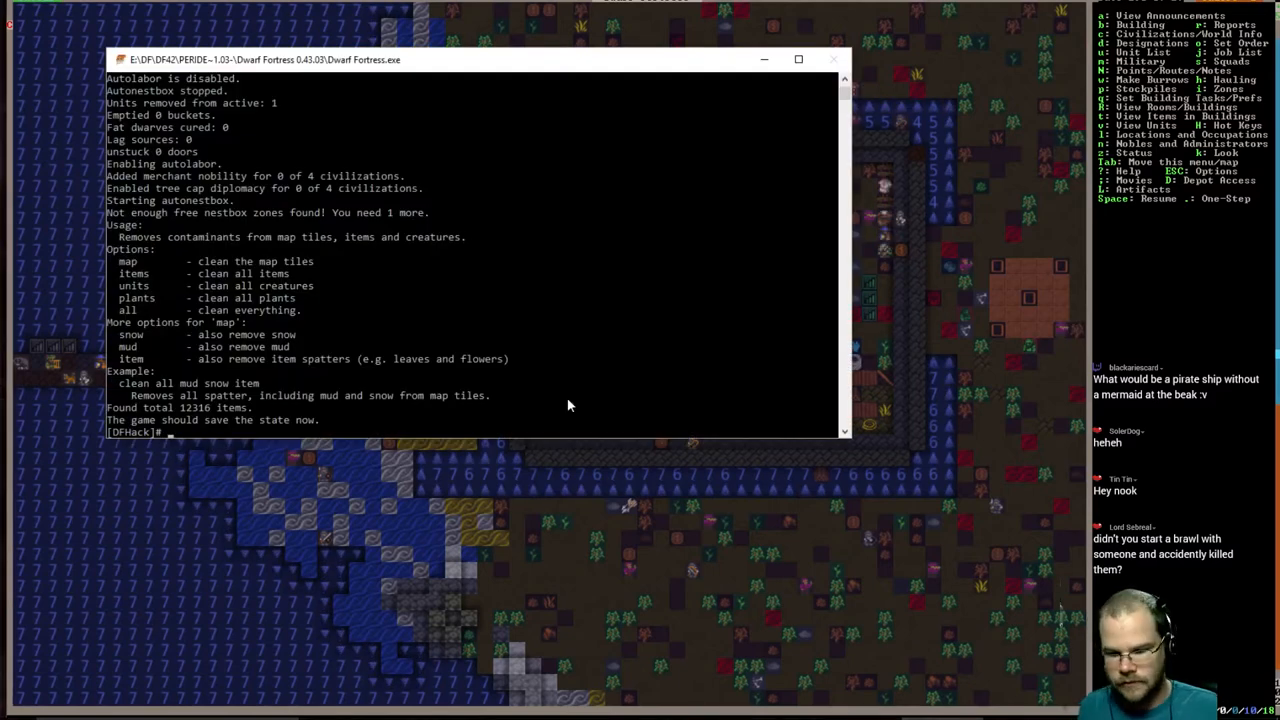
{"action": "type", "text": "open-le"}
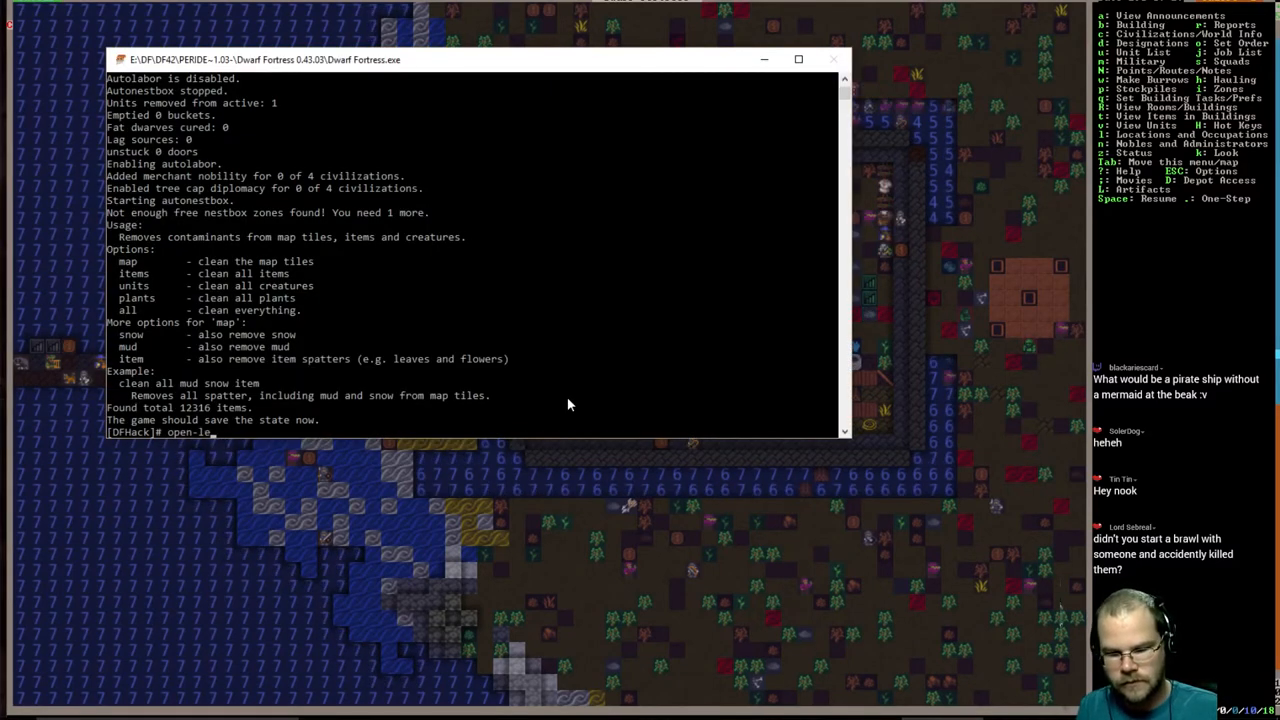
- Run the open-legends command to show The Mansion of Dawns' yearly history
{"action": "key", "text": "Return"}
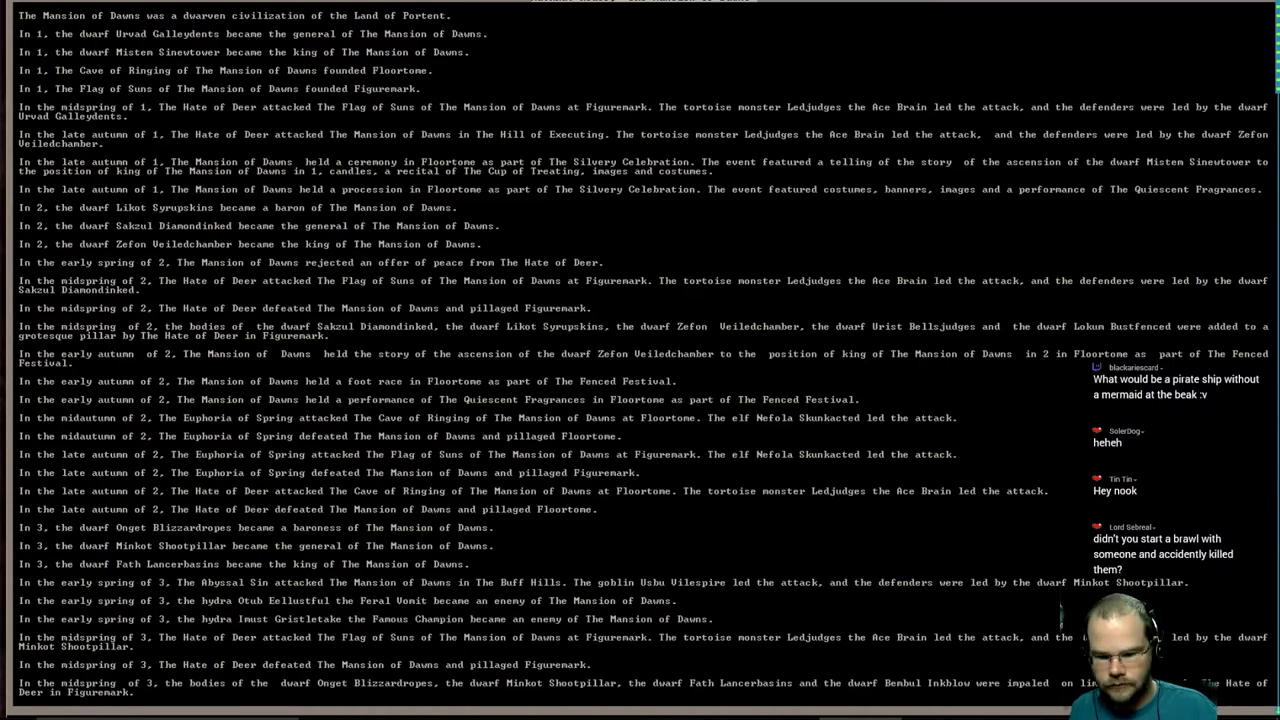
{"action": "scroll", "scroll_direction": "down", "scroll_amount": 3}
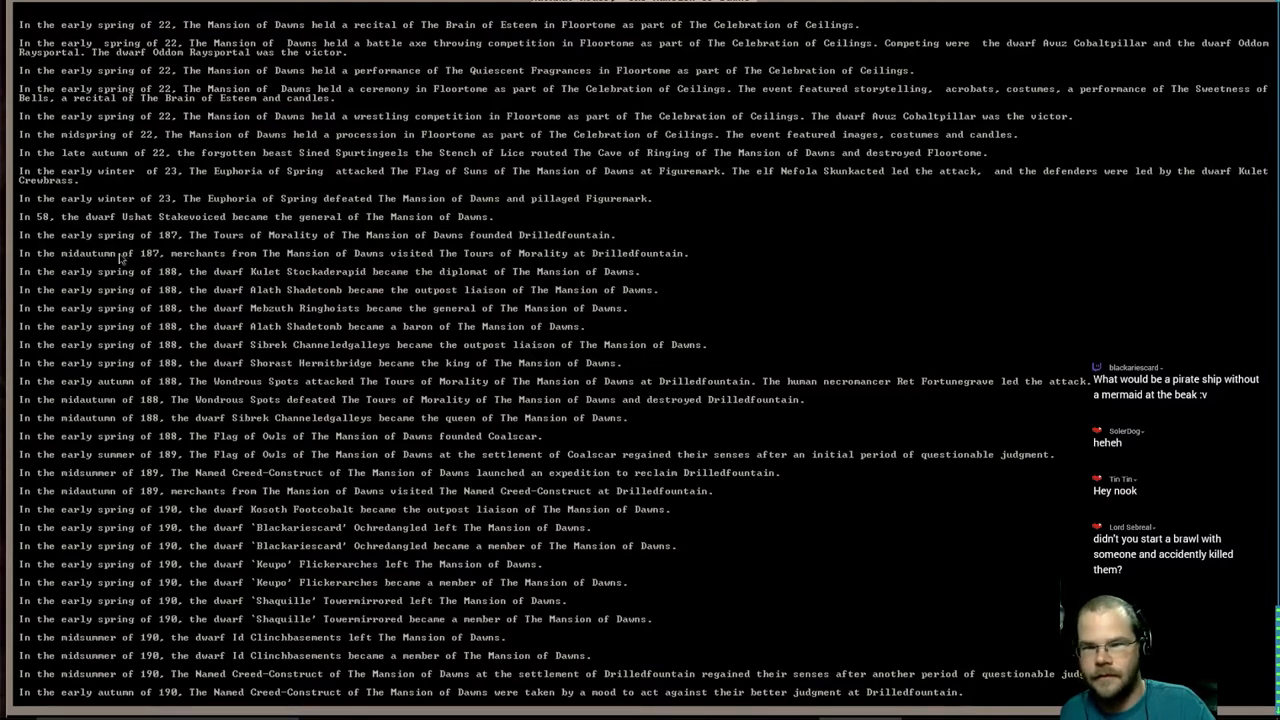
{"action": "mouse_move", "coordinate": [232, 403]}
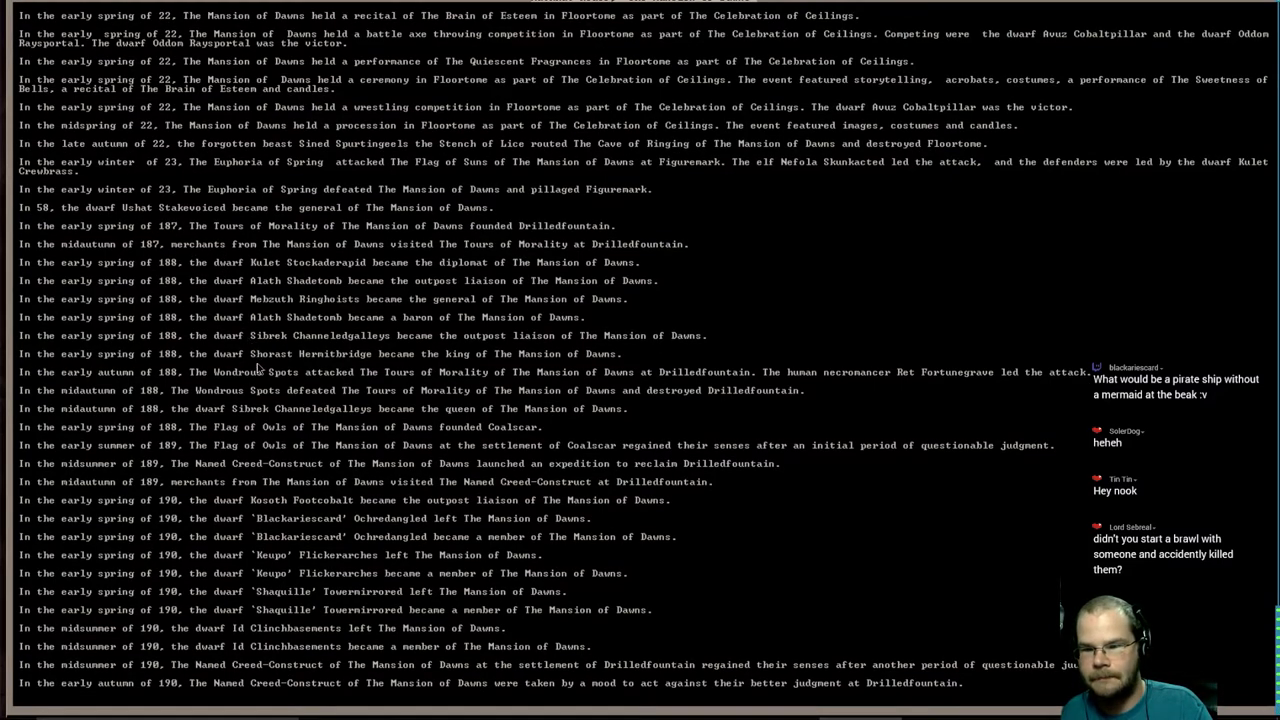
{"action": "mouse_move", "coordinate": [199, 345]}
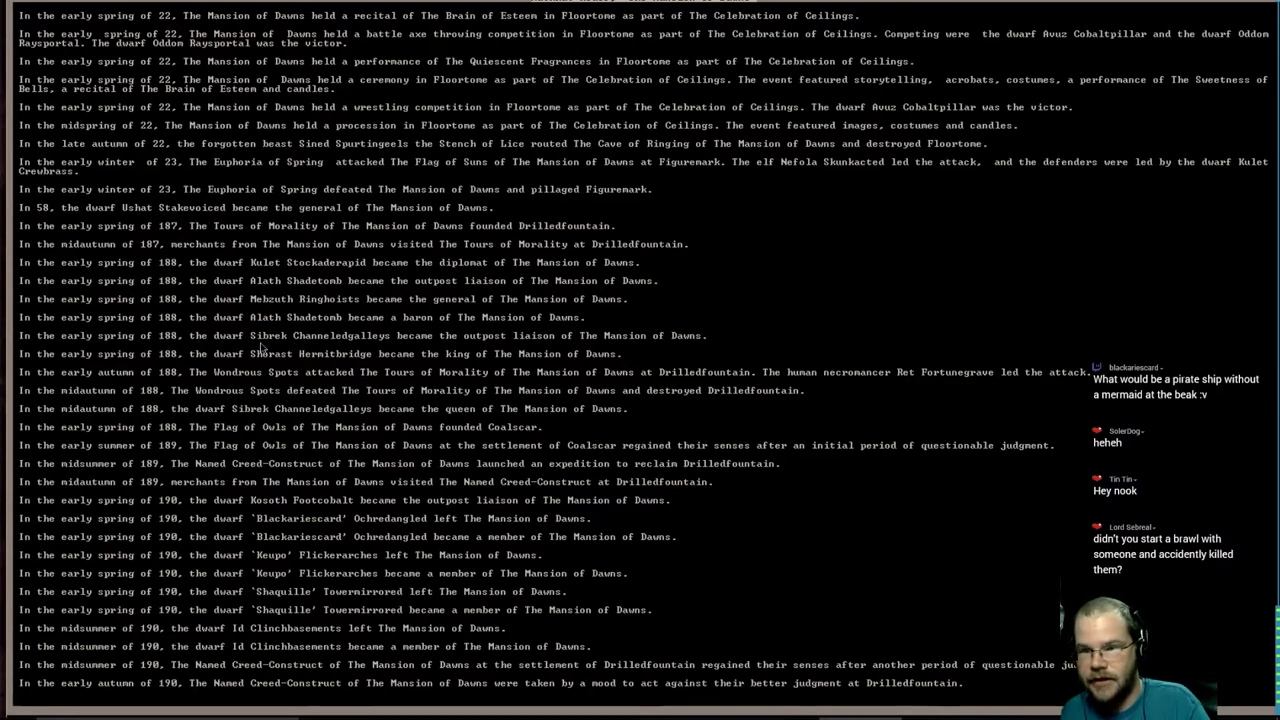
{"action": "mouse_move", "coordinate": [185, 349]}
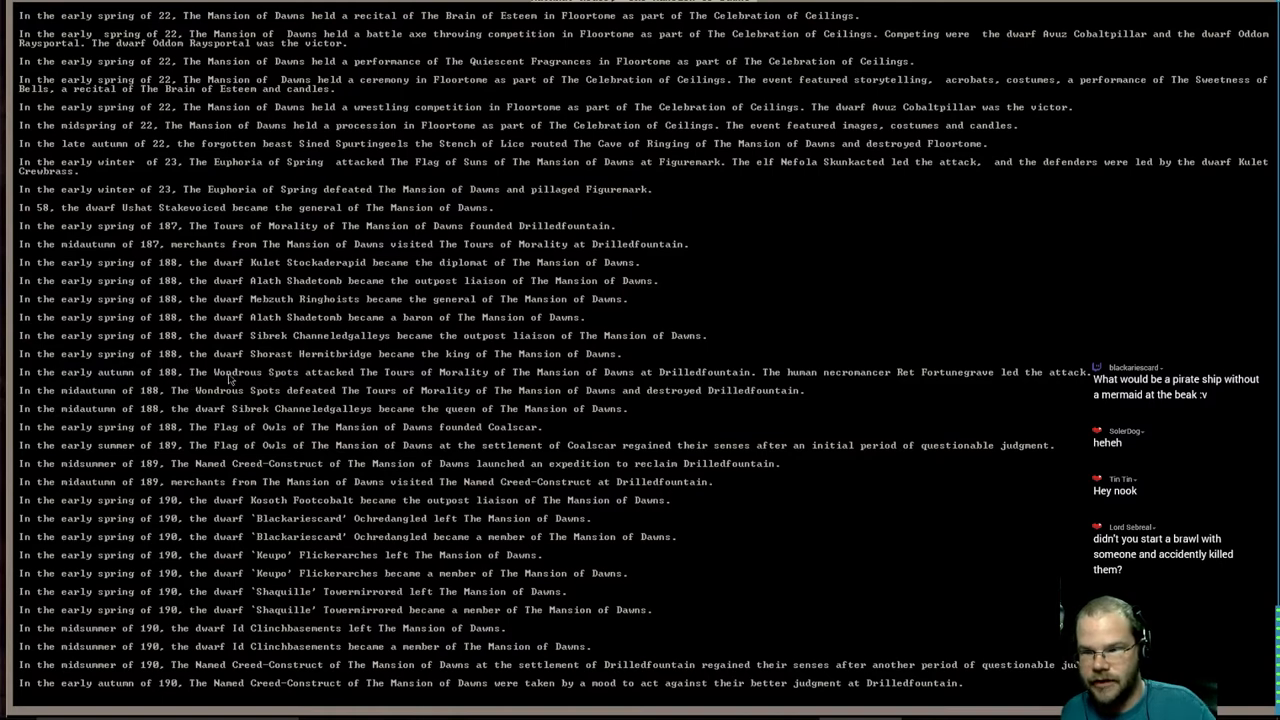
{"action": "mouse_move", "coordinate": [324, 349]}
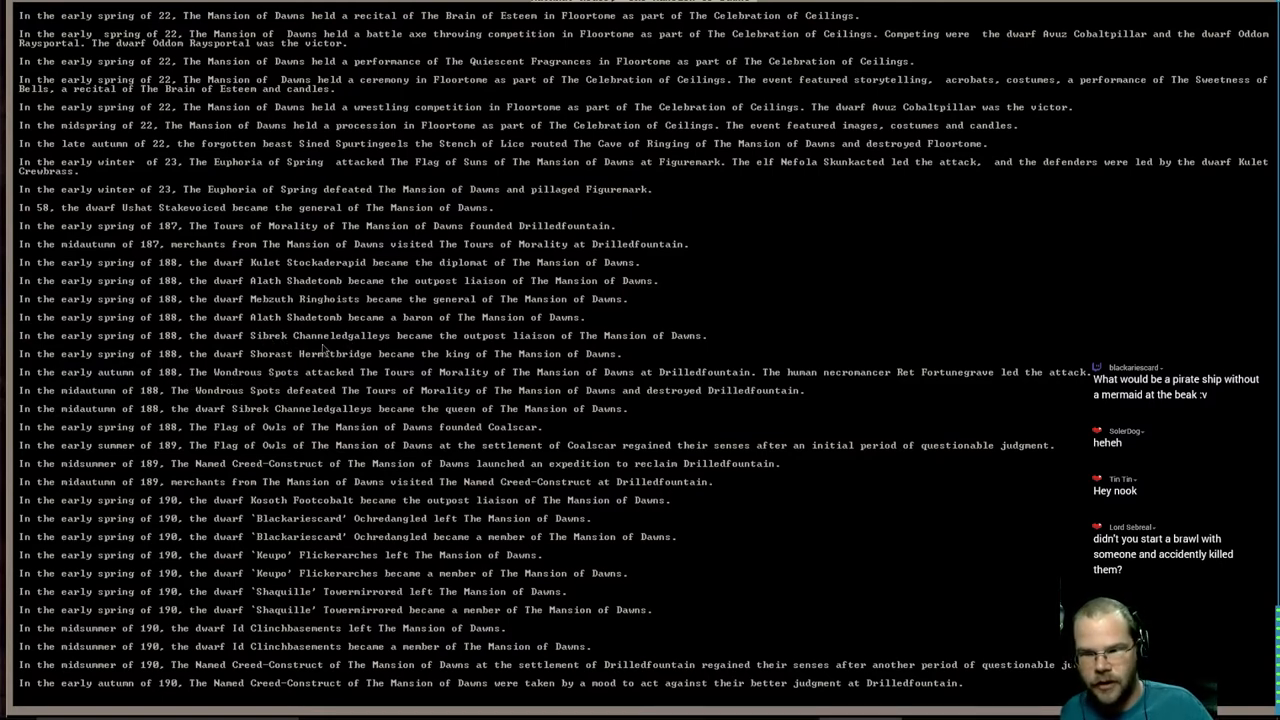
{"action": "mouse_move", "coordinate": [401, 375]}
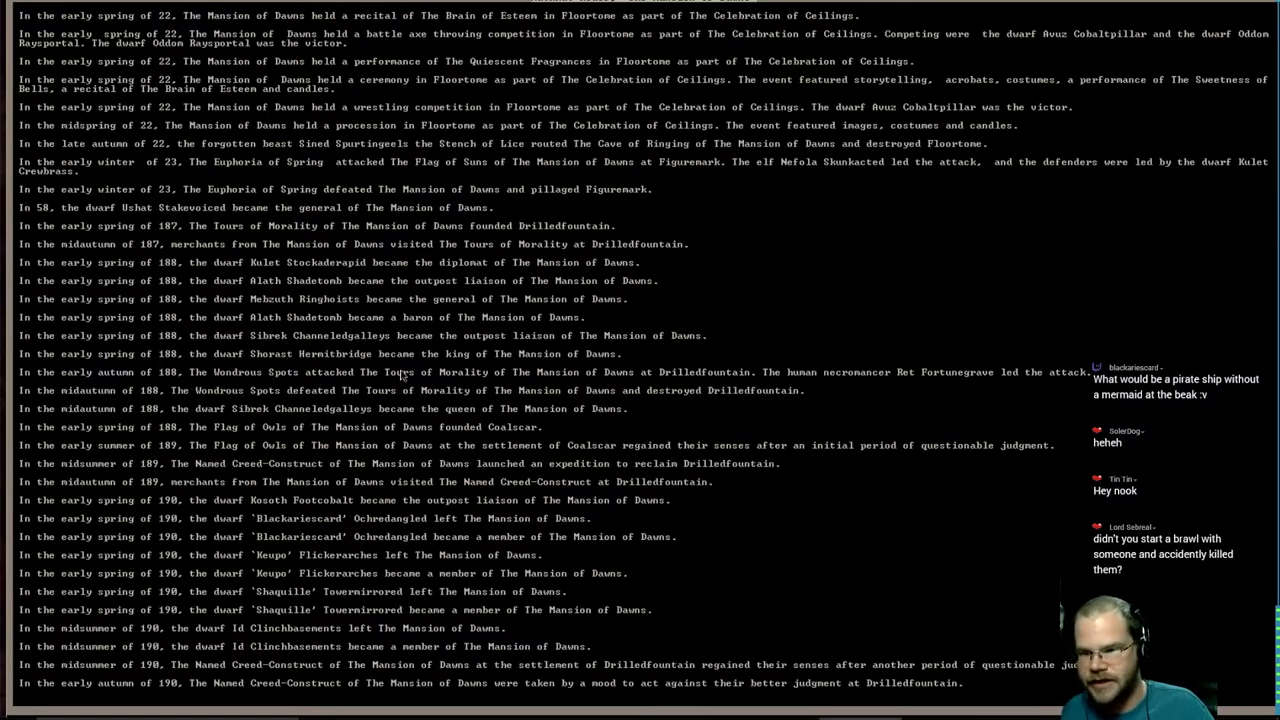
{"action": "mouse_move", "coordinate": [705, 373]}
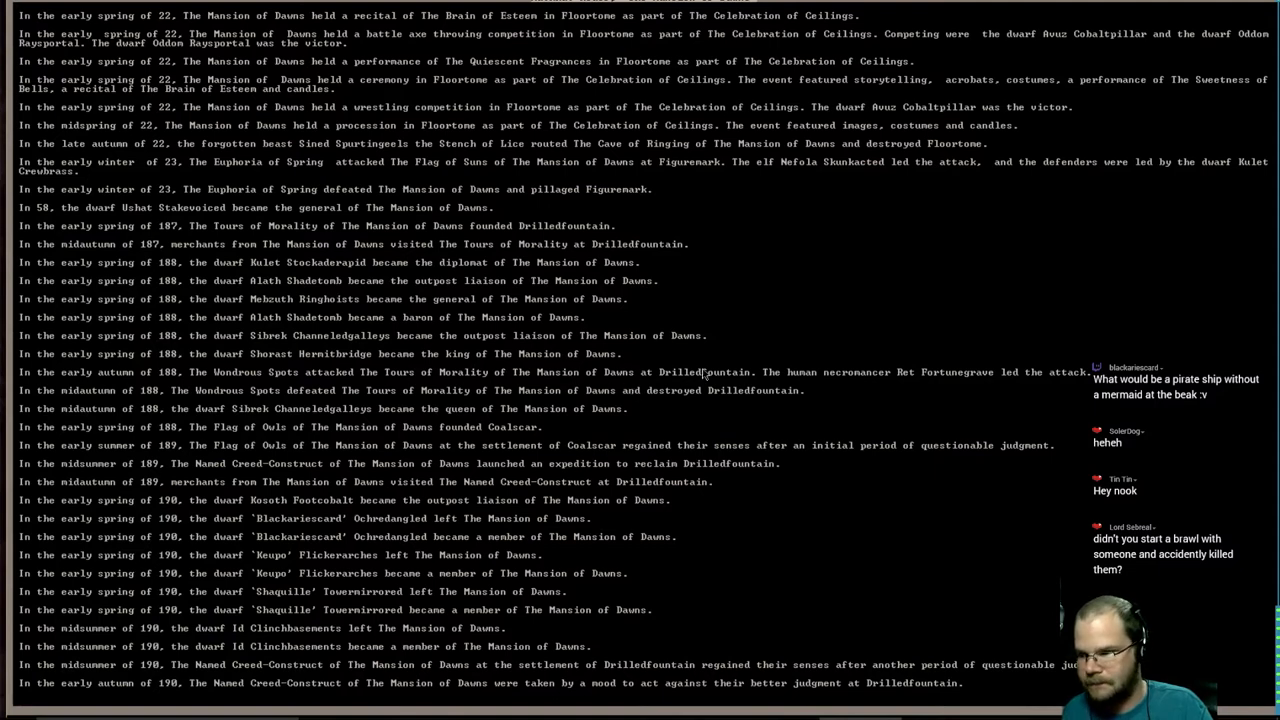
{"action": "mouse_move", "coordinate": [915, 387]}
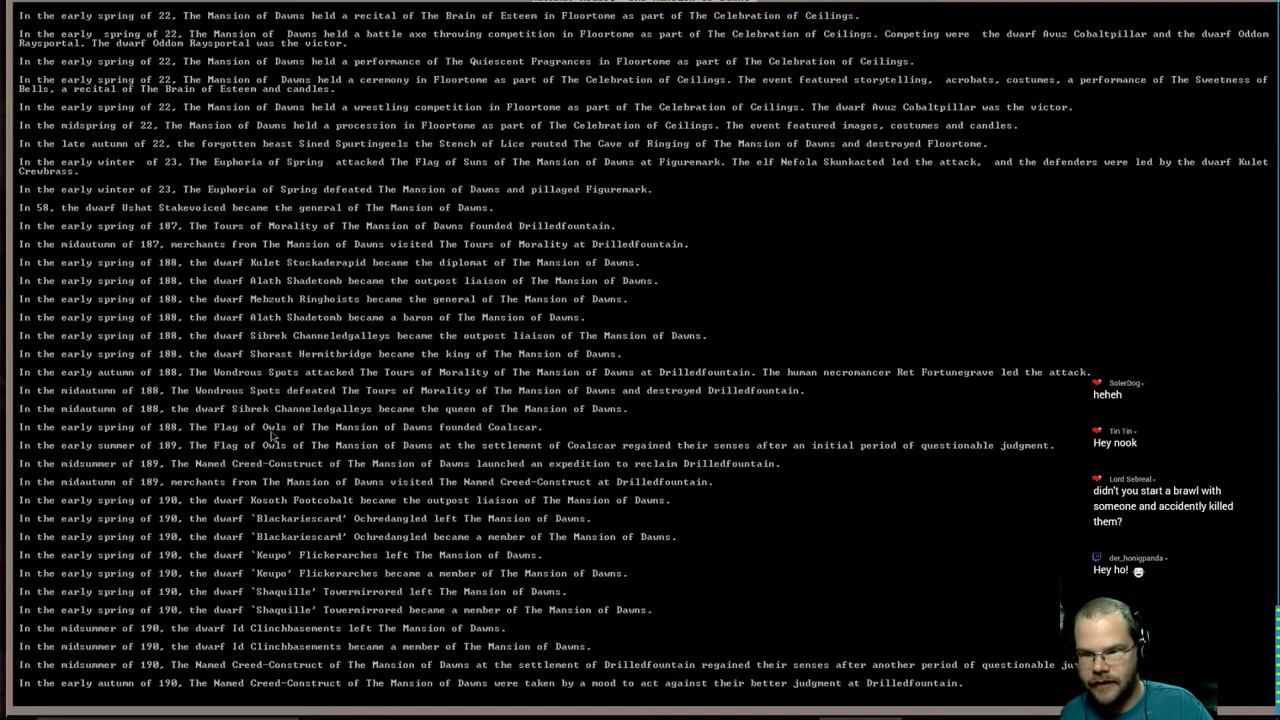
{"action": "mouse_move", "coordinate": [530, 438]}
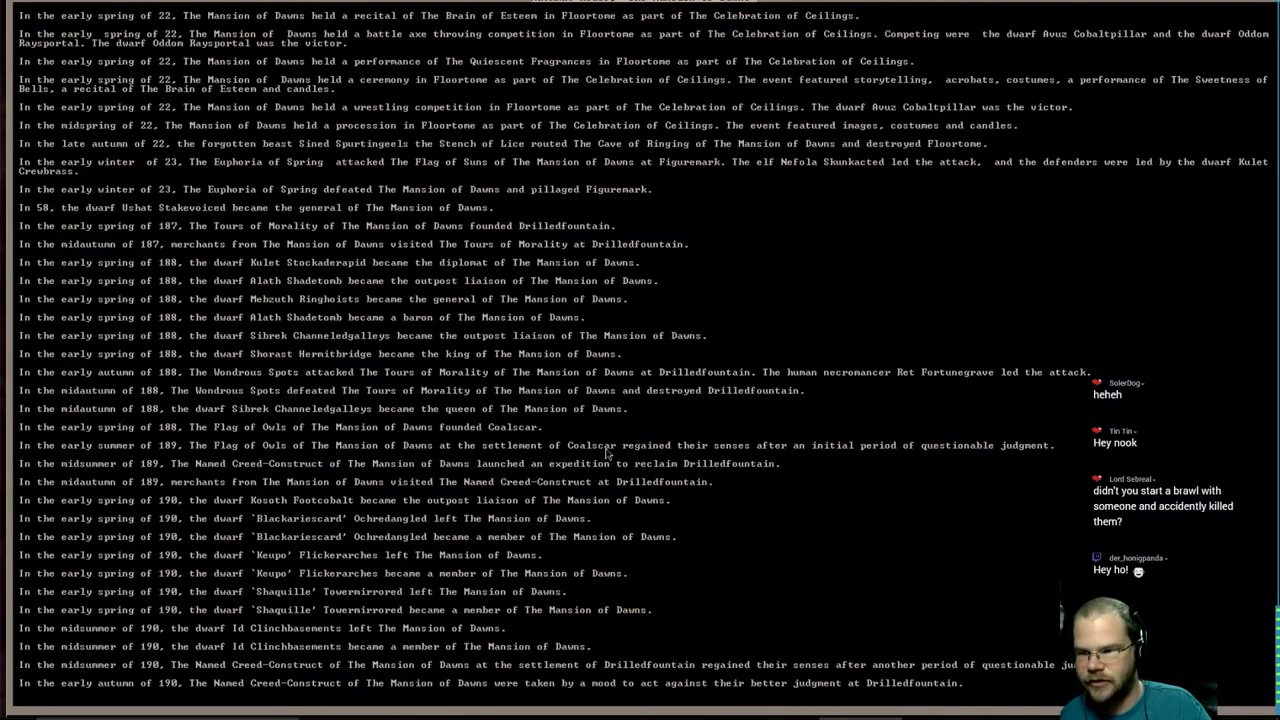
{"action": "mouse_move", "coordinate": [852, 452]}
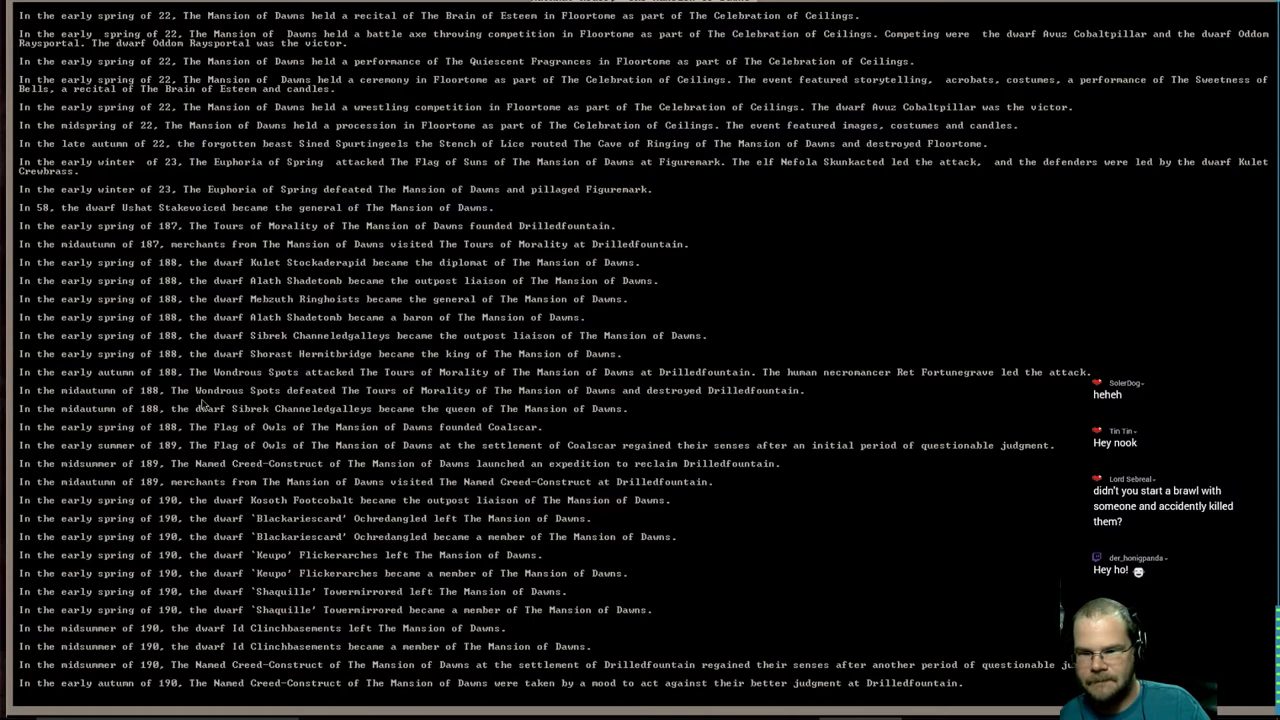
{"action": "mouse_move", "coordinate": [303, 470]}
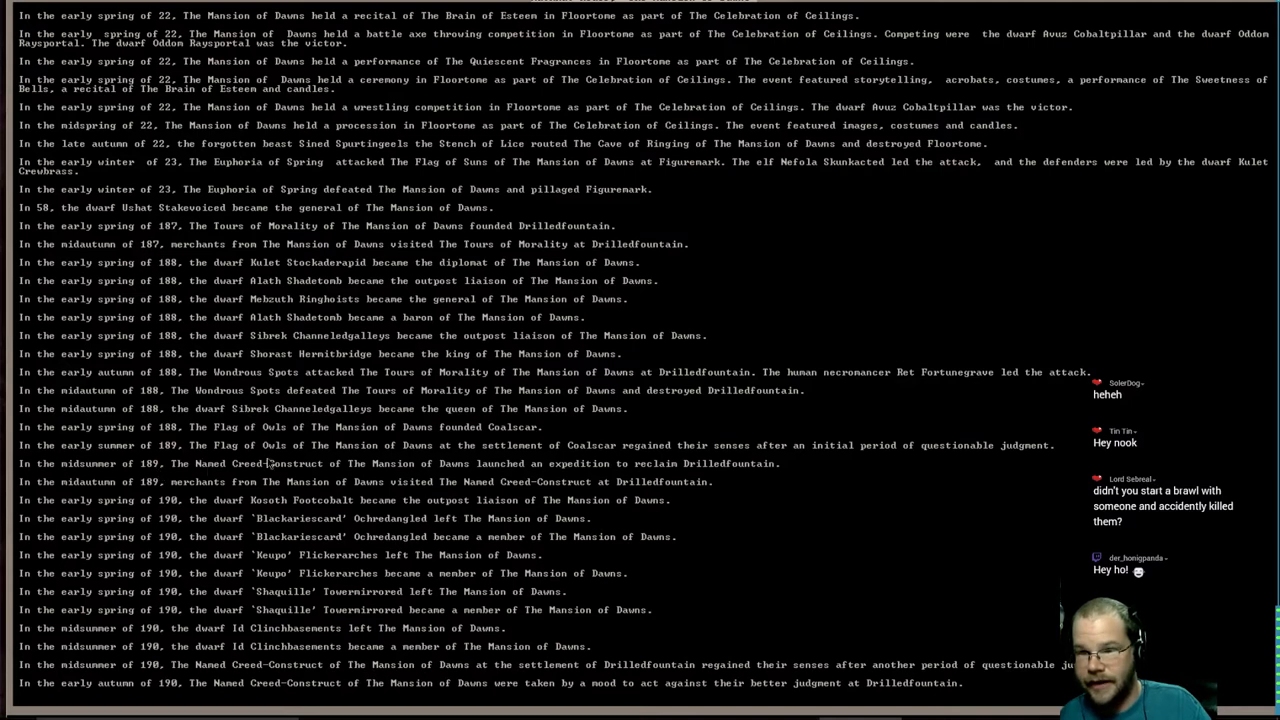
{"action": "mouse_move", "coordinate": [447, 441]}
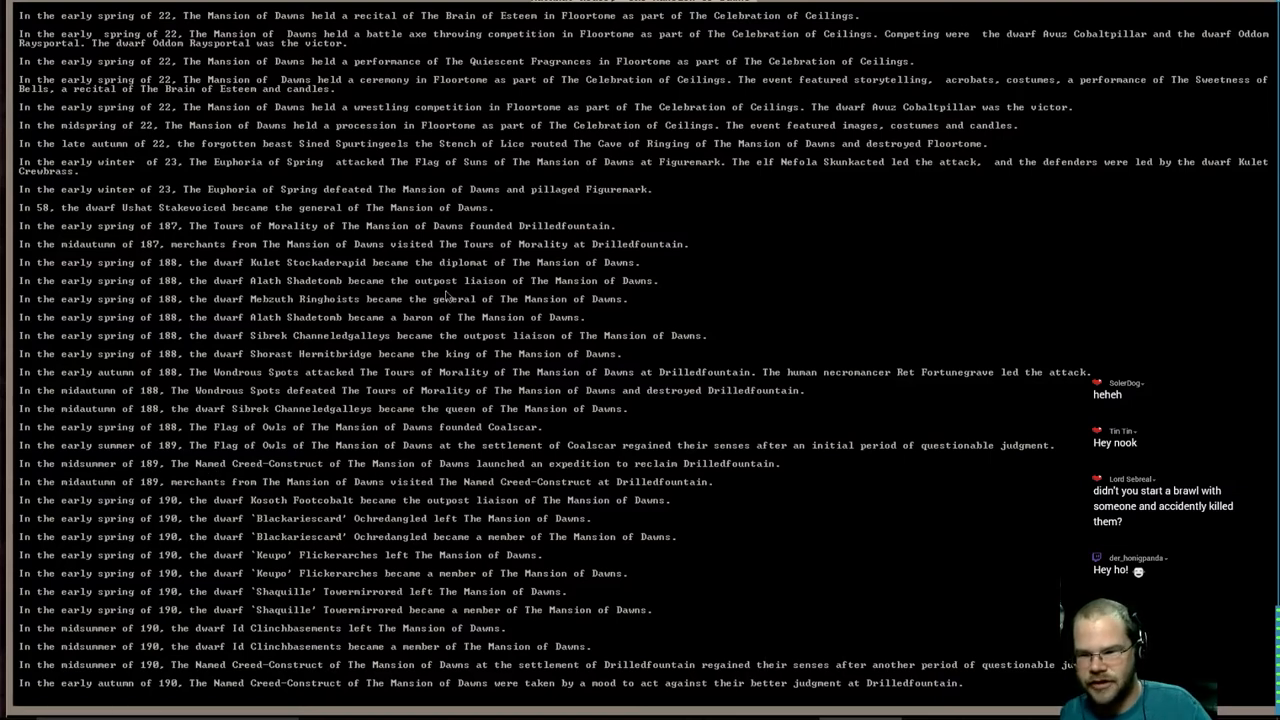
{"action": "mouse_move", "coordinate": [553, 426]}
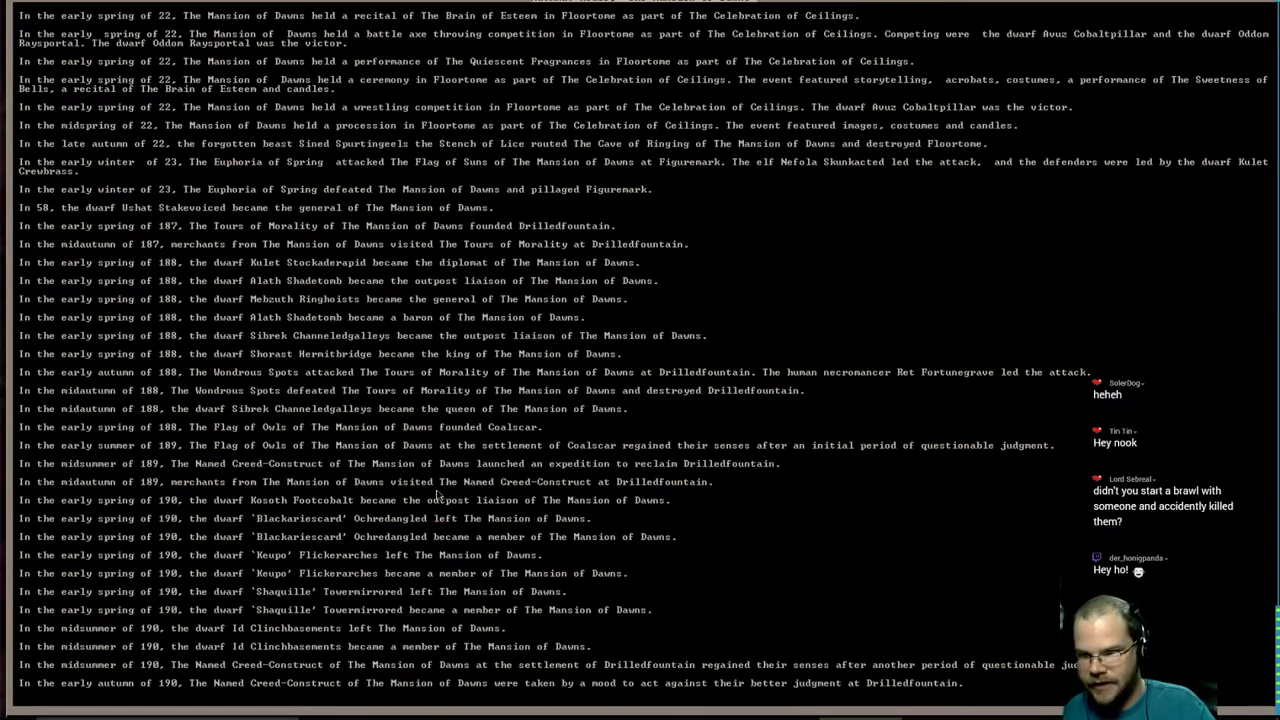
{"action": "mouse_move", "coordinate": [604, 491]}
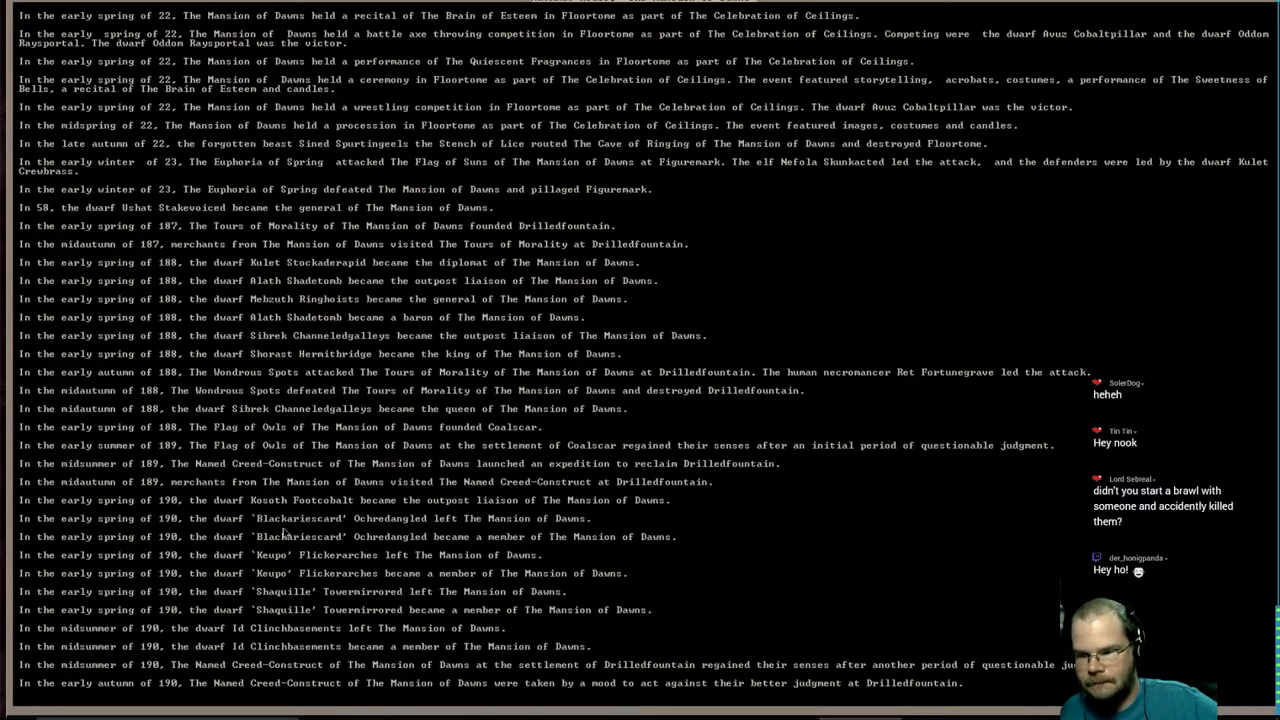
{"action": "mouse_move", "coordinate": [310, 531]}
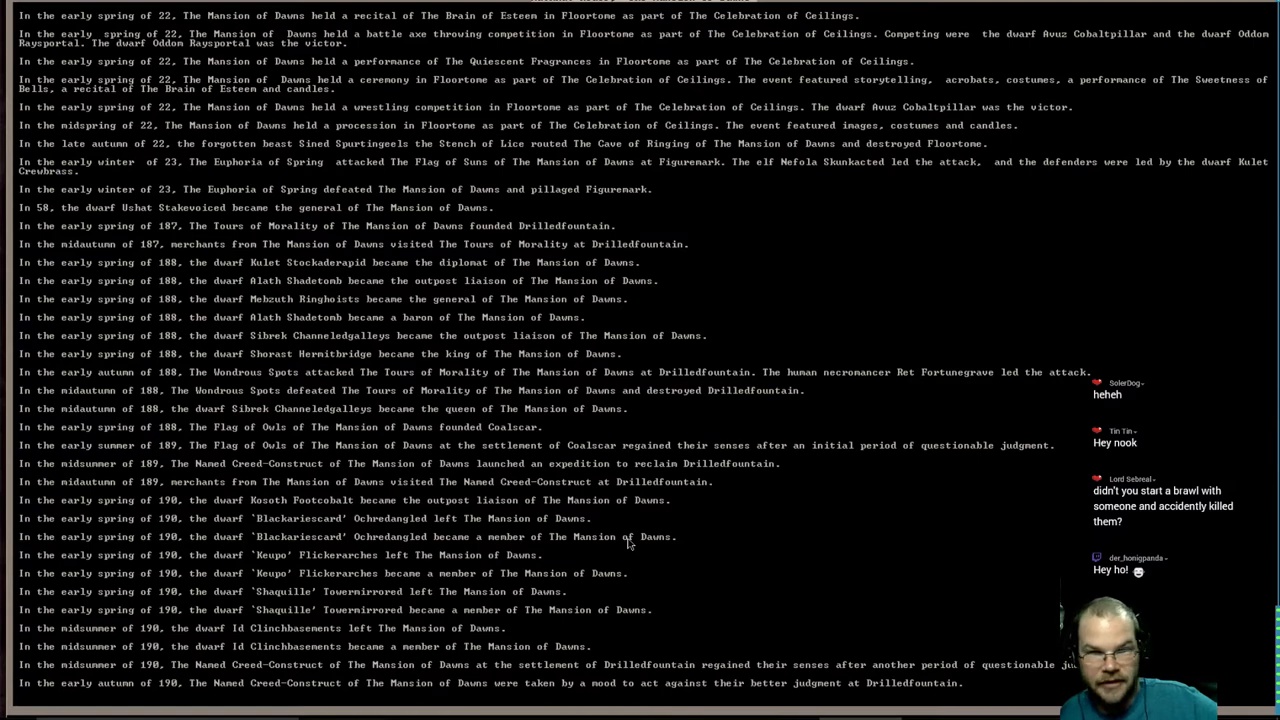
{"action": "mouse_move", "coordinate": [378, 568]}
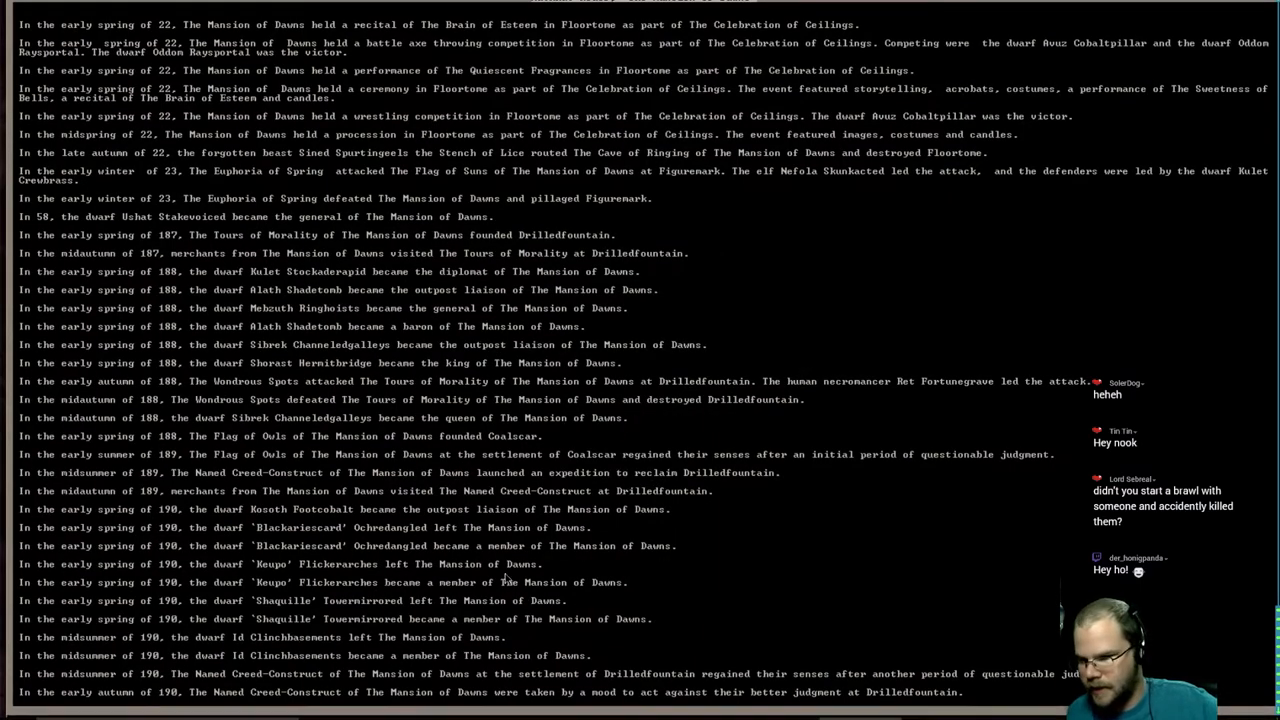
{"action": "mouse_move", "coordinate": [470, 603]}
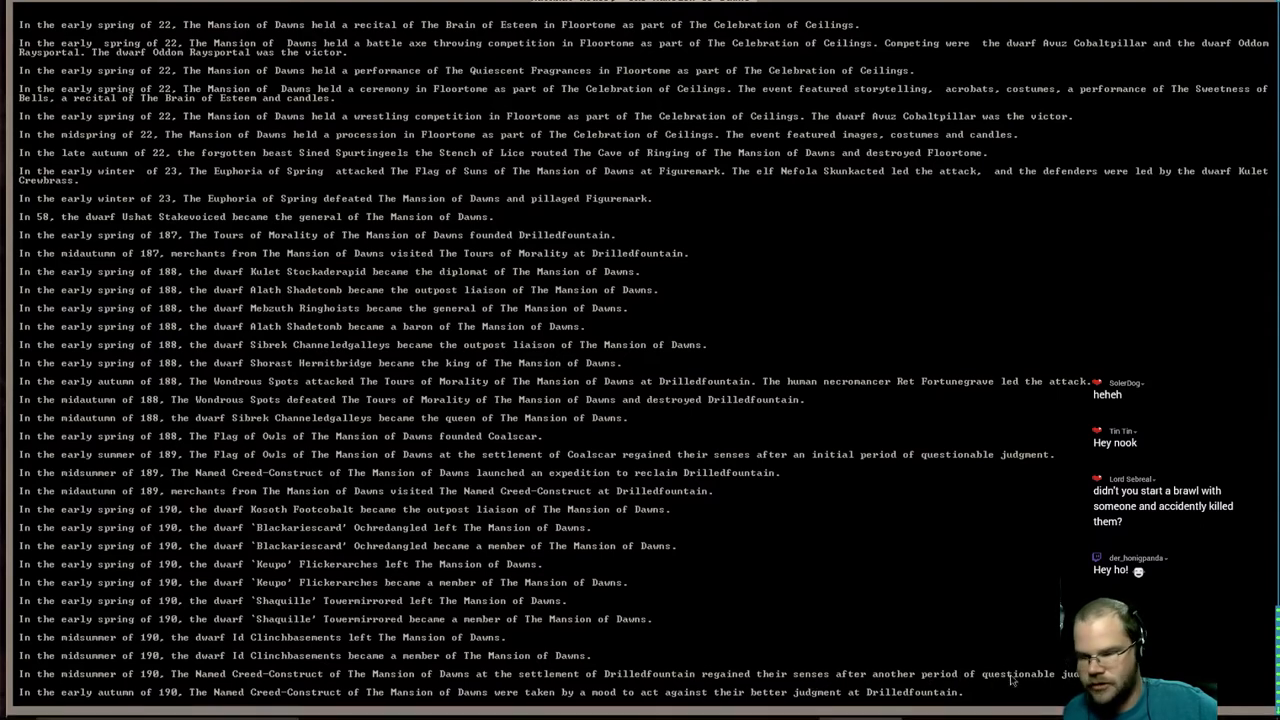
{"action": "mouse_move", "coordinate": [172, 682]}
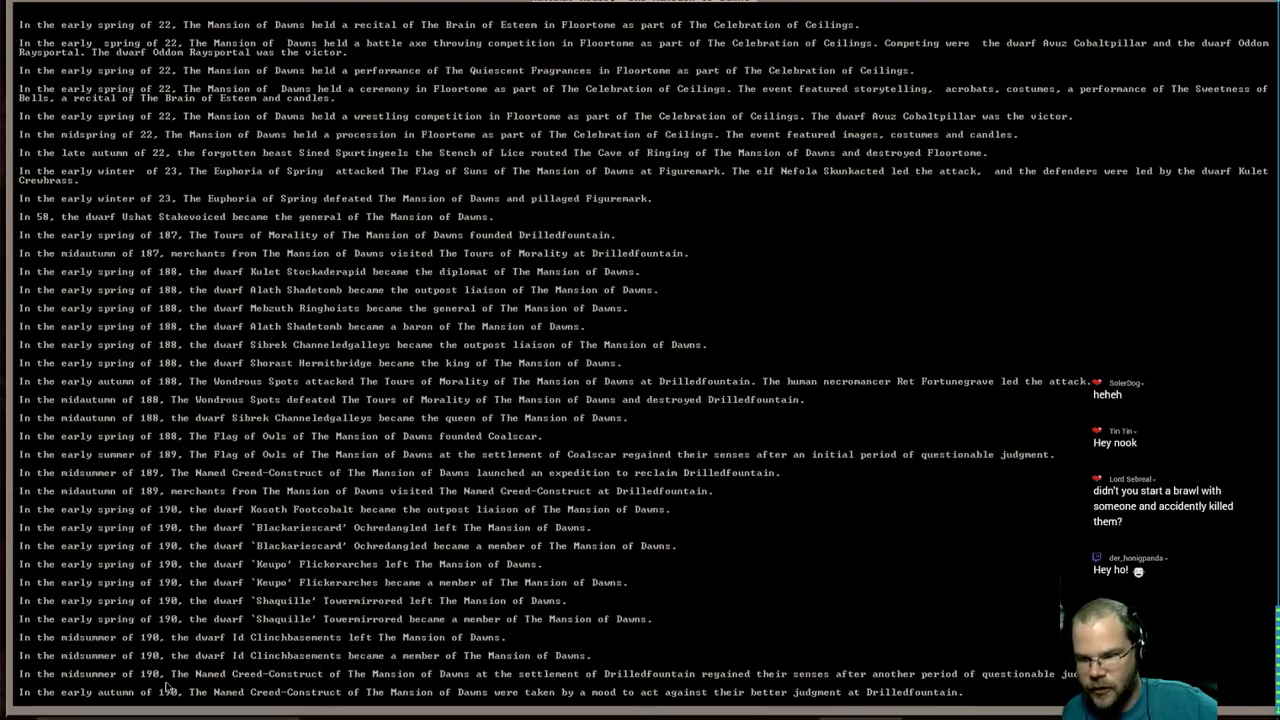
{"action": "mouse_move", "coordinate": [318, 674]}
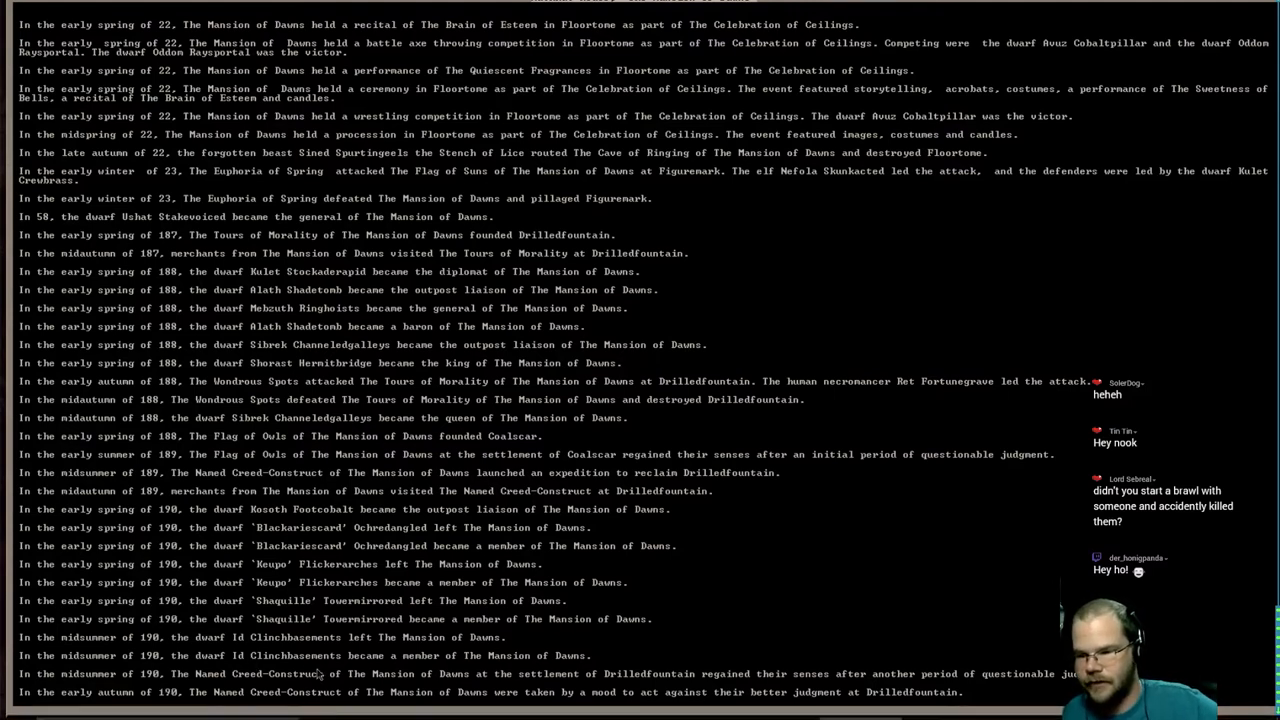
{"action": "mouse_move", "coordinate": [285, 698]}
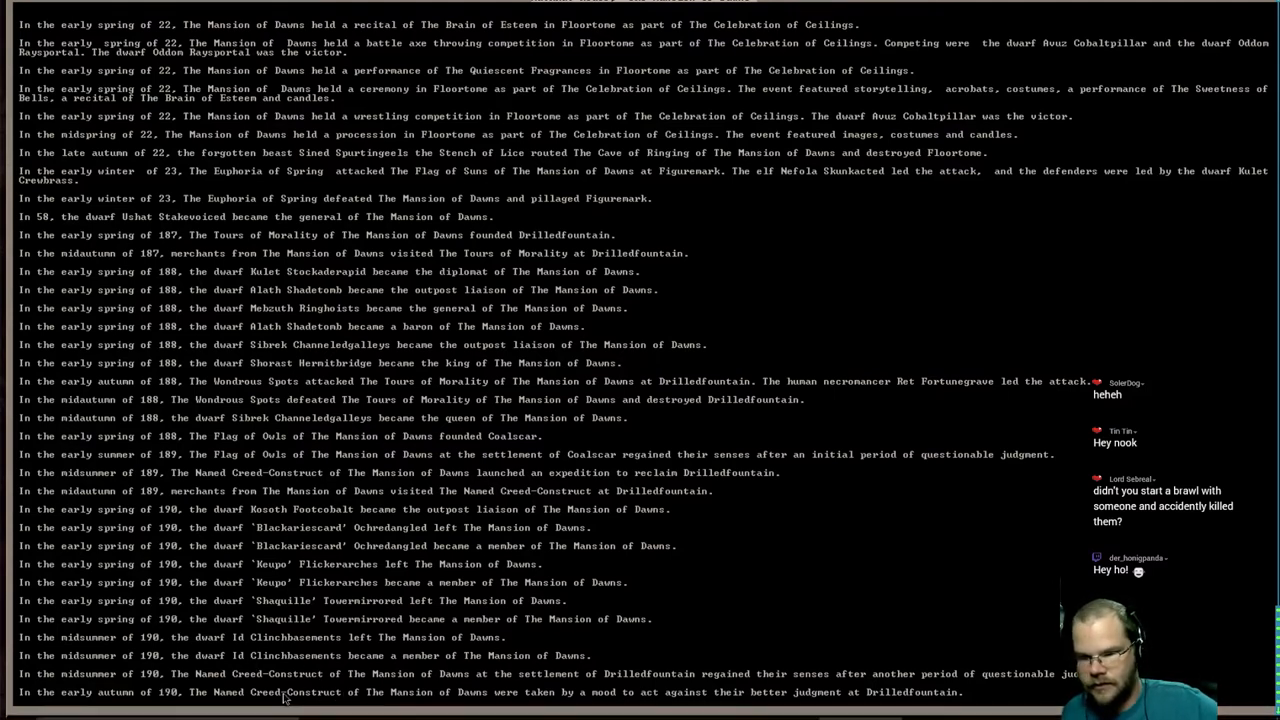
{"action": "mouse_move", "coordinate": [640, 702]}
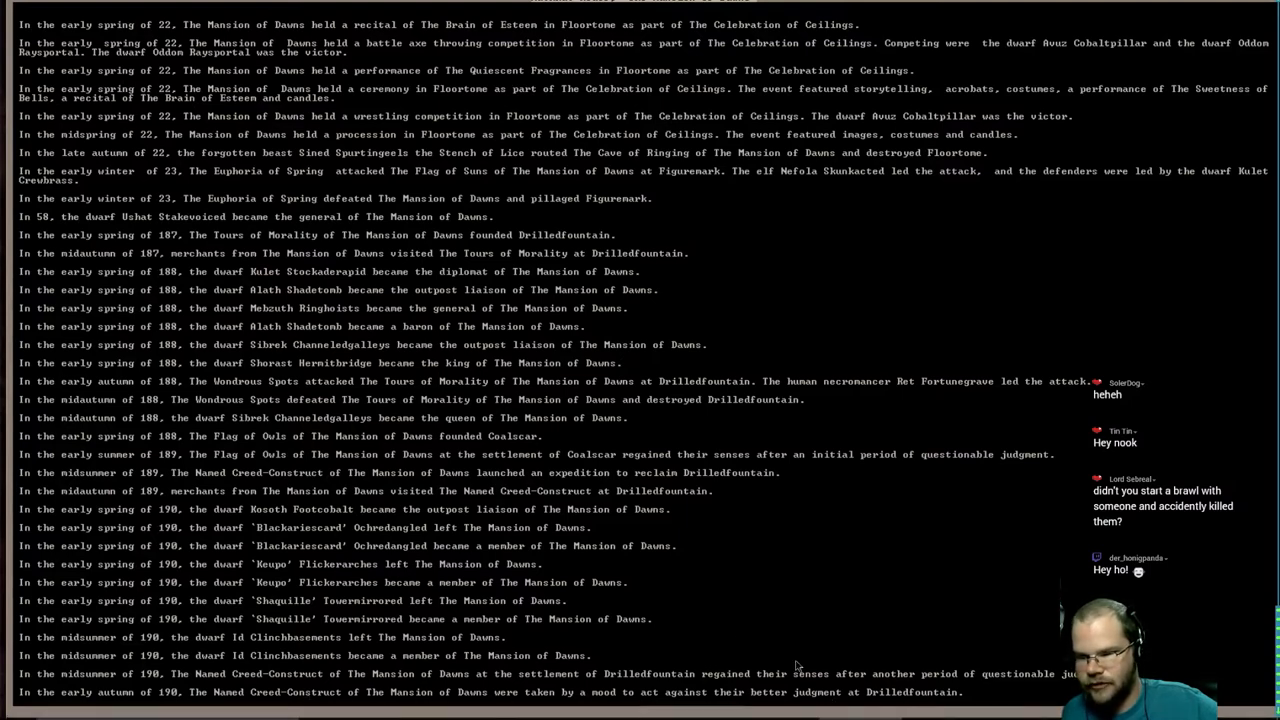
{"action": "mouse_move", "coordinate": [728, 525]}
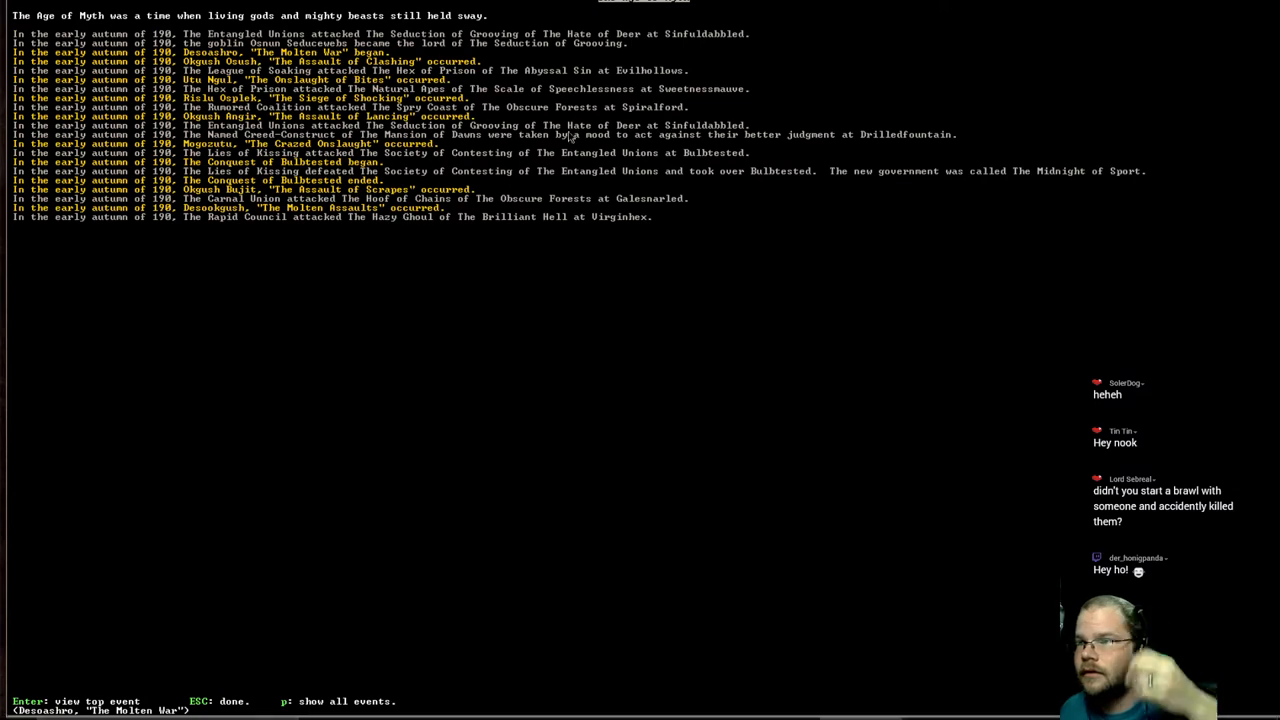
{"action": "mouse_move", "coordinate": [463, 226]}
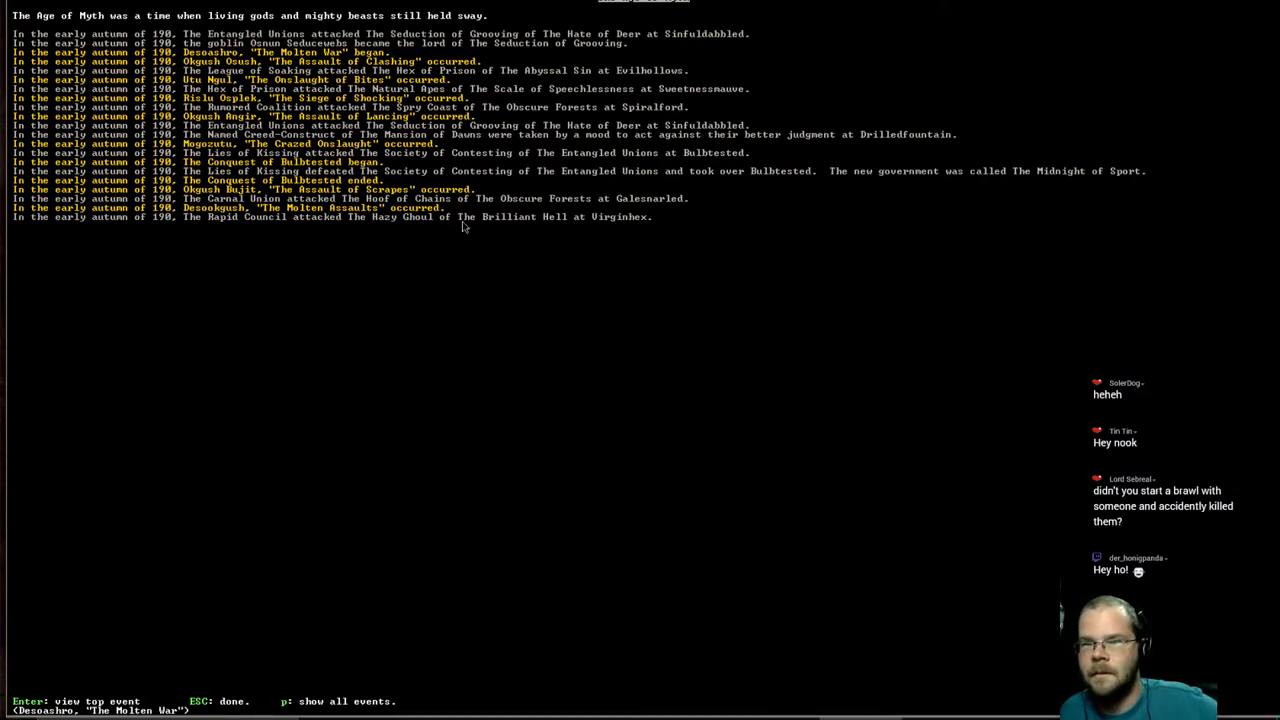
{"action": "scroll", "scroll_direction": "up", "scroll_amount": 3}
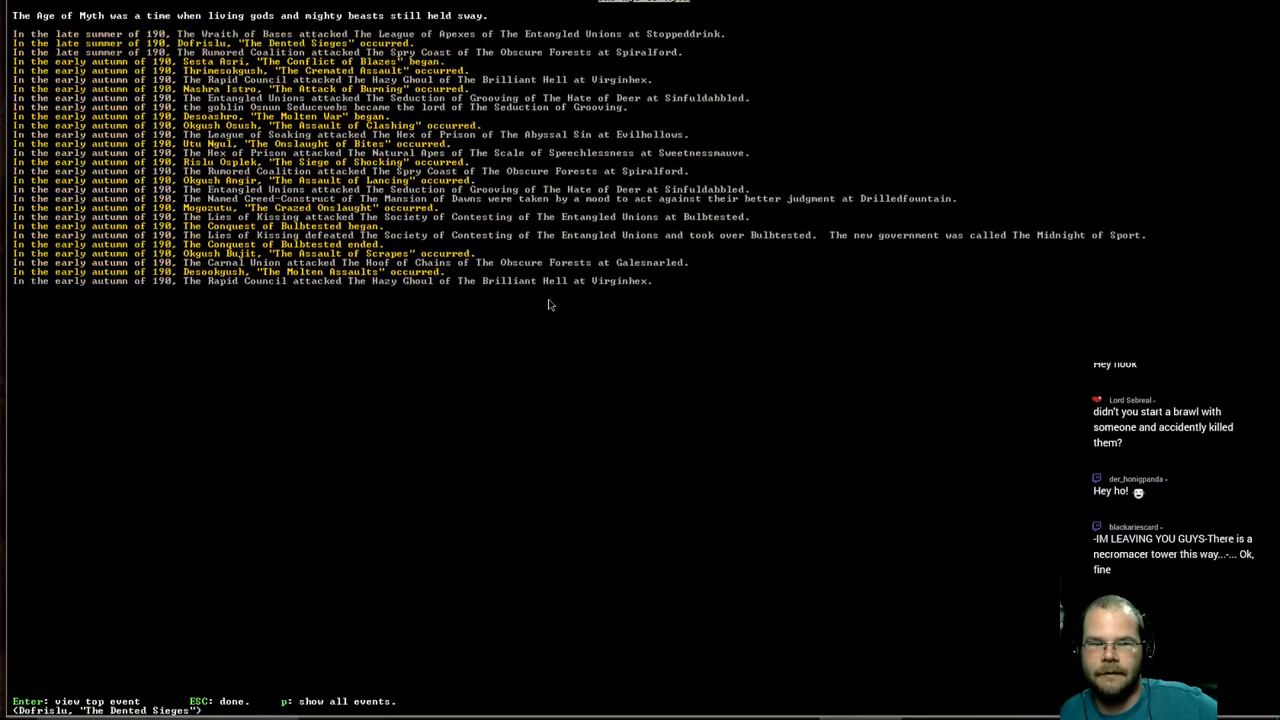
{"action": "scroll", "scroll_direction": "up", "scroll_amount": 3}
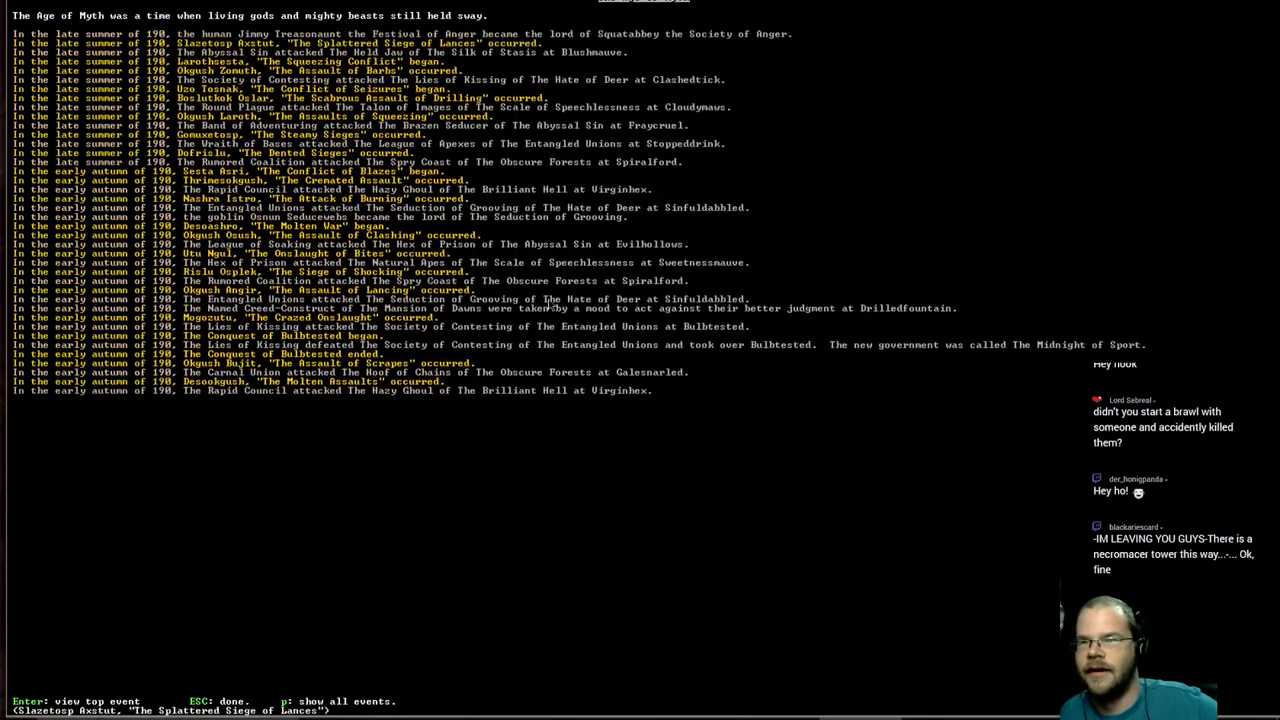
{"action": "scroll", "scroll_direction": "up", "scroll_amount": 3}
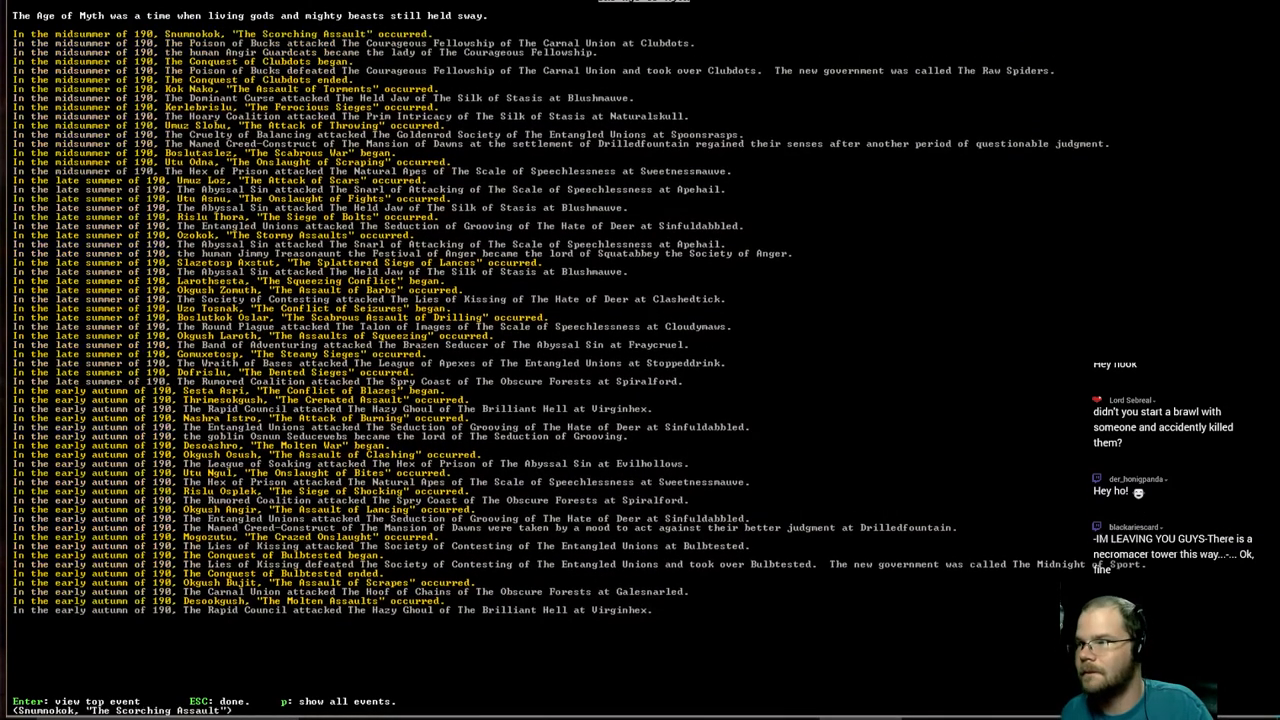
{"action": "scroll", "scroll_direction": "up", "scroll_amount": 3}
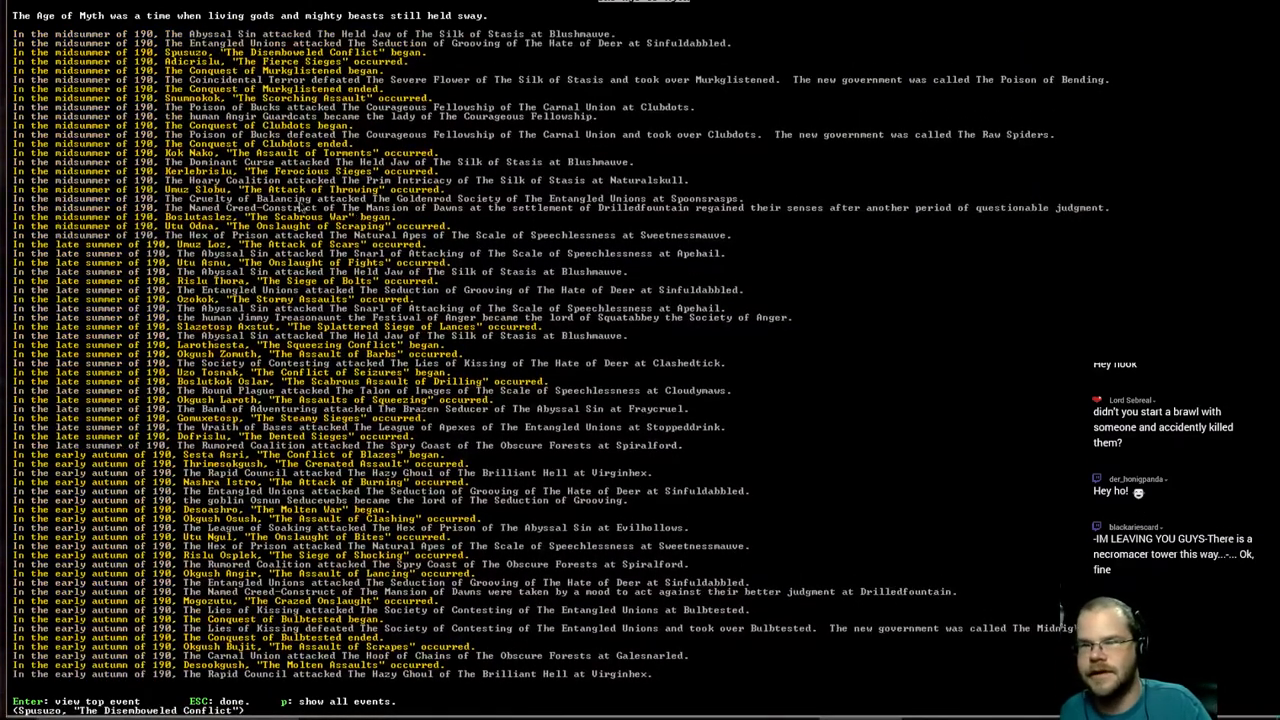
{"action": "mouse_move", "coordinate": [868, 222]}
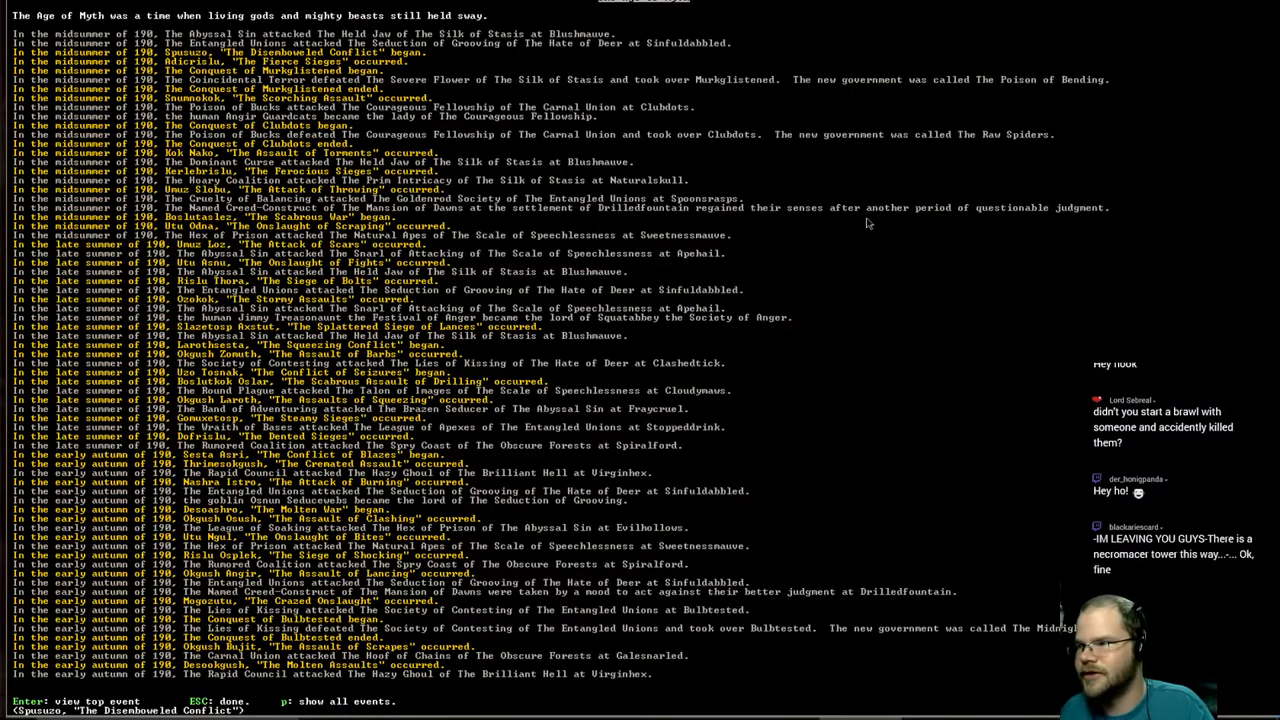
{"action": "scroll", "scroll_direction": "up", "scroll_amount": 3}
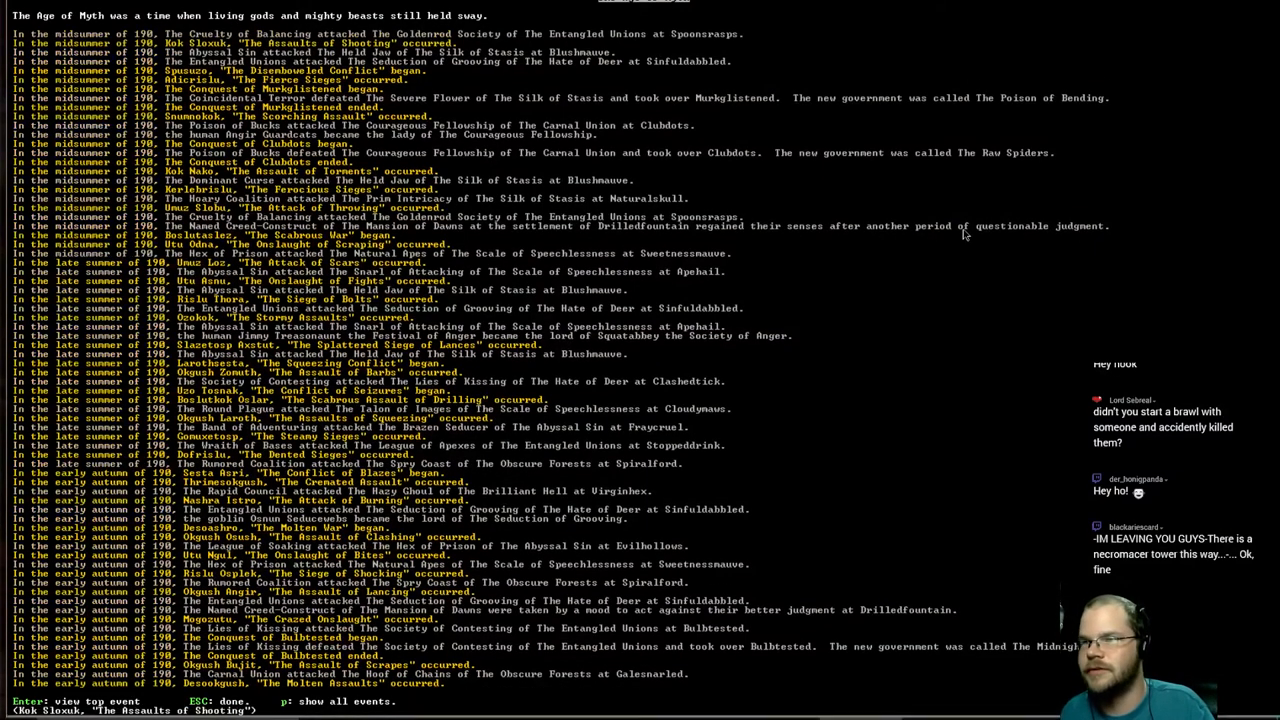
{"action": "scroll", "scroll_direction": "up", "scroll_amount": 3}
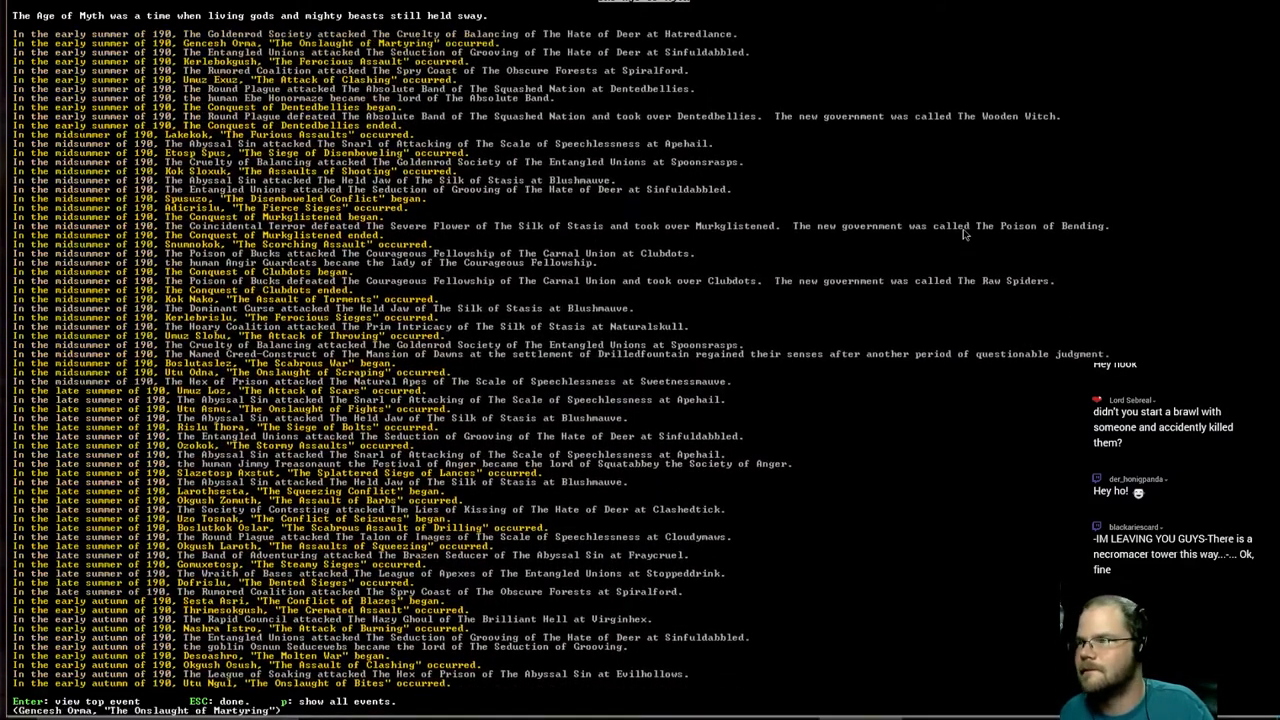
{"action": "scroll", "scroll_direction": "up", "scroll_amount": 3}
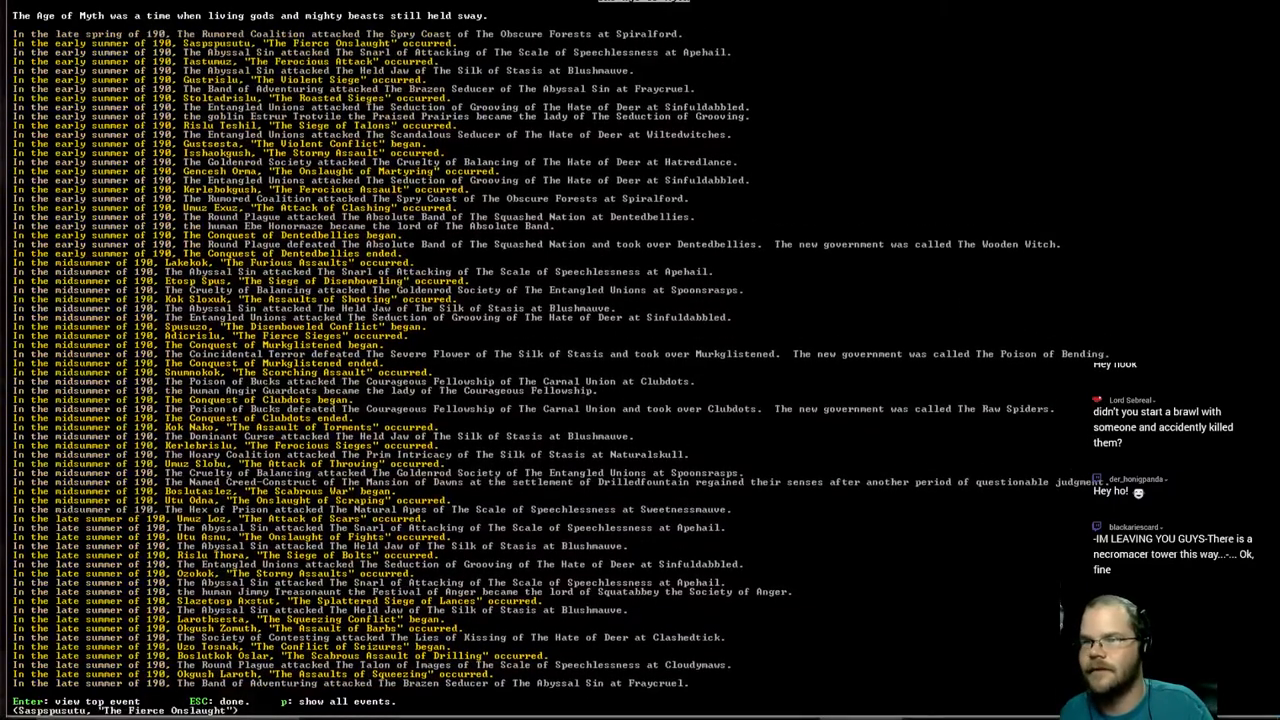
{"action": "scroll", "scroll_direction": "up", "scroll_amount": 3}
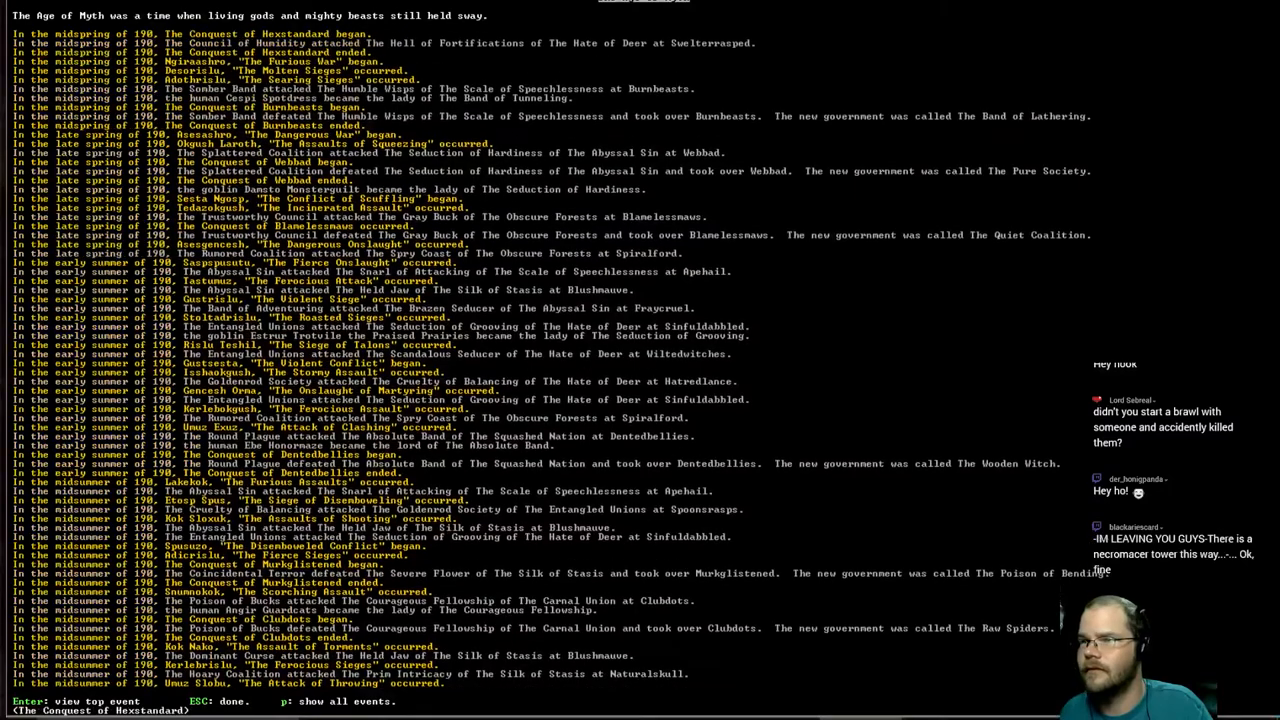
{"action": "scroll", "scroll_direction": "up", "scroll_amount": 3}
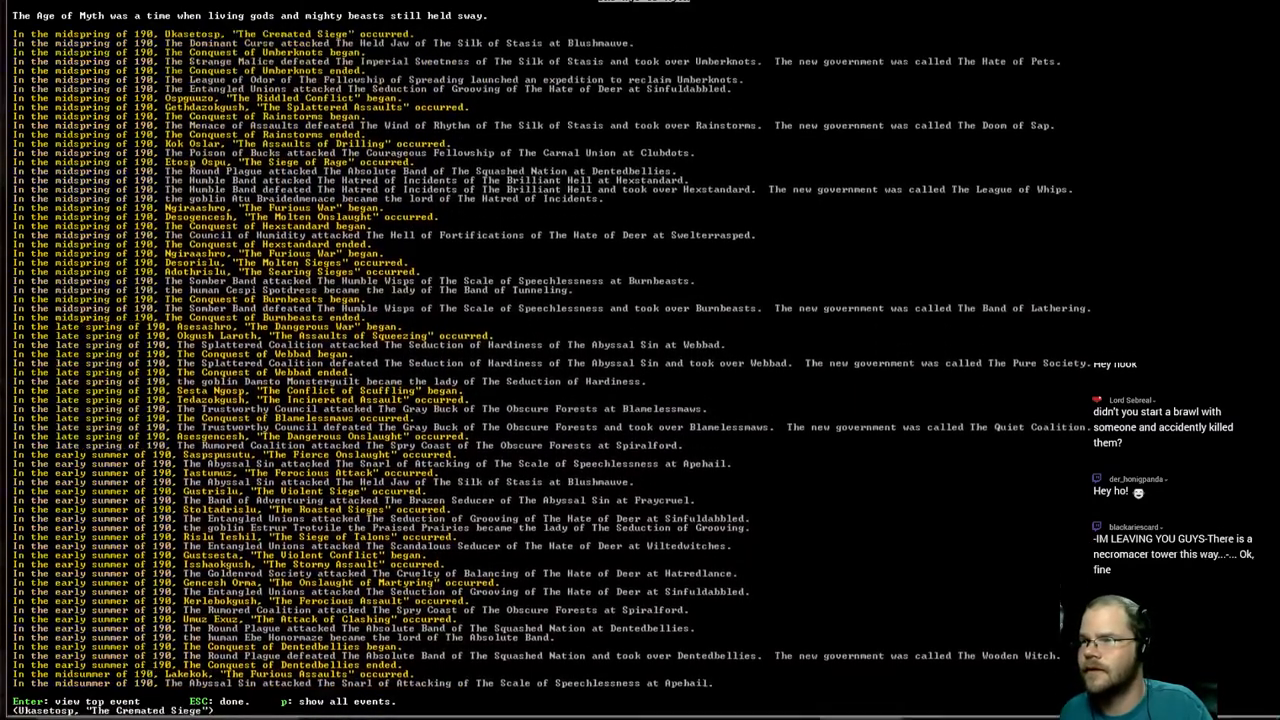
{"action": "scroll", "scroll_direction": "up", "scroll_amount": 3}
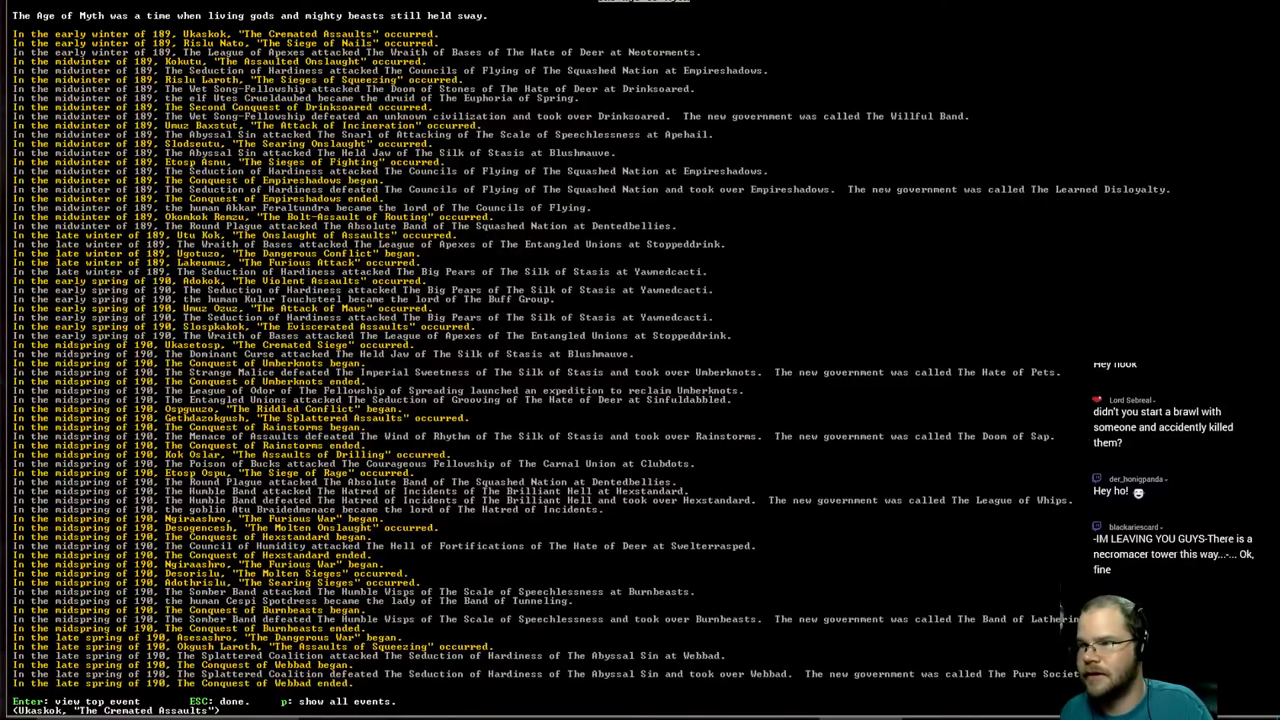
{"action": "scroll", "scroll_direction": "up", "scroll_amount": 3}
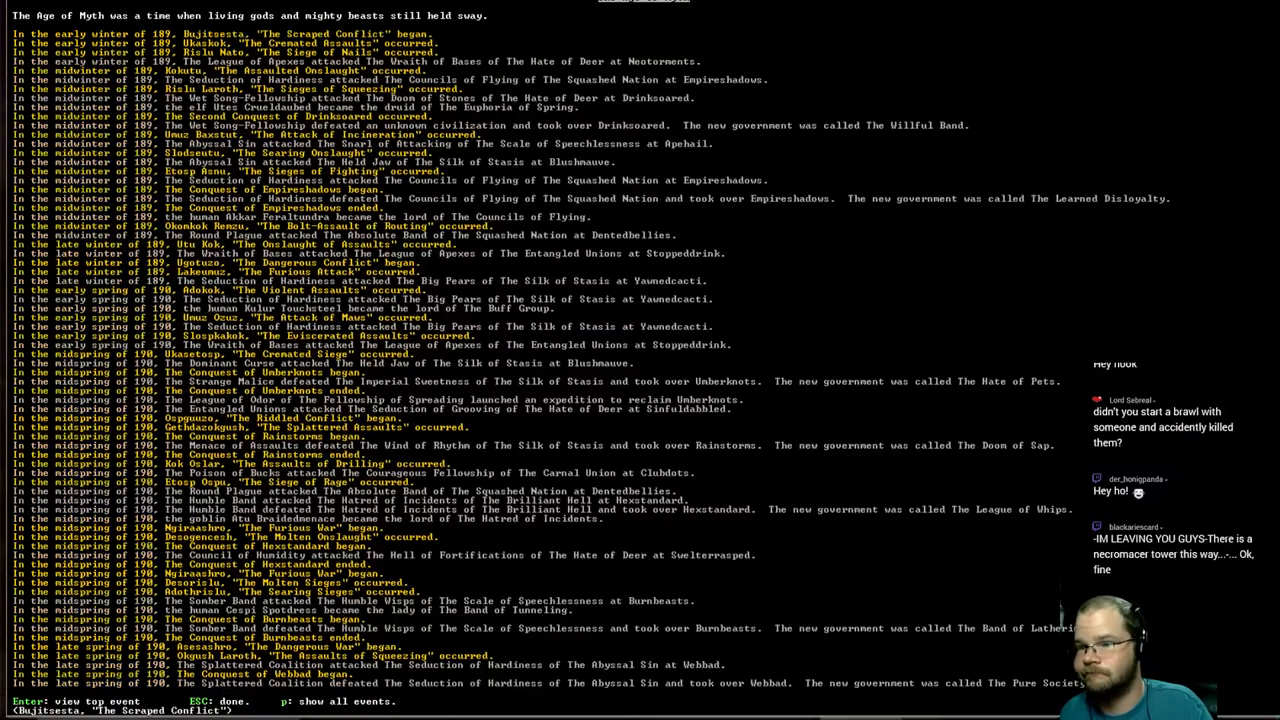
{"action": "scroll", "scroll_direction": "up", "scroll_amount": 3}
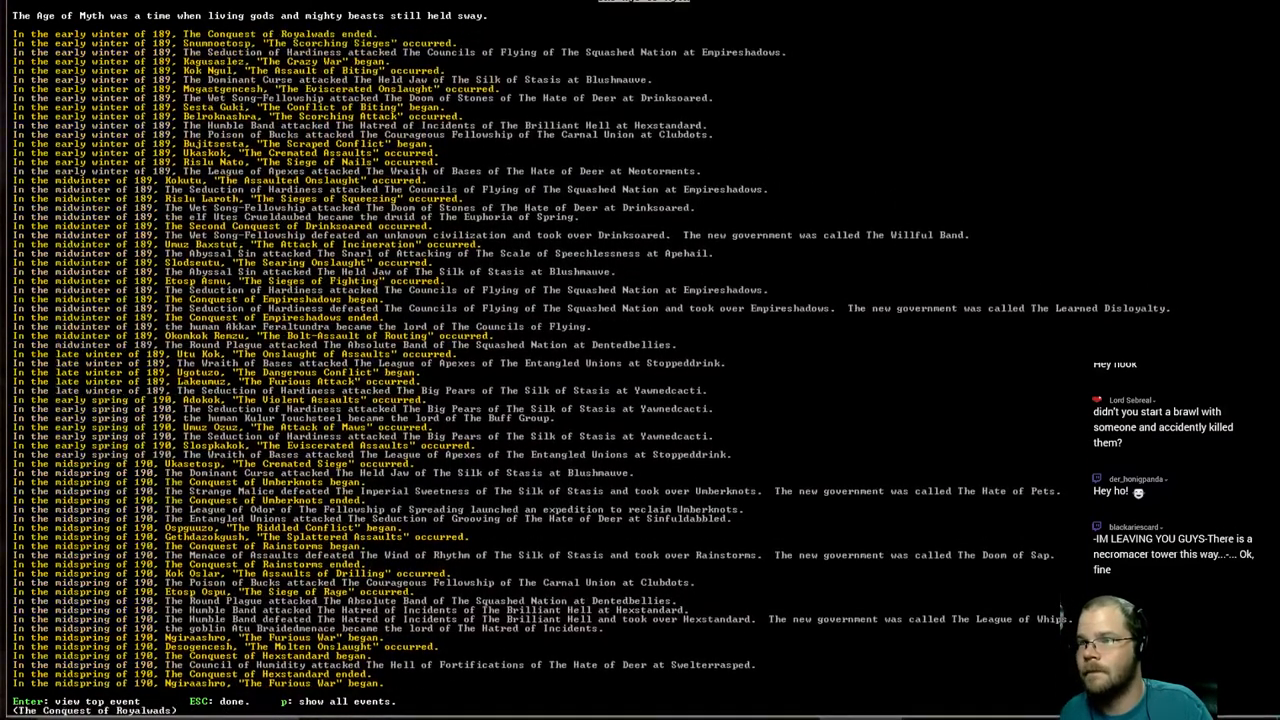
{"action": "scroll", "scroll_direction": "up", "scroll_amount": 3}
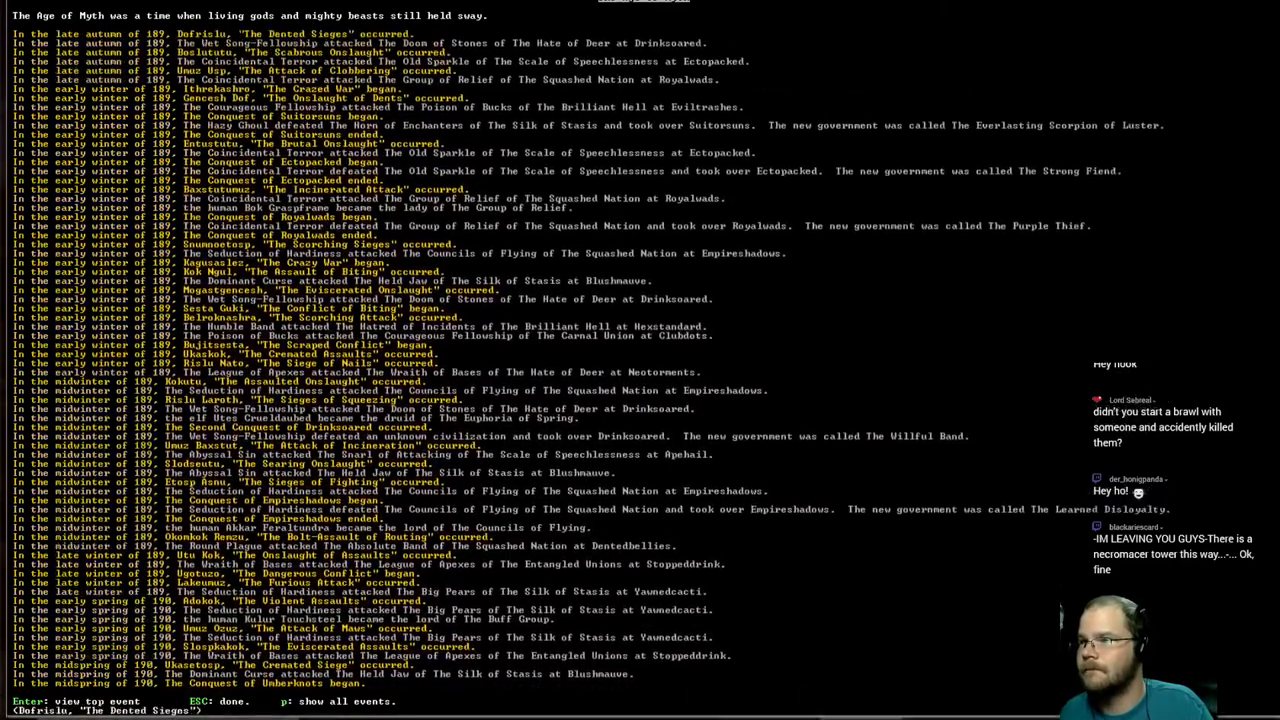
{"action": "scroll", "scroll_direction": "up", "scroll_amount": 3}
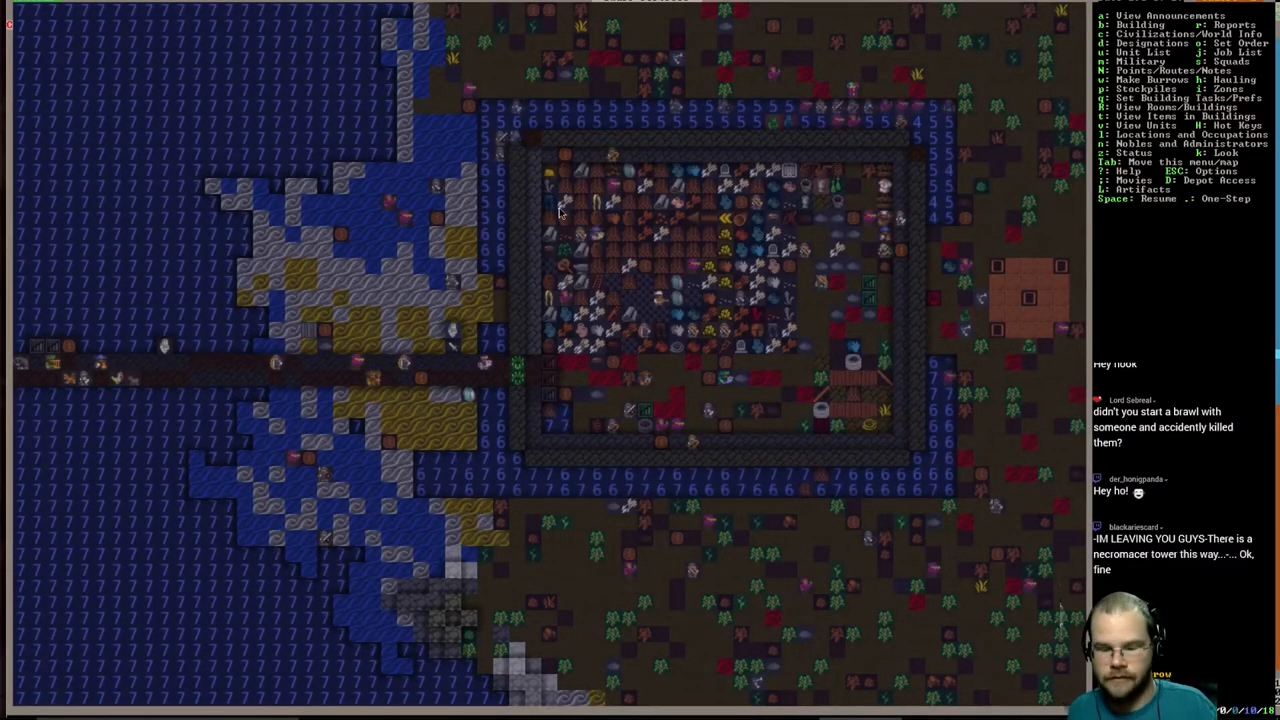
- Unpause the game and open the unit roster to its Dead/Missing list
{"action": "key", "text": "space"}
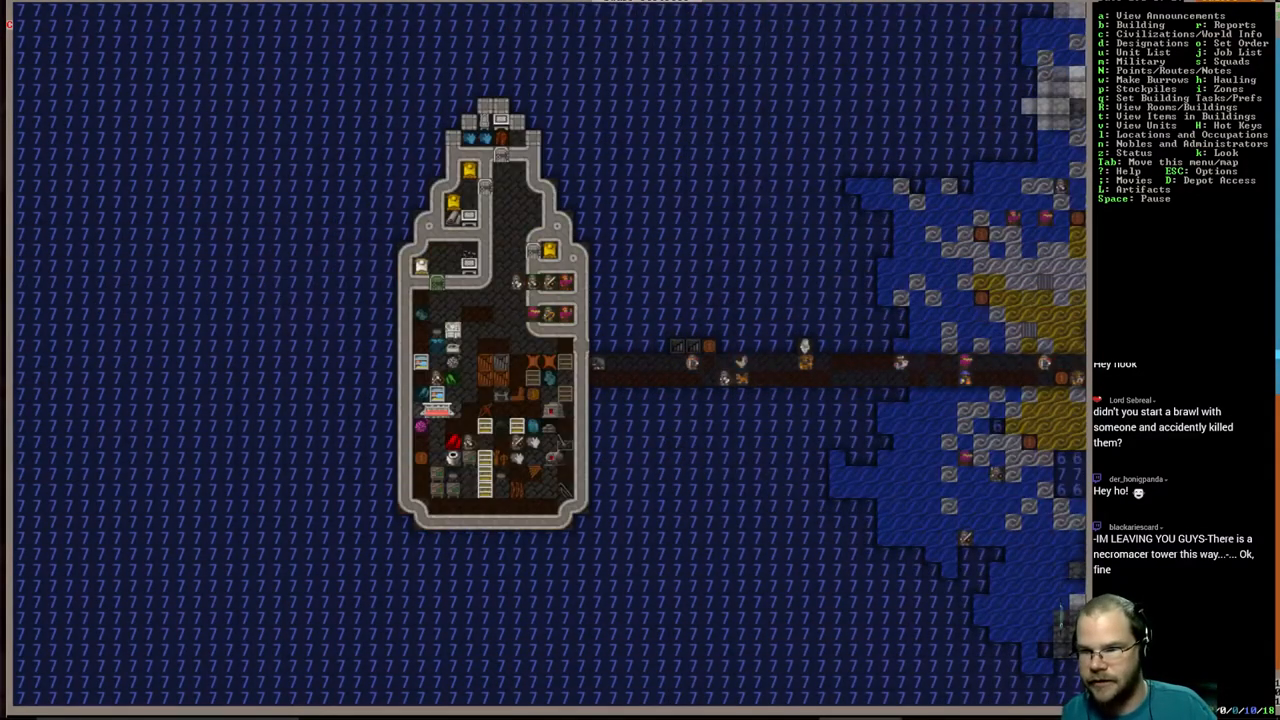
{"action": "key", "text": "u"}
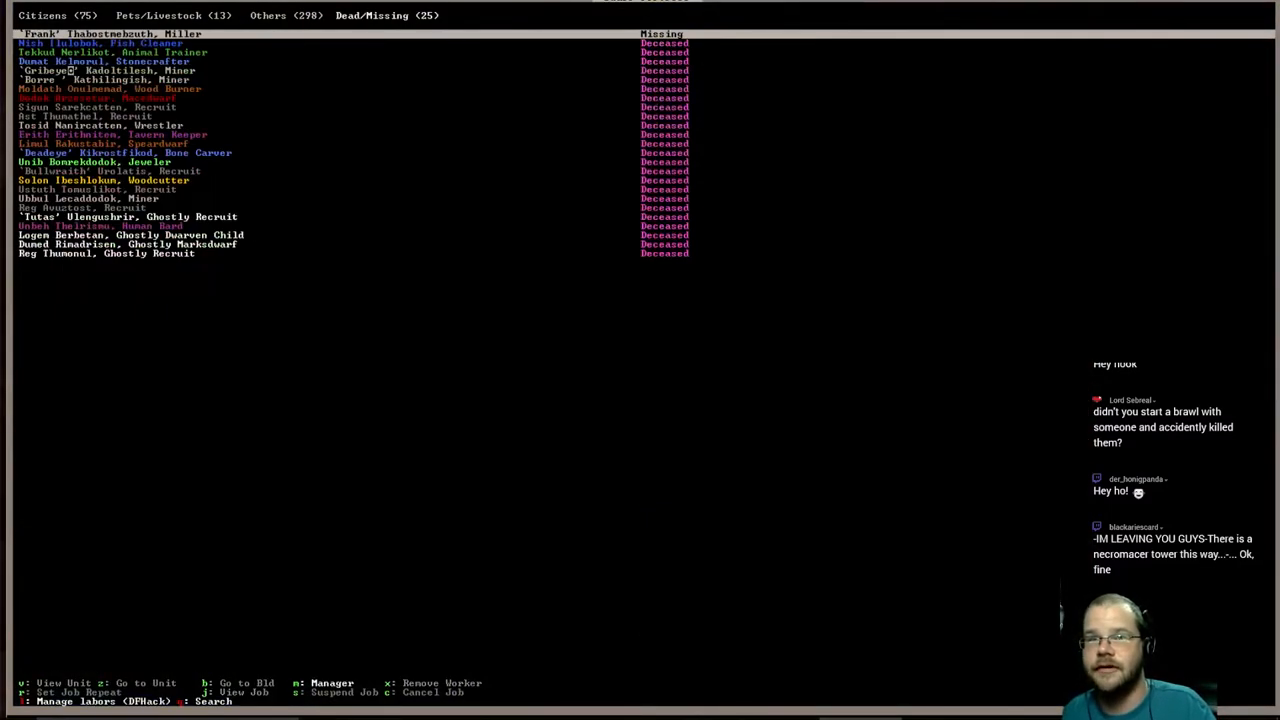
- Close the Dead/Missing unit roster and return to the open-water map view
{"action": "left_click", "coordinate": [288, 15]}
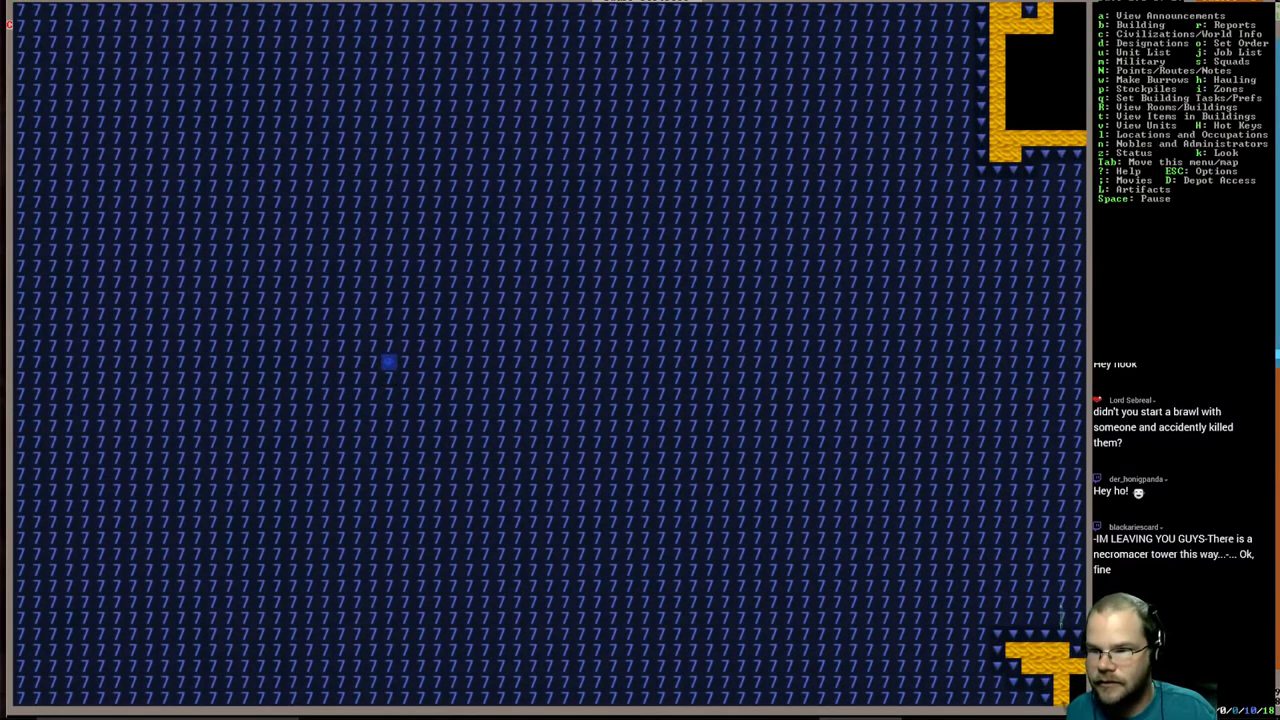
{"action": "mouse_move", "coordinate": [54, 188]}
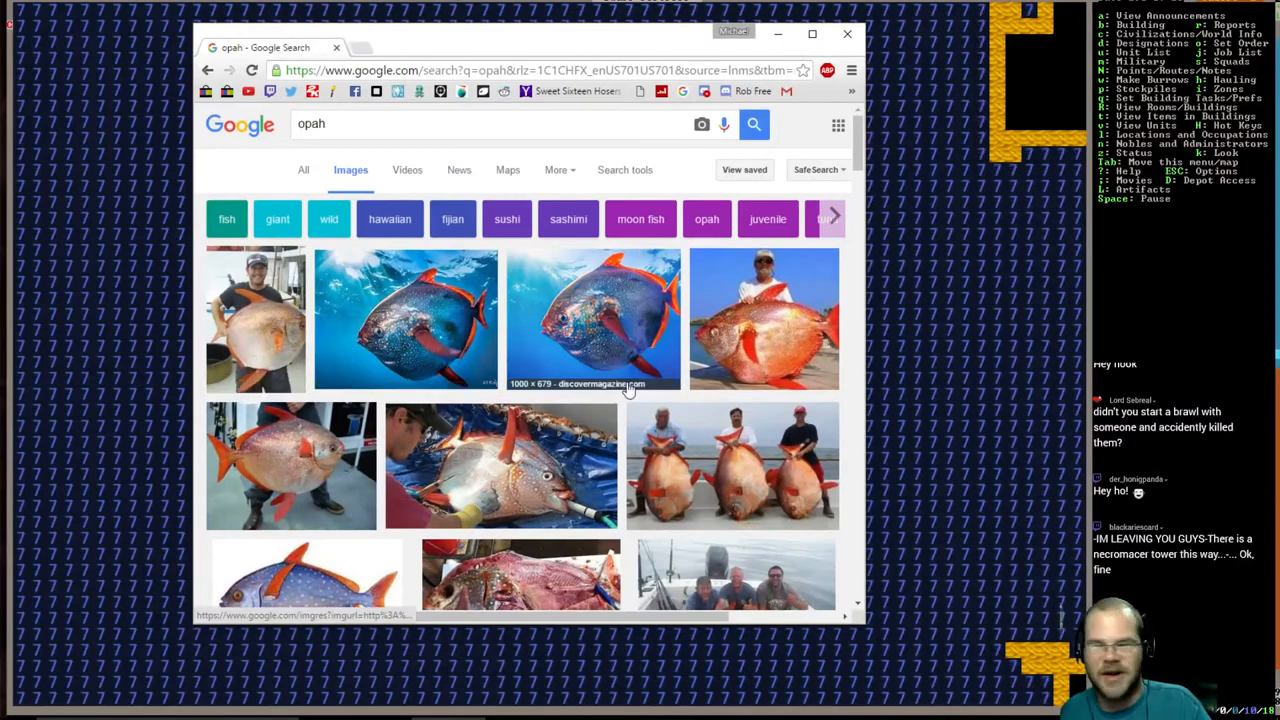
- Browse the opah image results, then open the opah Wikipedia article from web results
{"action": "scroll", "scroll_direction": "down", "scroll_amount": 3}
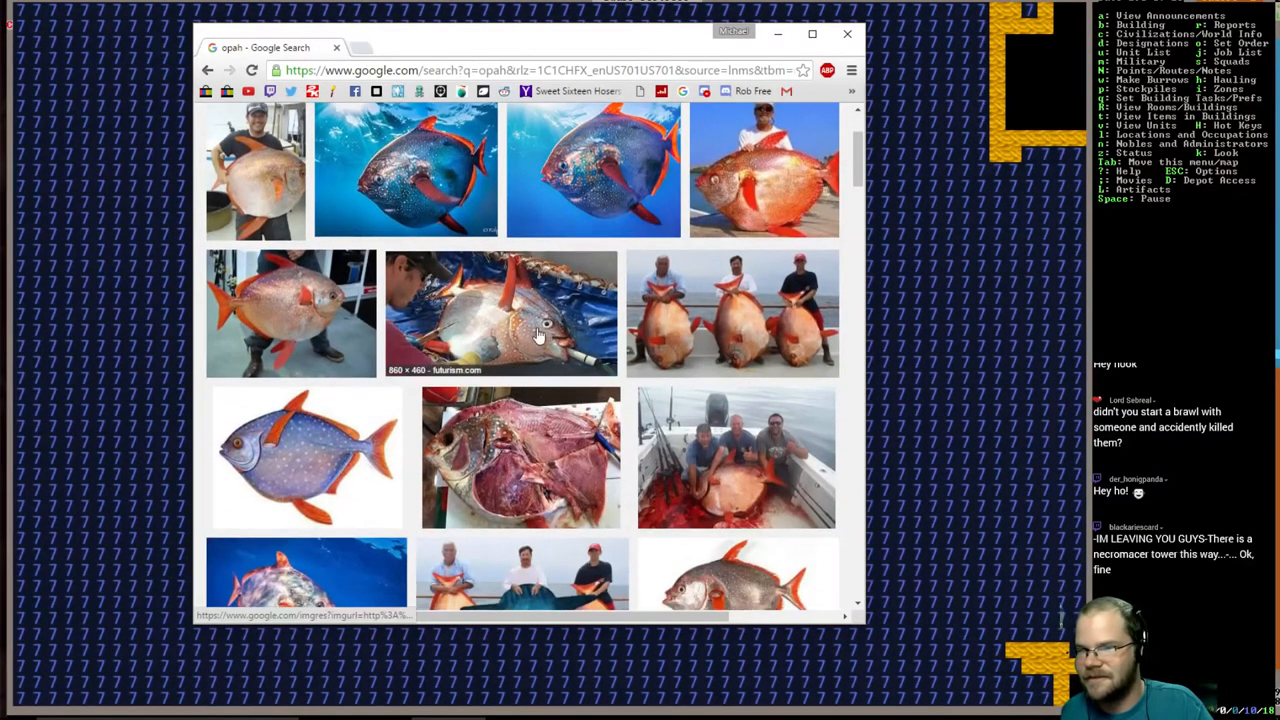
{"action": "scroll", "scroll_direction": "down", "scroll_amount": 3}
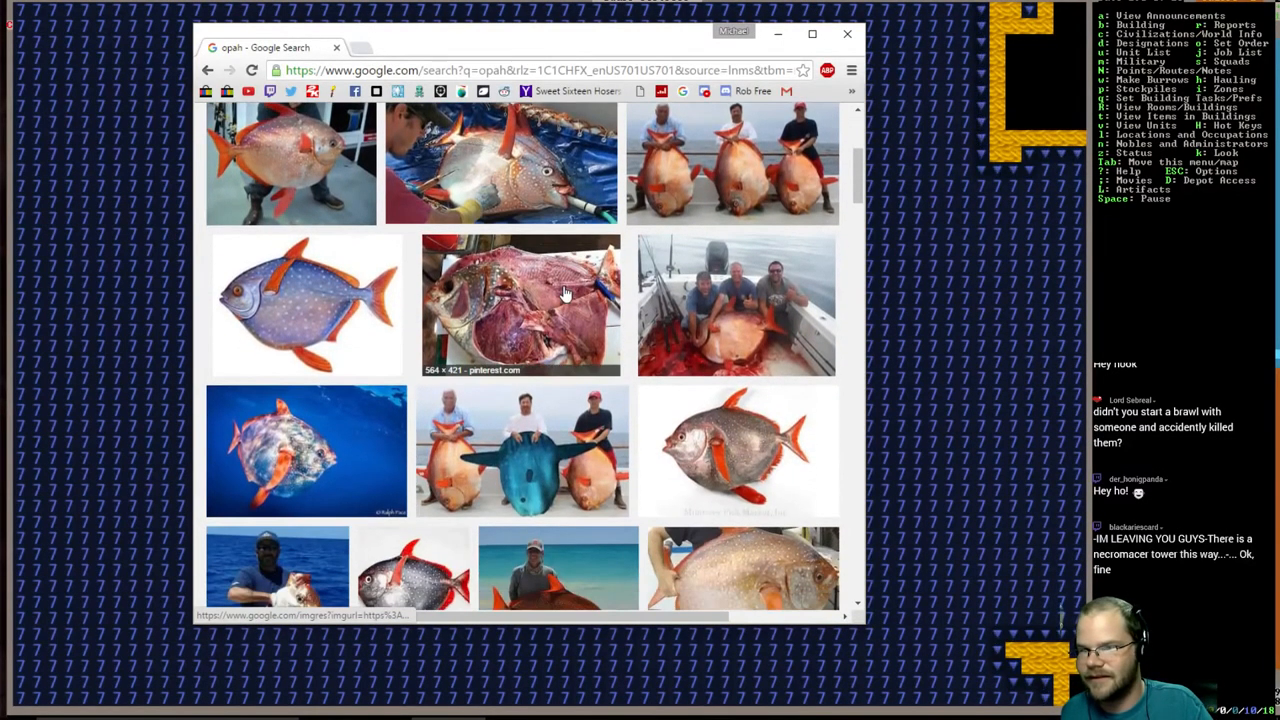
{"action": "scroll", "scroll_direction": "up", "scroll_amount": 3}
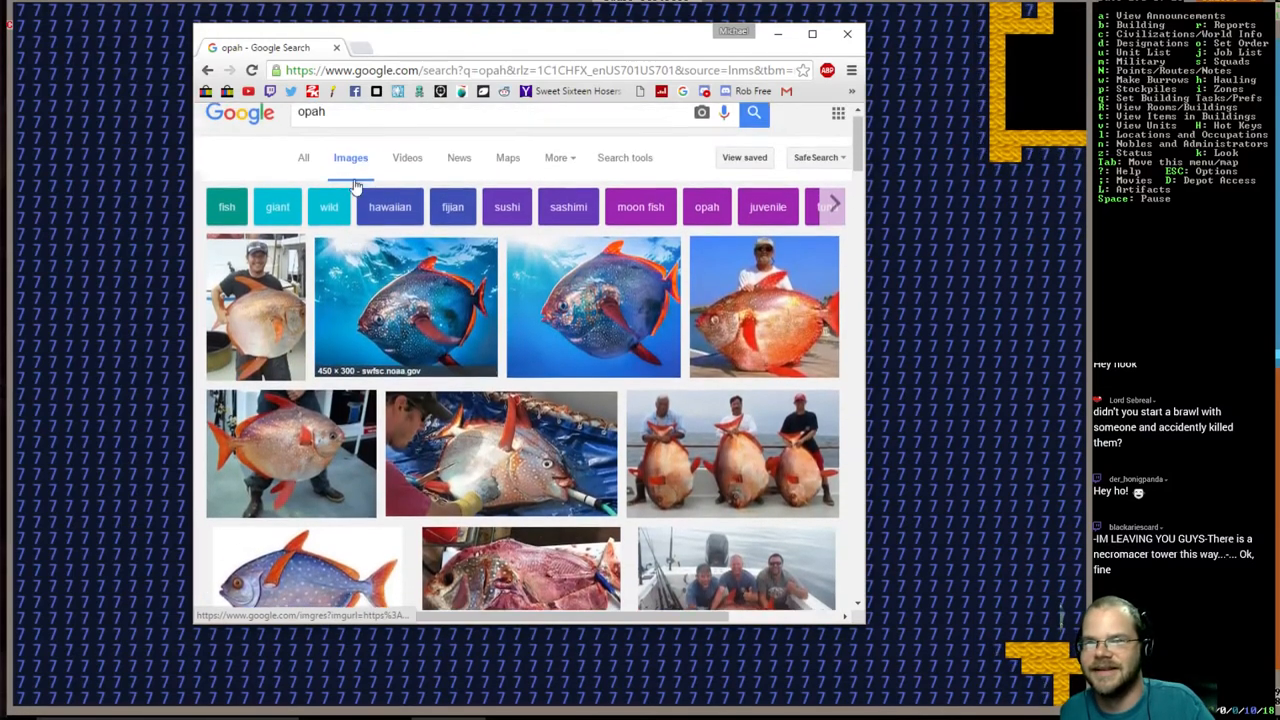
{"action": "left_click", "coordinate": [303, 157]}
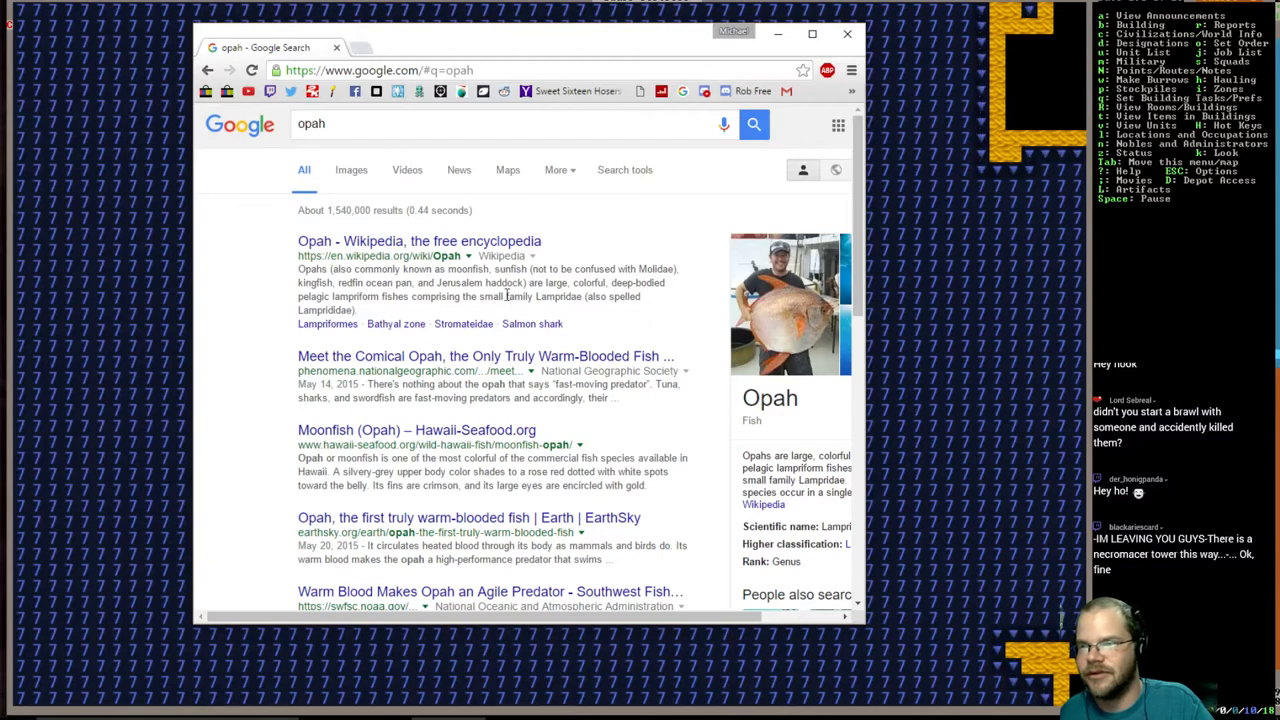
{"action": "scroll", "scroll_direction": "down", "scroll_amount": 3}
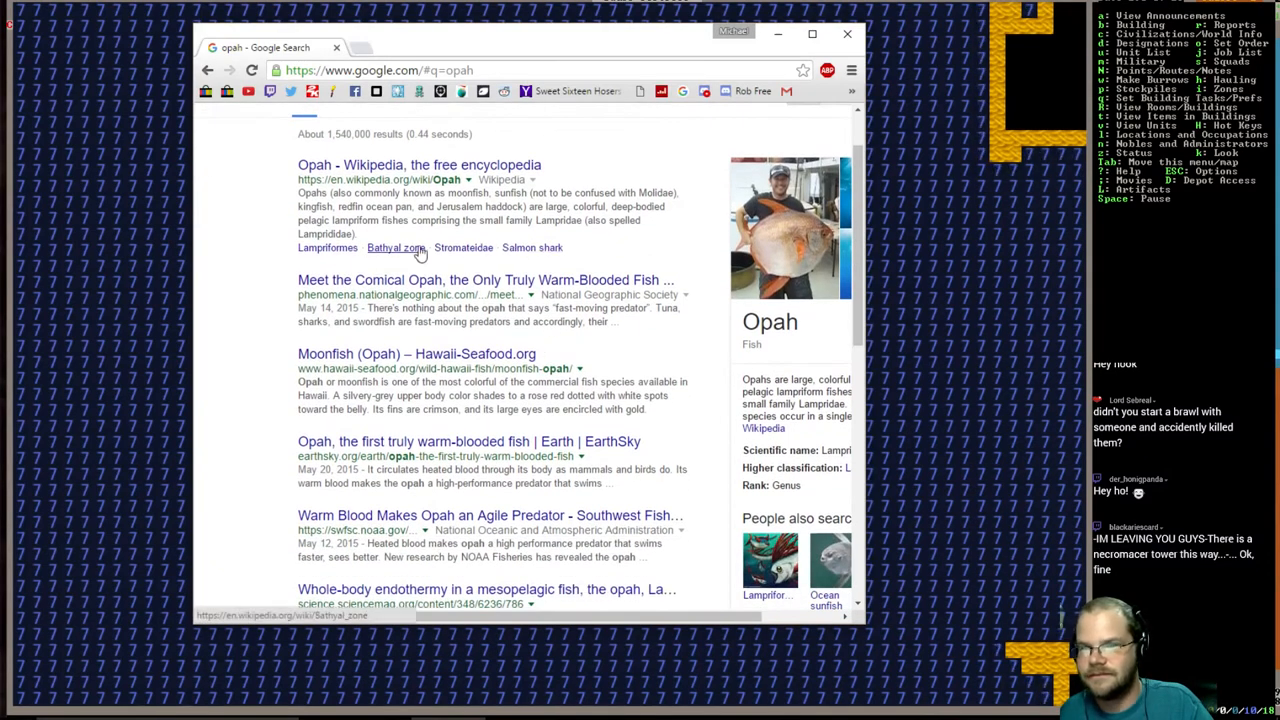
{"action": "left_click", "coordinate": [418, 164]}
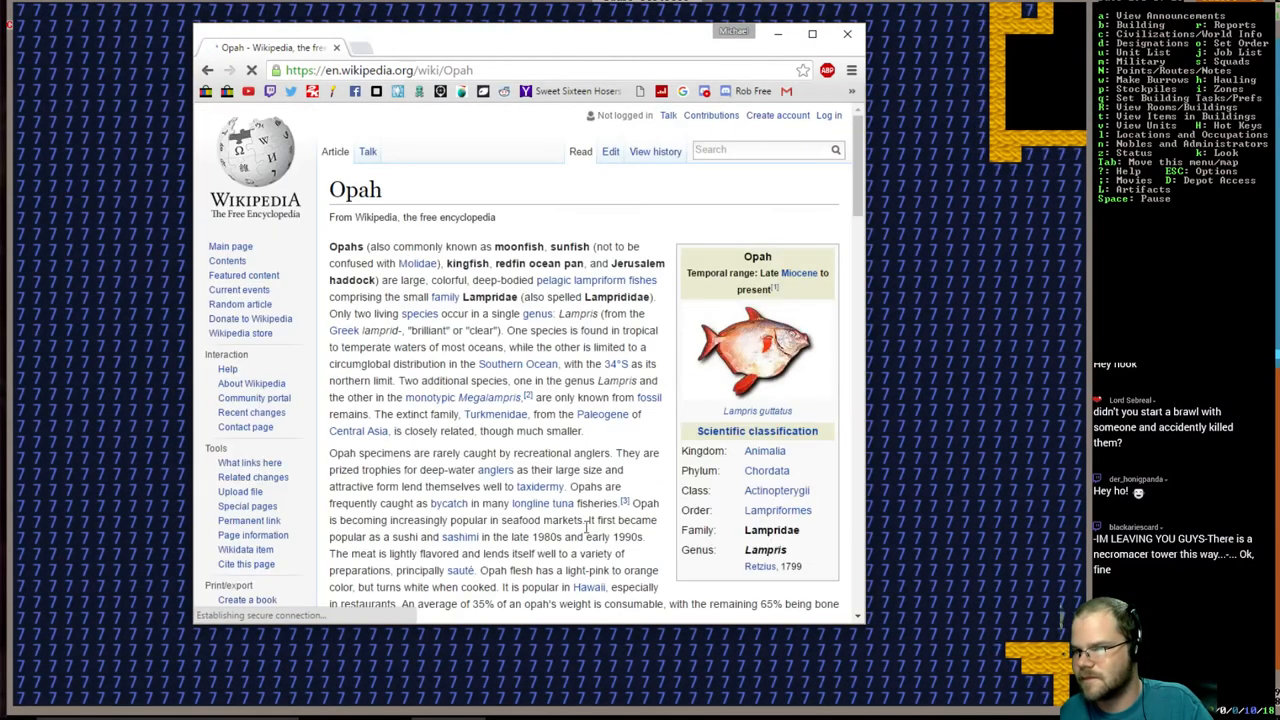
- Read through the opah Wikipedia article
{"action": "scroll", "scroll_direction": "down", "scroll_amount": 3}
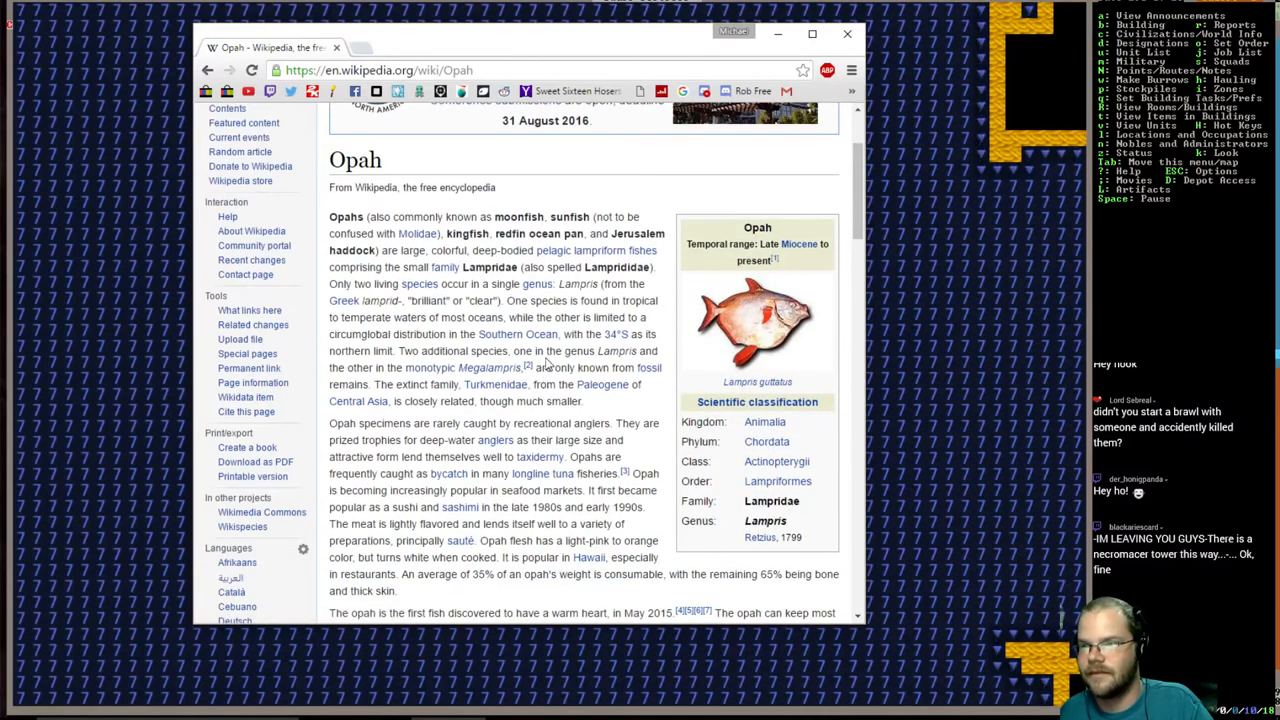
{"action": "scroll", "scroll_direction": "down", "scroll_amount": 3}
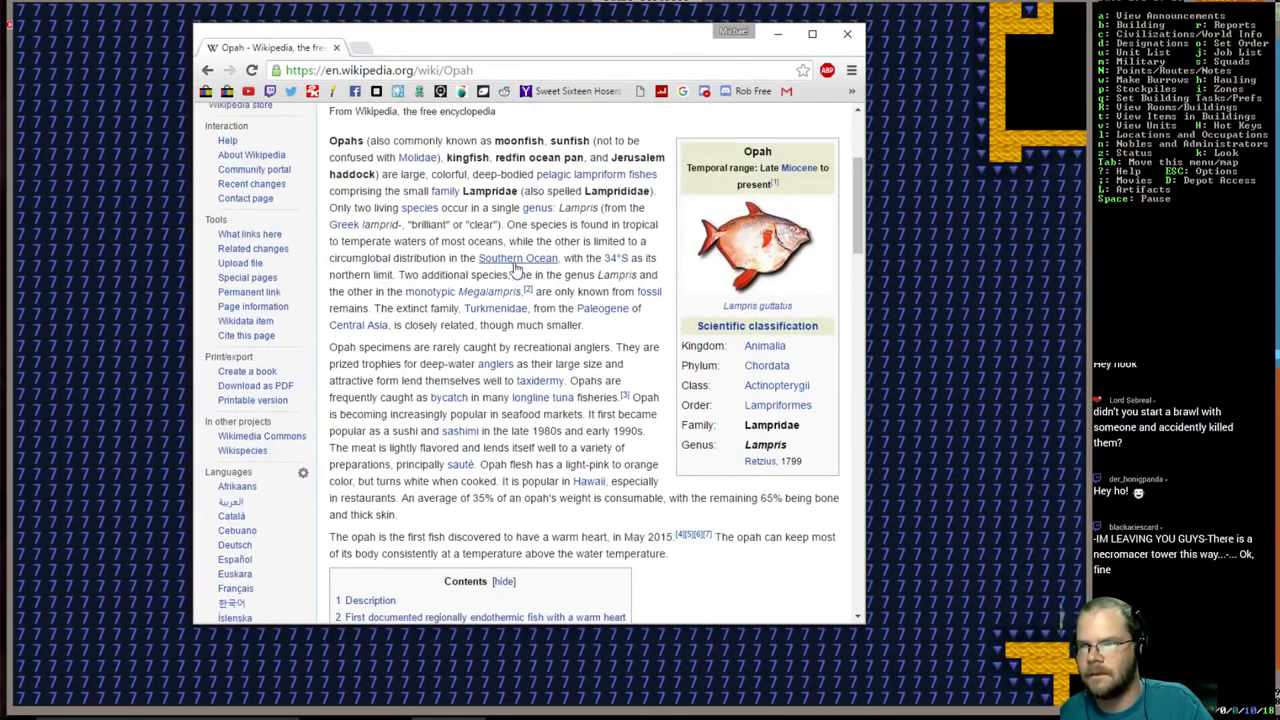
{"action": "mouse_move", "coordinate": [518, 258]}
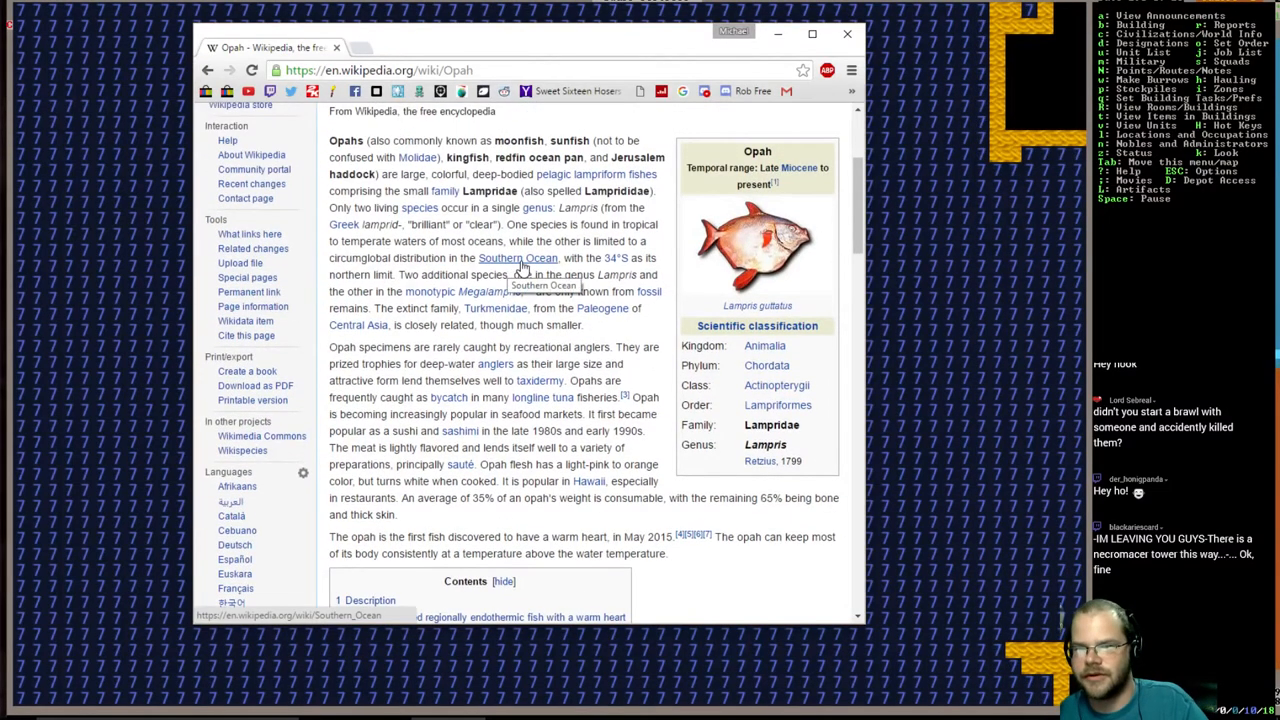
{"action": "mouse_move", "coordinate": [480, 250]}
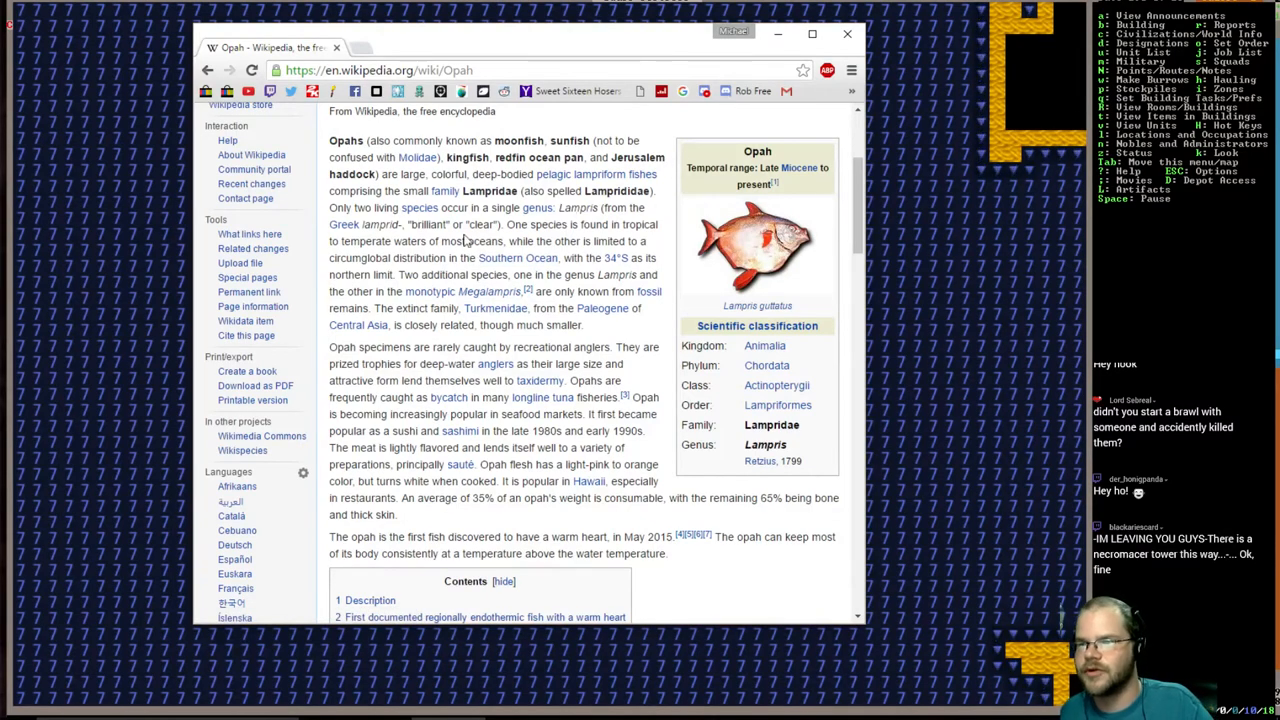
{"action": "scroll", "scroll_direction": "up", "scroll_amount": 3}
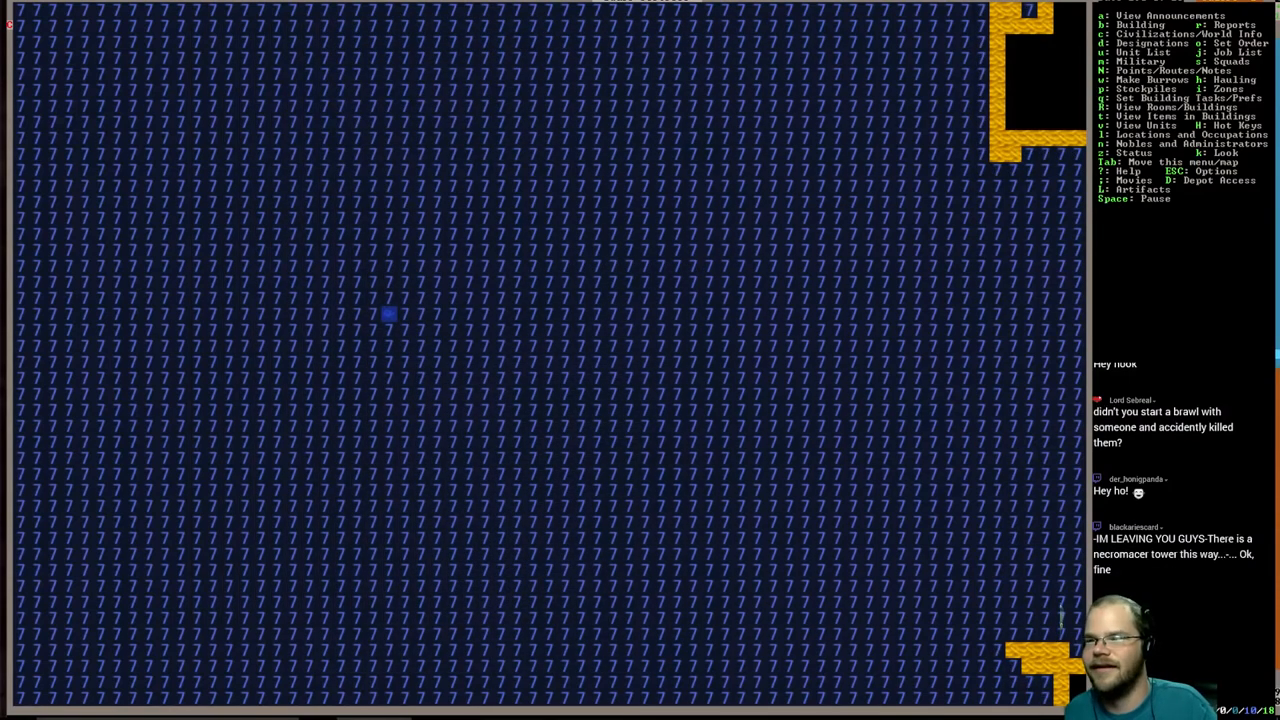
- Return to the main map with the pirate ship and its shore bridge in view
{"action": "key", "text": "Escape"}
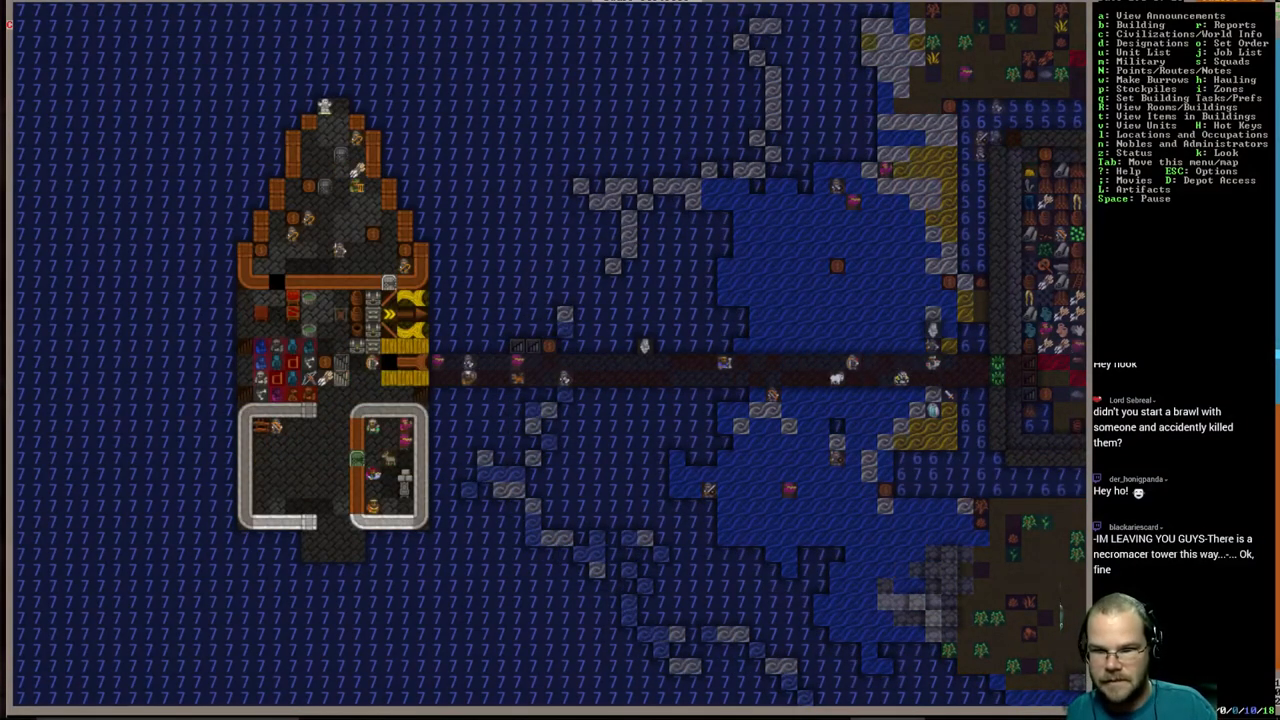
{"action": "key", "text": "r"}
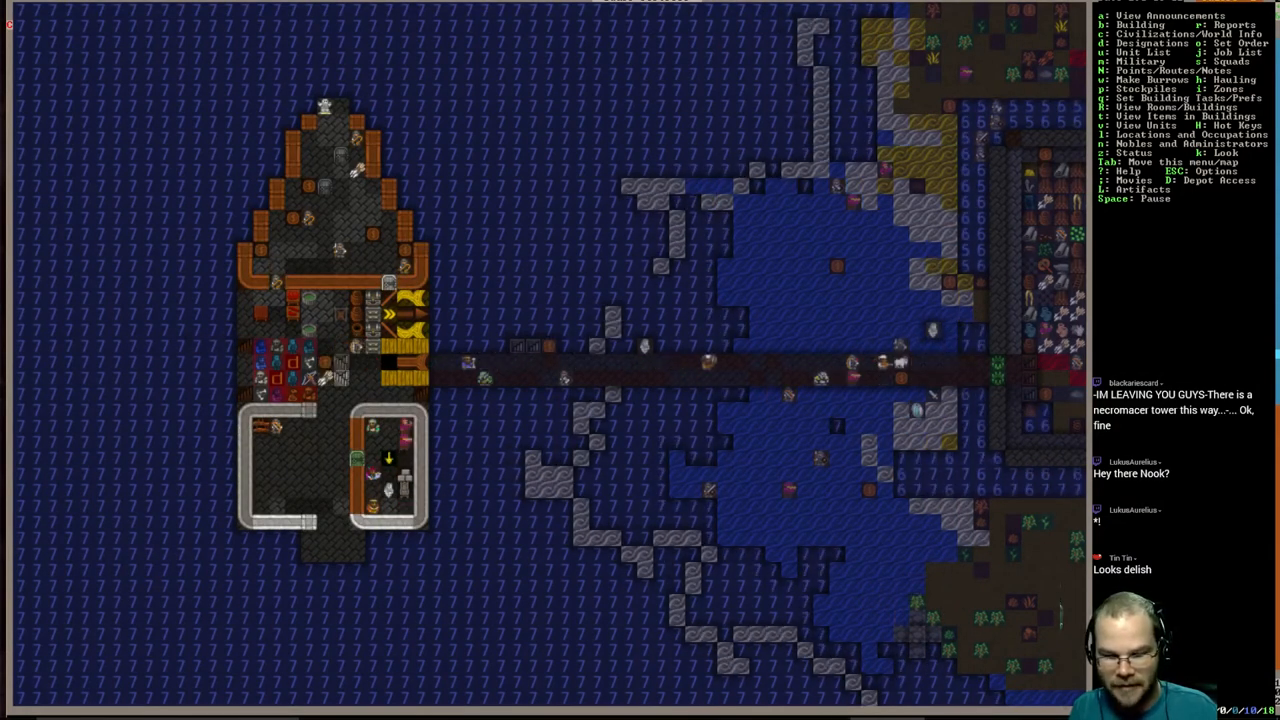
{"action": "key", "text": "b"}
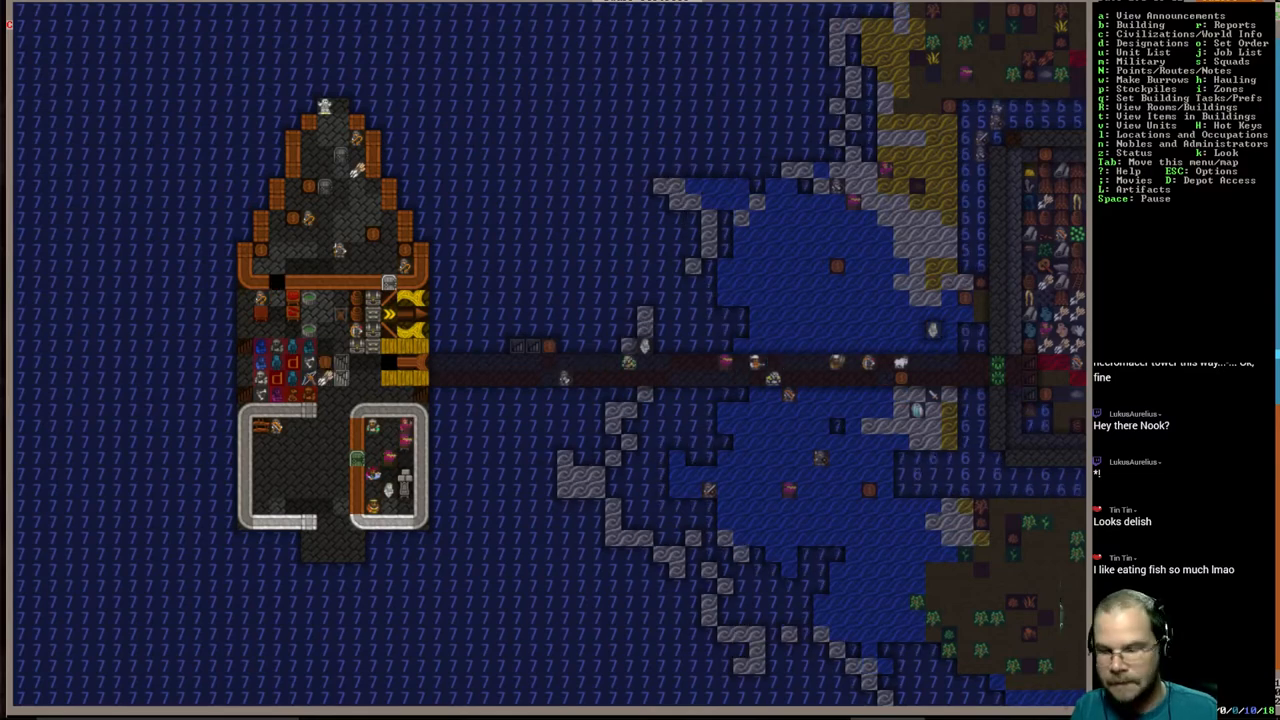
- Highlight the ship's constructions via Remove Construction designation, then exit designation mode
{"action": "key", "text": "d"}
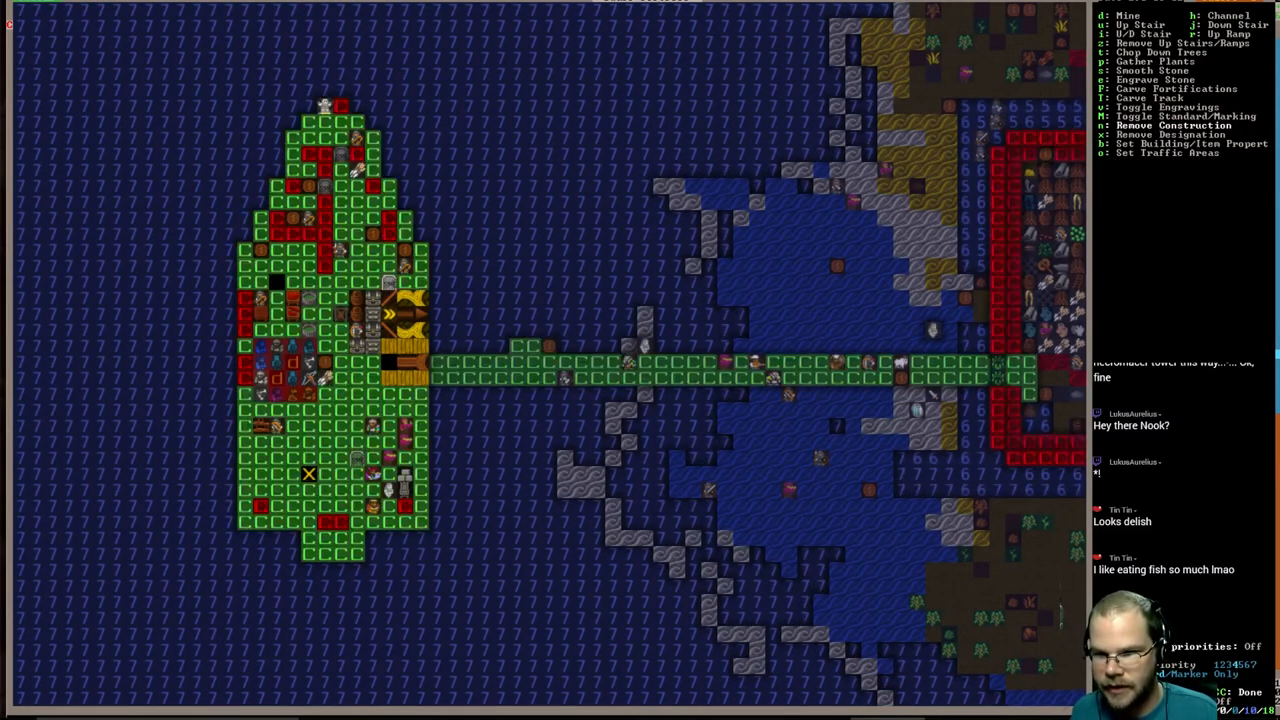
{"action": "key", "text": "Escape"}
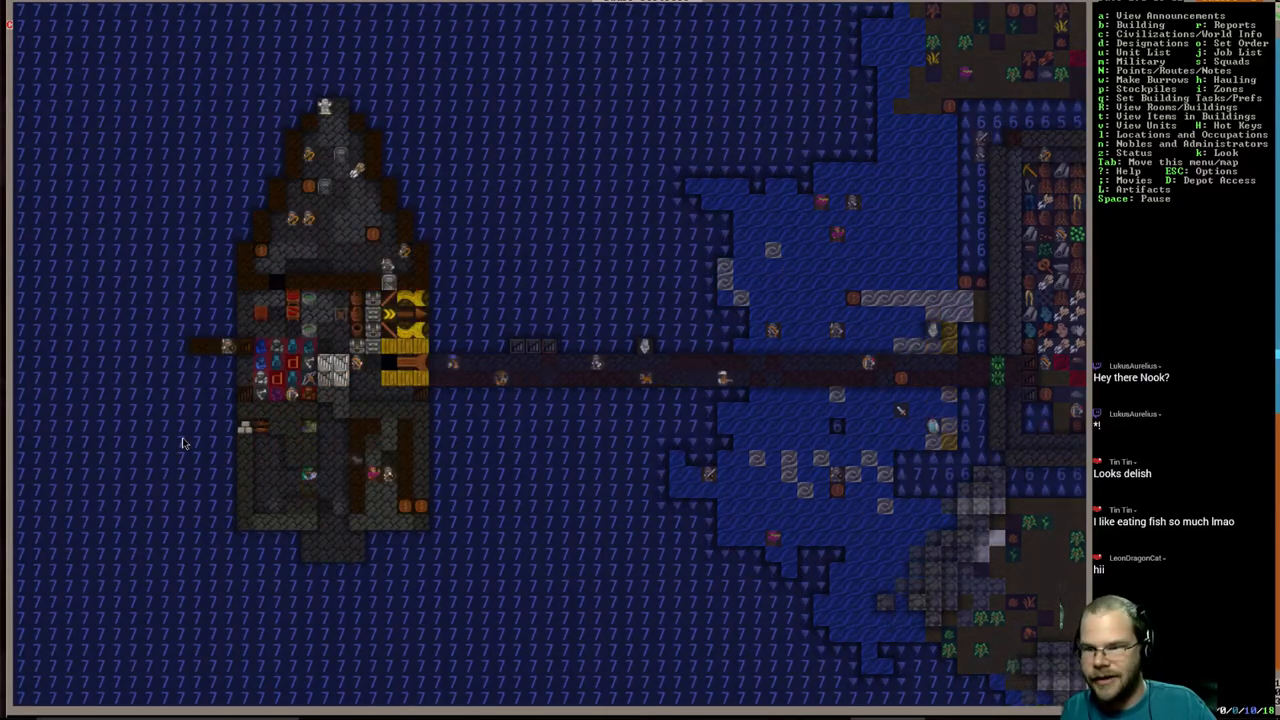
{"action": "mouse_move", "coordinate": [310, 417]}
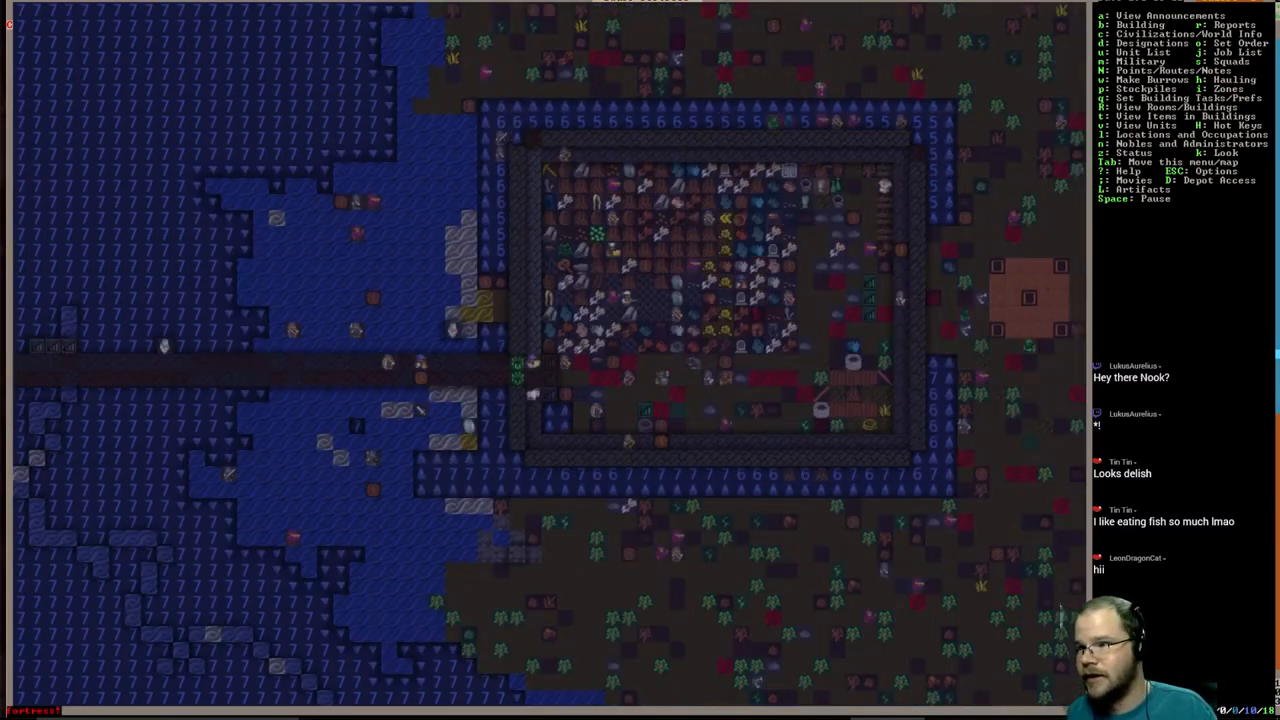
- Queue a diorite slab east of the storage yard, then open the work orders list
{"action": "scroll", "scroll_direction": "down", "scroll_amount": 3}
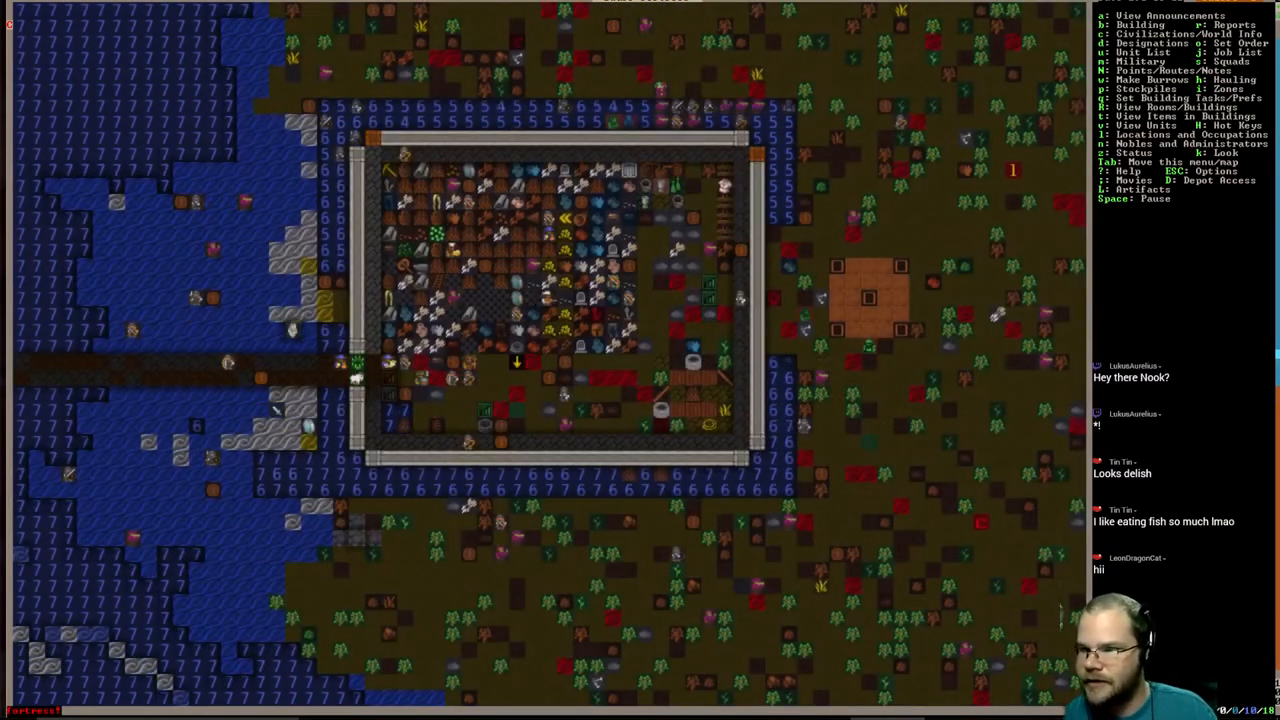
{"action": "scroll", "scroll_direction": "down", "scroll_amount": 3}
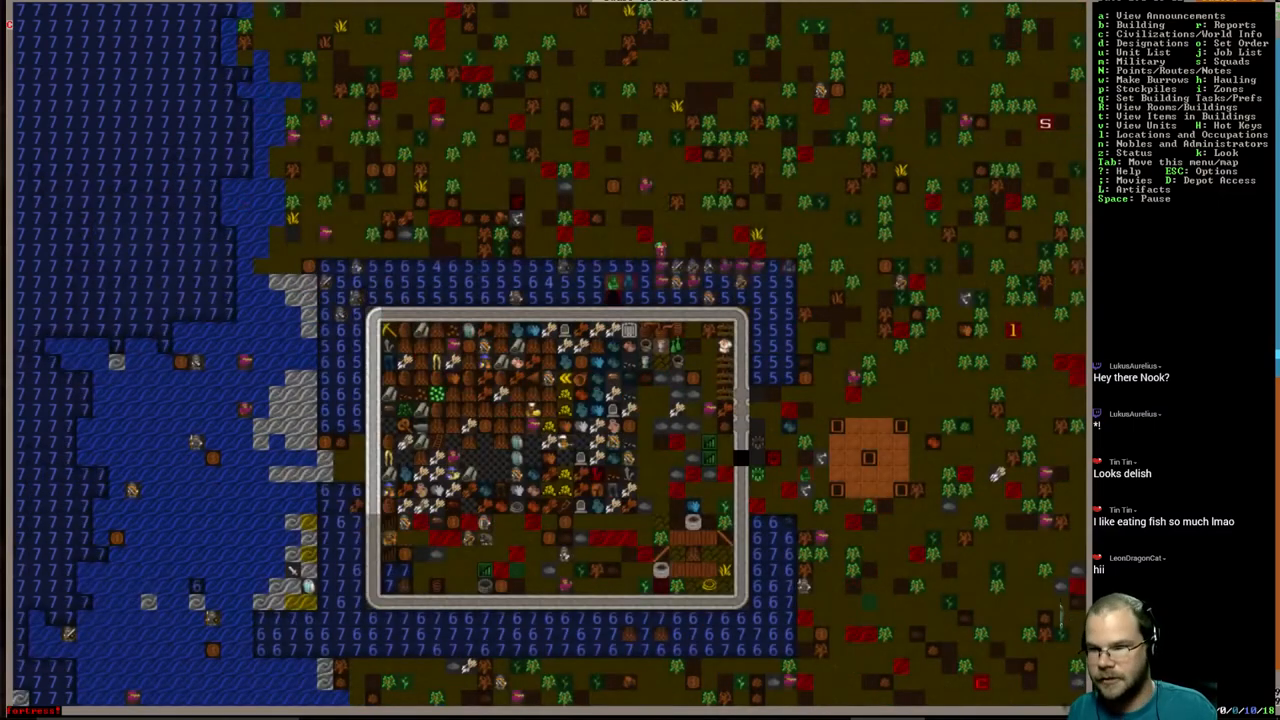
{"action": "key", "text": "b"}
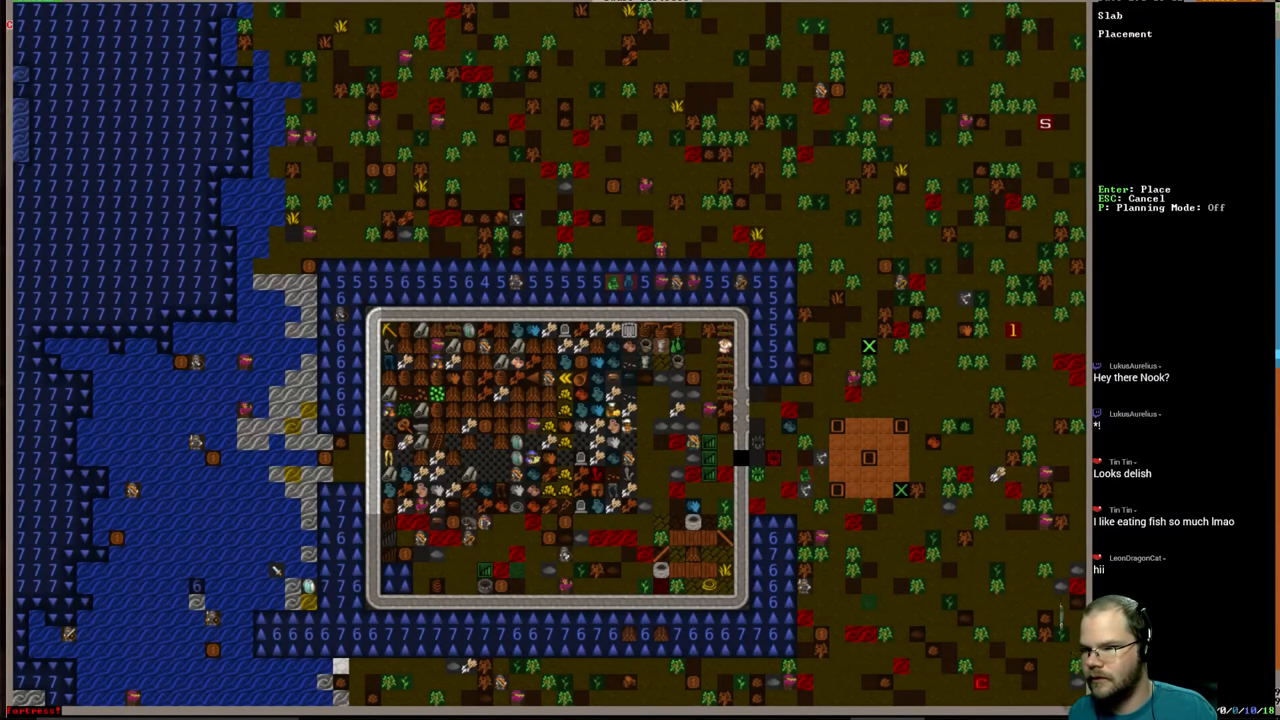
{"action": "scroll", "scroll_direction": "down", "scroll_amount": 3}
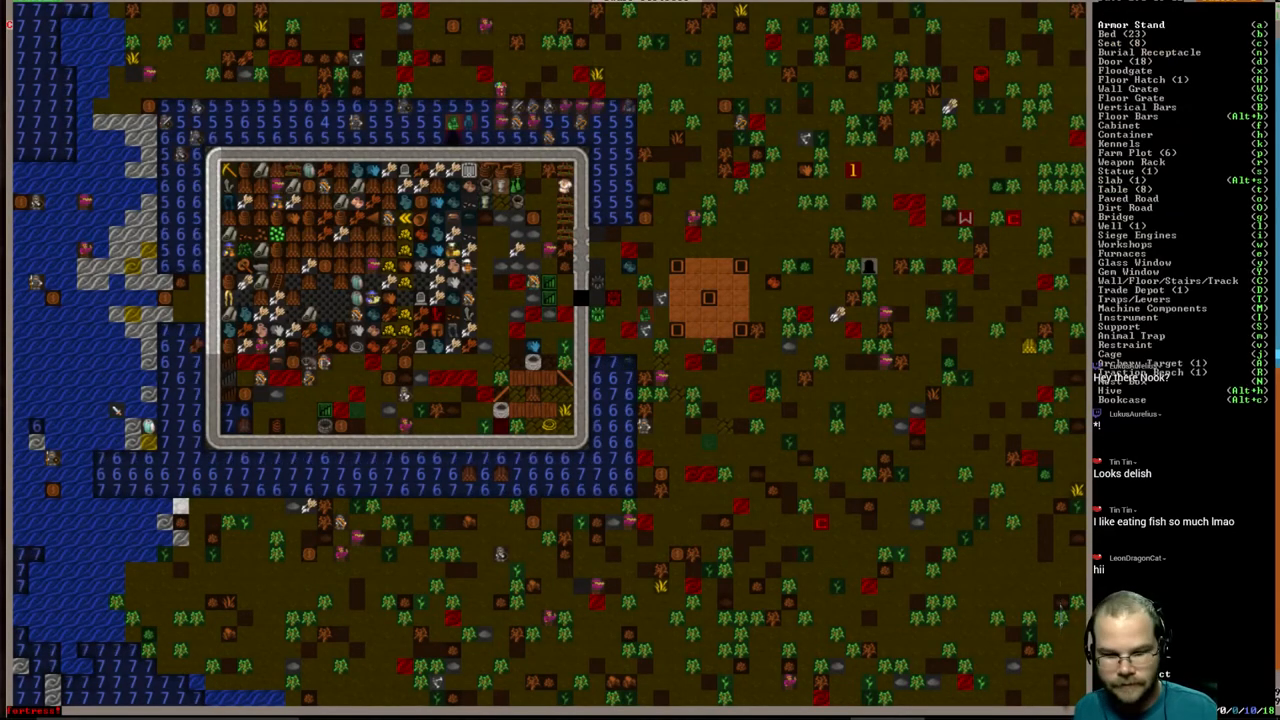
{"action": "left_click", "coordinate": [1110, 179]}
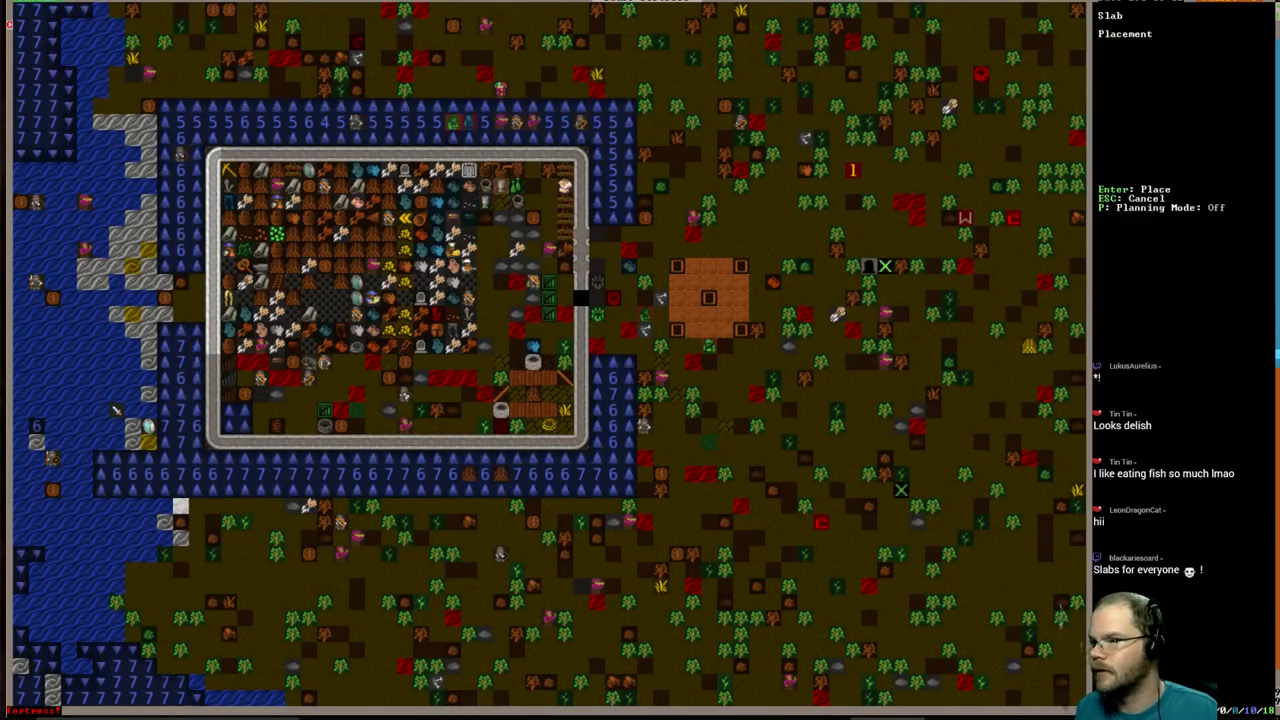
{"action": "key", "text": "Escape"}
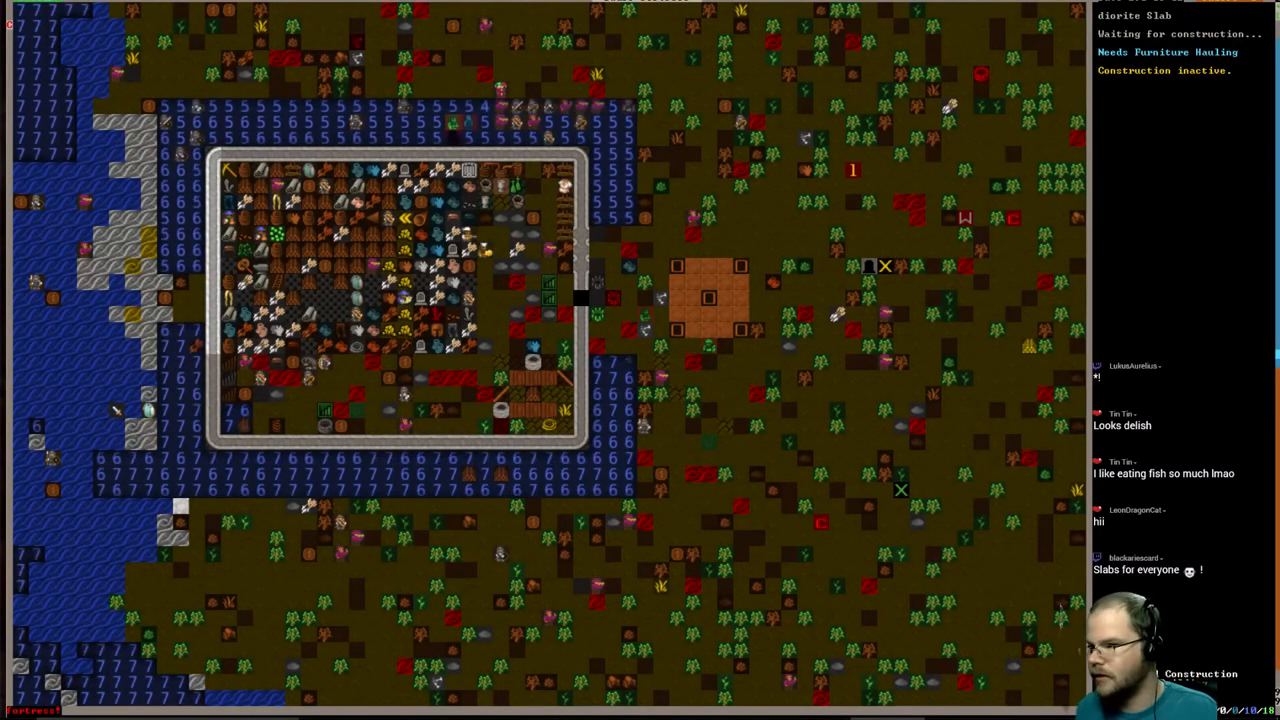
{"action": "key", "text": "Escape"}
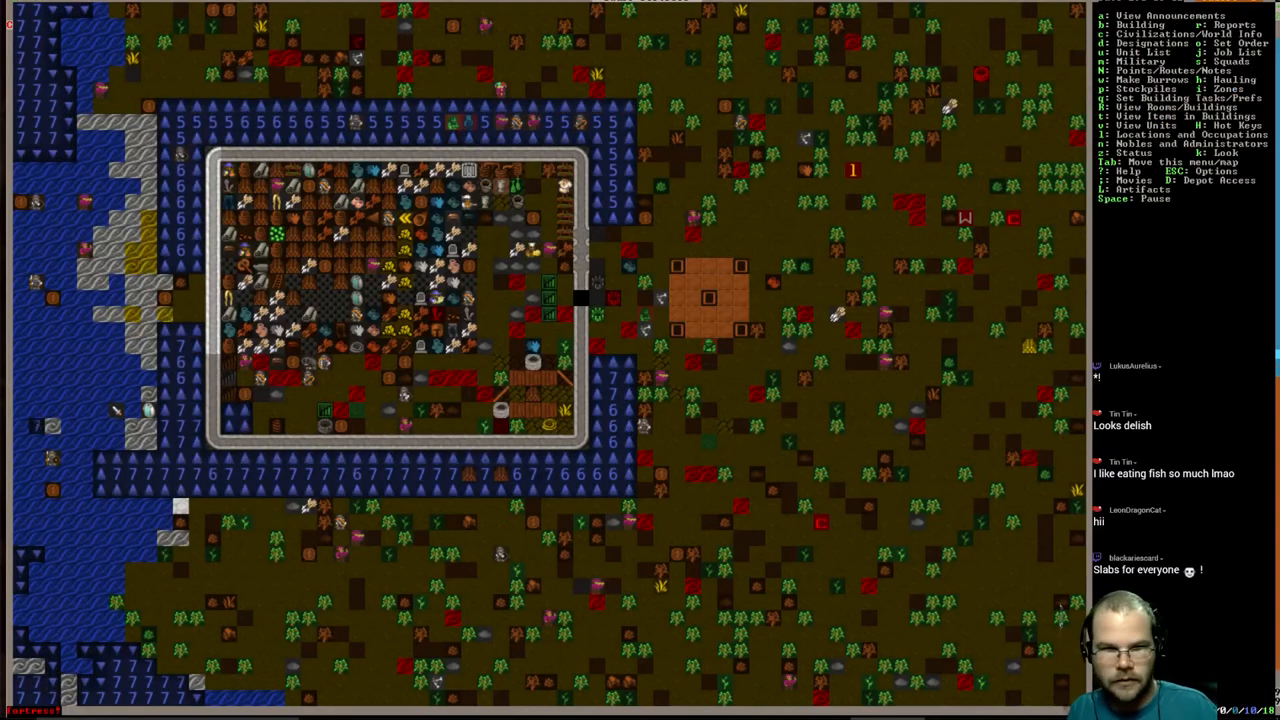
{"action": "key", "text": "D"}
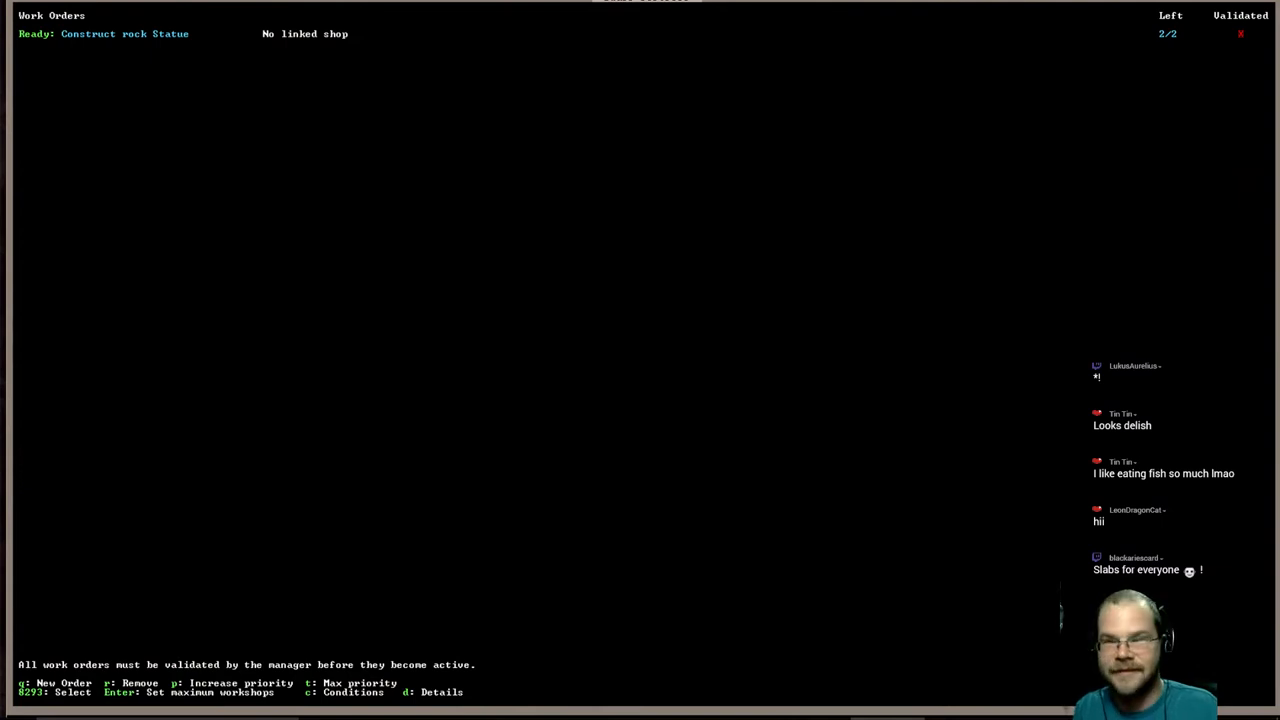
- Start a new work order and search the job list for 'EN SLAB'
{"action": "key", "text": "q"}
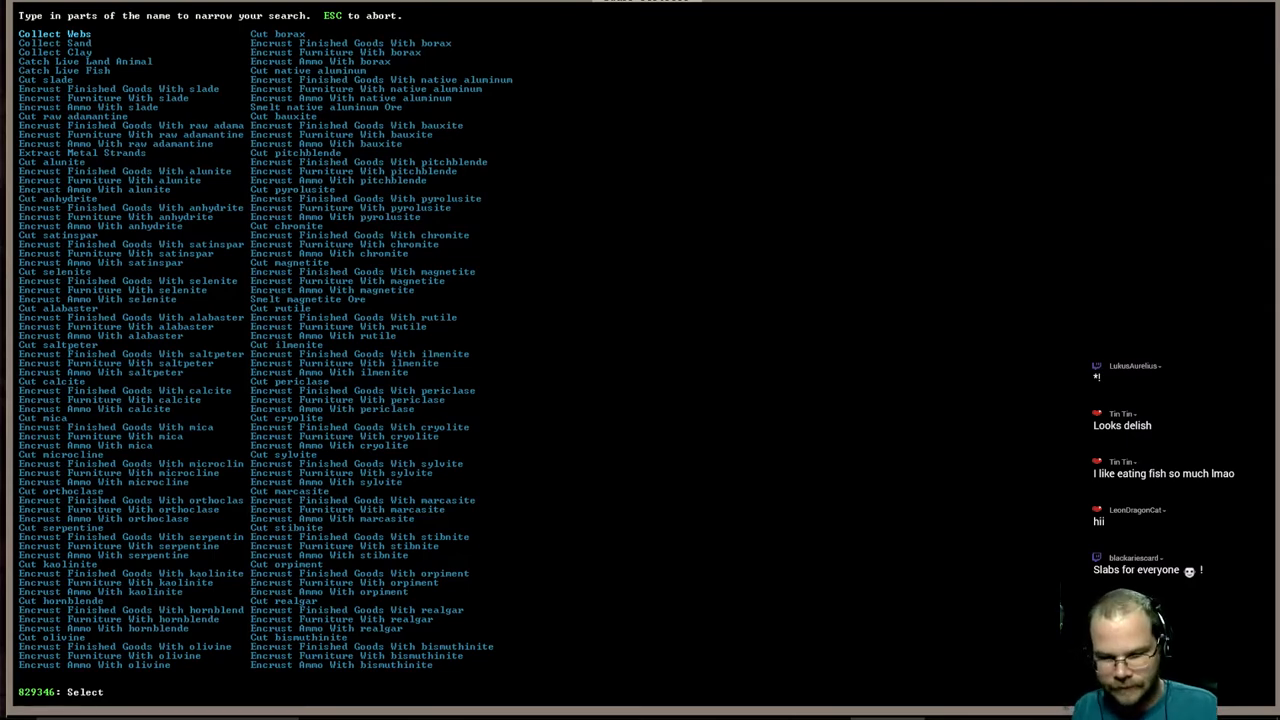
{"action": "type", "text": "EN"}
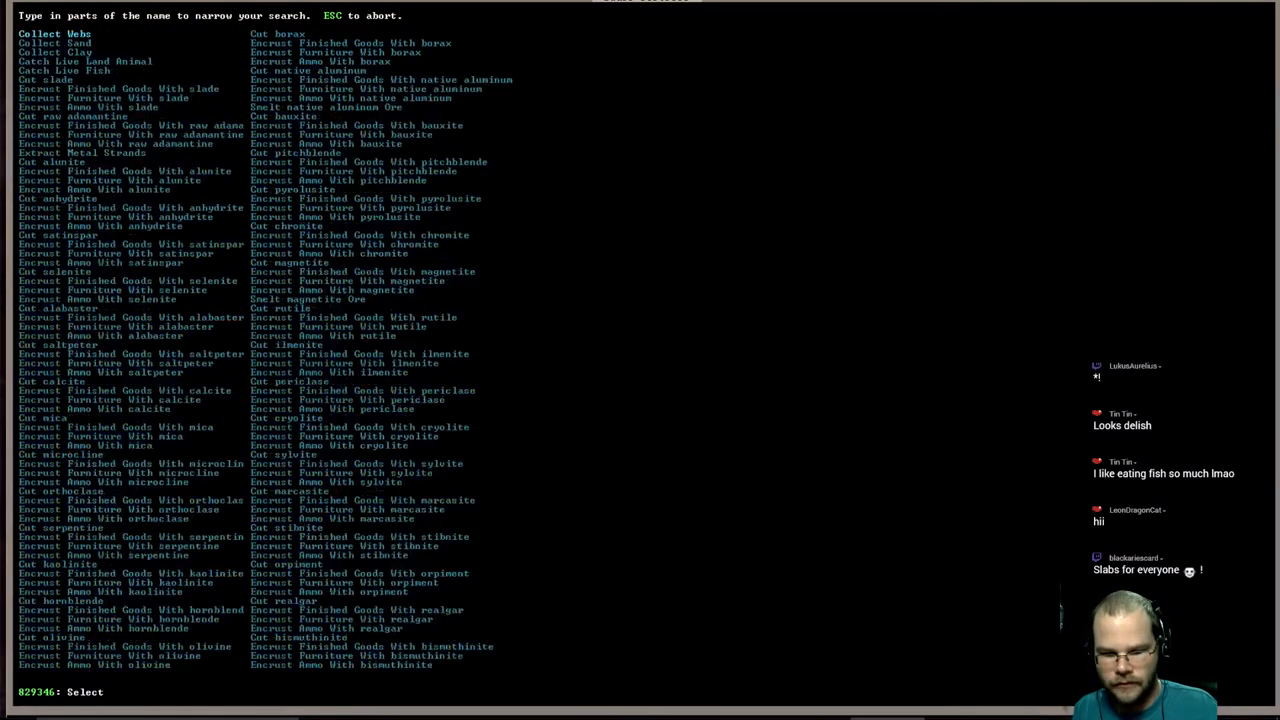
{"action": "type", "text": "SLAB"}
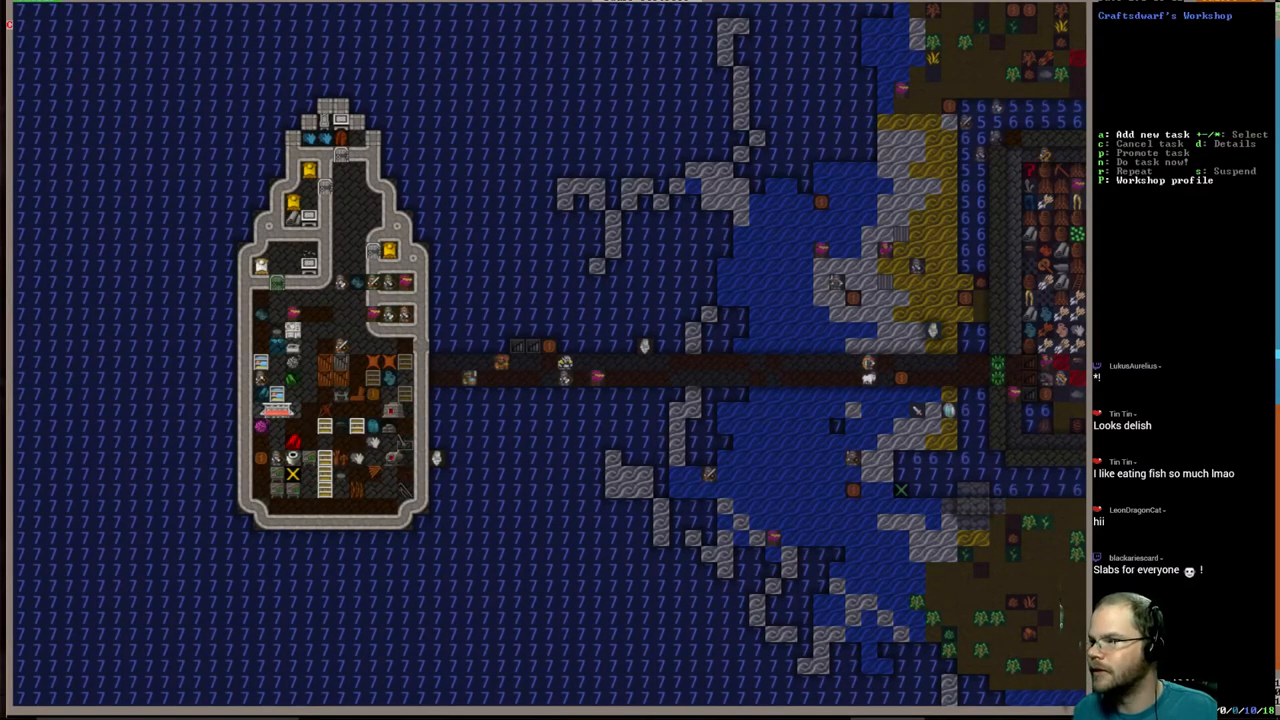
- Add an Engrave Memorial task for a dead dwarf, then exit the Craftsdwarf's Workshop
{"action": "key", "text": "a"}
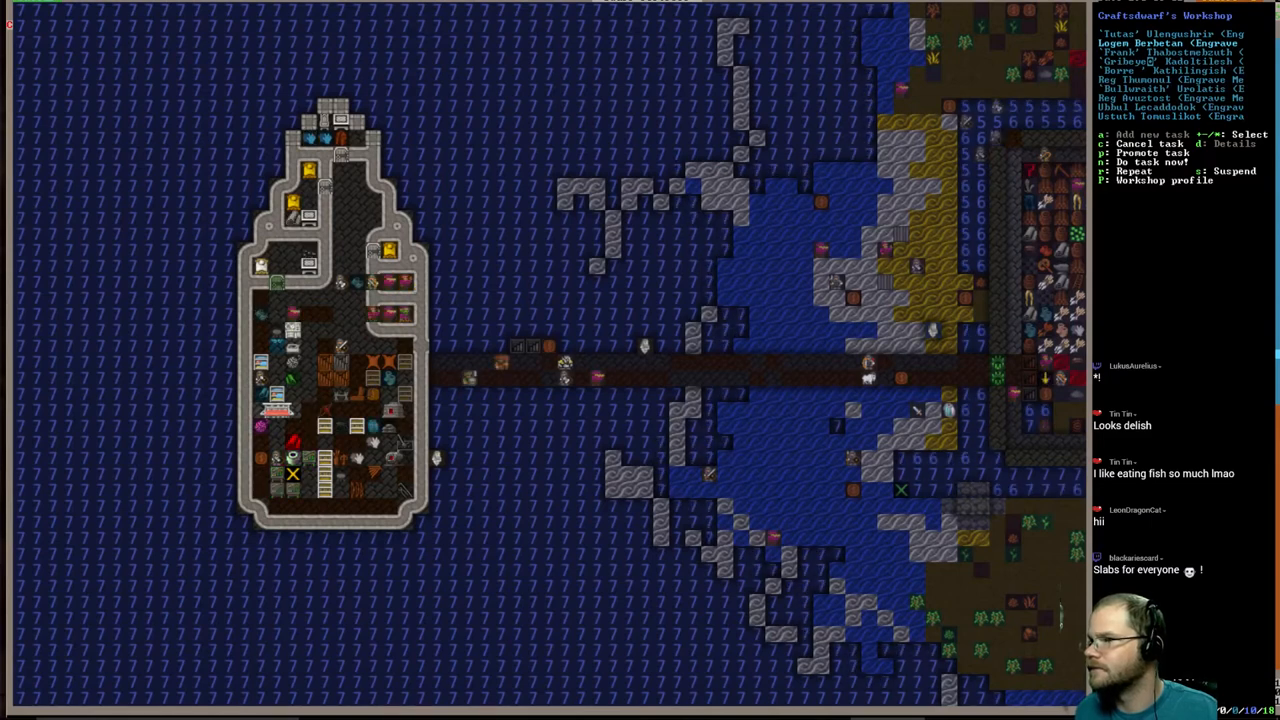
{"action": "key", "text": "Escape"}
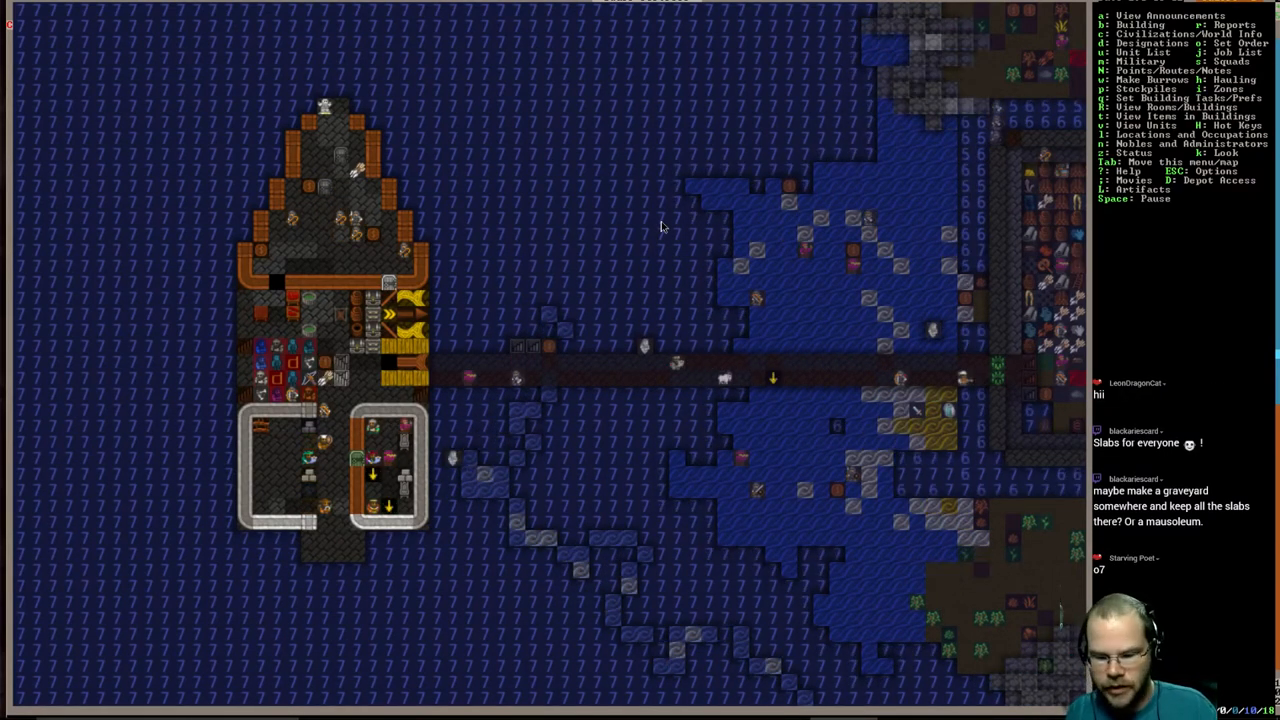
- Check the citizens list with current jobs, then close it
{"action": "key", "text": "u"}
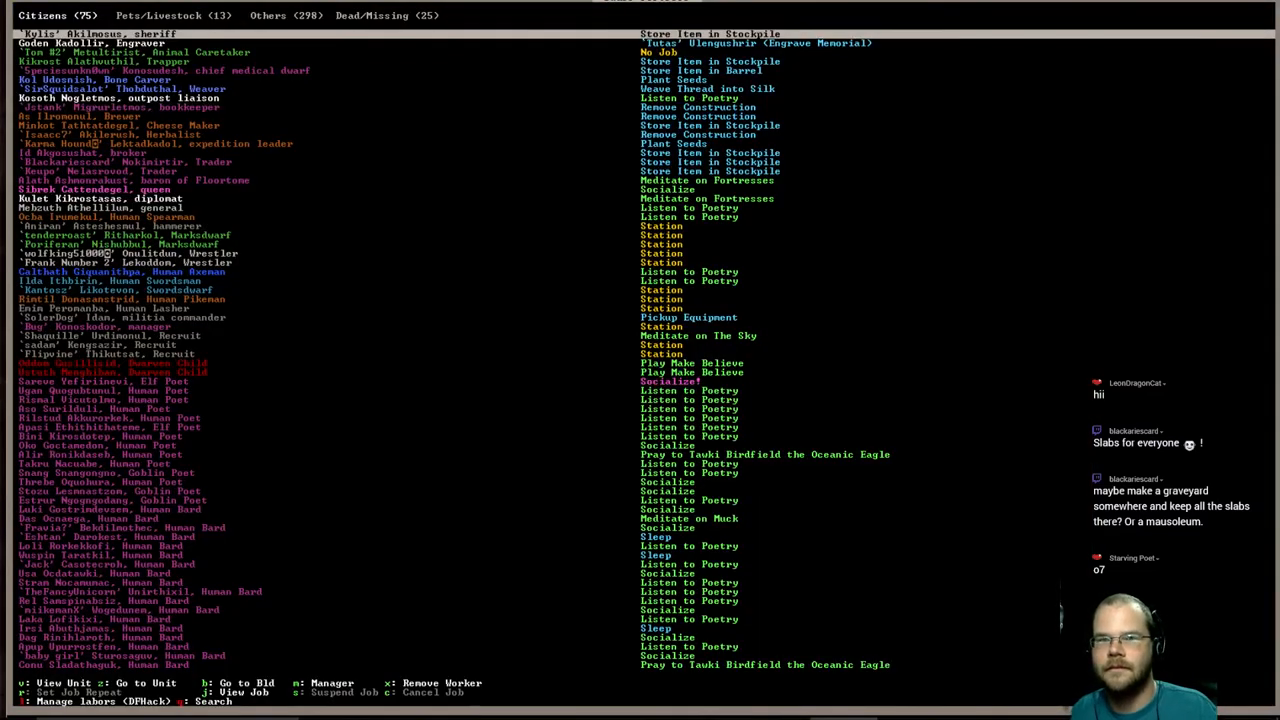
{"action": "key", "text": "Escape"}
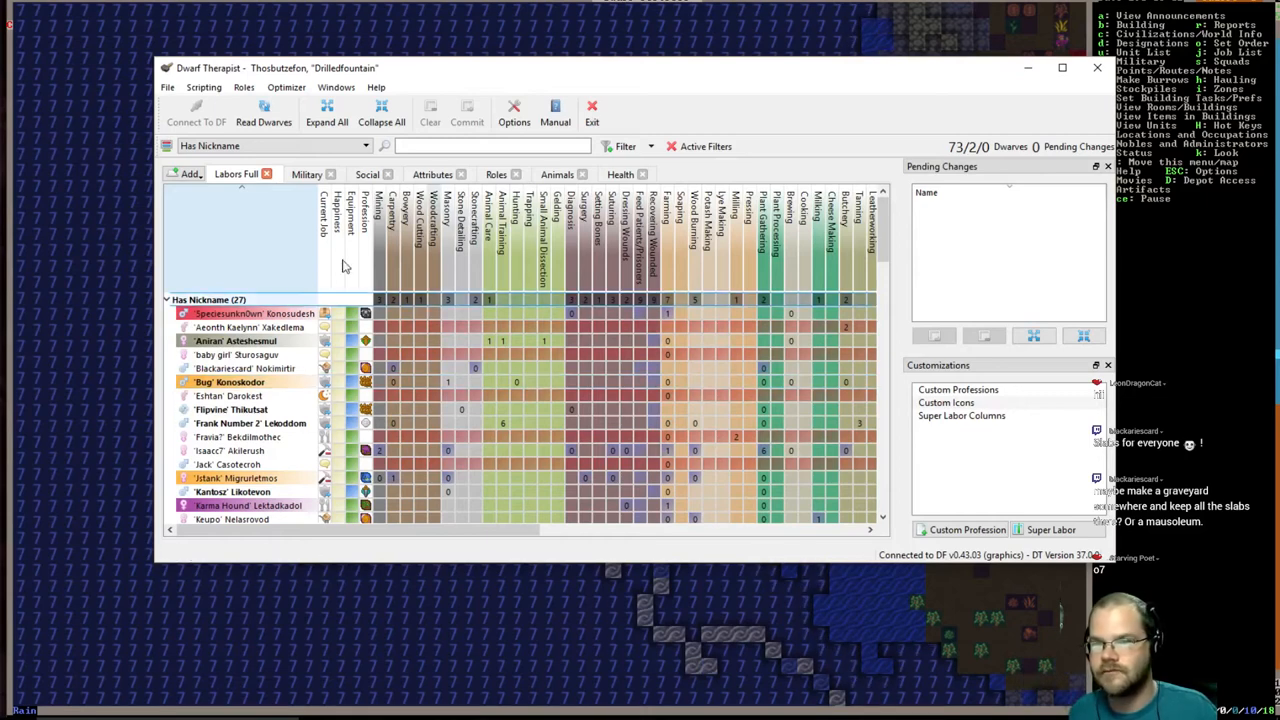
- Reload dwarf data, select Sibrek Cattendegel's pending 'Cog' nickname, and commit it
{"action": "left_click", "coordinate": [263, 112]}
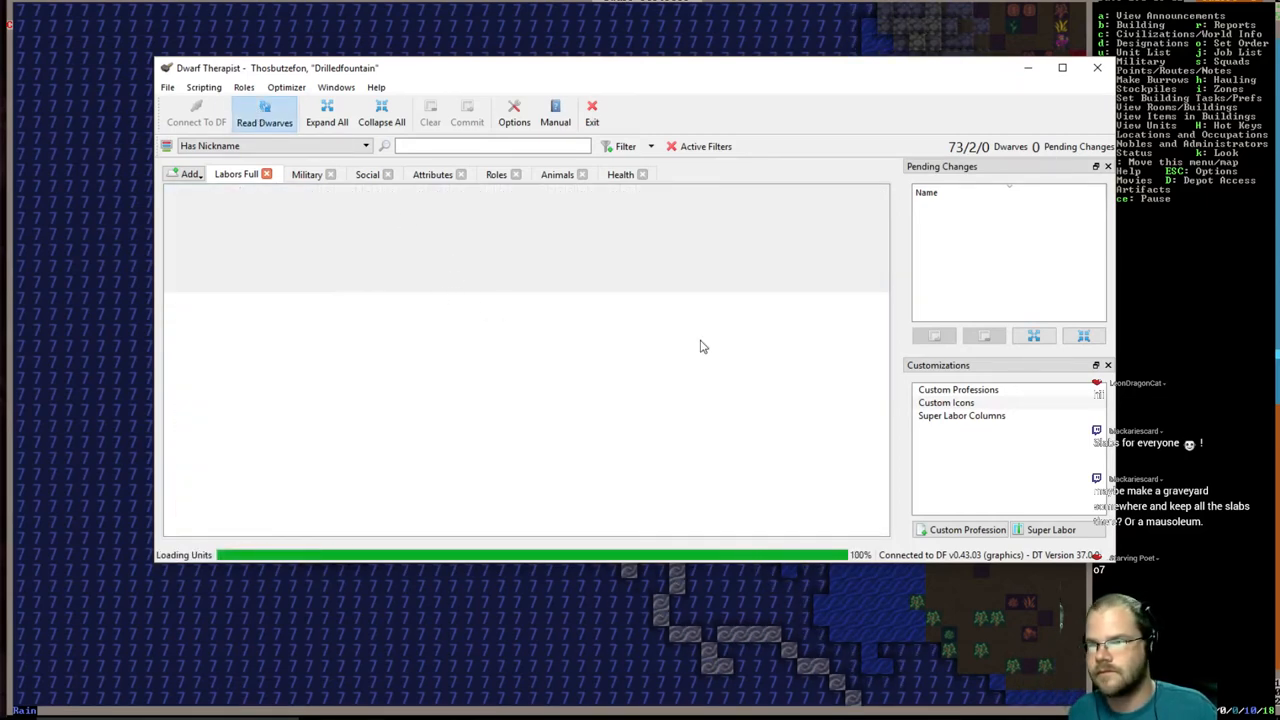
{"action": "left_click", "coordinate": [263, 112]}
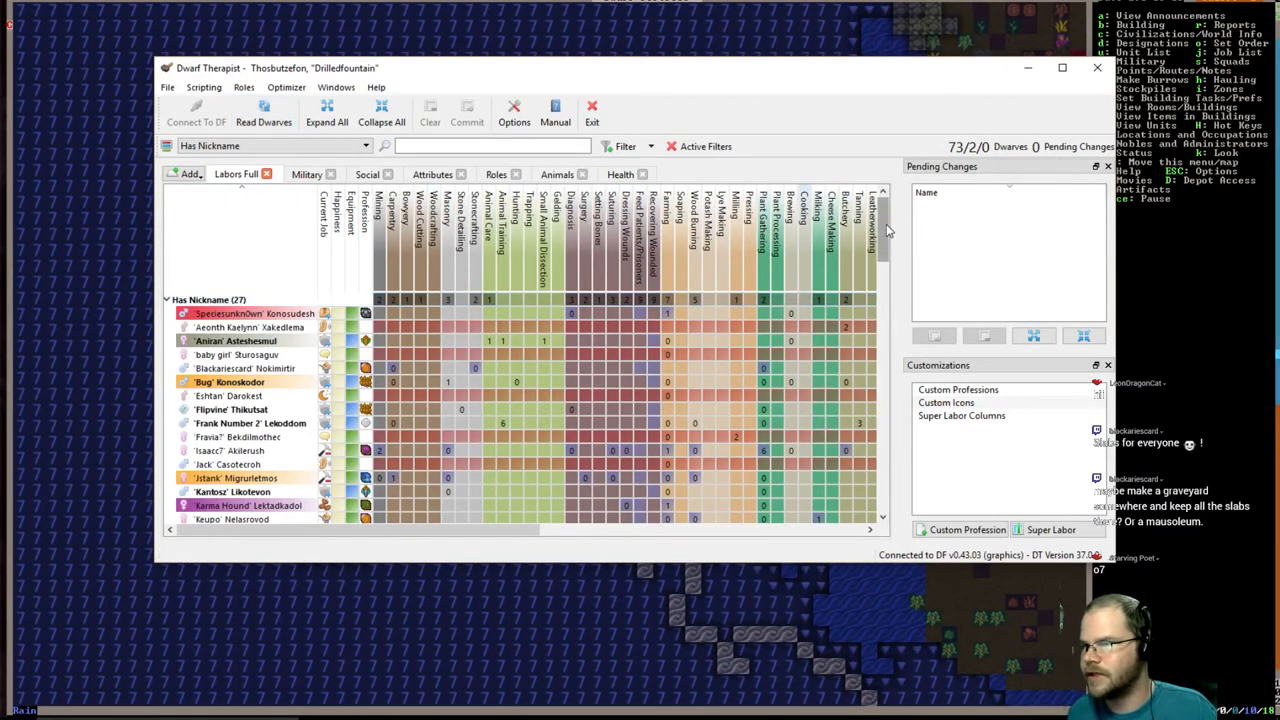
{"action": "scroll", "scroll_direction": "down", "scroll_amount": 3}
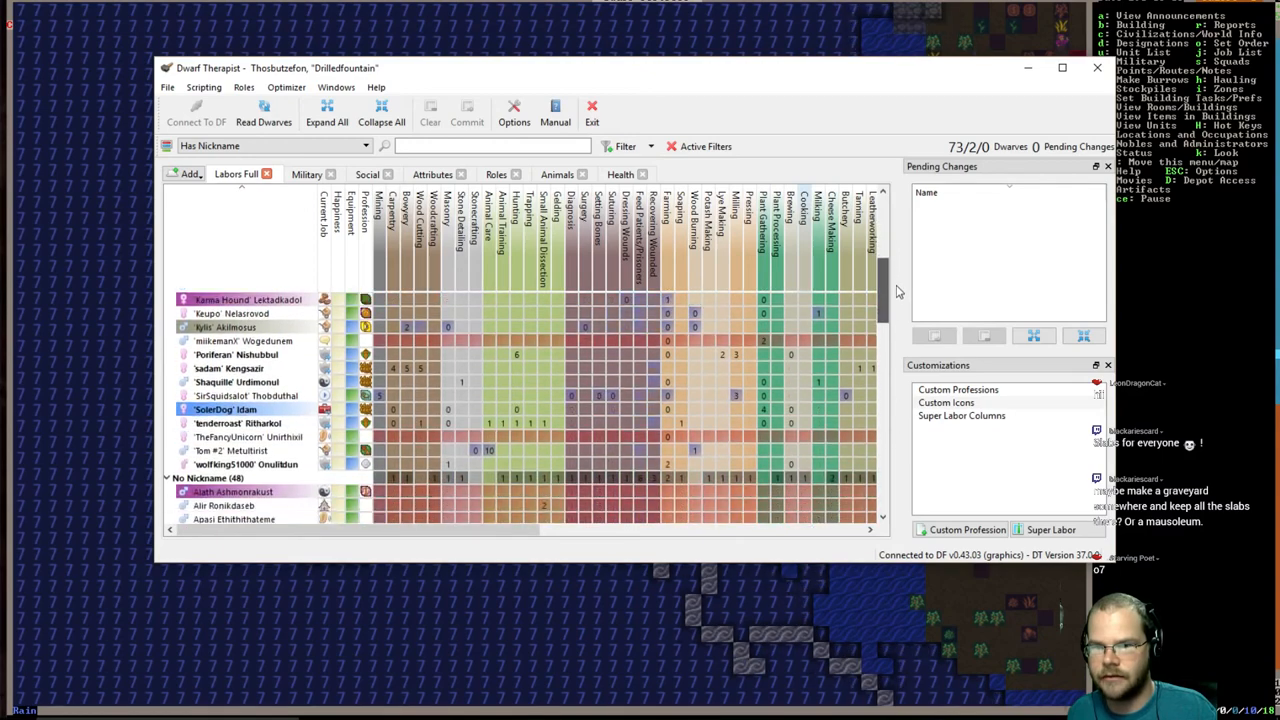
{"action": "scroll", "scroll_direction": "down", "scroll_amount": 3}
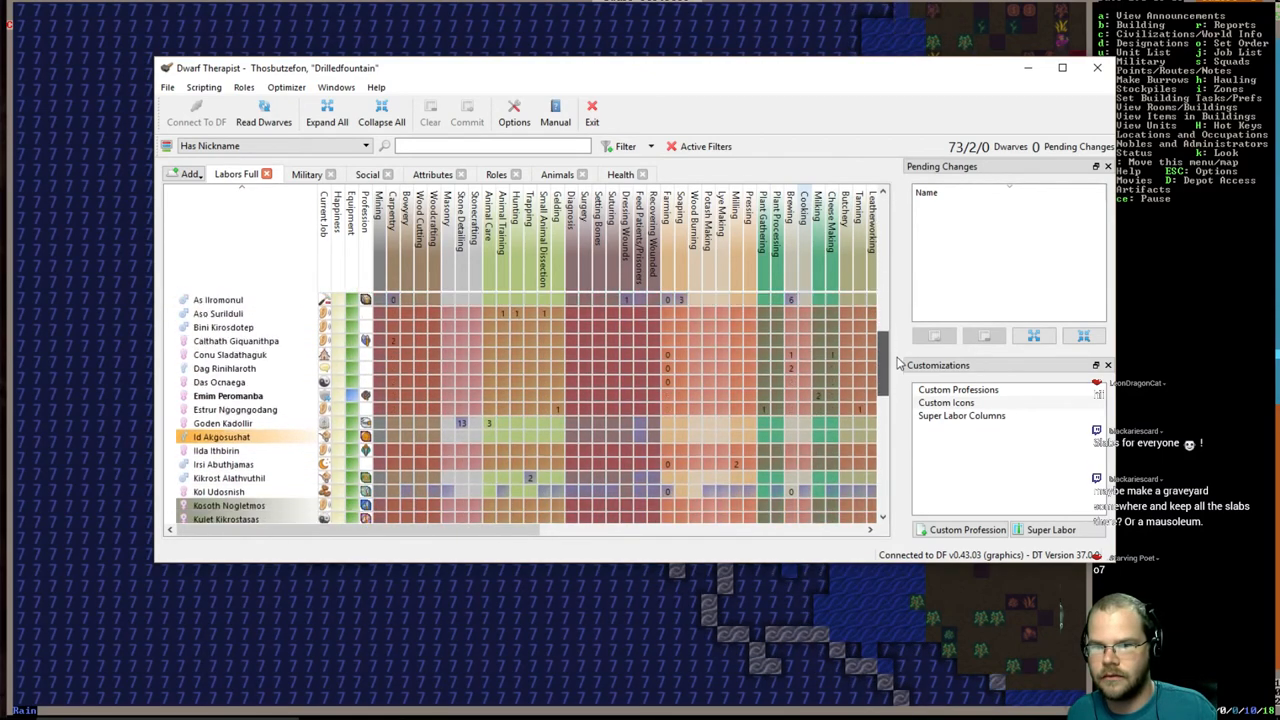
{"action": "scroll", "scroll_direction": "down", "scroll_amount": 3}
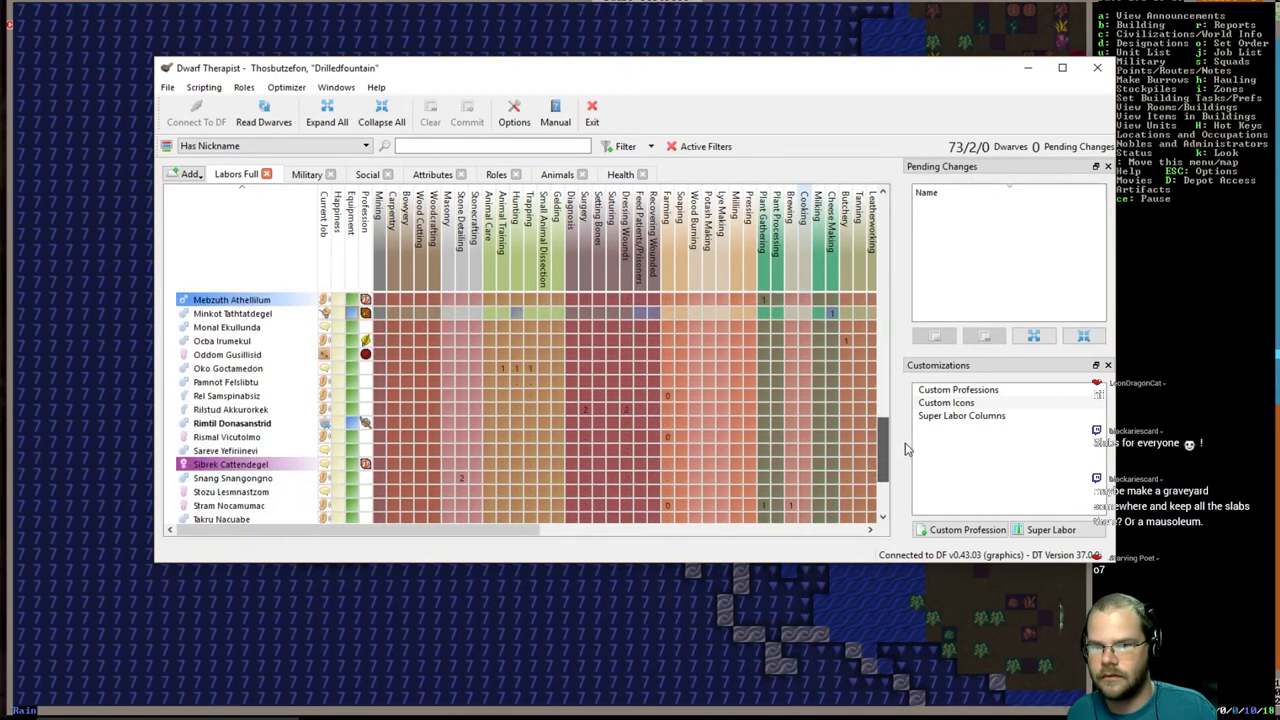
{"action": "scroll", "scroll_direction": "down", "scroll_amount": 3}
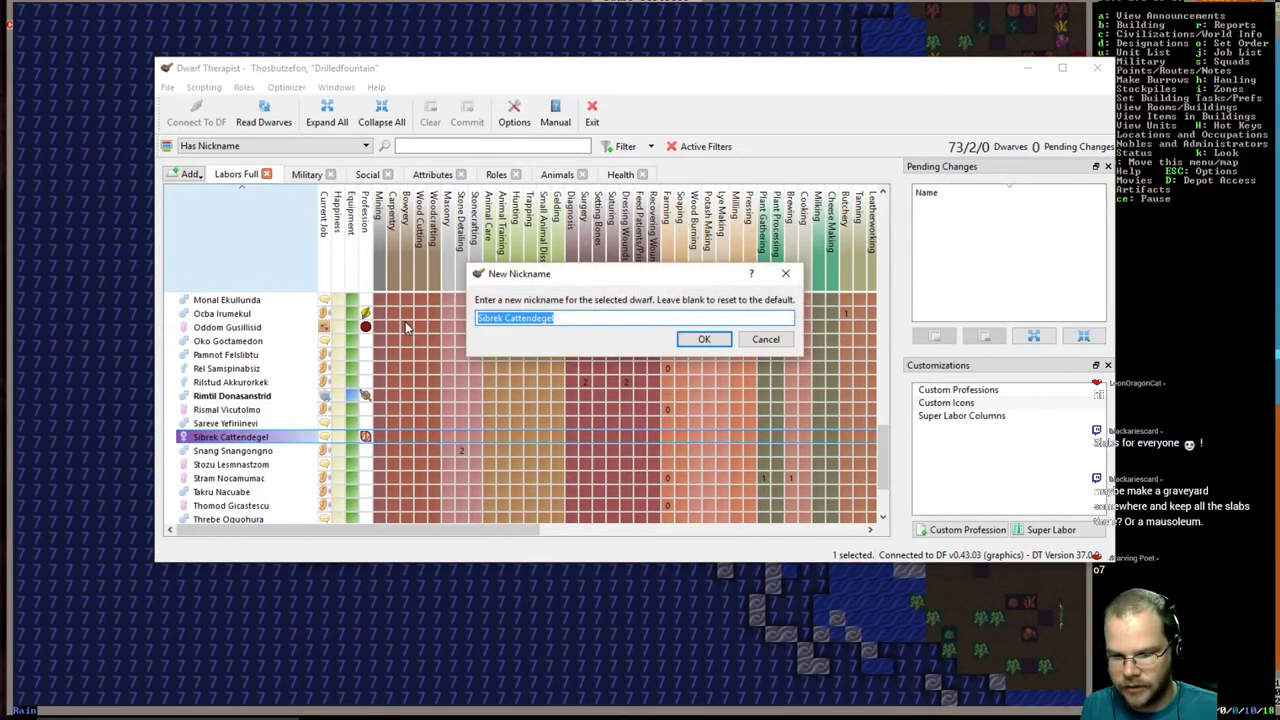
{"action": "type", "text": "Cog"}
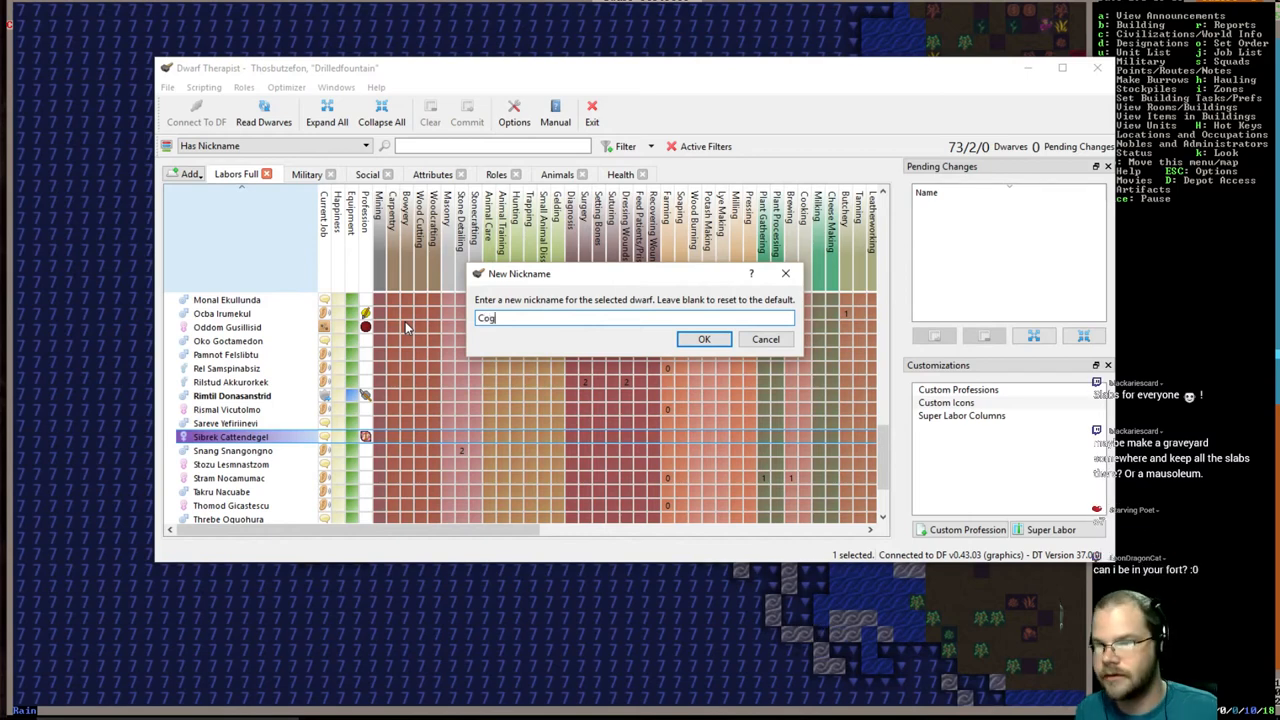
{"action": "left_click", "coordinate": [704, 339]}
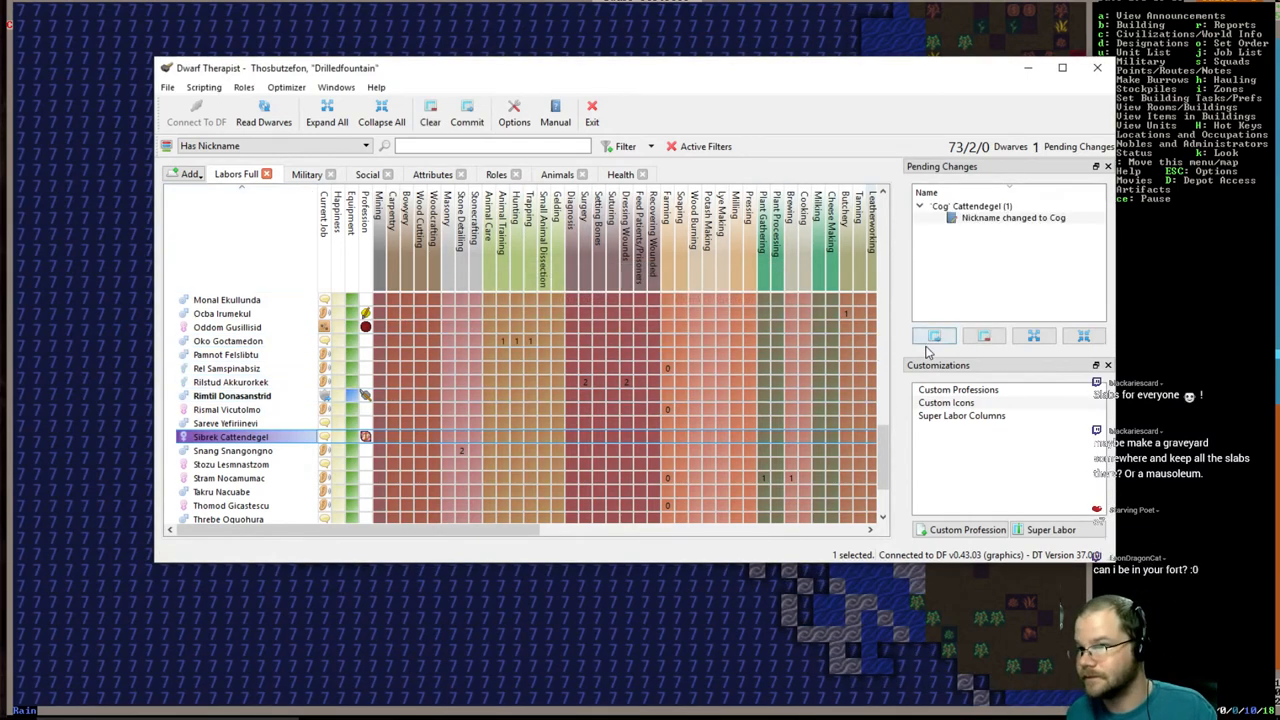
{"action": "left_click", "coordinate": [466, 110]}
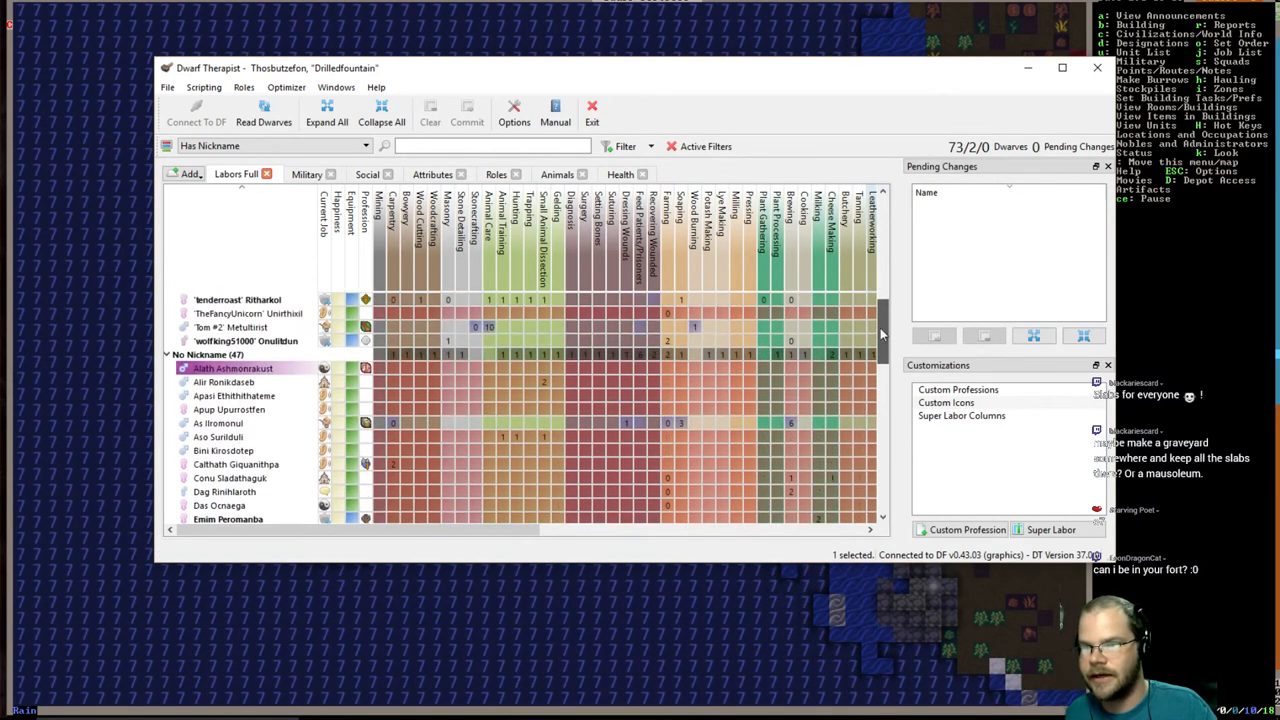
{"action": "scroll", "scroll_direction": "up", "scroll_amount": 3}
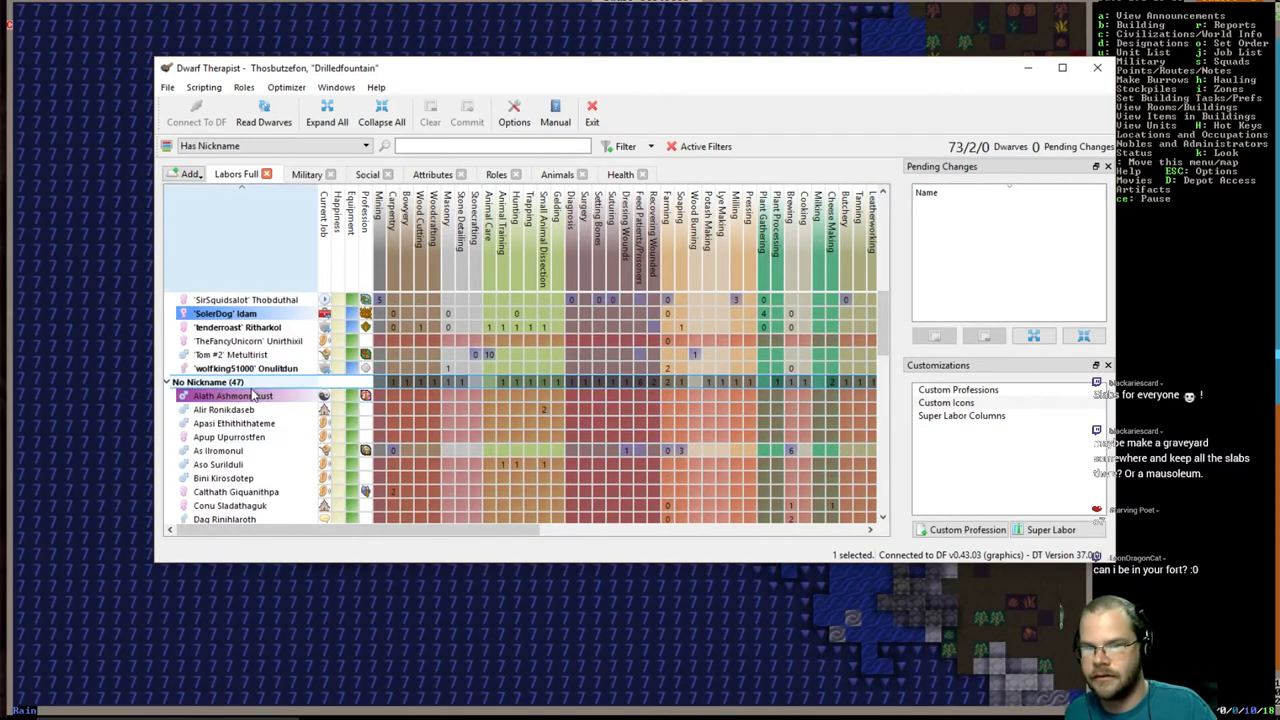
{"action": "right_click", "coordinate": [240, 450]}
{"action": "type", "text": "Leon"}
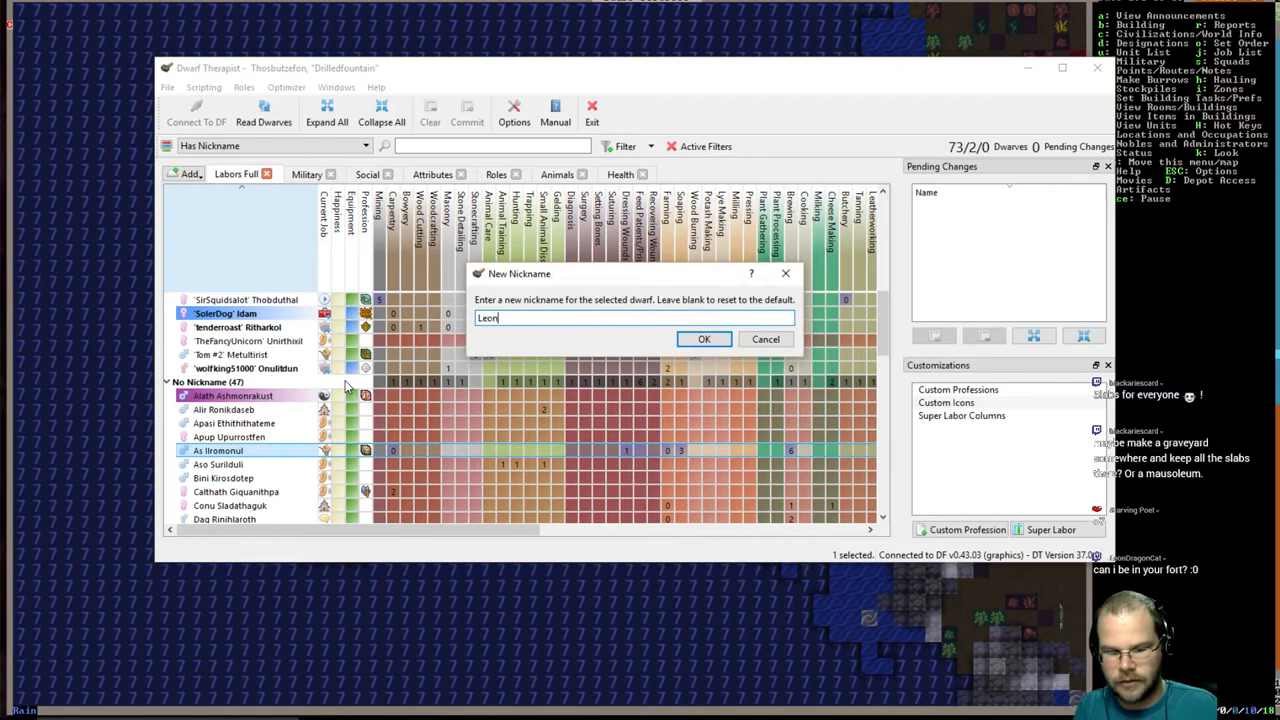
{"action": "type", "text": "DragonCat"}
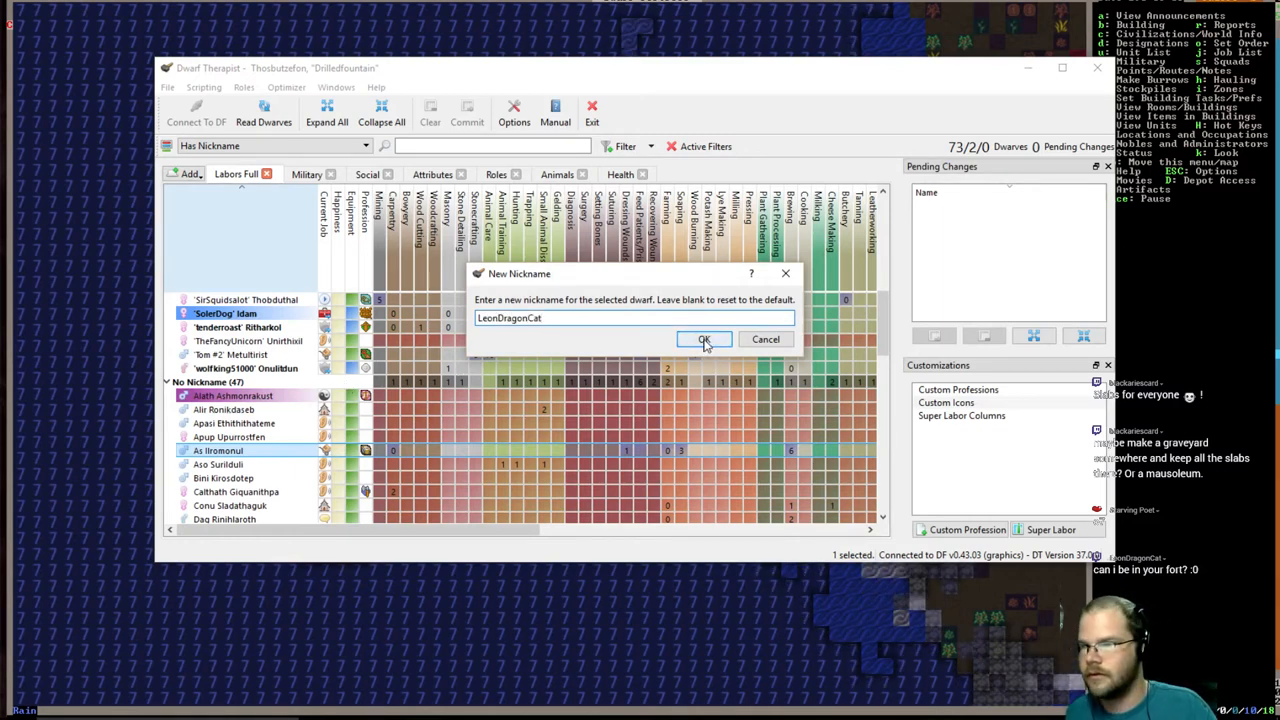
{"action": "left_click", "coordinate": [704, 339]}
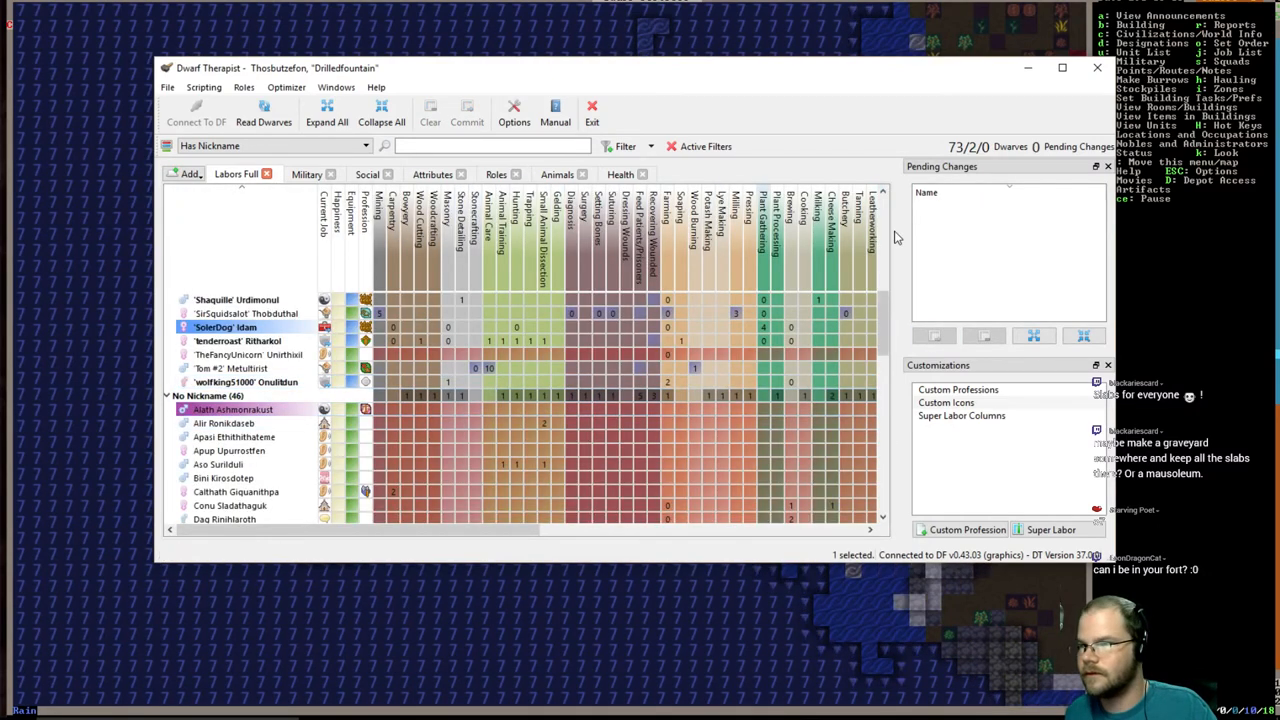
{"action": "scroll", "scroll_direction": "down", "scroll_amount": 3}
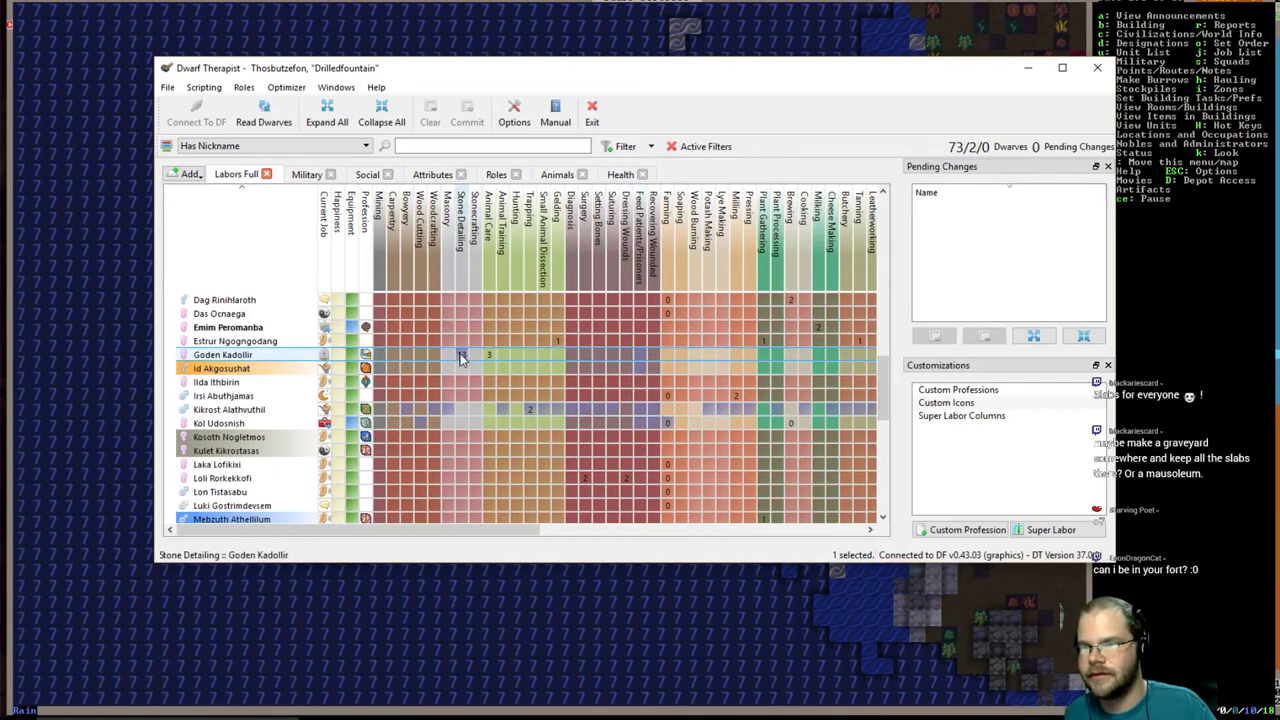
{"action": "scroll", "scroll_direction": "down", "scroll_amount": 3}
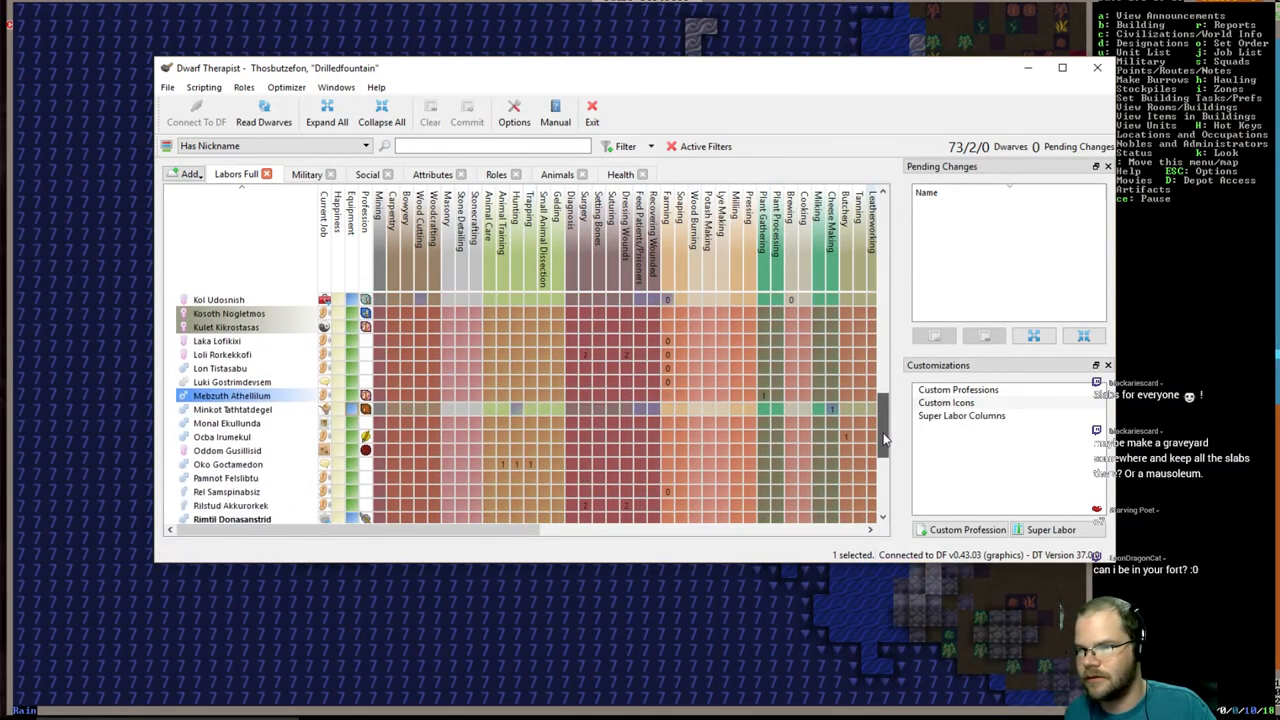
{"action": "scroll", "scroll_direction": "down", "scroll_amount": 3}
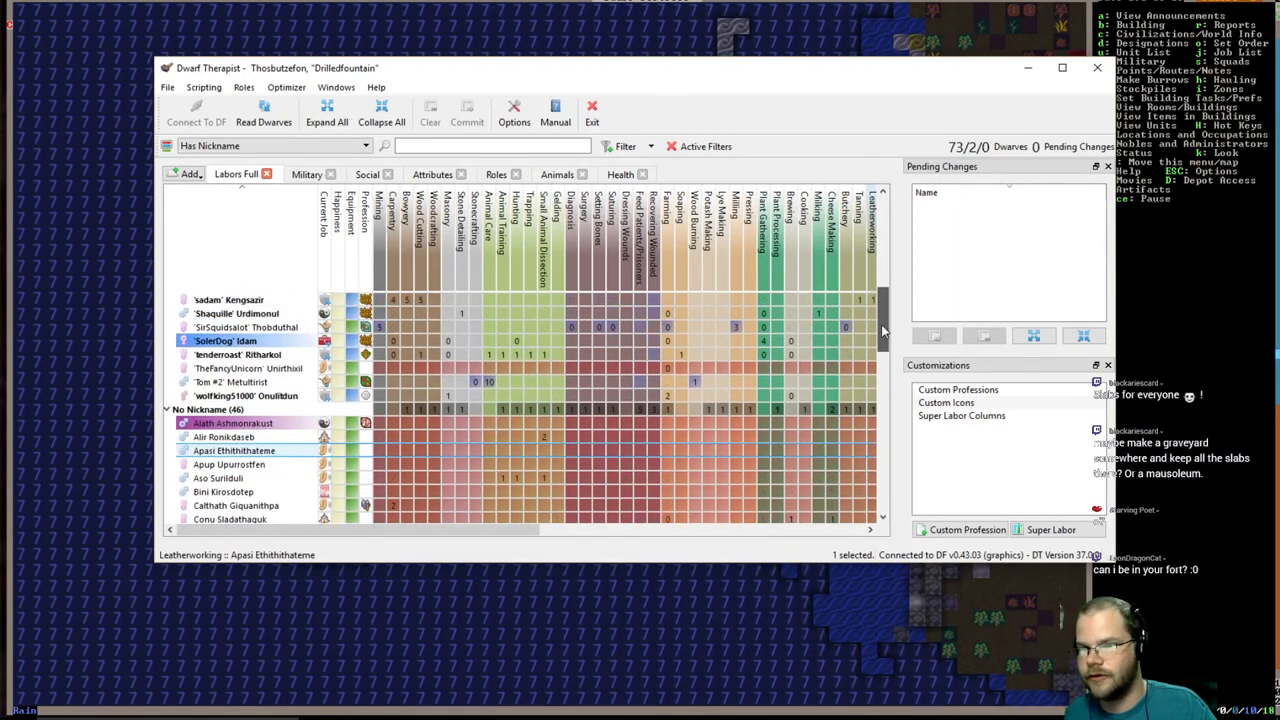
{"action": "scroll", "scroll_direction": "down", "scroll_amount": 3}
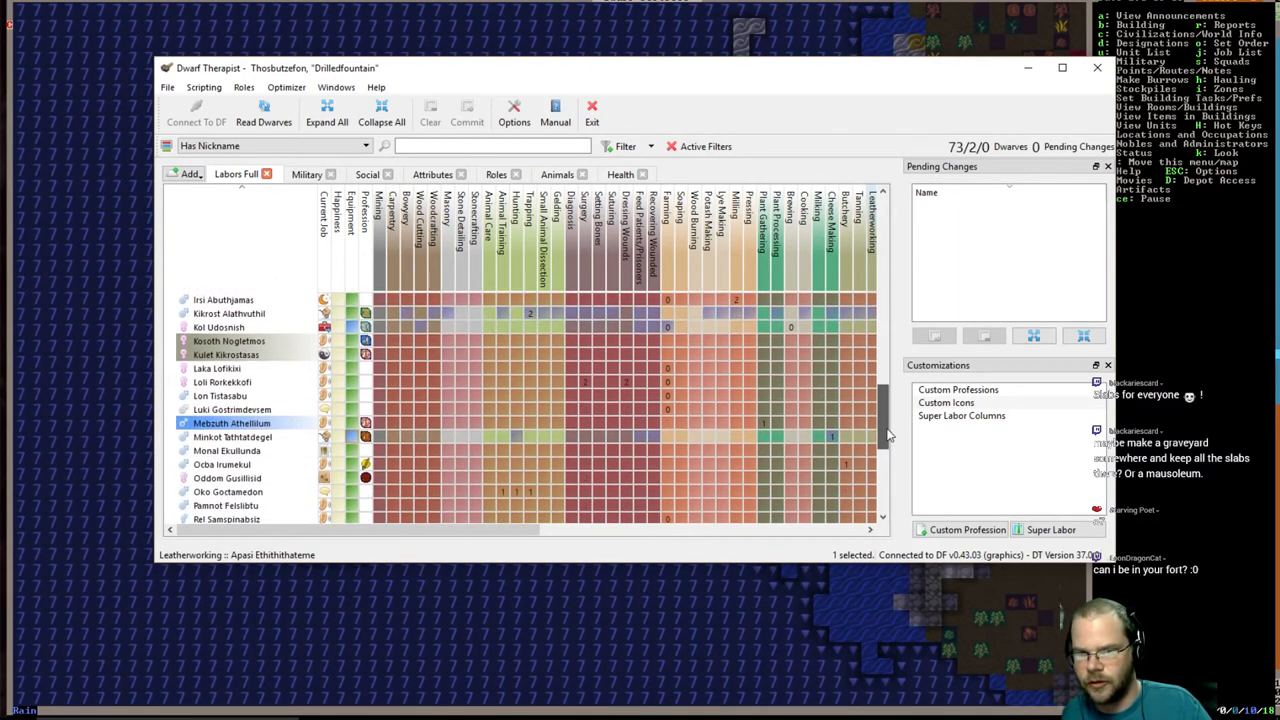
{"action": "scroll", "scroll_direction": "down", "scroll_amount": 3}
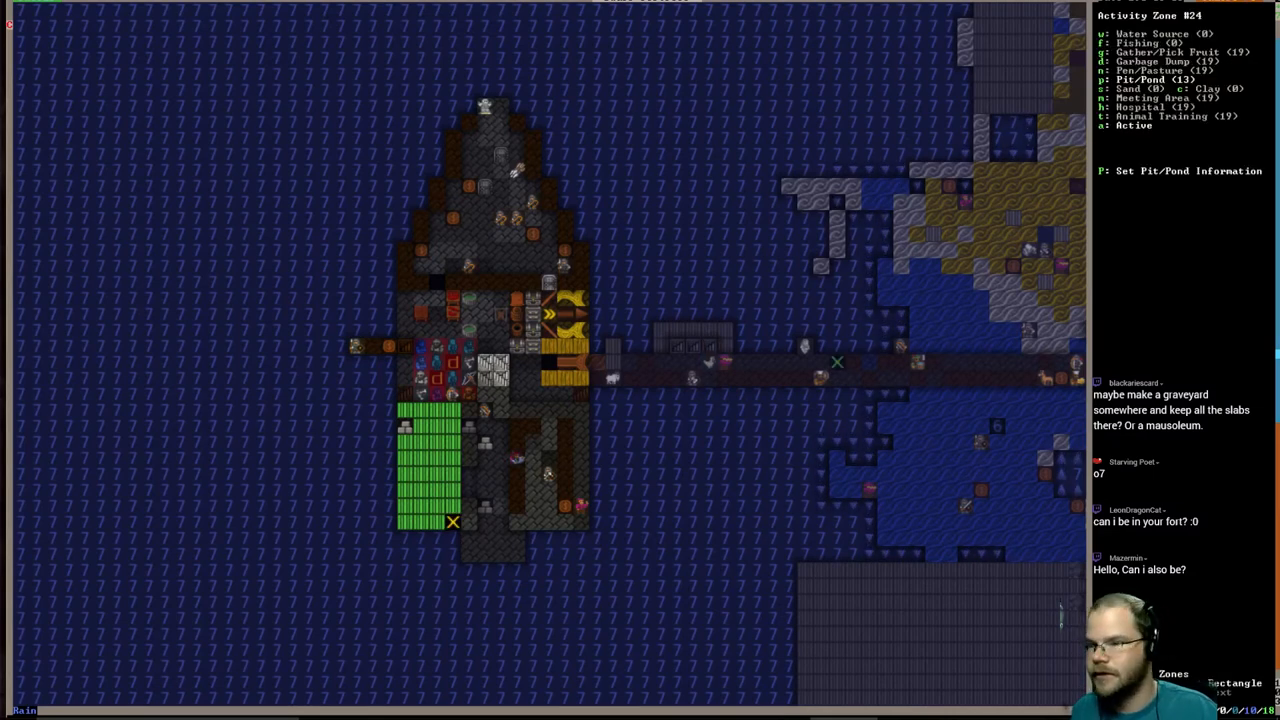
- Close the Activity Zone #24 settings over the pirate ship
{"action": "key", "text": "Escape"}
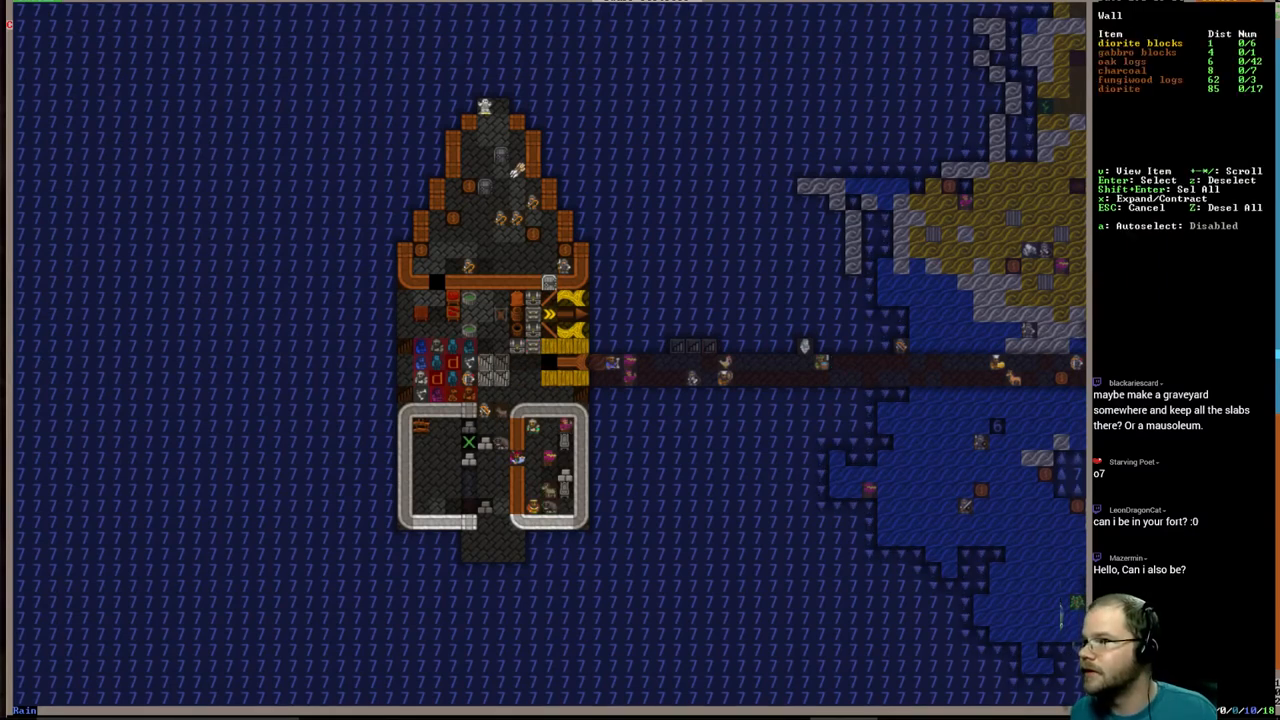
- Plan diorite-block walls in the stern cabin and begin placing a door beside them
{"action": "key", "text": "Enter"}
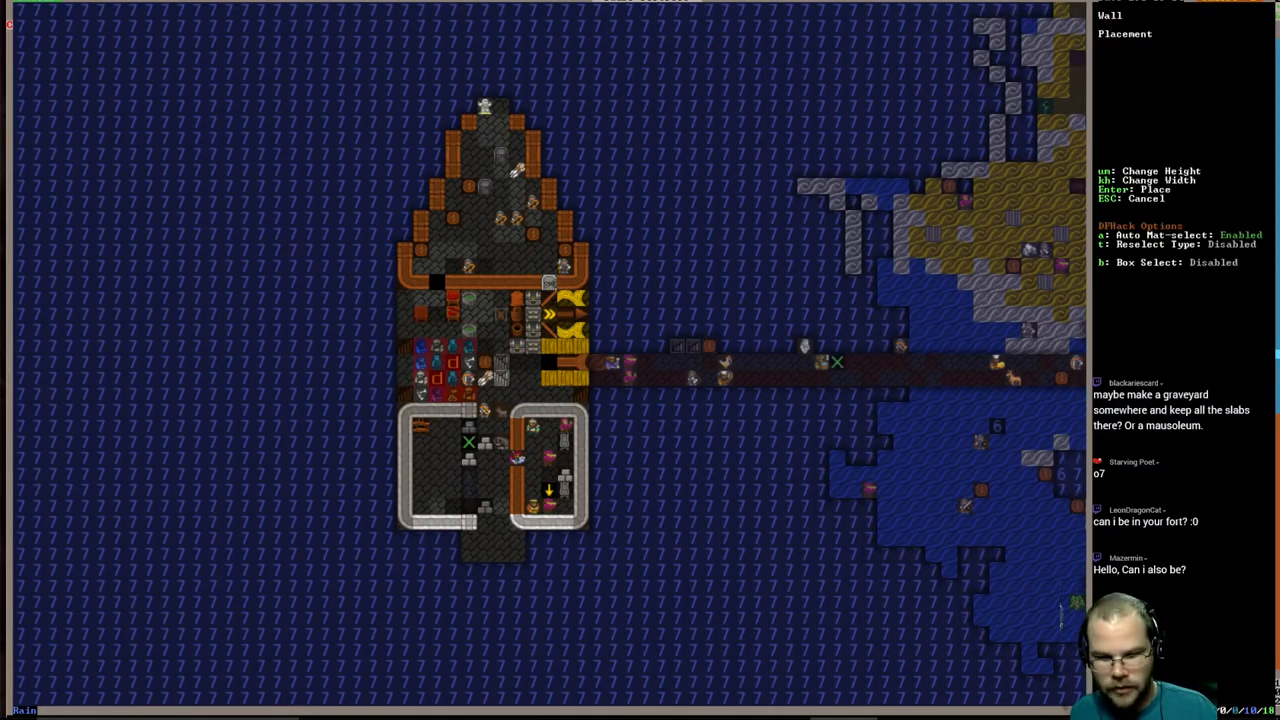
{"action": "key", "text": "b"}
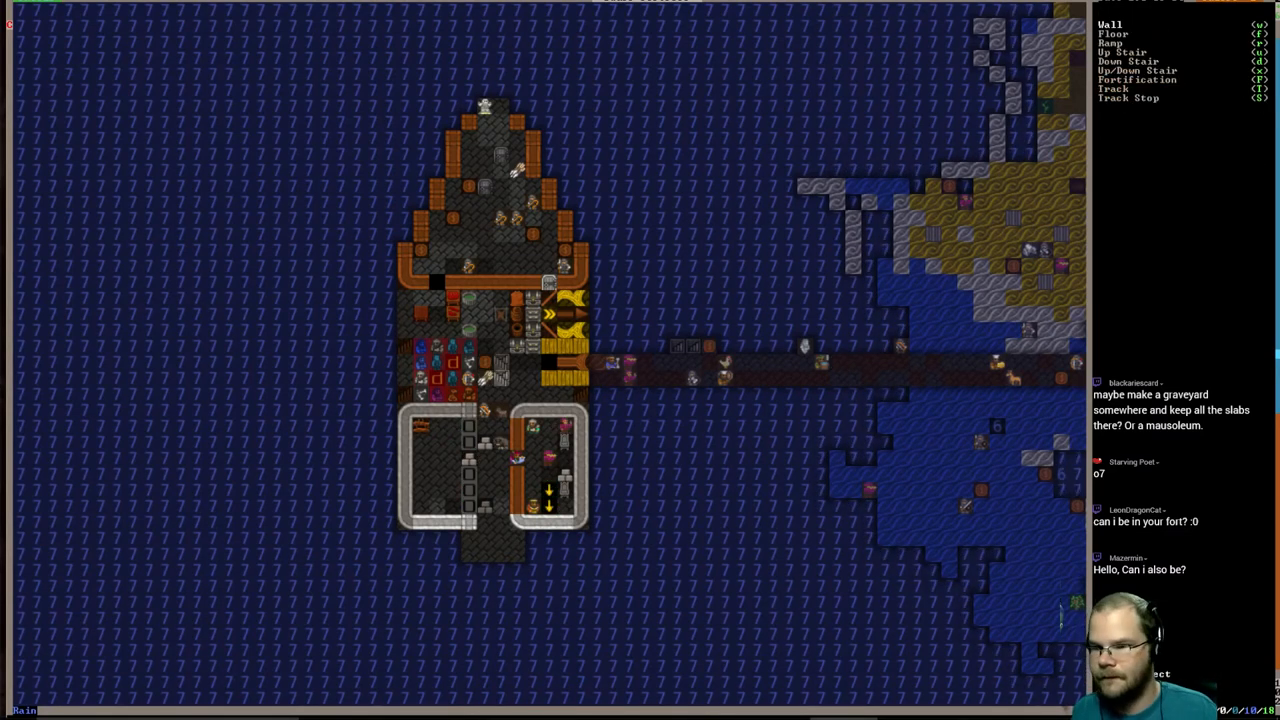
{"action": "key", "text": "b"}
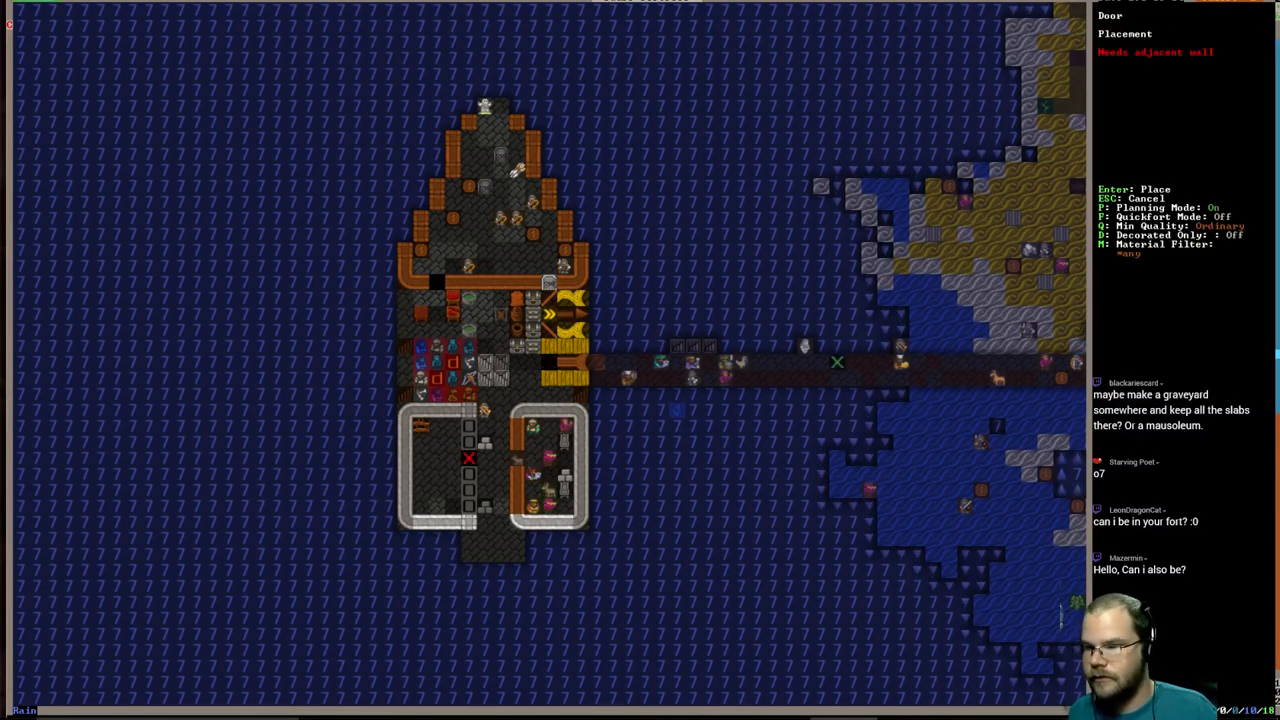
{"action": "key", "text": "Escape"}
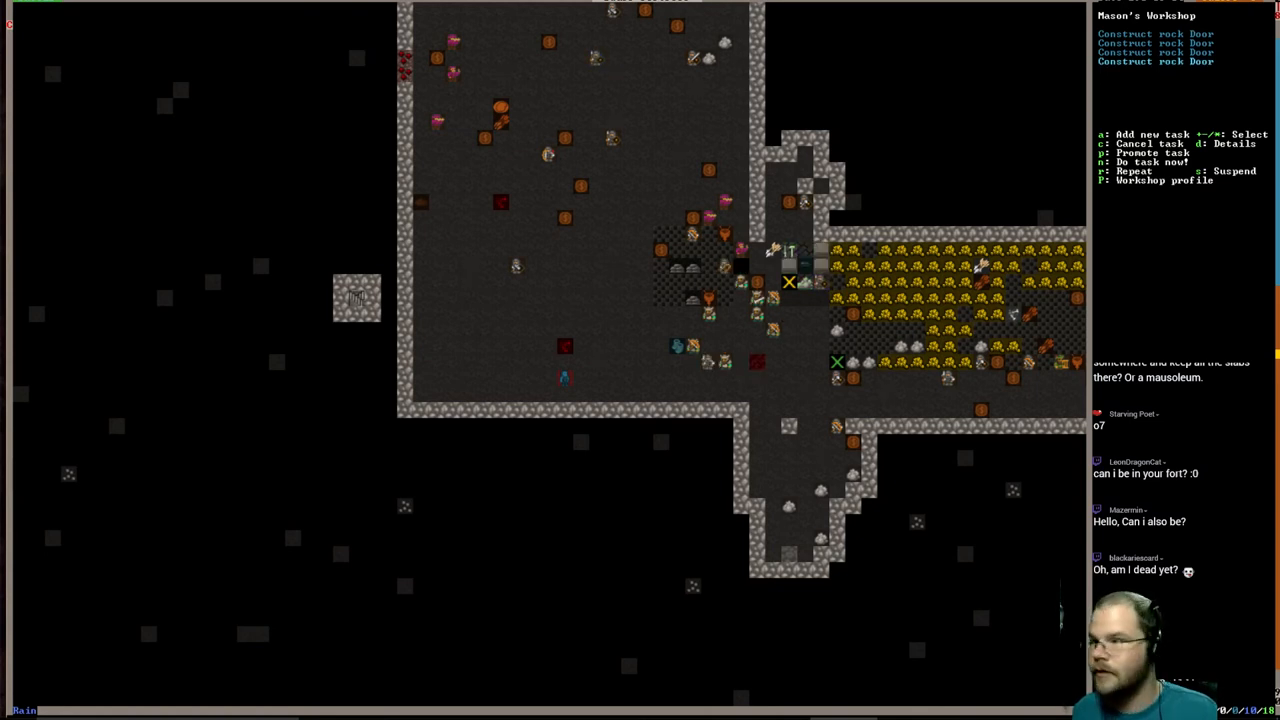
- View the Mason's Workshop task list, exit without adding, and open dig designations
{"action": "key", "text": "a"}
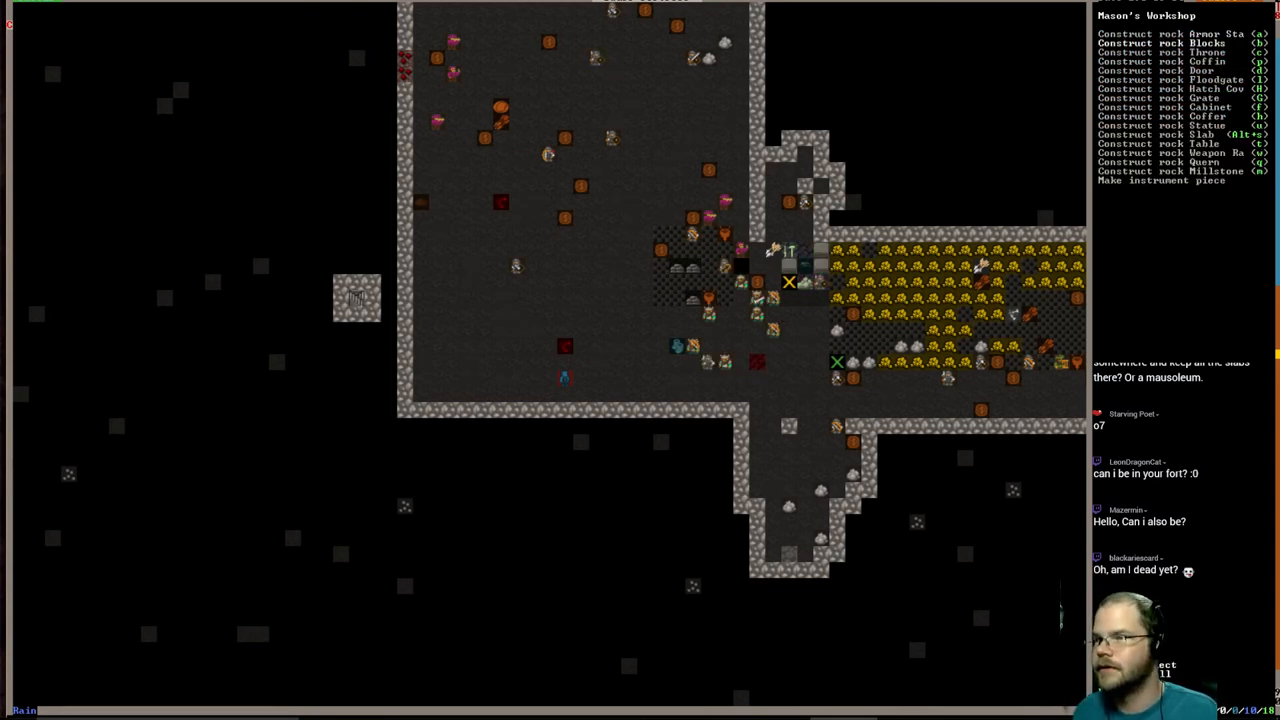
{"action": "key", "text": "Escape"}
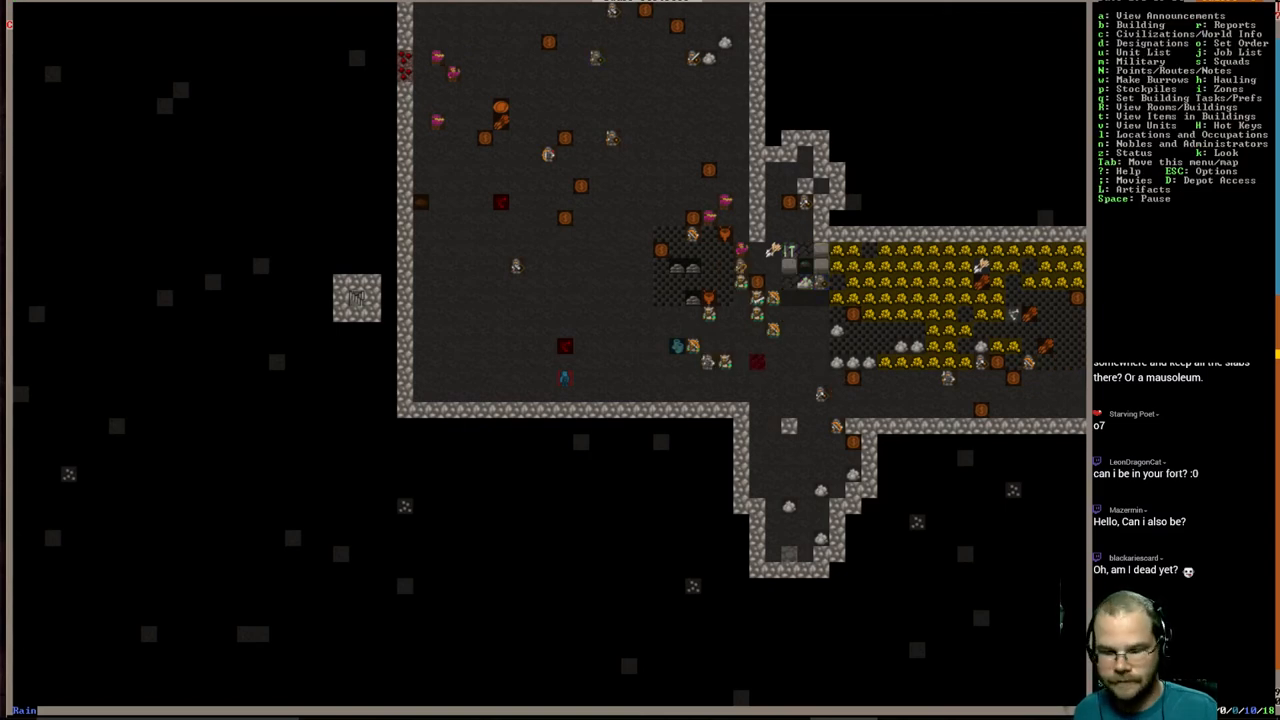
{"action": "key", "text": "b"}
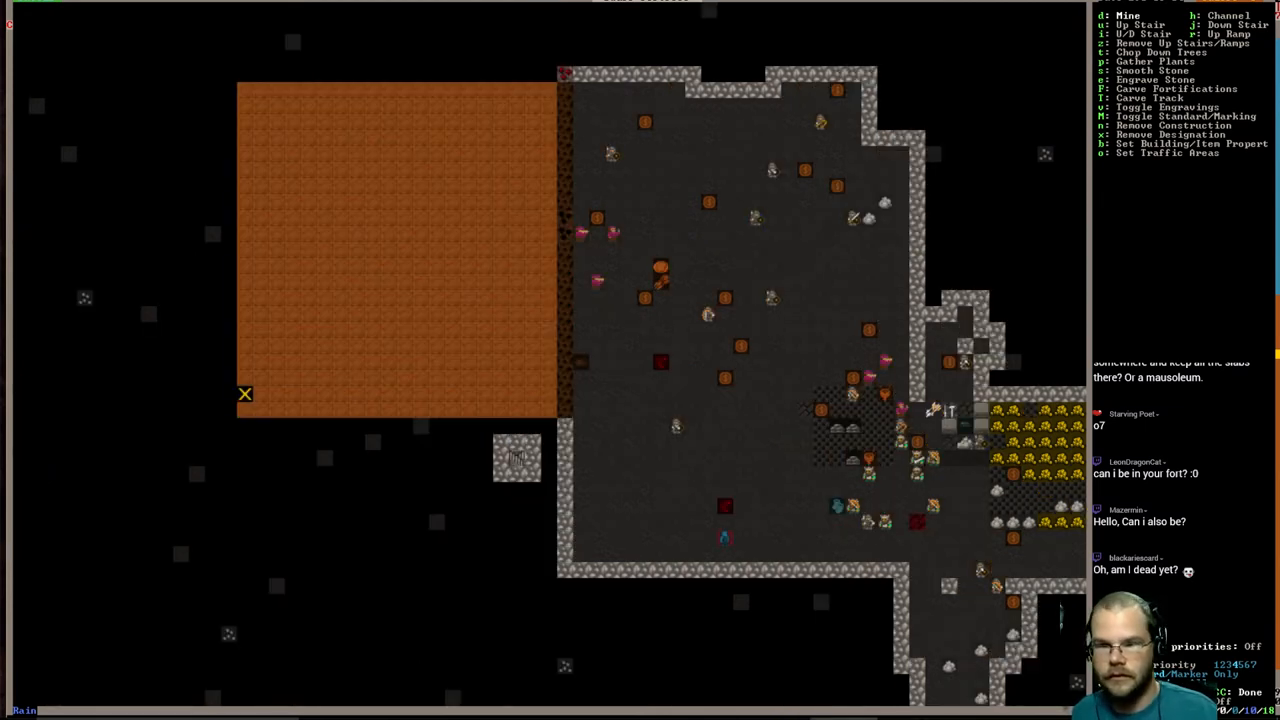
{"action": "mouse_move", "coordinate": [405, 233]}
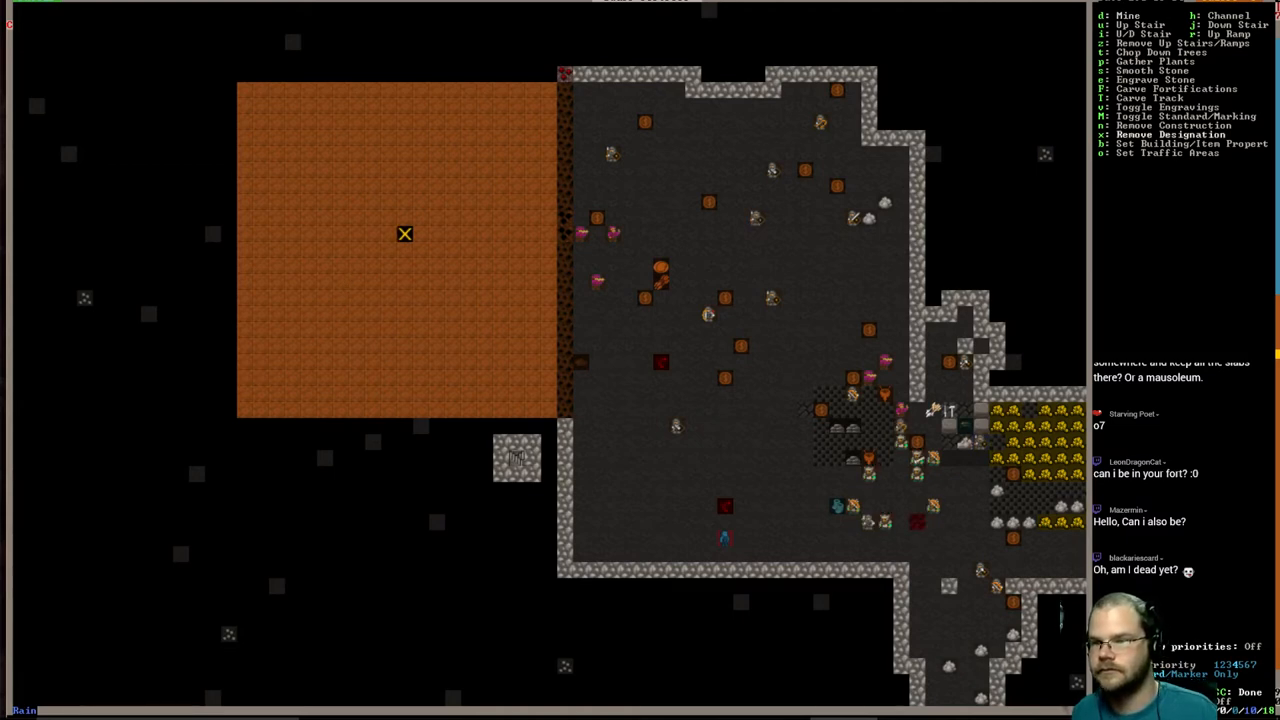
- Begin removing the dig designation inside the orange area west of the fortress
{"action": "key", "text": "Escape"}
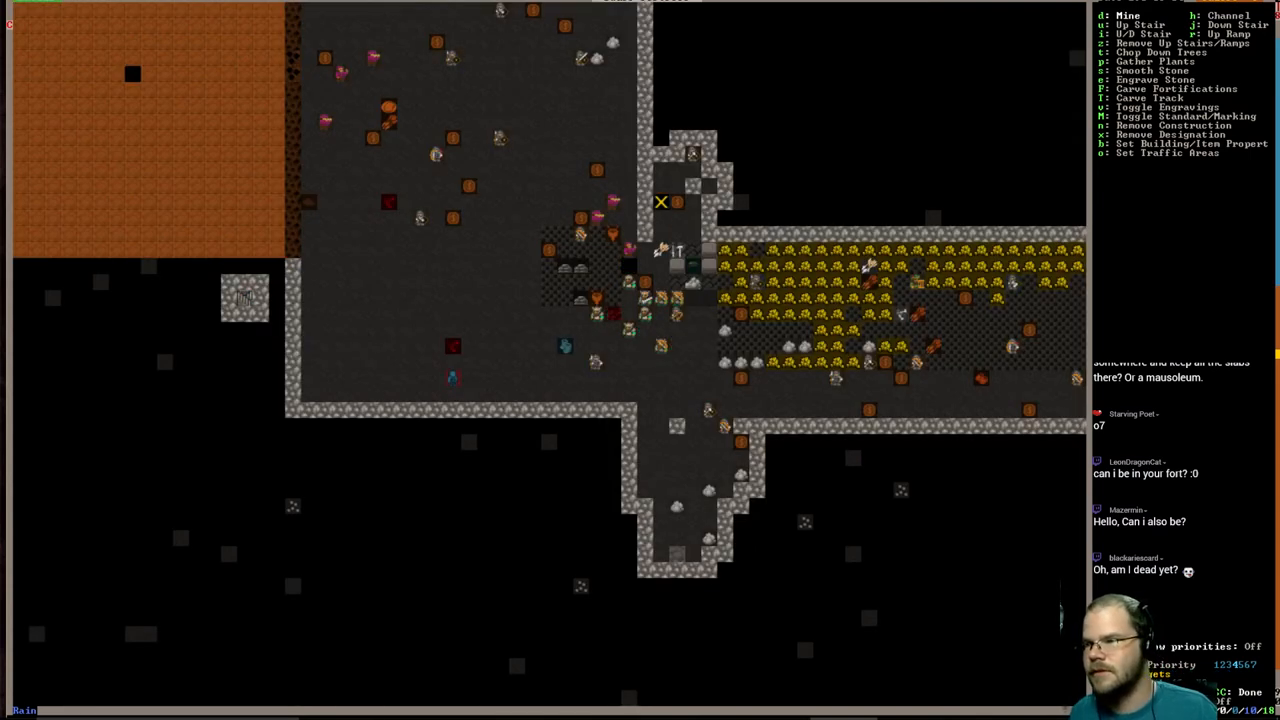
- Designate an up/down stairway for digging on the level below
{"action": "key", "text": "Escape"}
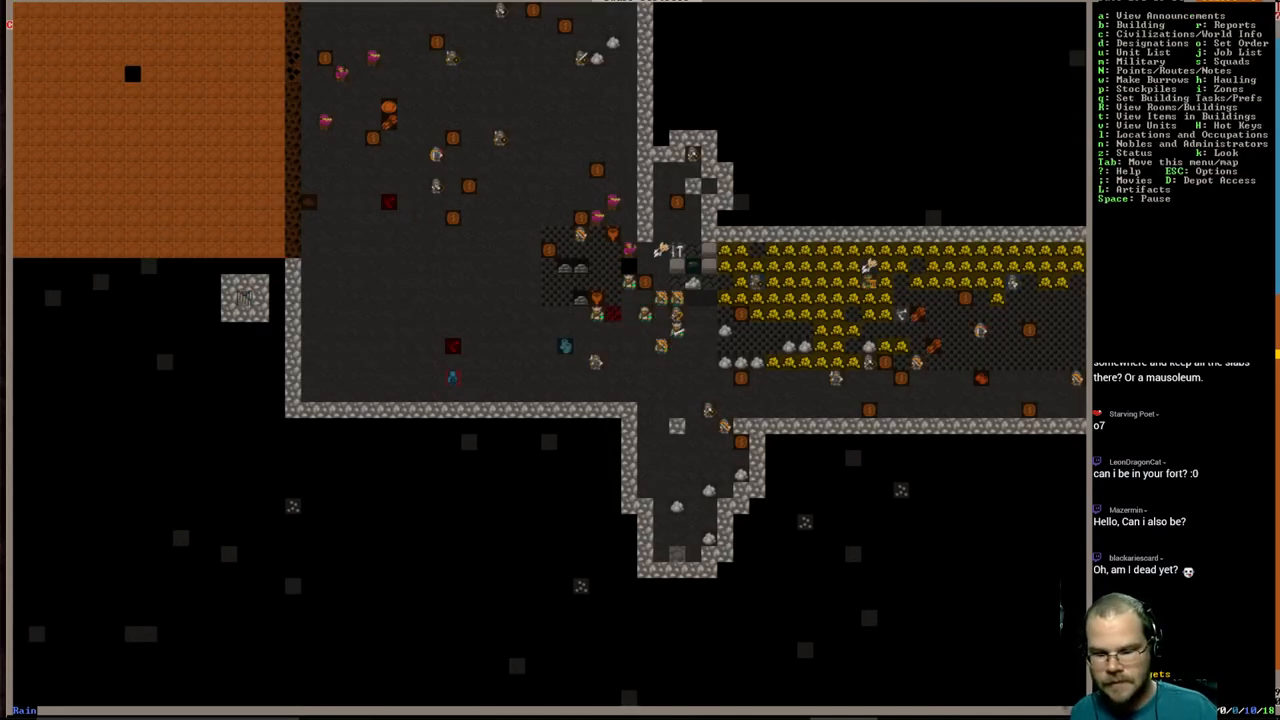
{"action": "key", "text": "d"}
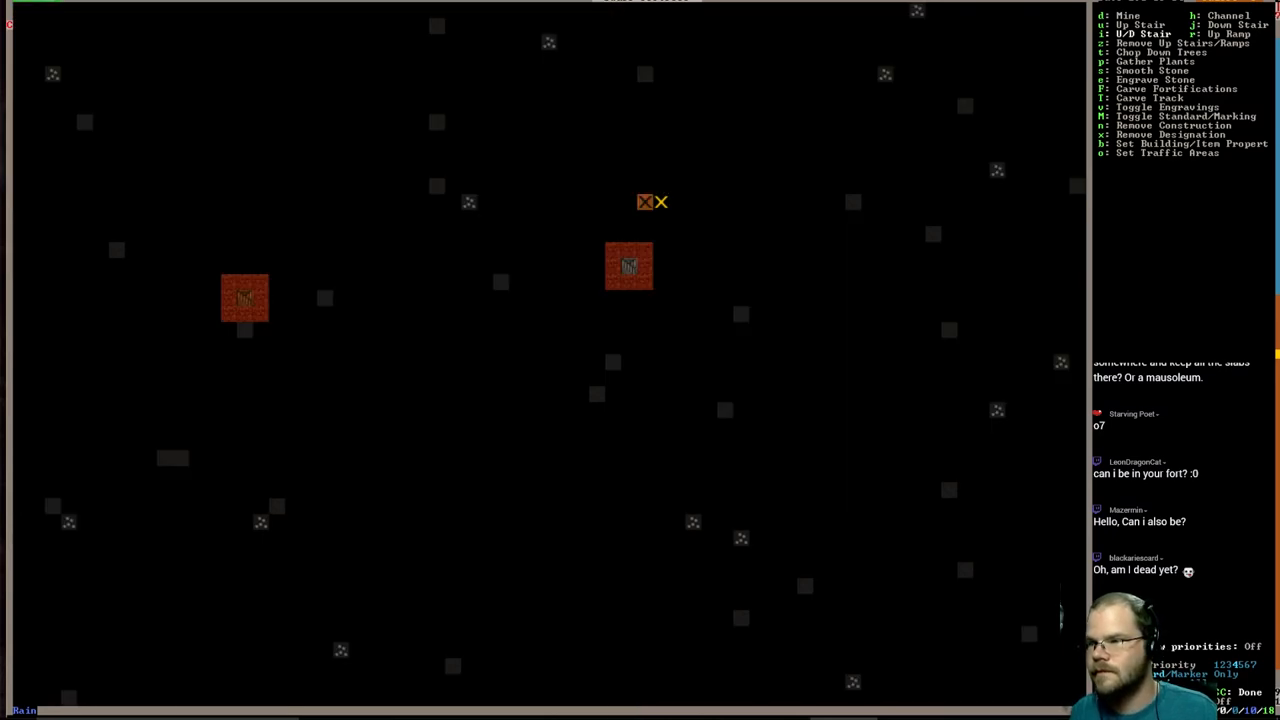
{"action": "key", "text": "Escape"}
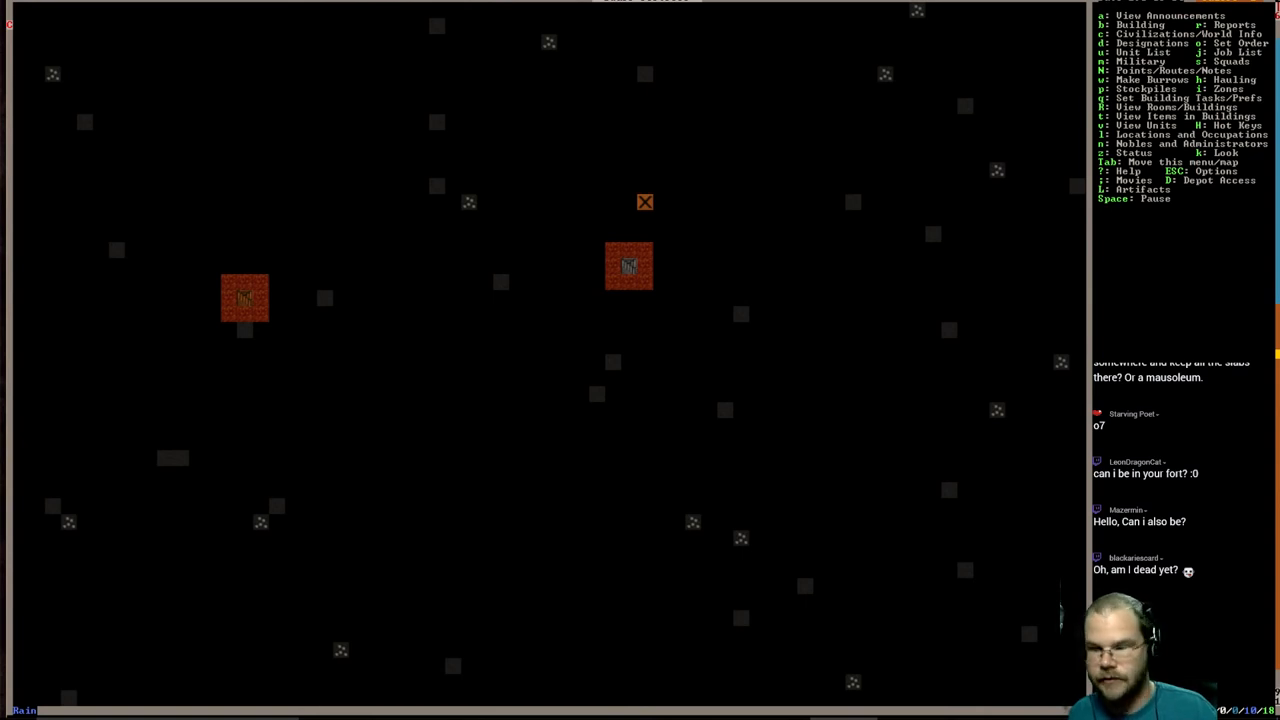
{"action": "key", "text": "d"}
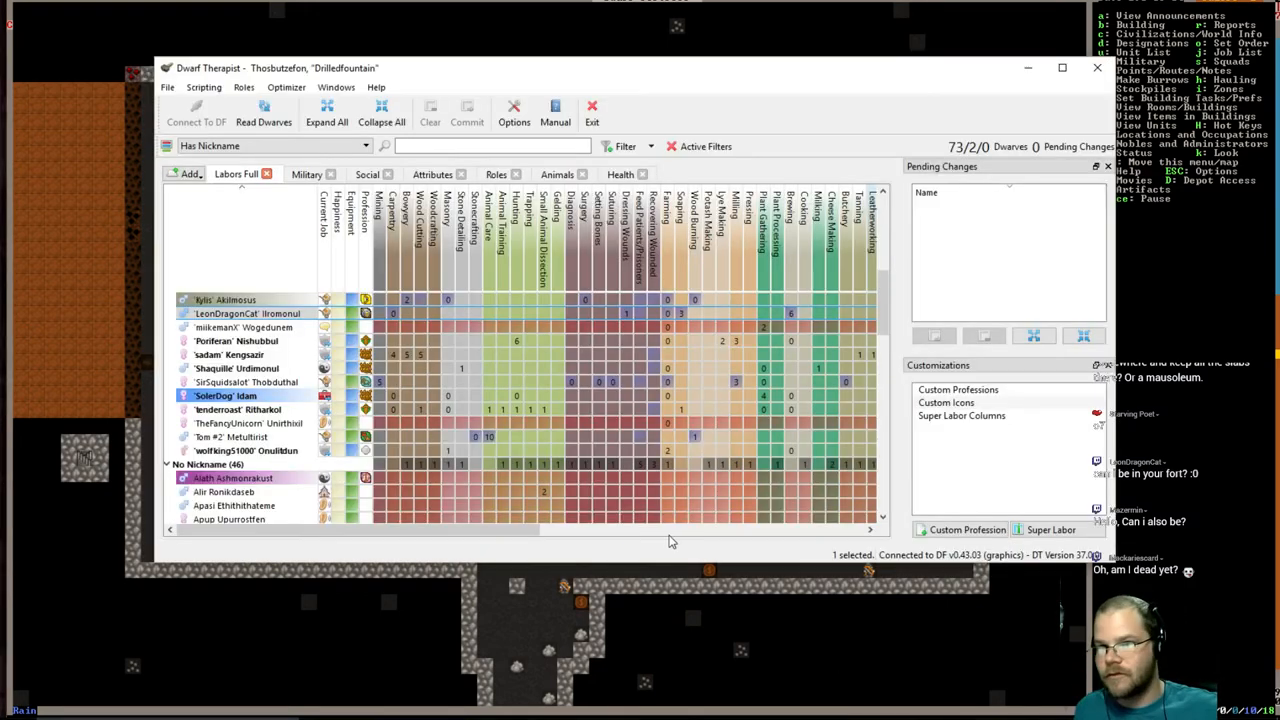
- Set Goden Kadollir's nickname to Mazermin via Set Nickname
{"action": "scroll", "scroll_direction": "down", "scroll_amount": 3}
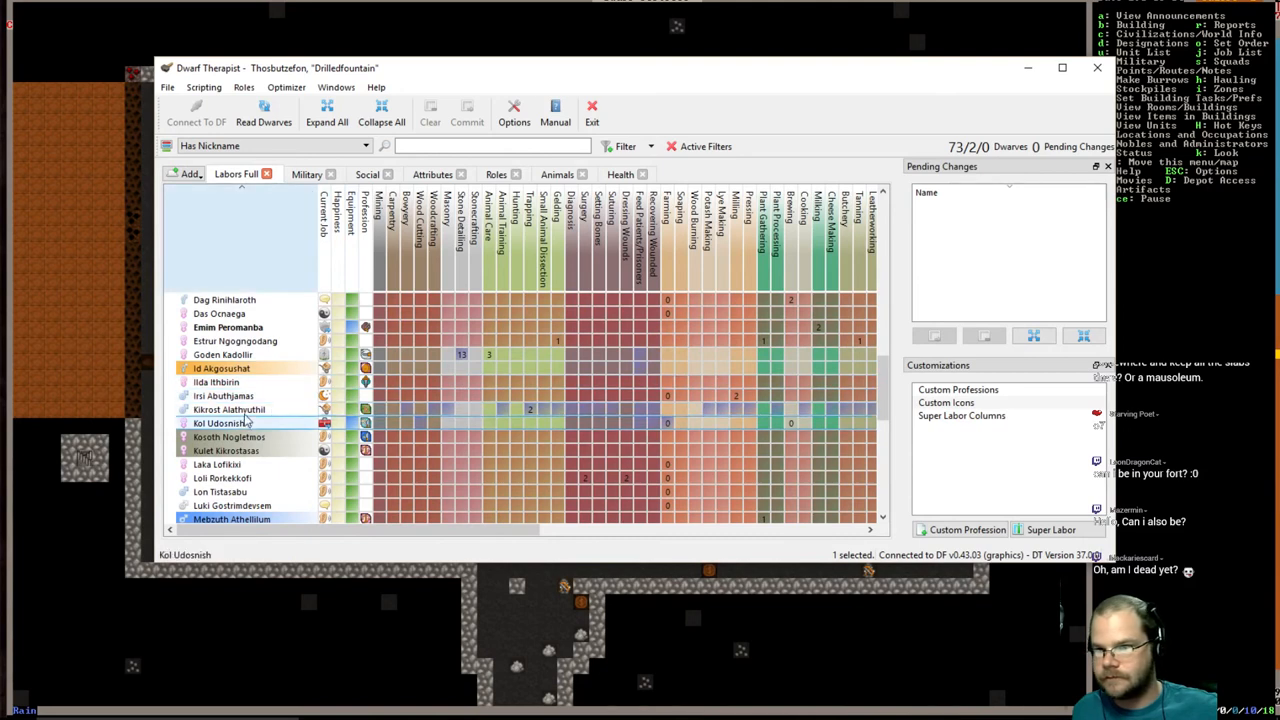
{"action": "right_click", "coordinate": [221, 368]}
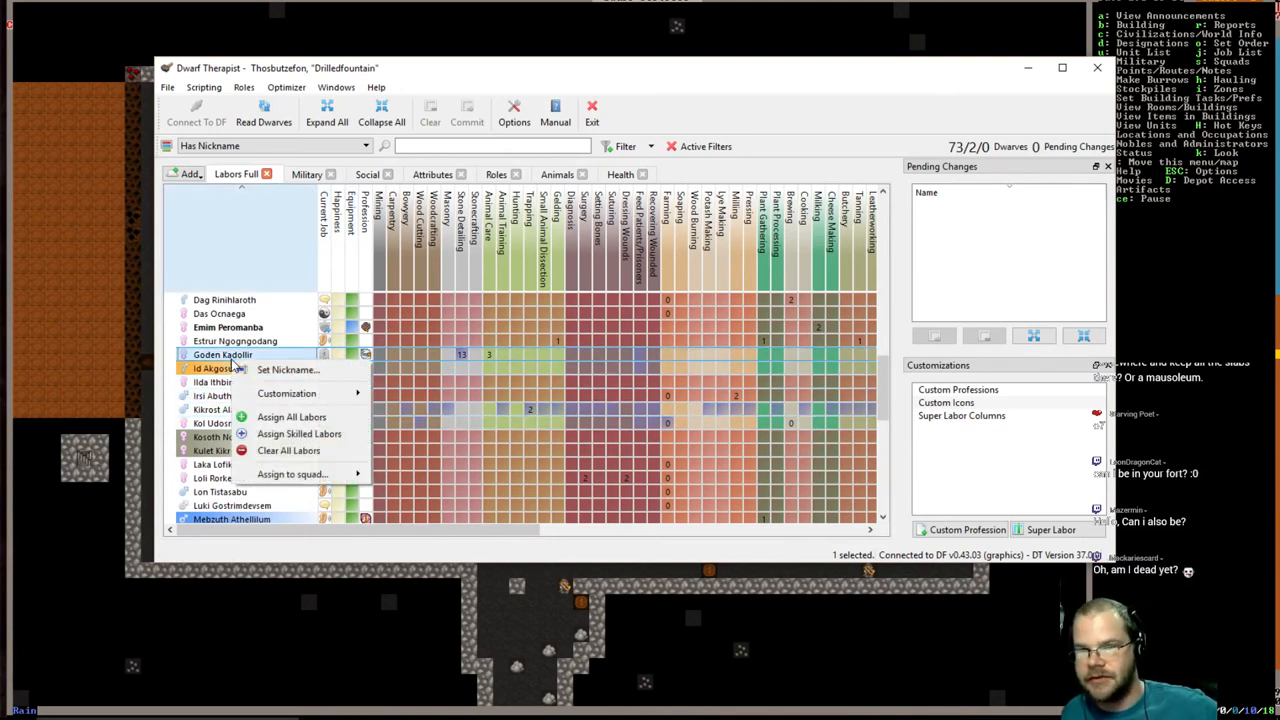
{"action": "left_click", "coordinate": [288, 369]}
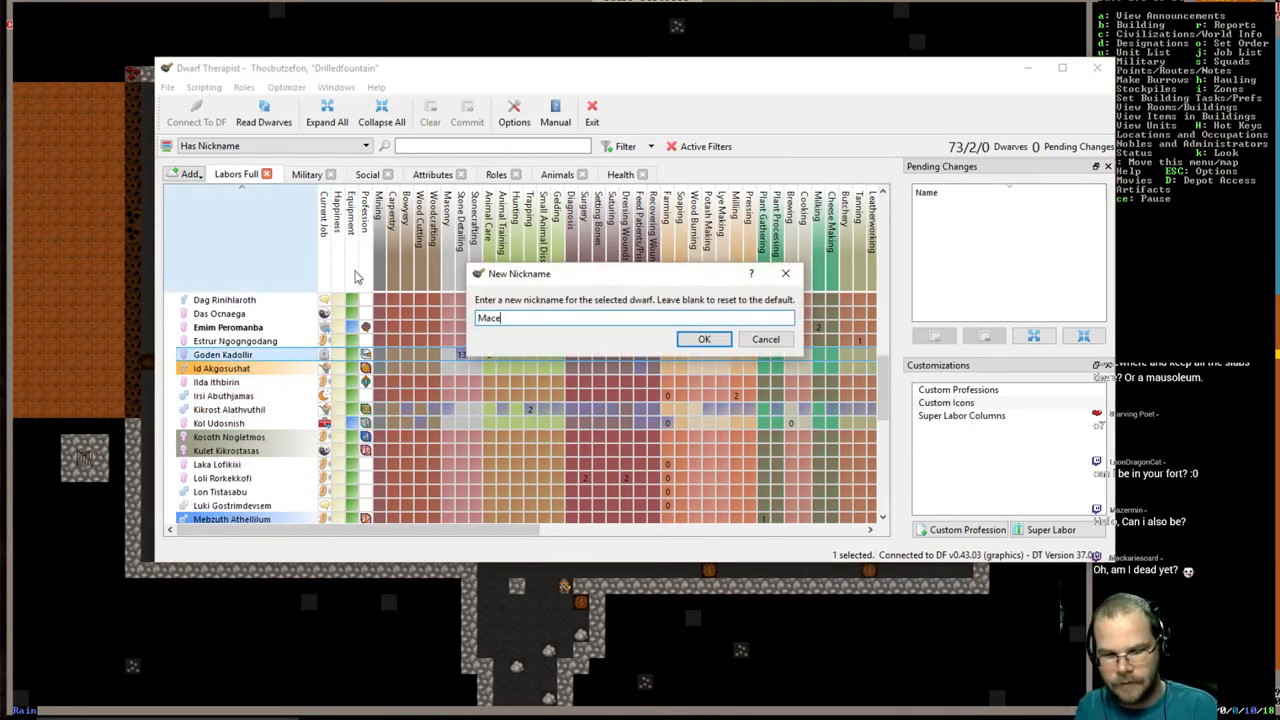
{"action": "type", "text": "rmi"}
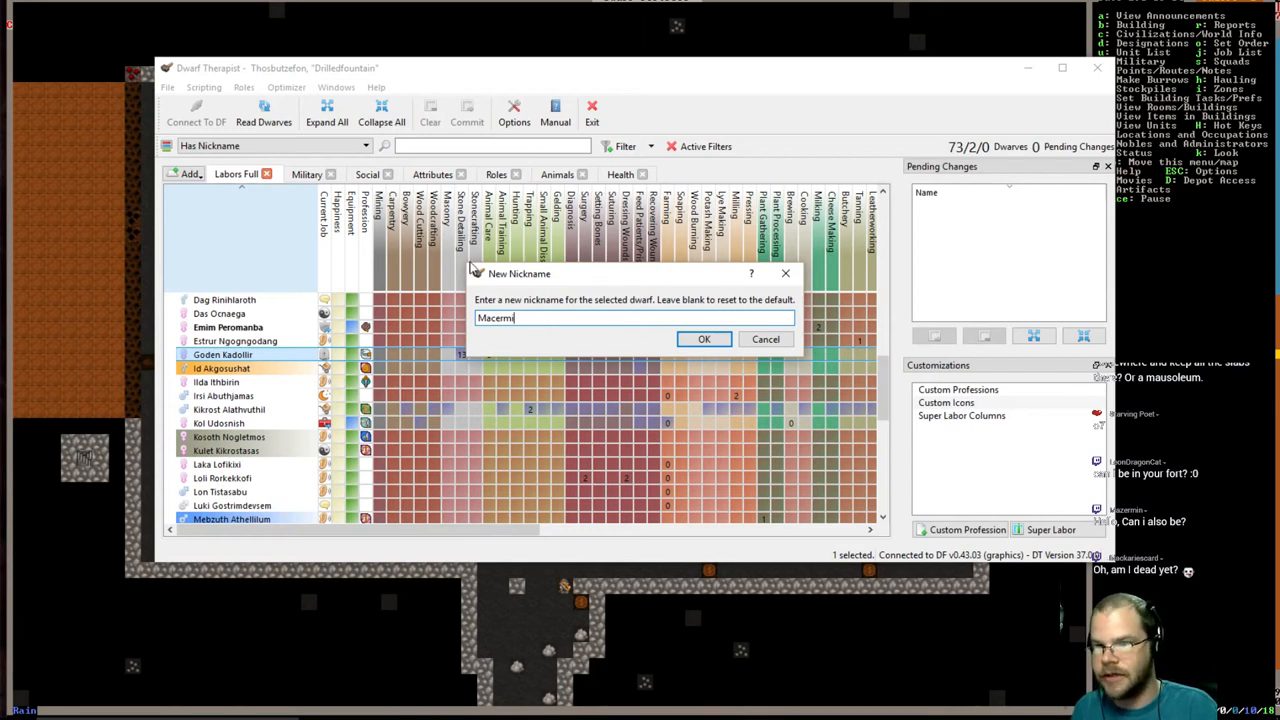
{"action": "key", "text": "BackSpace"}
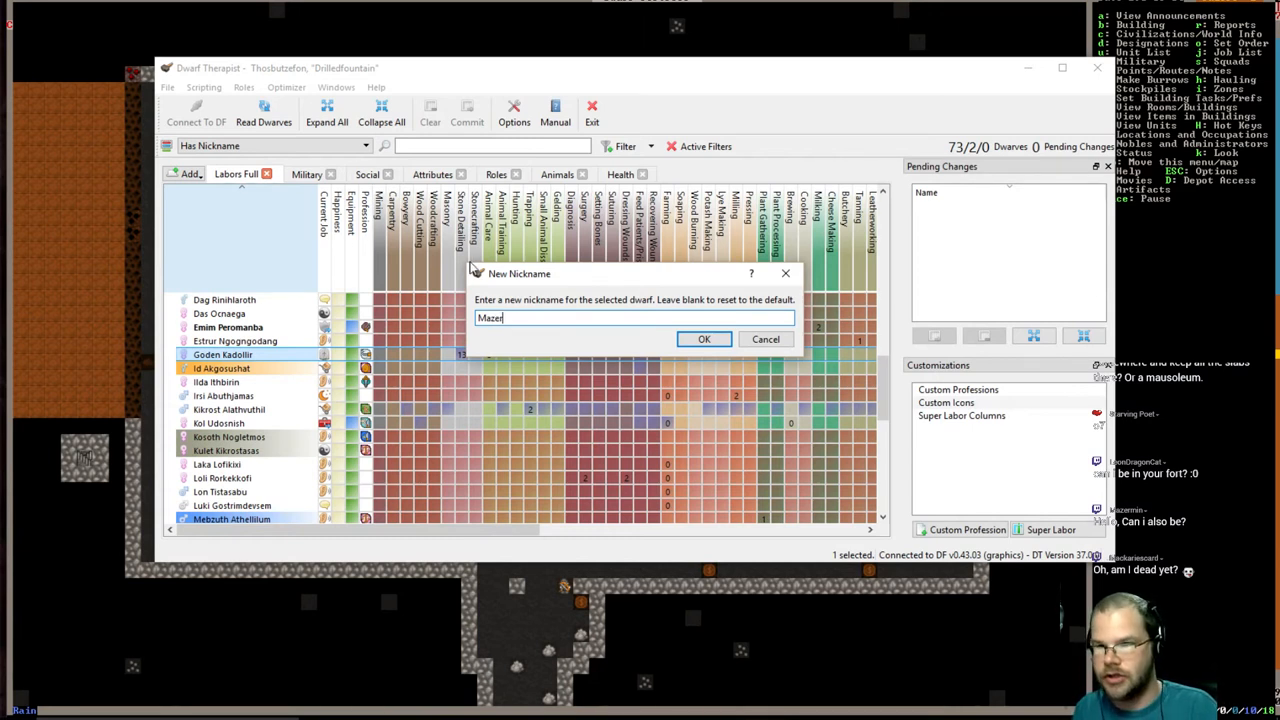
{"action": "type", "text": "min"}
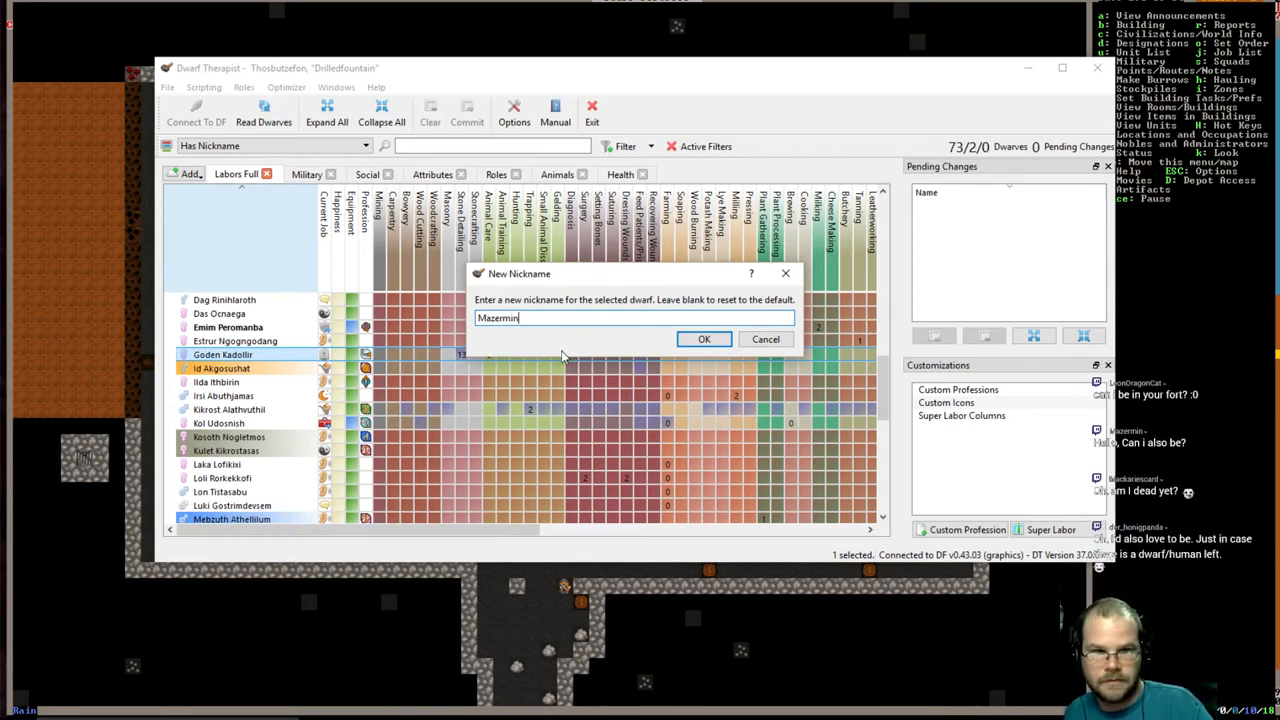
{"action": "mouse_move", "coordinate": [628, 358]}
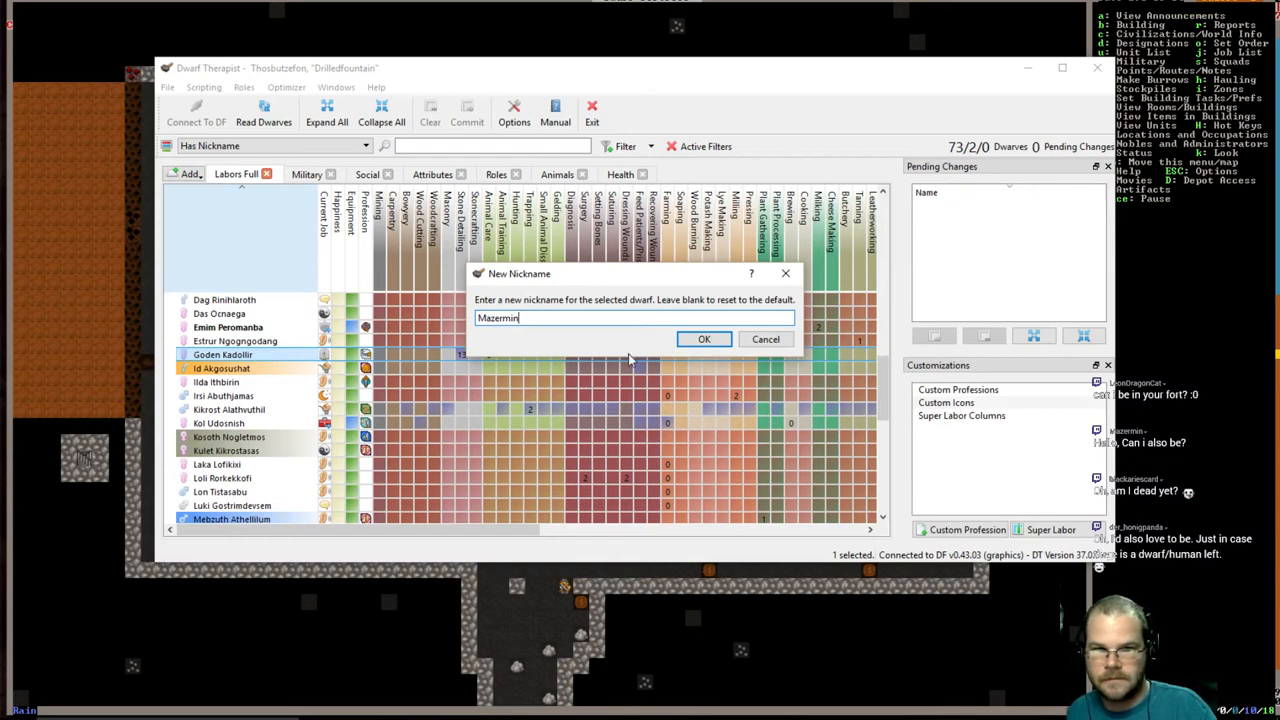
{"action": "left_click", "coordinate": [704, 339]}
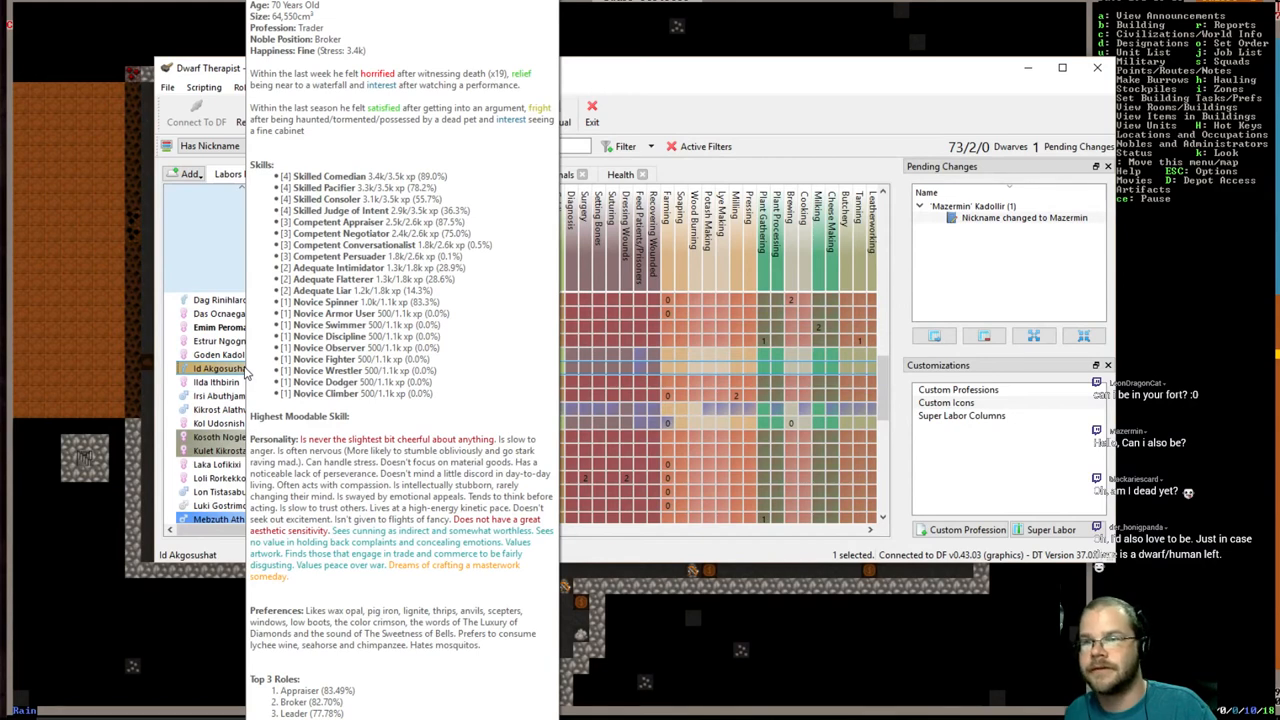
- Nickname Id Akgosushat 'Honigpanda' and commit both pending nickname changes
{"action": "right_click", "coordinate": [218, 368]}
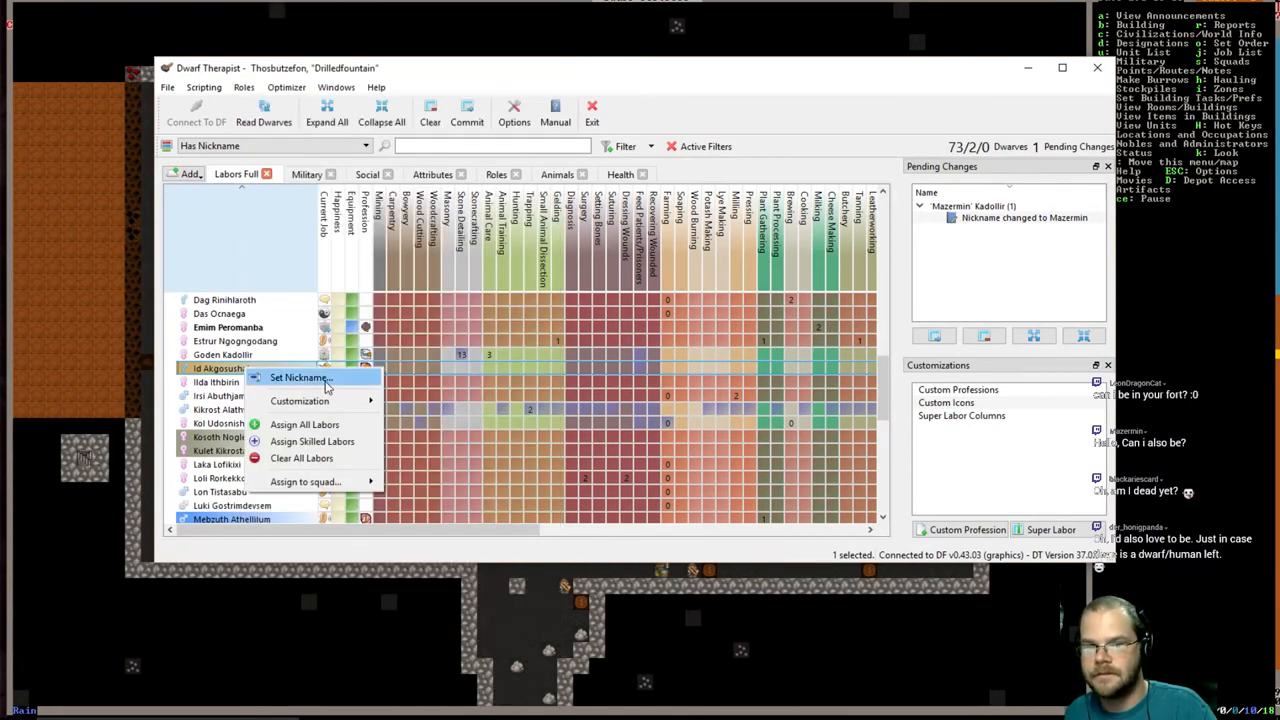
{"action": "left_click", "coordinate": [297, 377]}
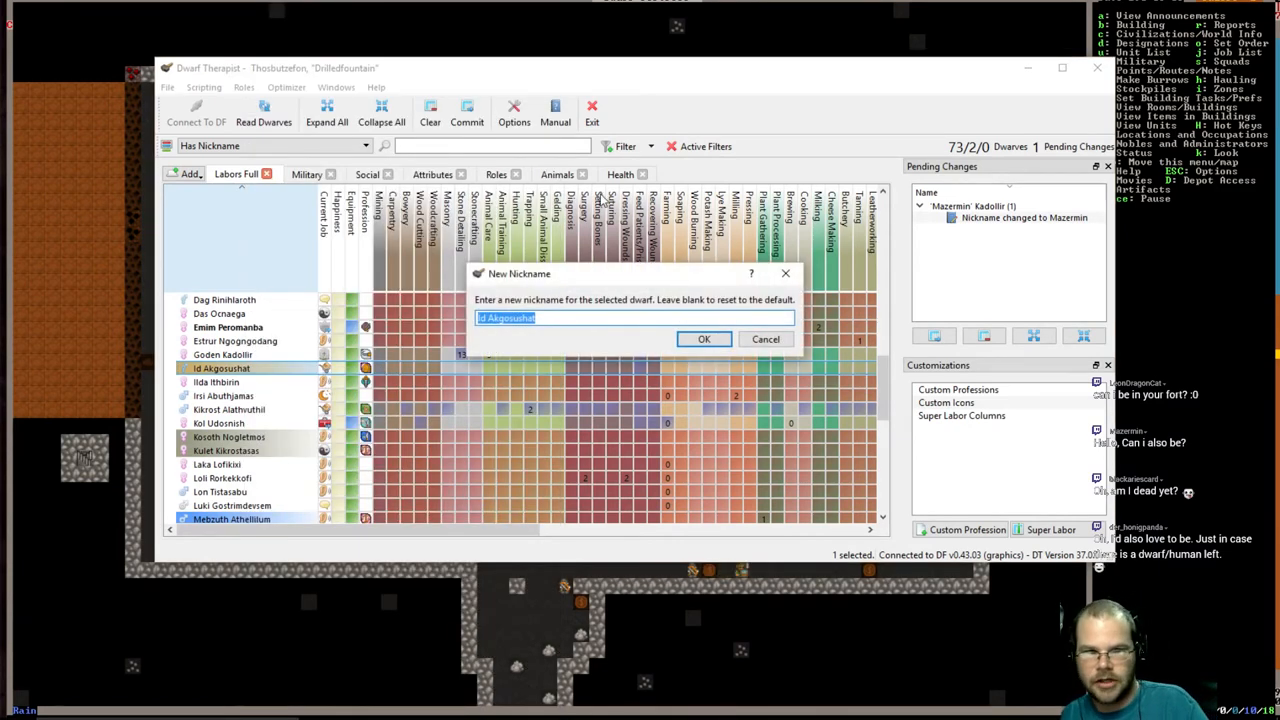
{"action": "type", "text": "H"}
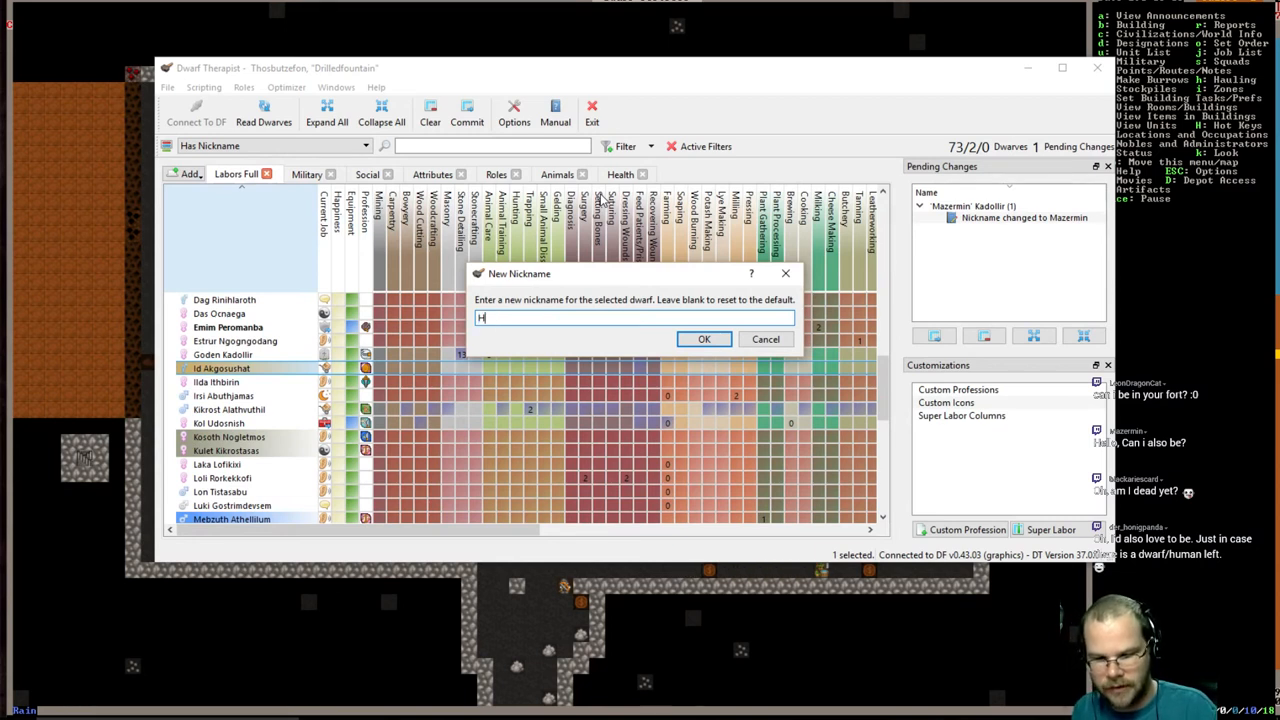
{"action": "type", "text": "onigpanda"}
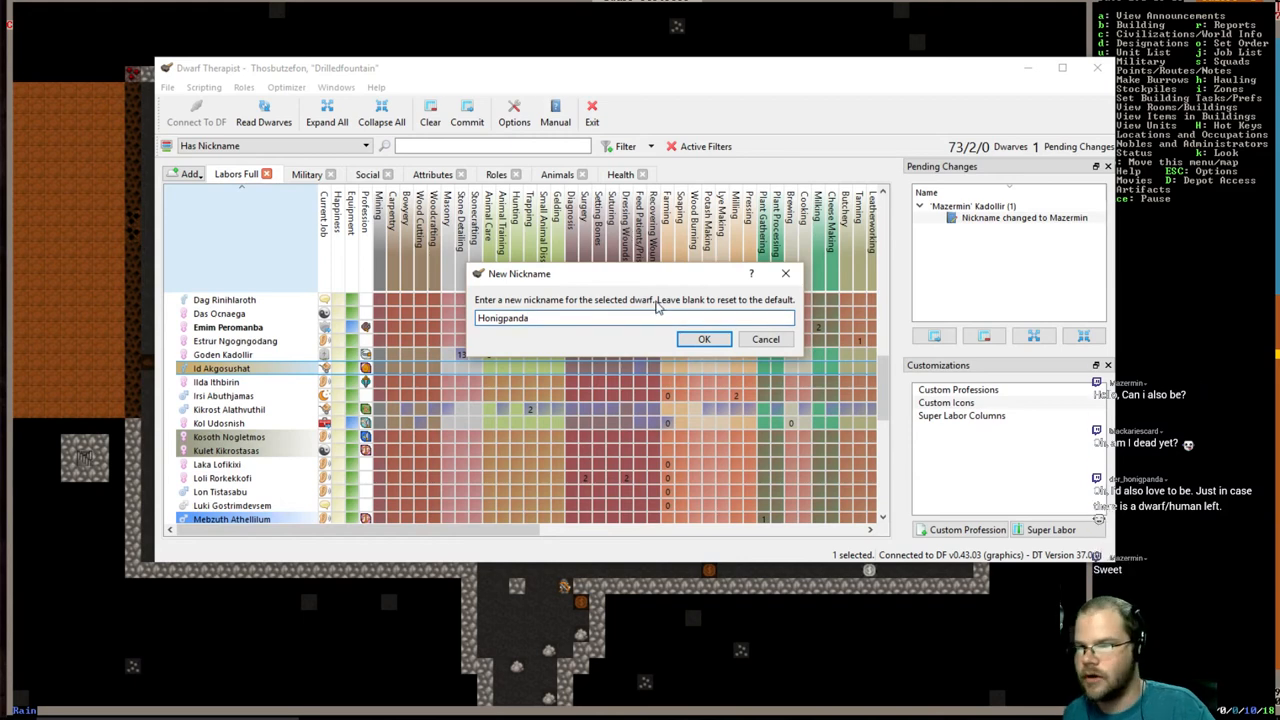
{"action": "left_click", "coordinate": [704, 339]}
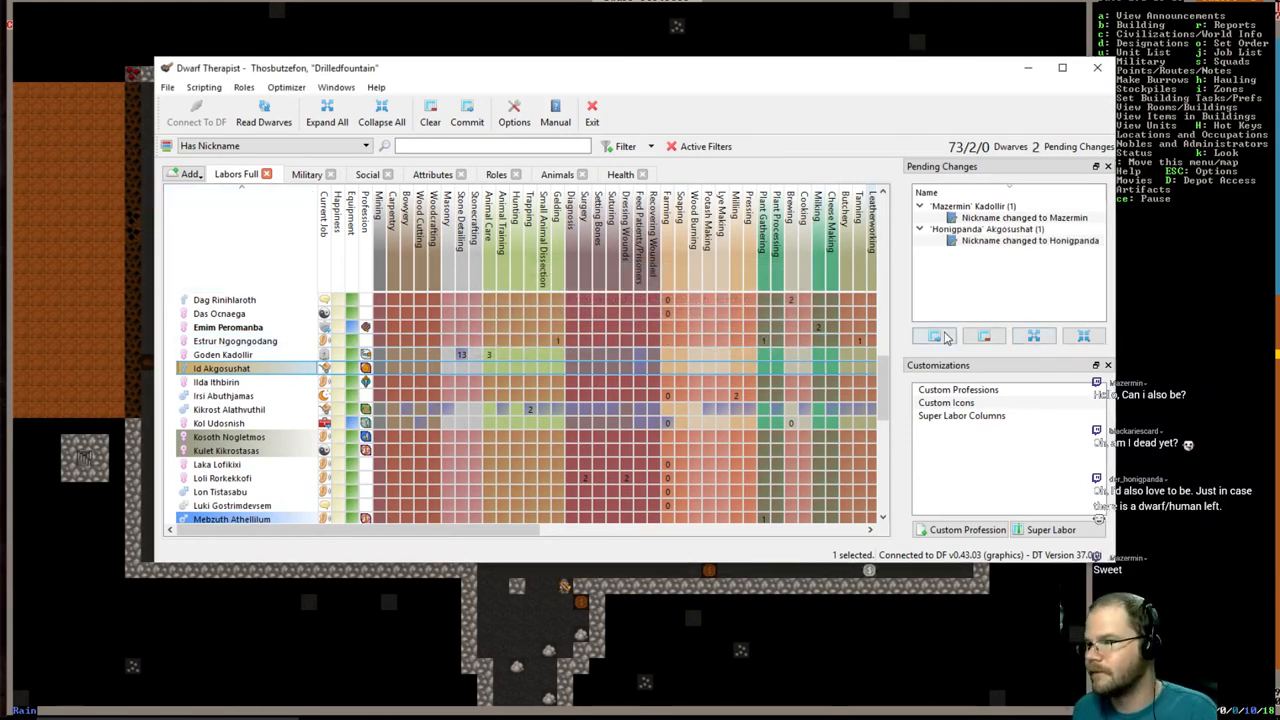
{"action": "left_click", "coordinate": [466, 110]}
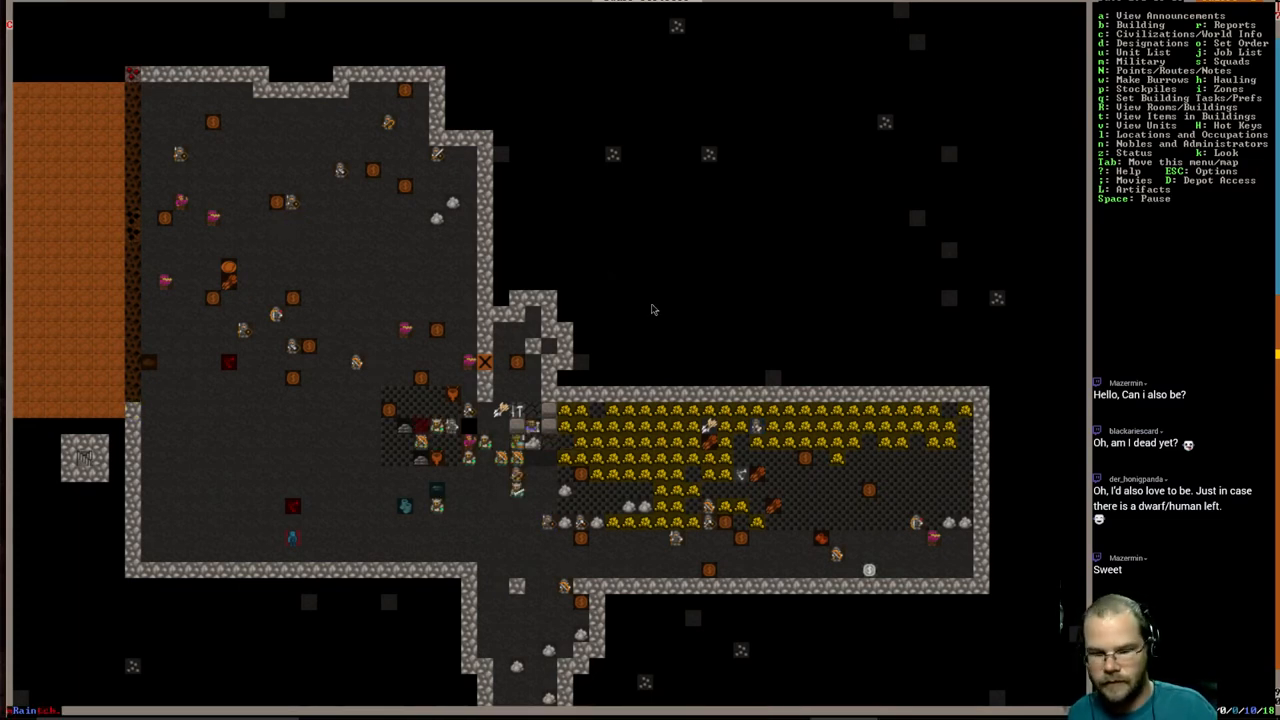
- Build a door at the lower end of the pirate ship
{"action": "left_click", "coordinate": [1103, 15]}
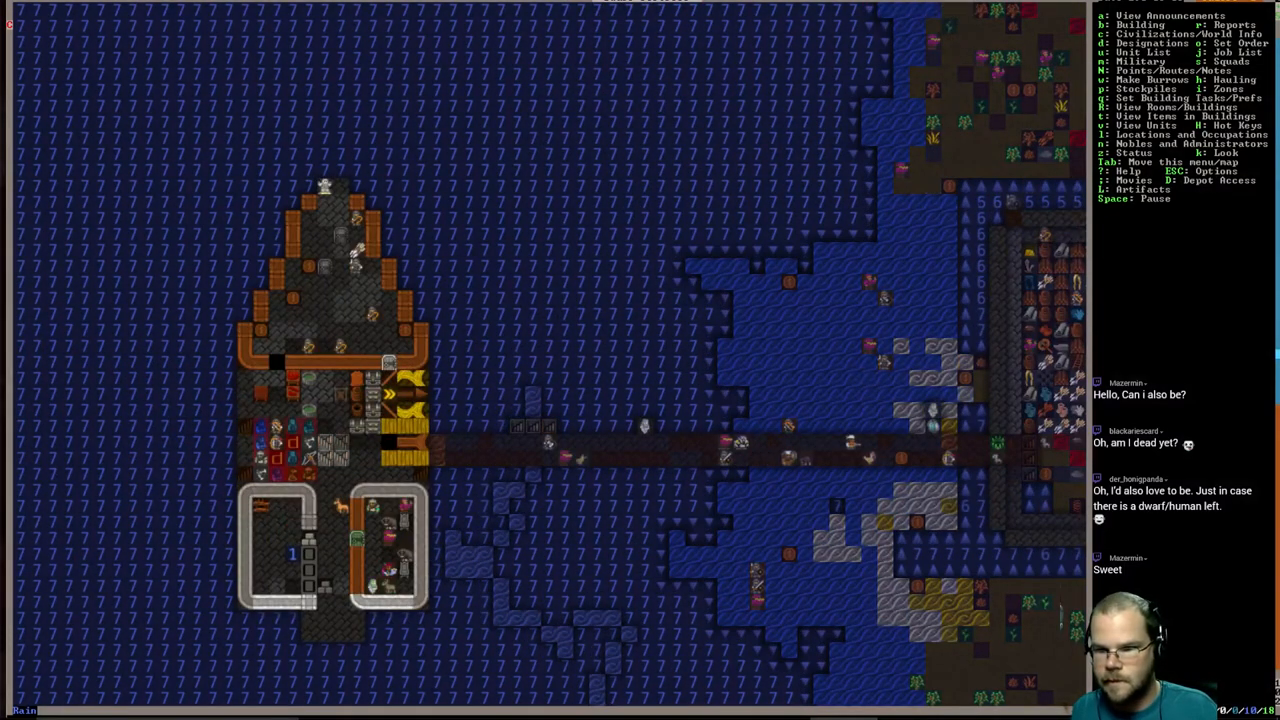
{"action": "key", "text": "b"}
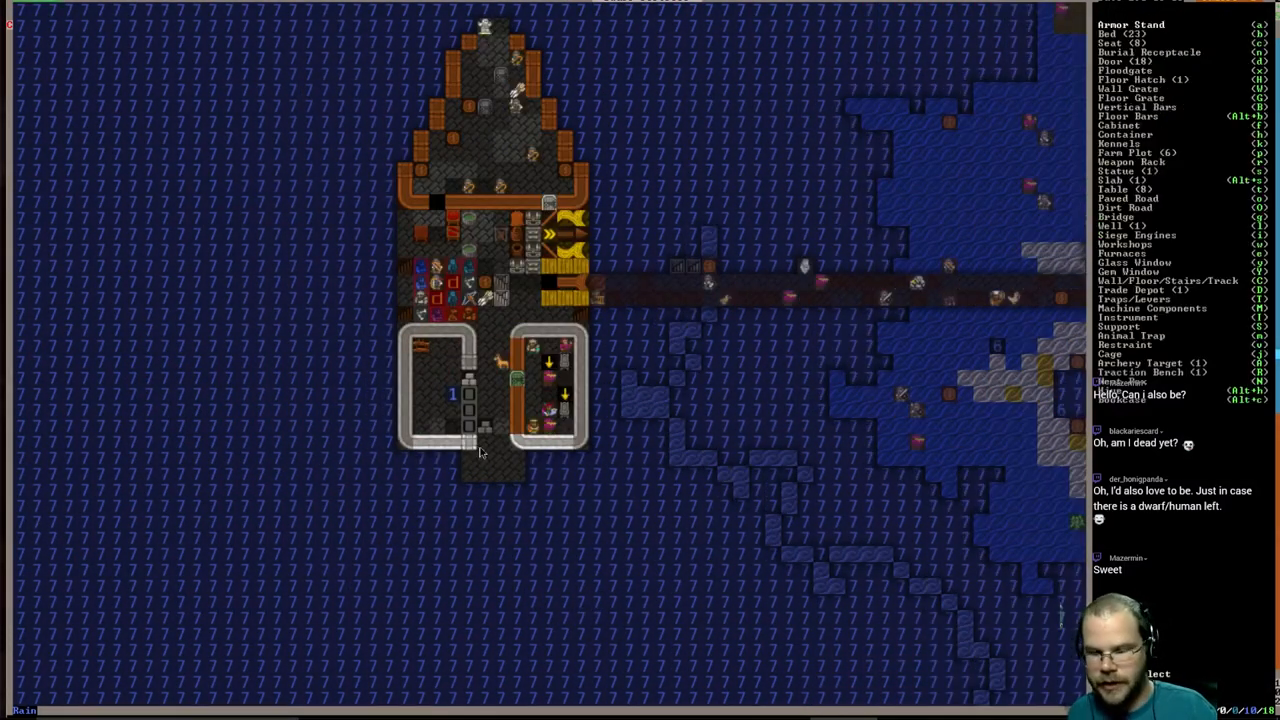
{"action": "left_click", "coordinate": [1115, 61]}
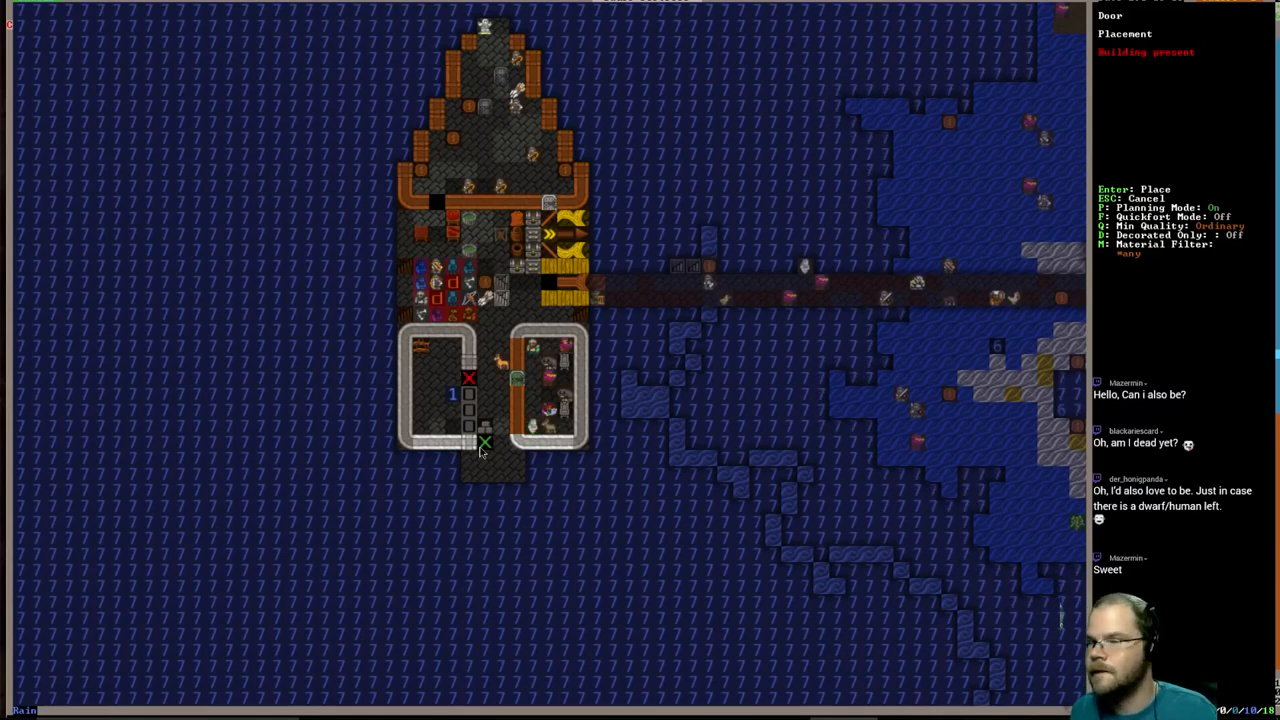
{"action": "key", "text": "Escape"}
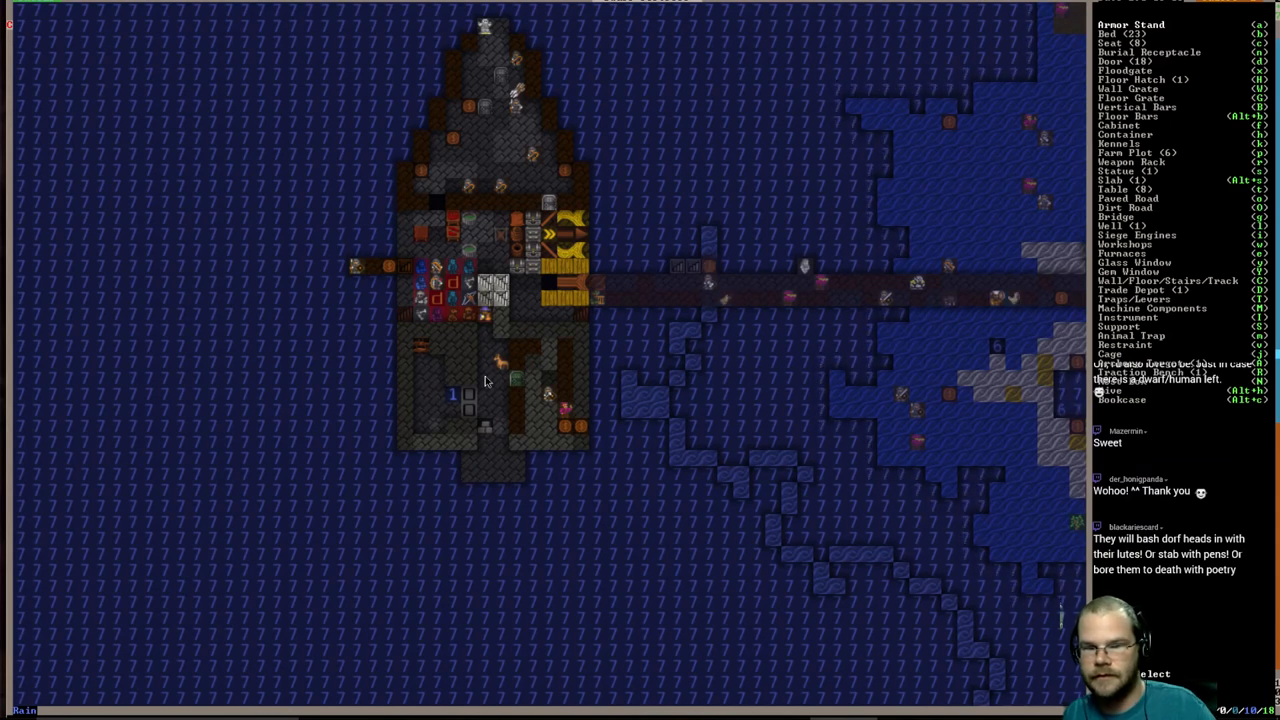
{"action": "key", "text": "Escape"}
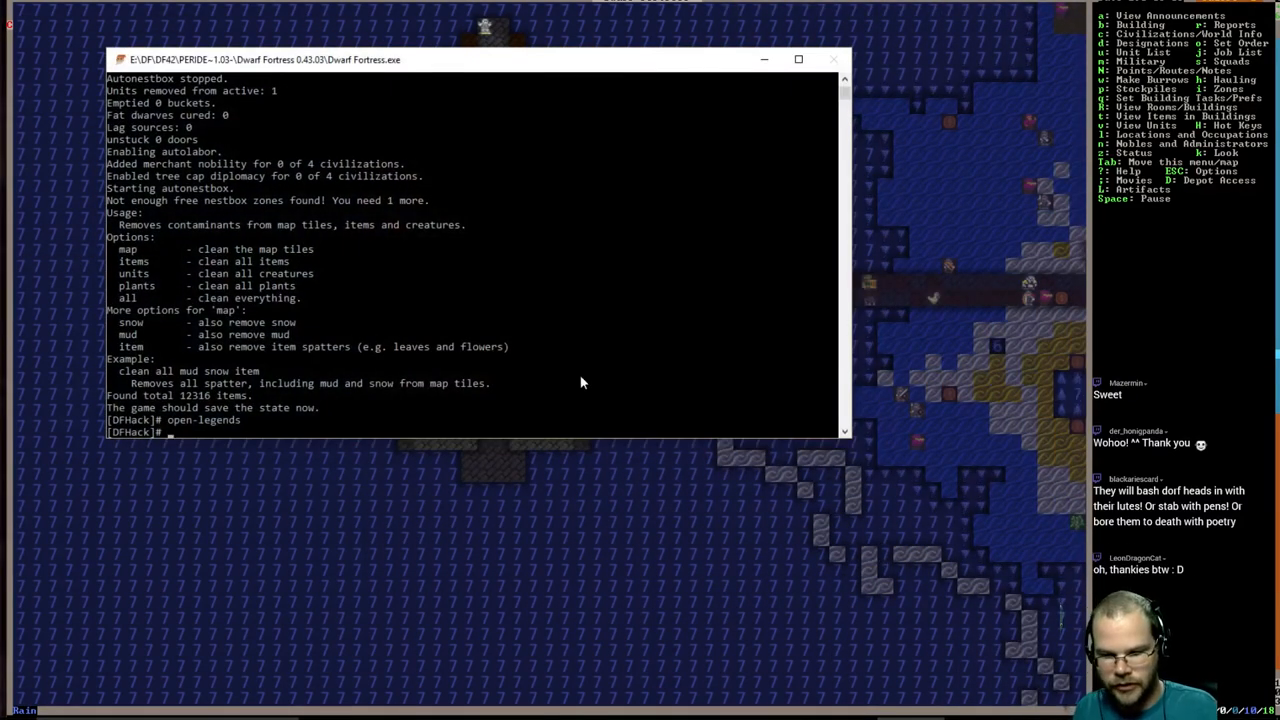
- Run the fastdwarf command in the DFHack console
{"action": "type", "text": "fastdwa"}
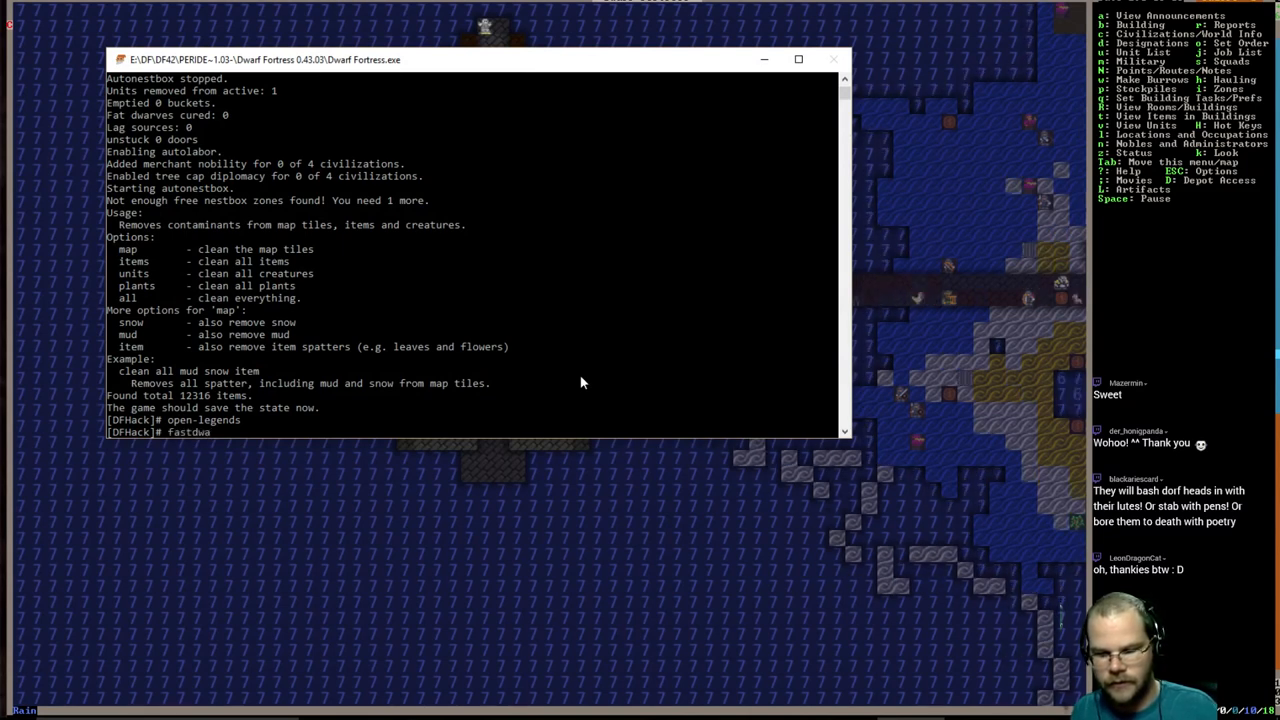
{"action": "key", "text": "Return"}
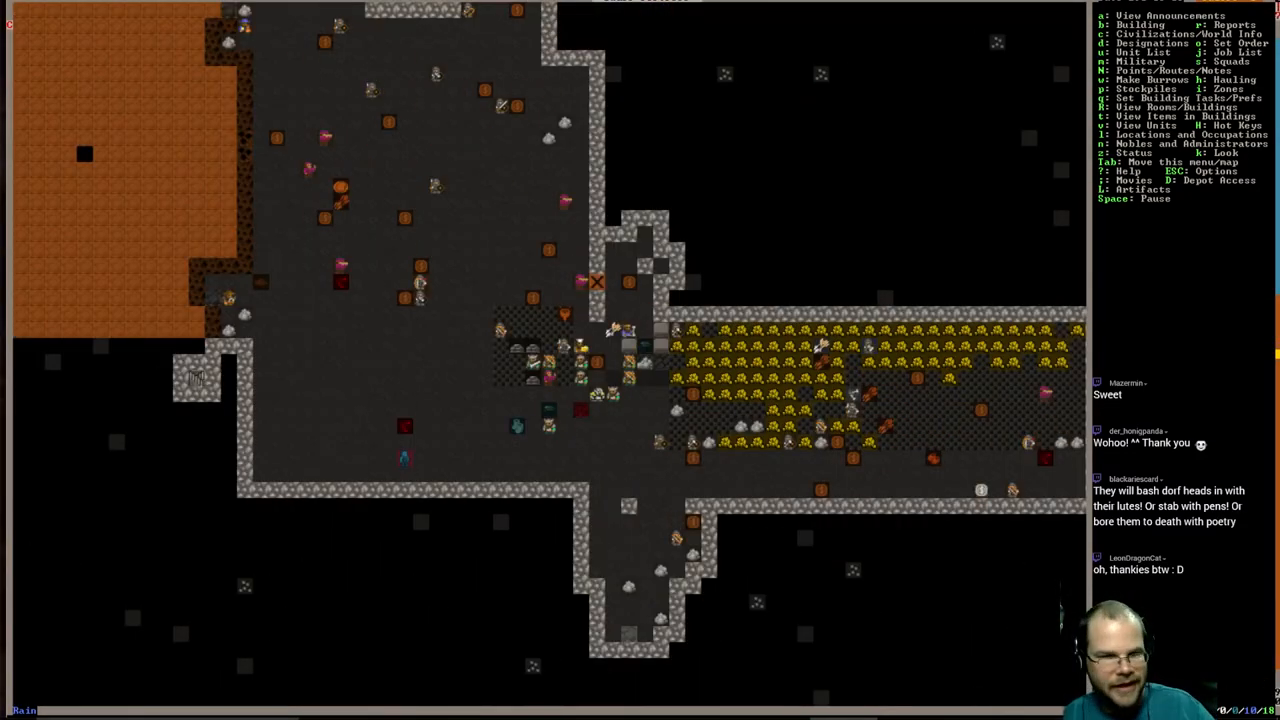
- Queue a Construct rock Statue job at the top of the Mason's Workshop queue
{"action": "left_click", "coordinate": [547, 378]}
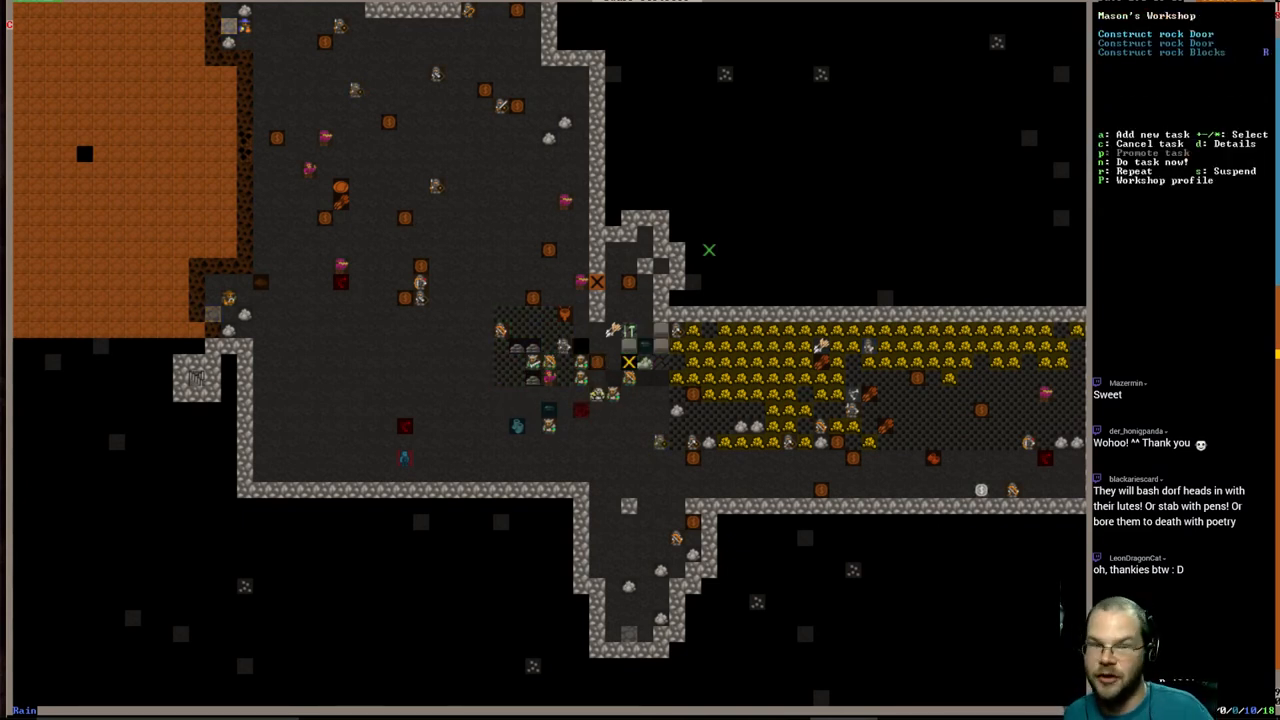
{"action": "key", "text": "a"}
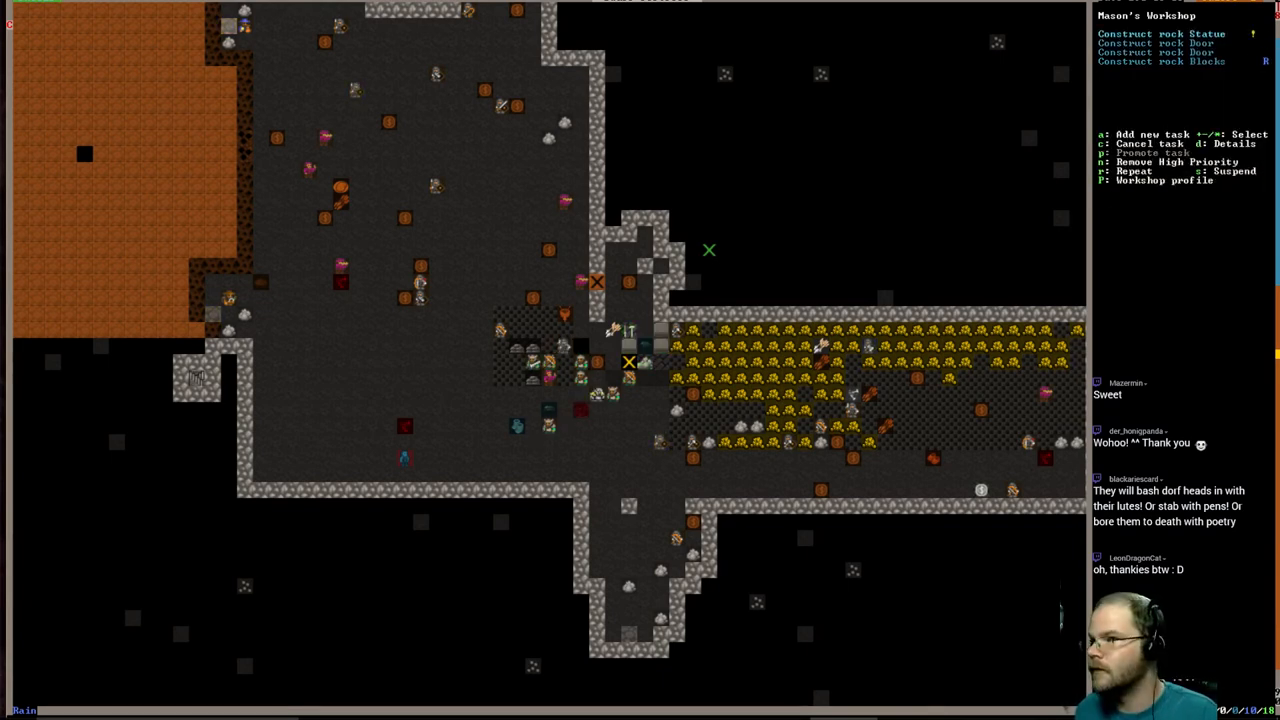
{"action": "key", "text": "Escape"}
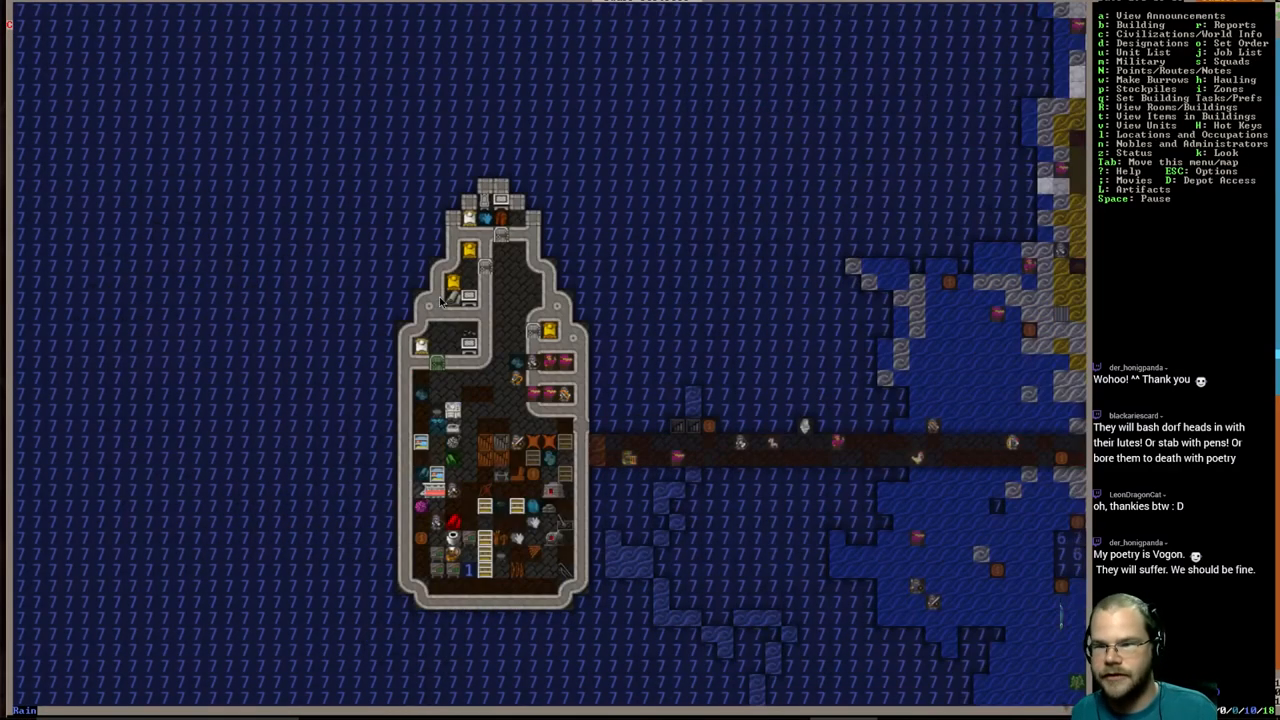
{"action": "scroll", "scroll_direction": "right", "scroll_amount": 3}
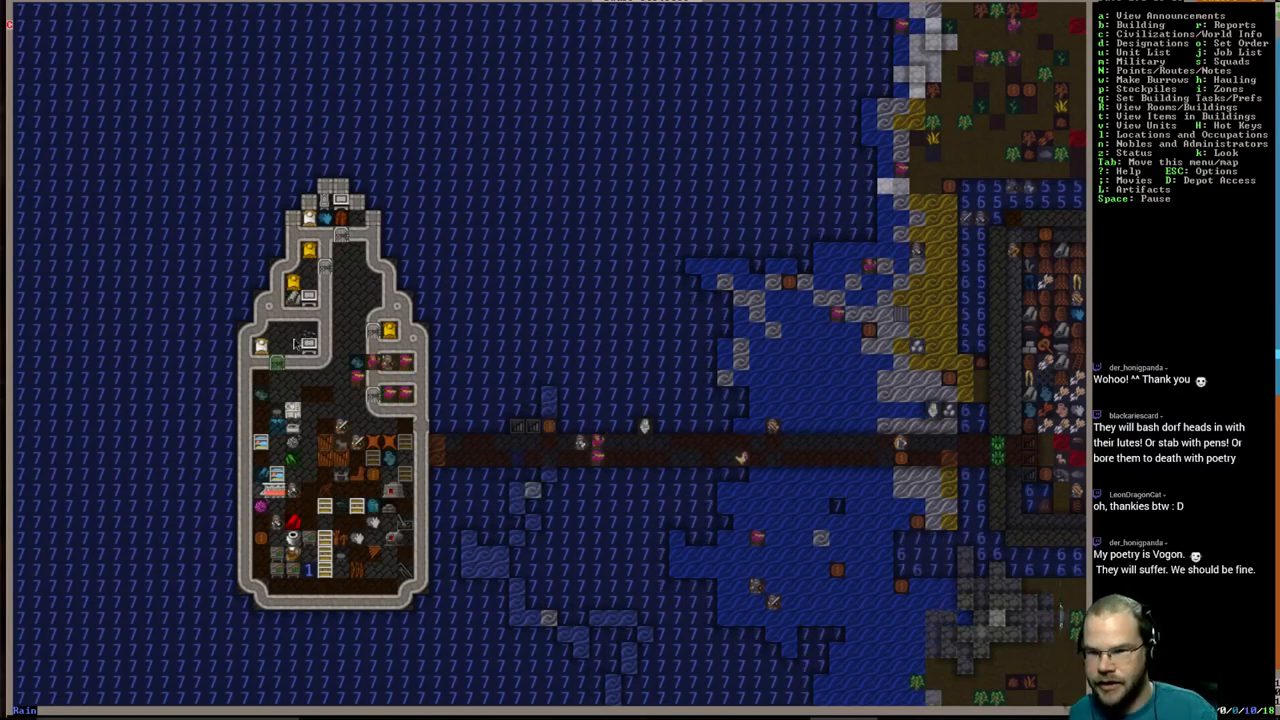